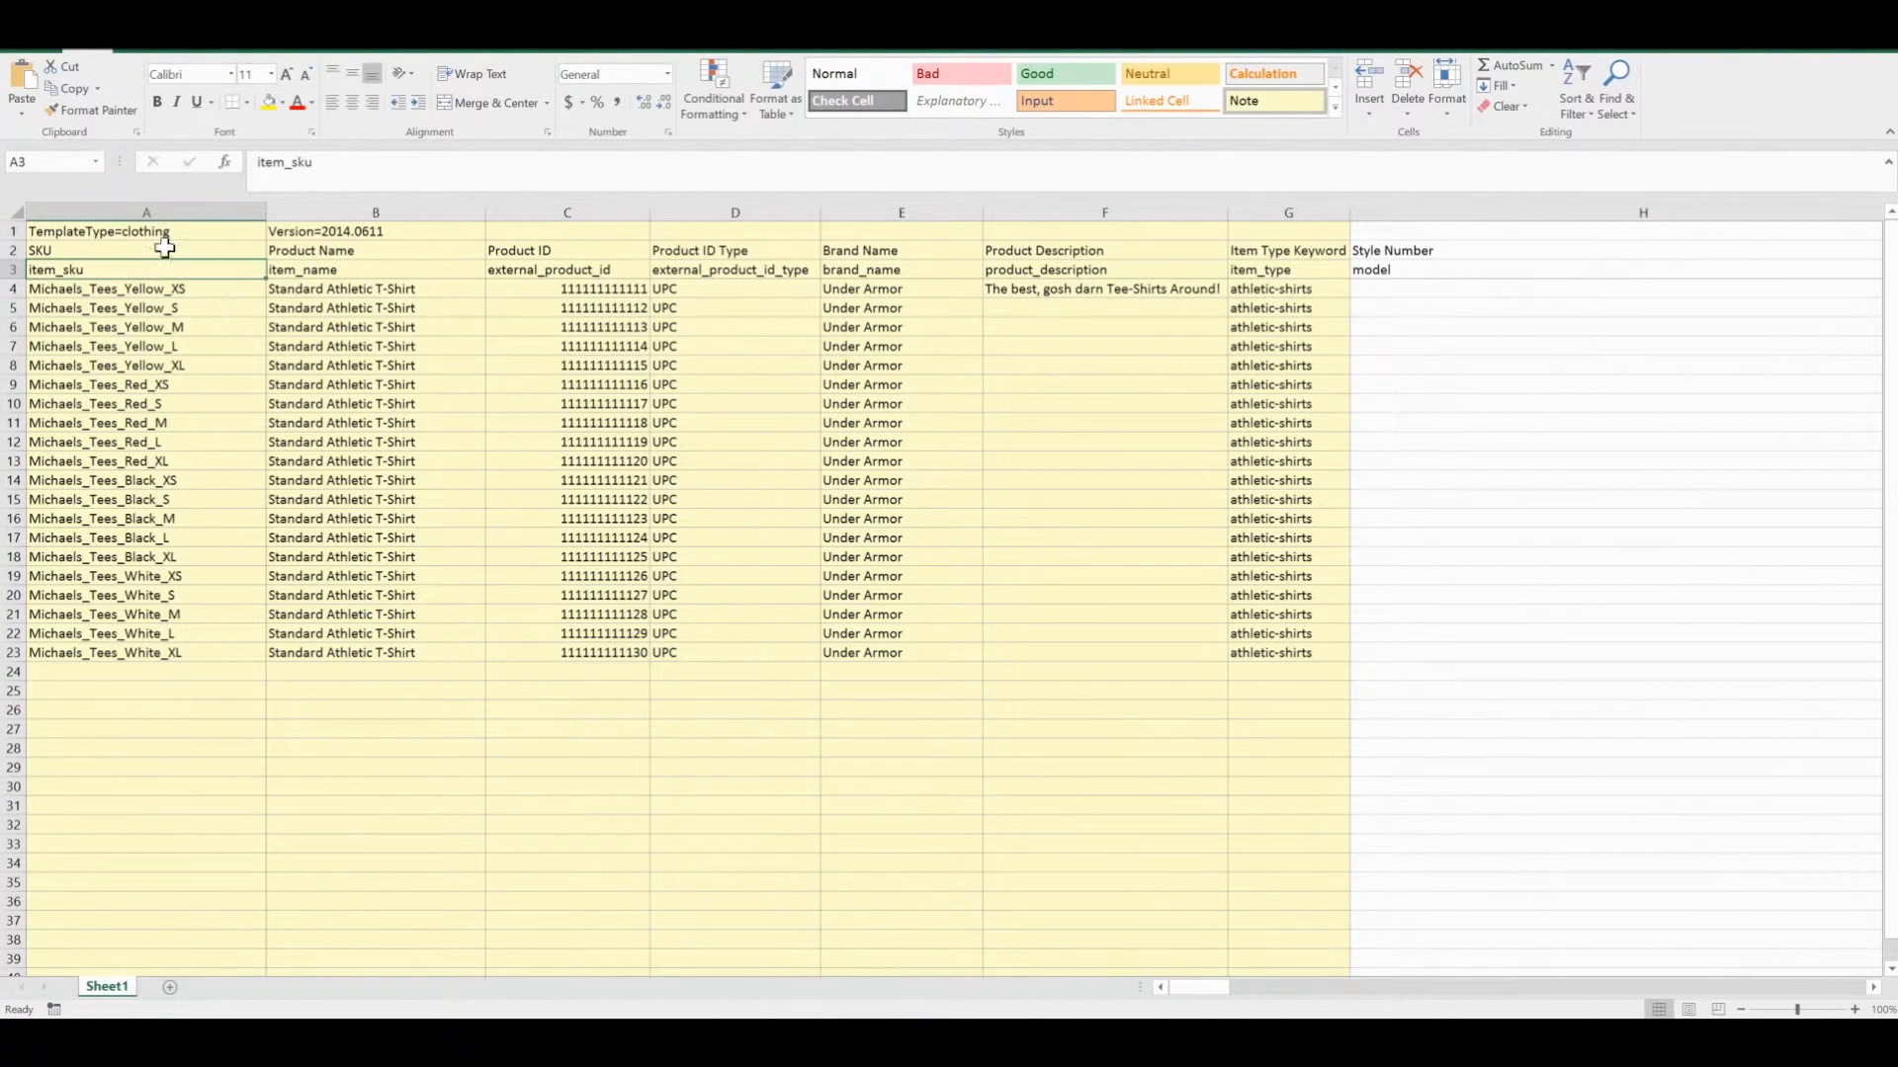
Review the Product ID Type values and move right toward the unused columns AB through AK.
{"action": "left_click", "coordinate": [735, 326]}
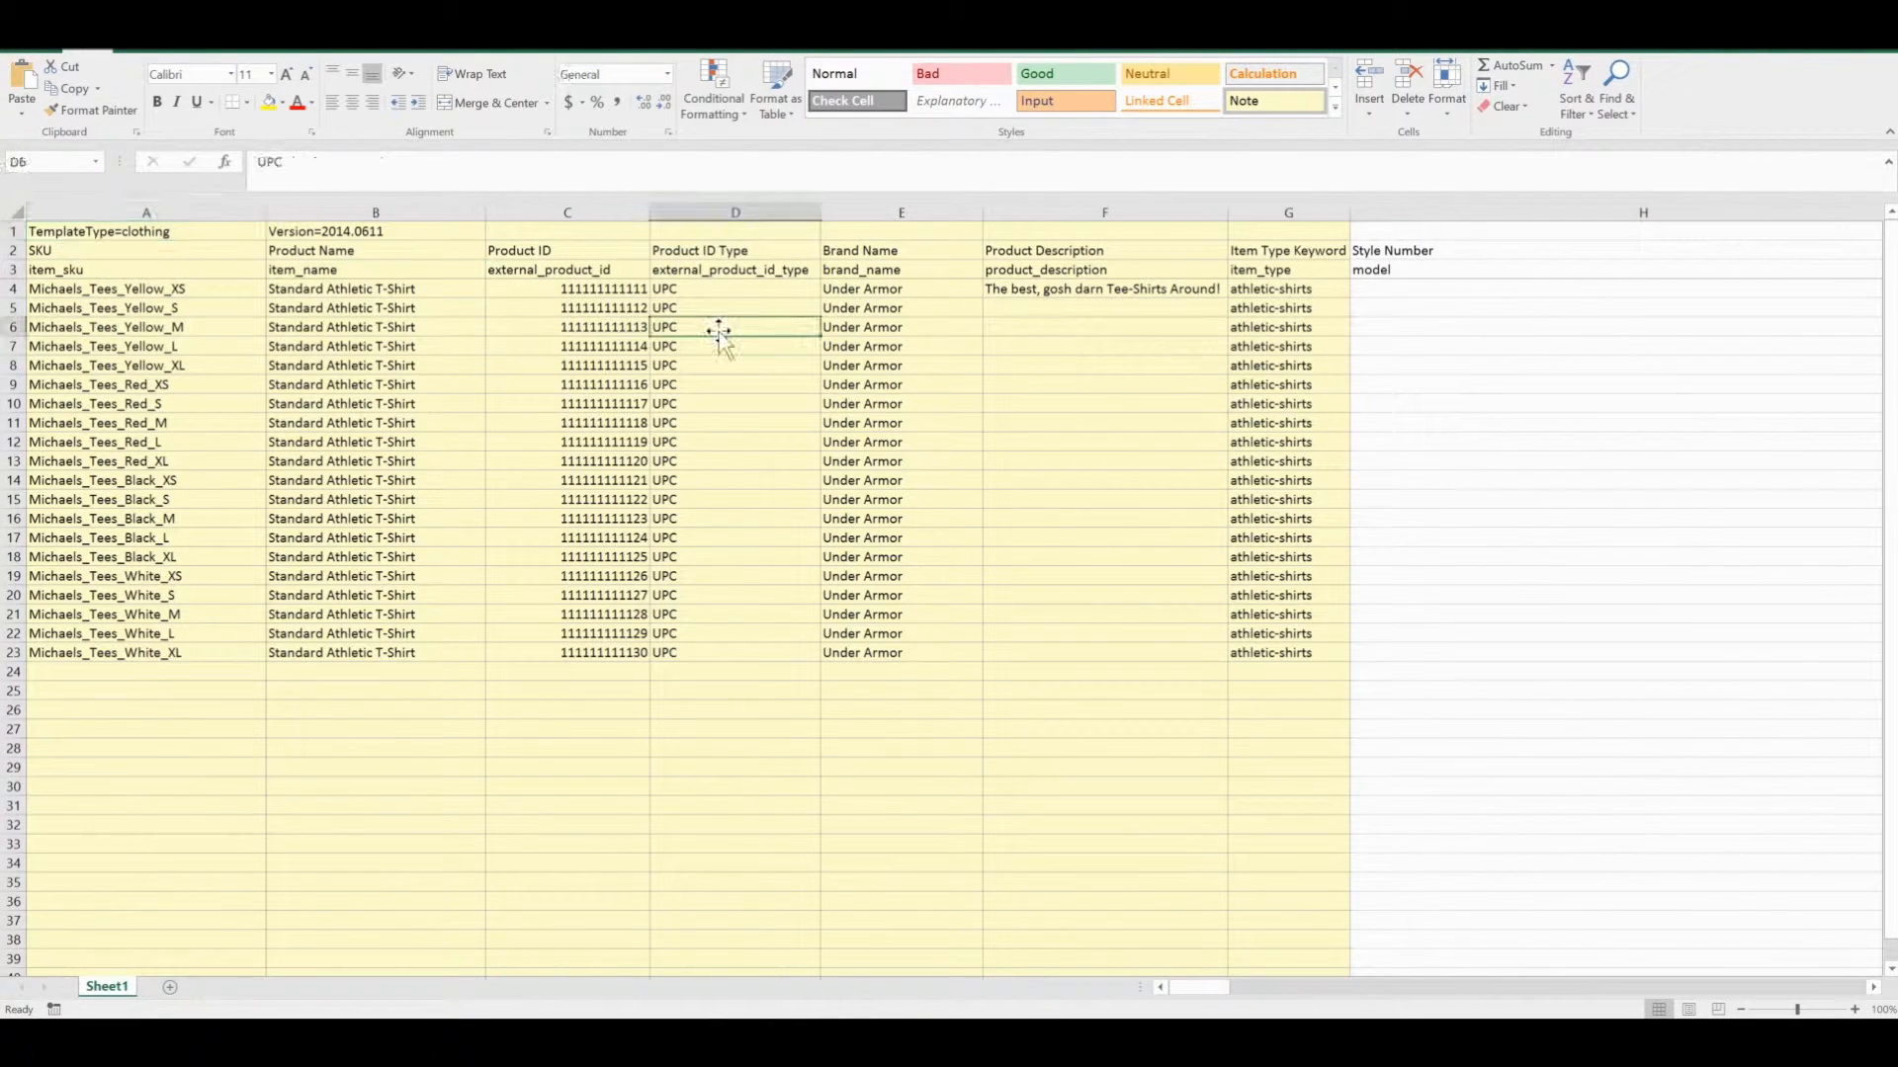
{"action": "mouse_move", "coordinate": [191, 419]}
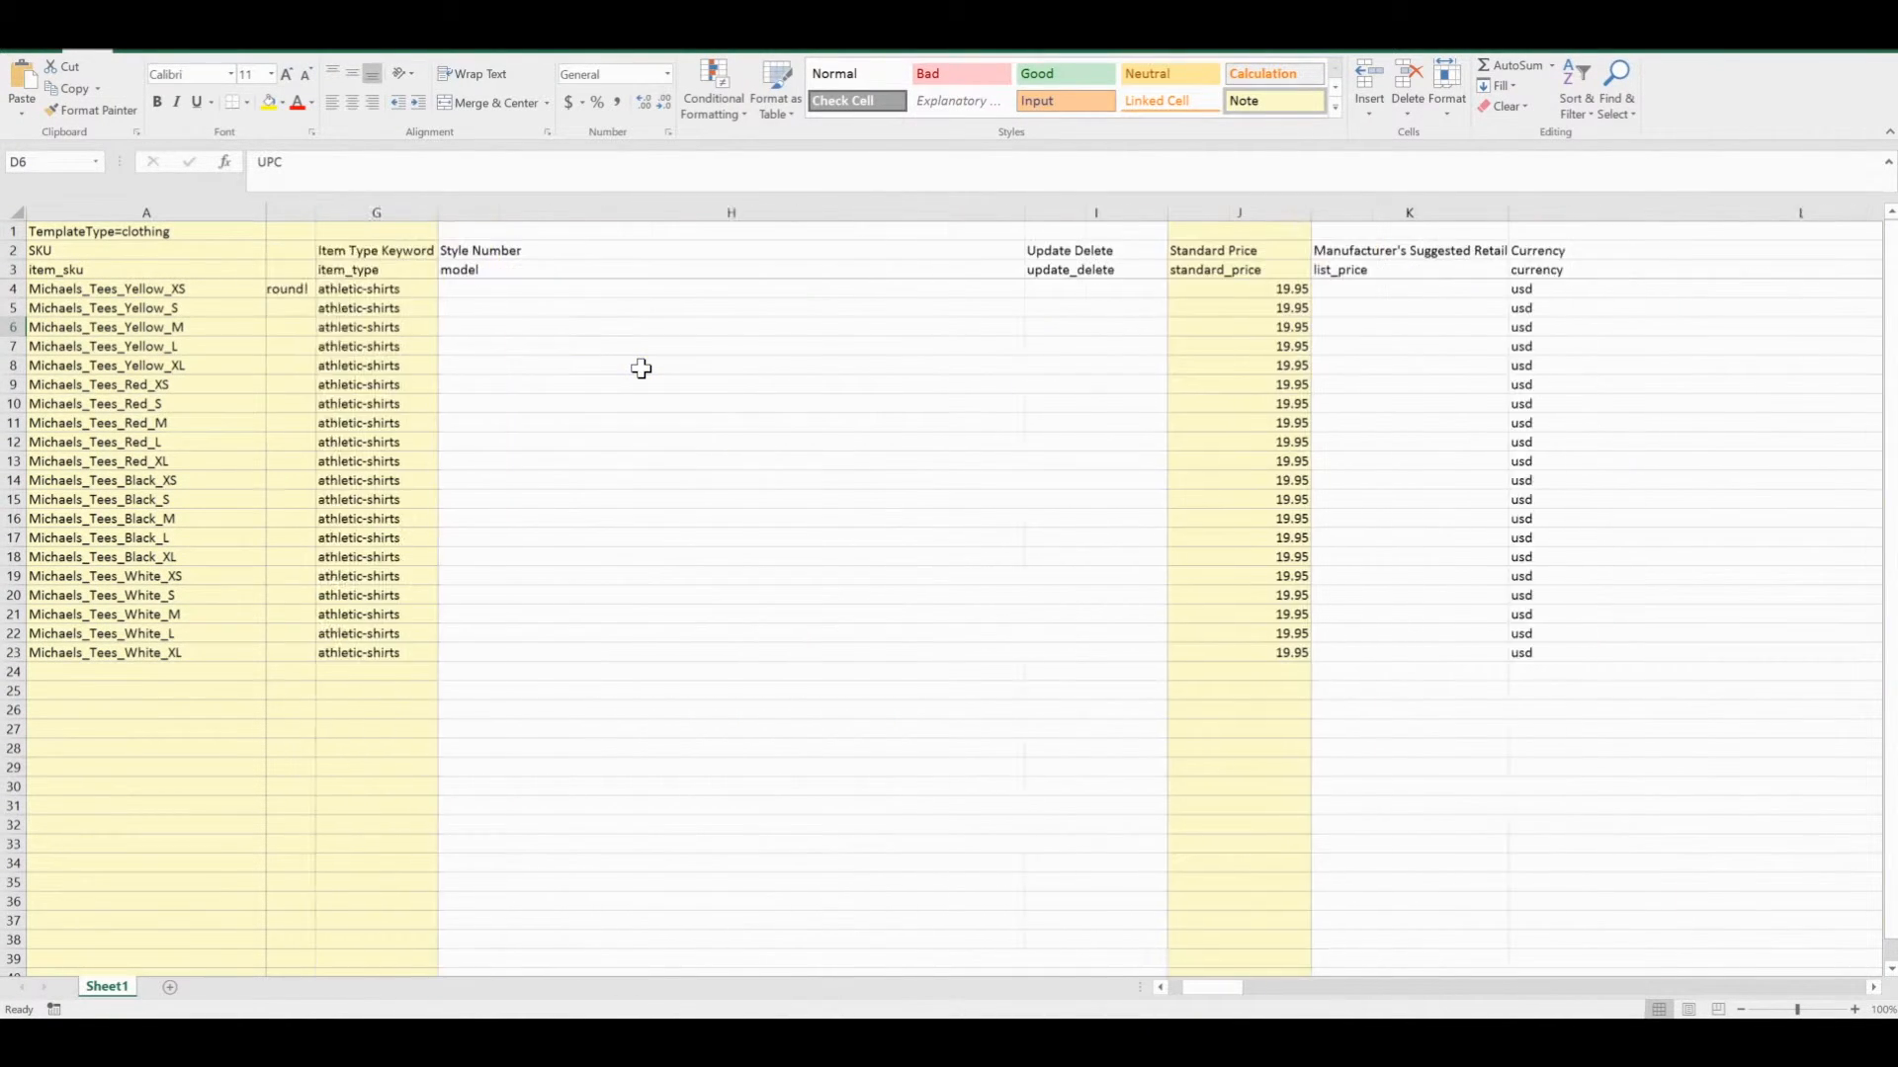
{"action": "scroll", "scroll_direction": "right", "scroll_amount": 3}
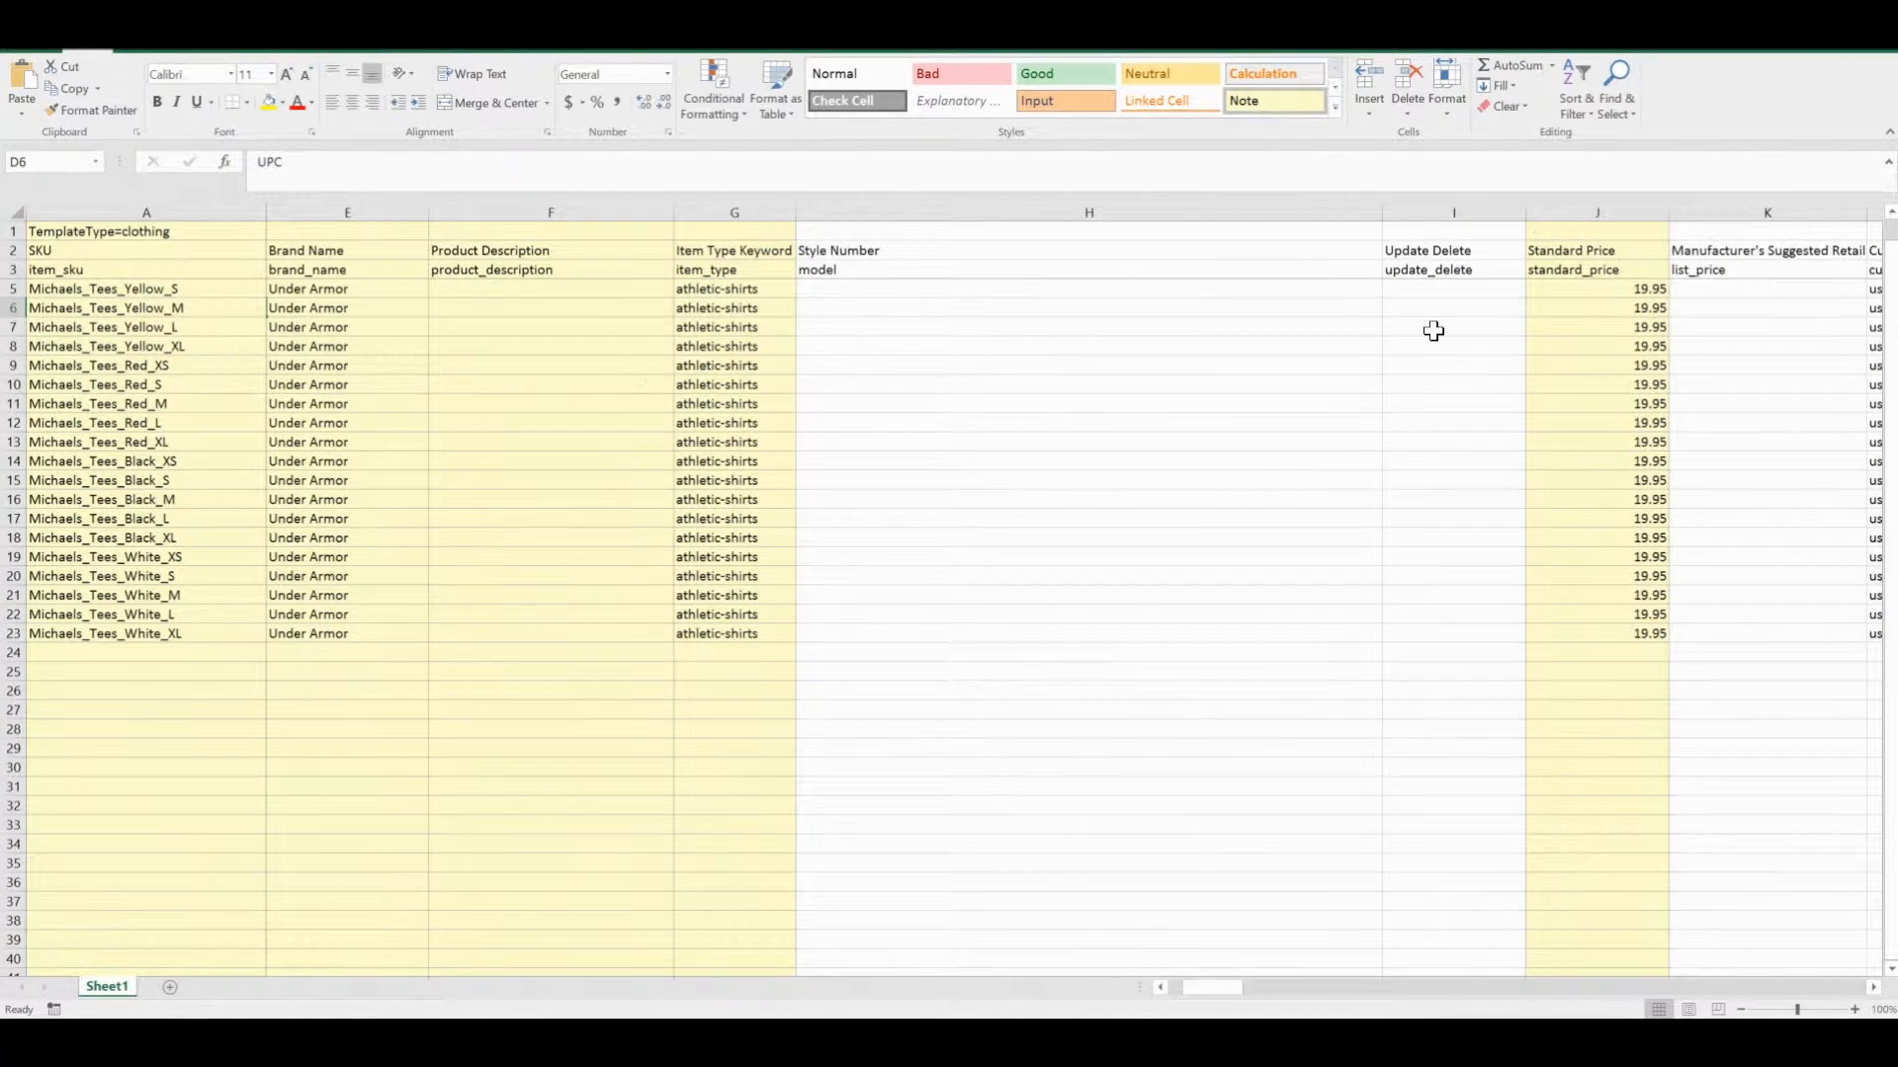
{"action": "scroll", "scroll_direction": "right", "scroll_amount": 3}
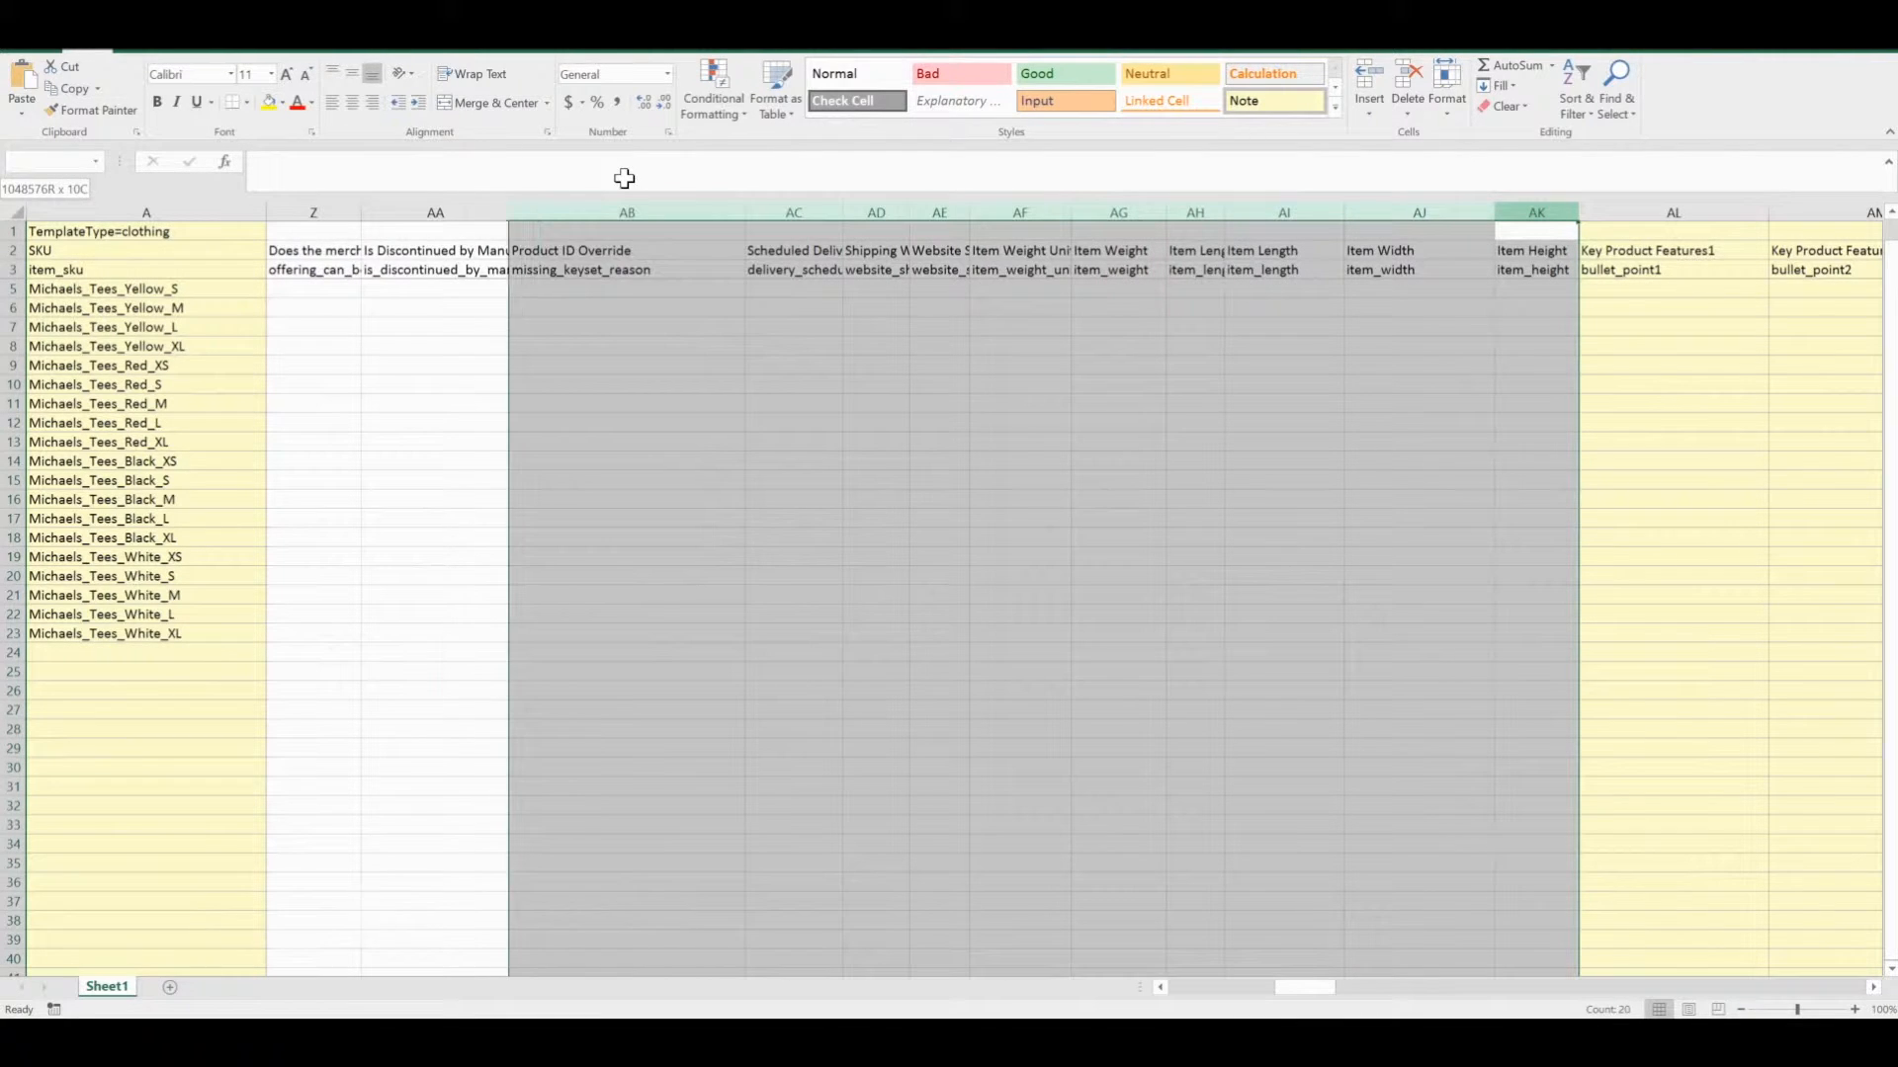
Hide the empty template columns back through column K.
{"action": "scroll", "scroll_direction": "left", "scroll_amount": 3}
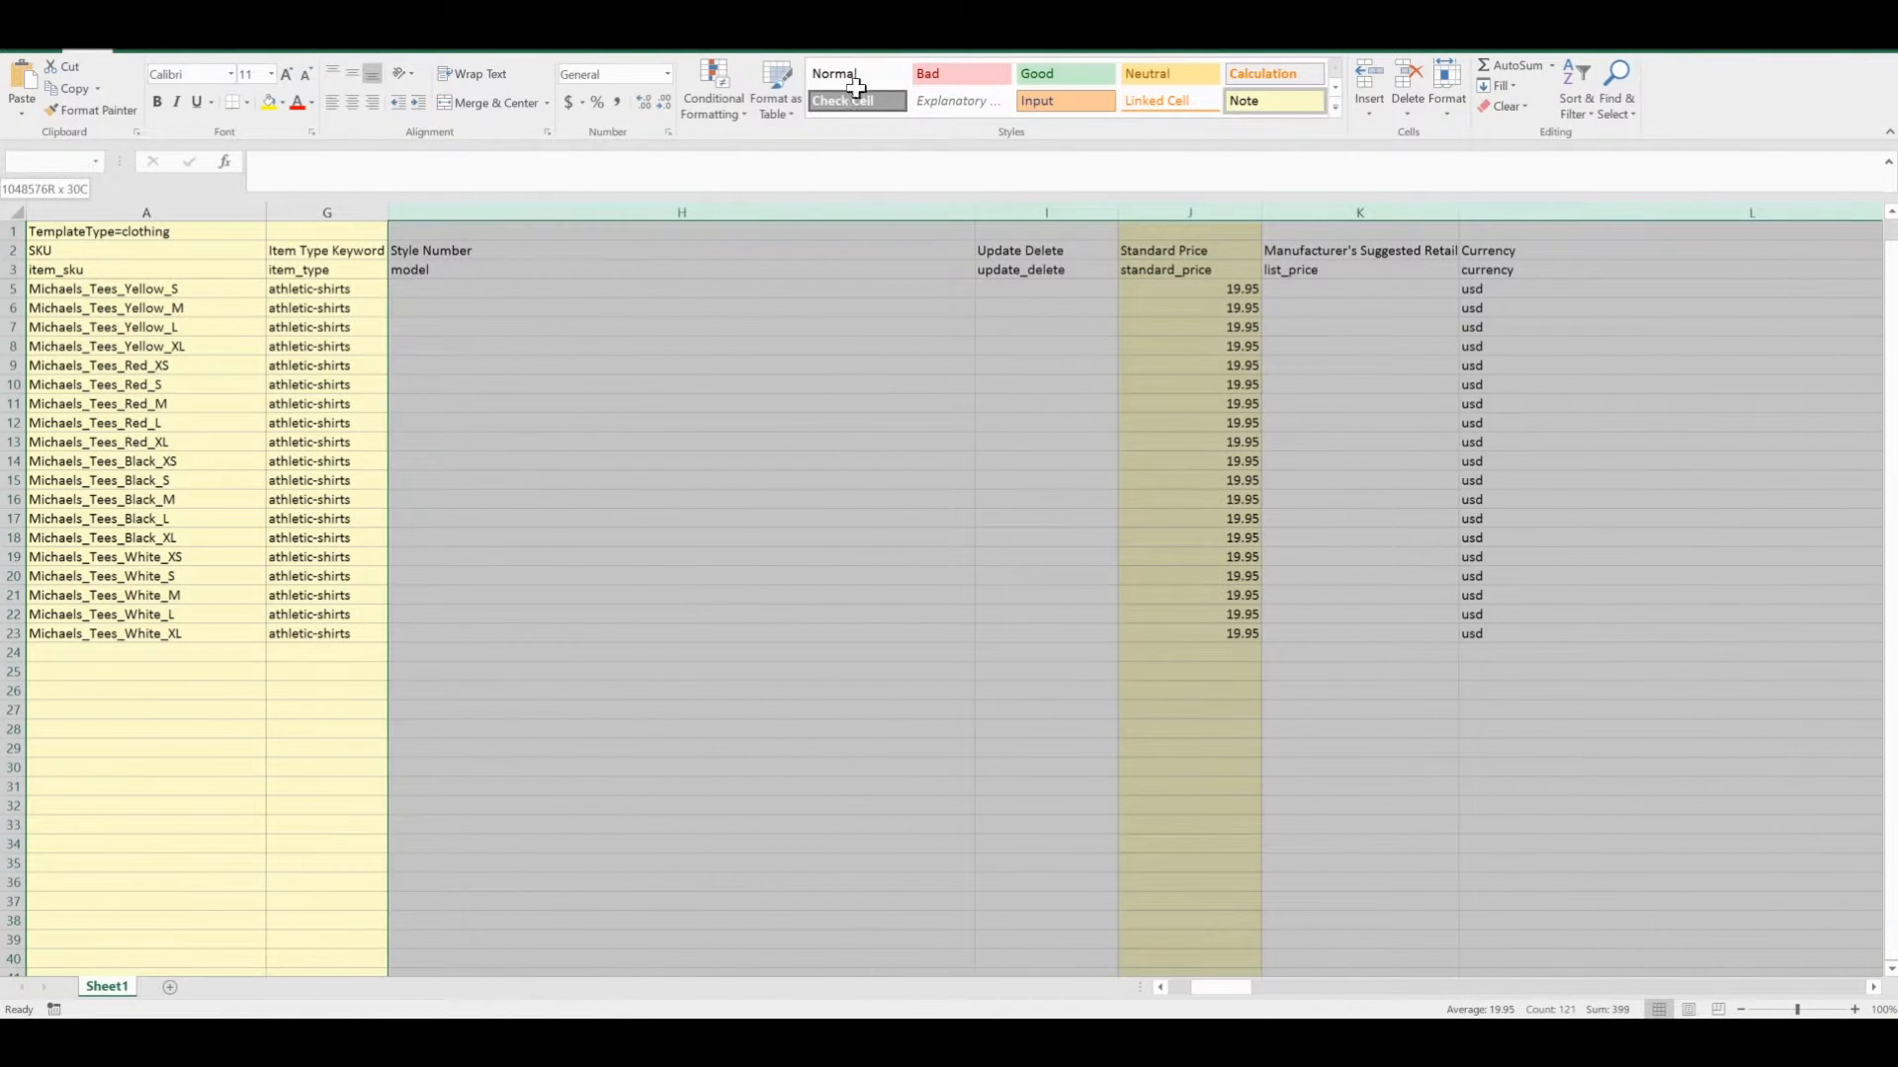
{"action": "left_click", "coordinate": [1360, 213]}
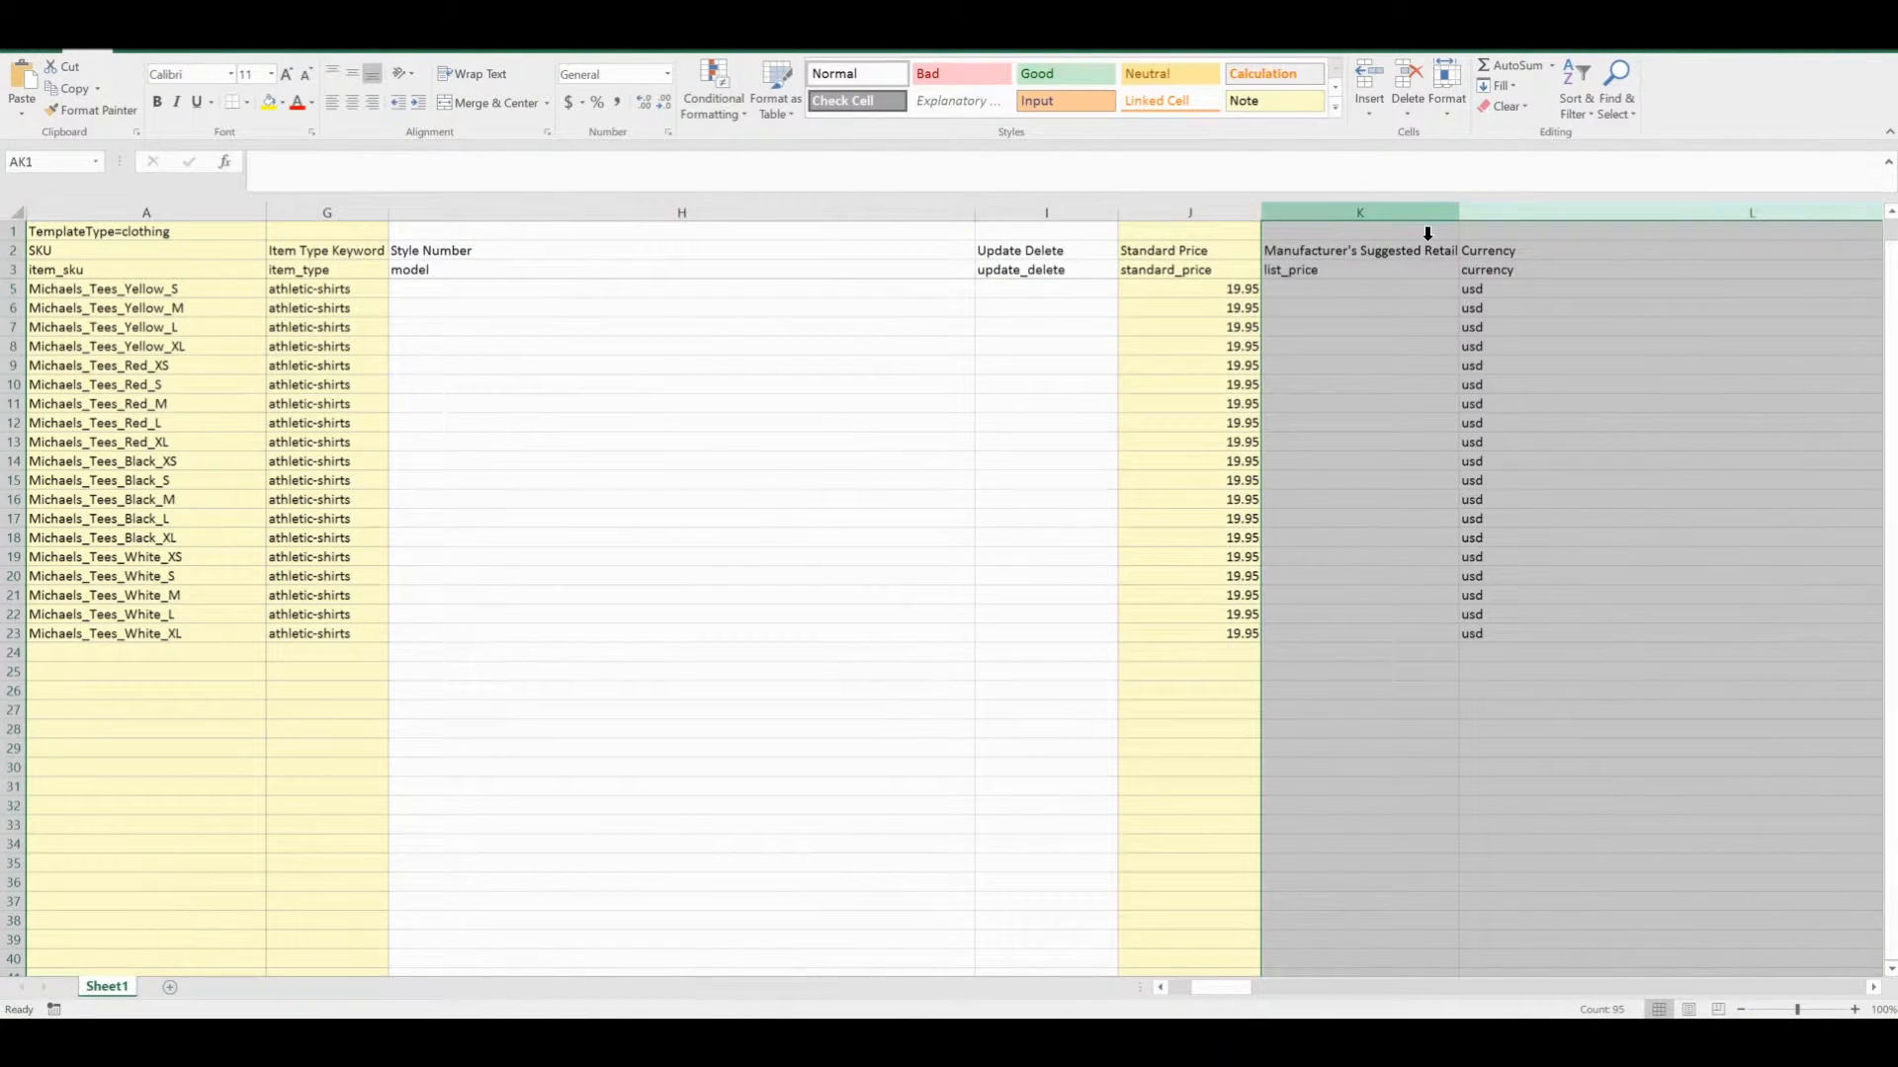
{"action": "right_click", "coordinate": [1360, 214]}
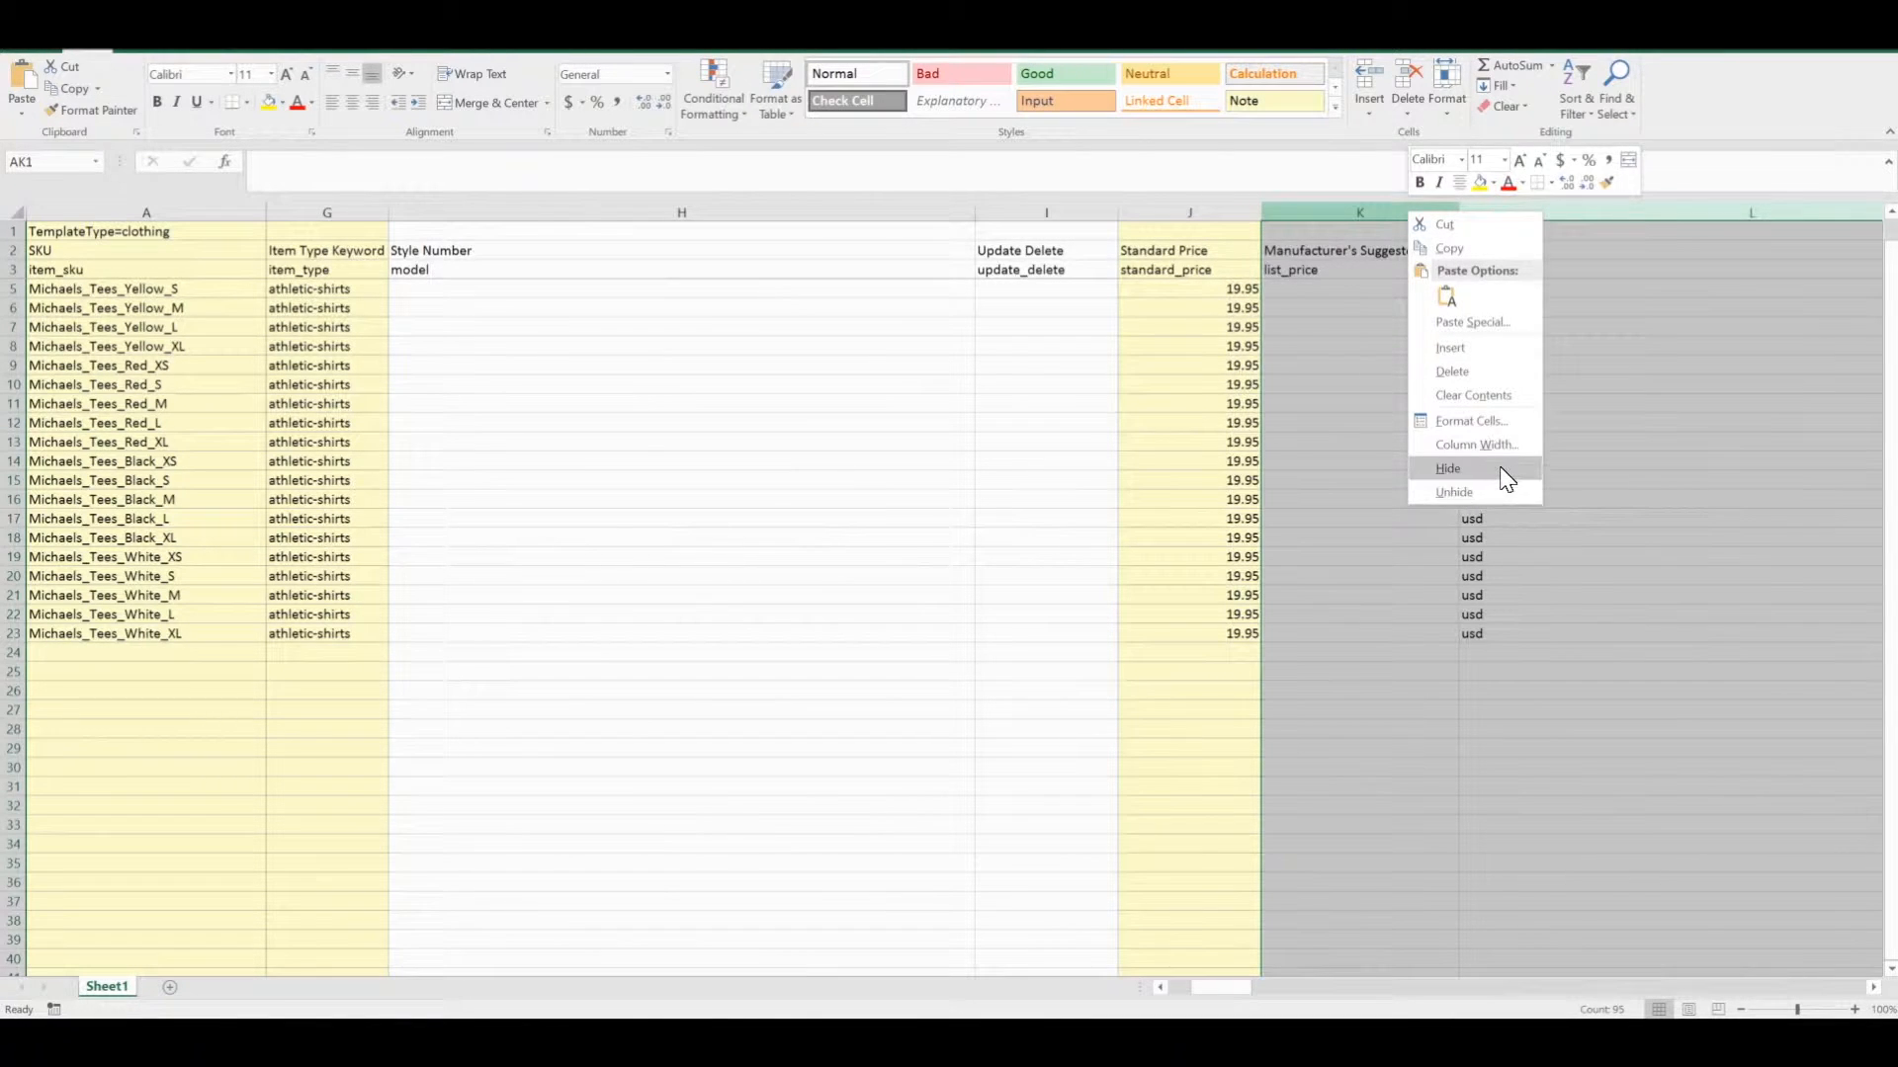
{"action": "left_click", "coordinate": [1453, 492]}
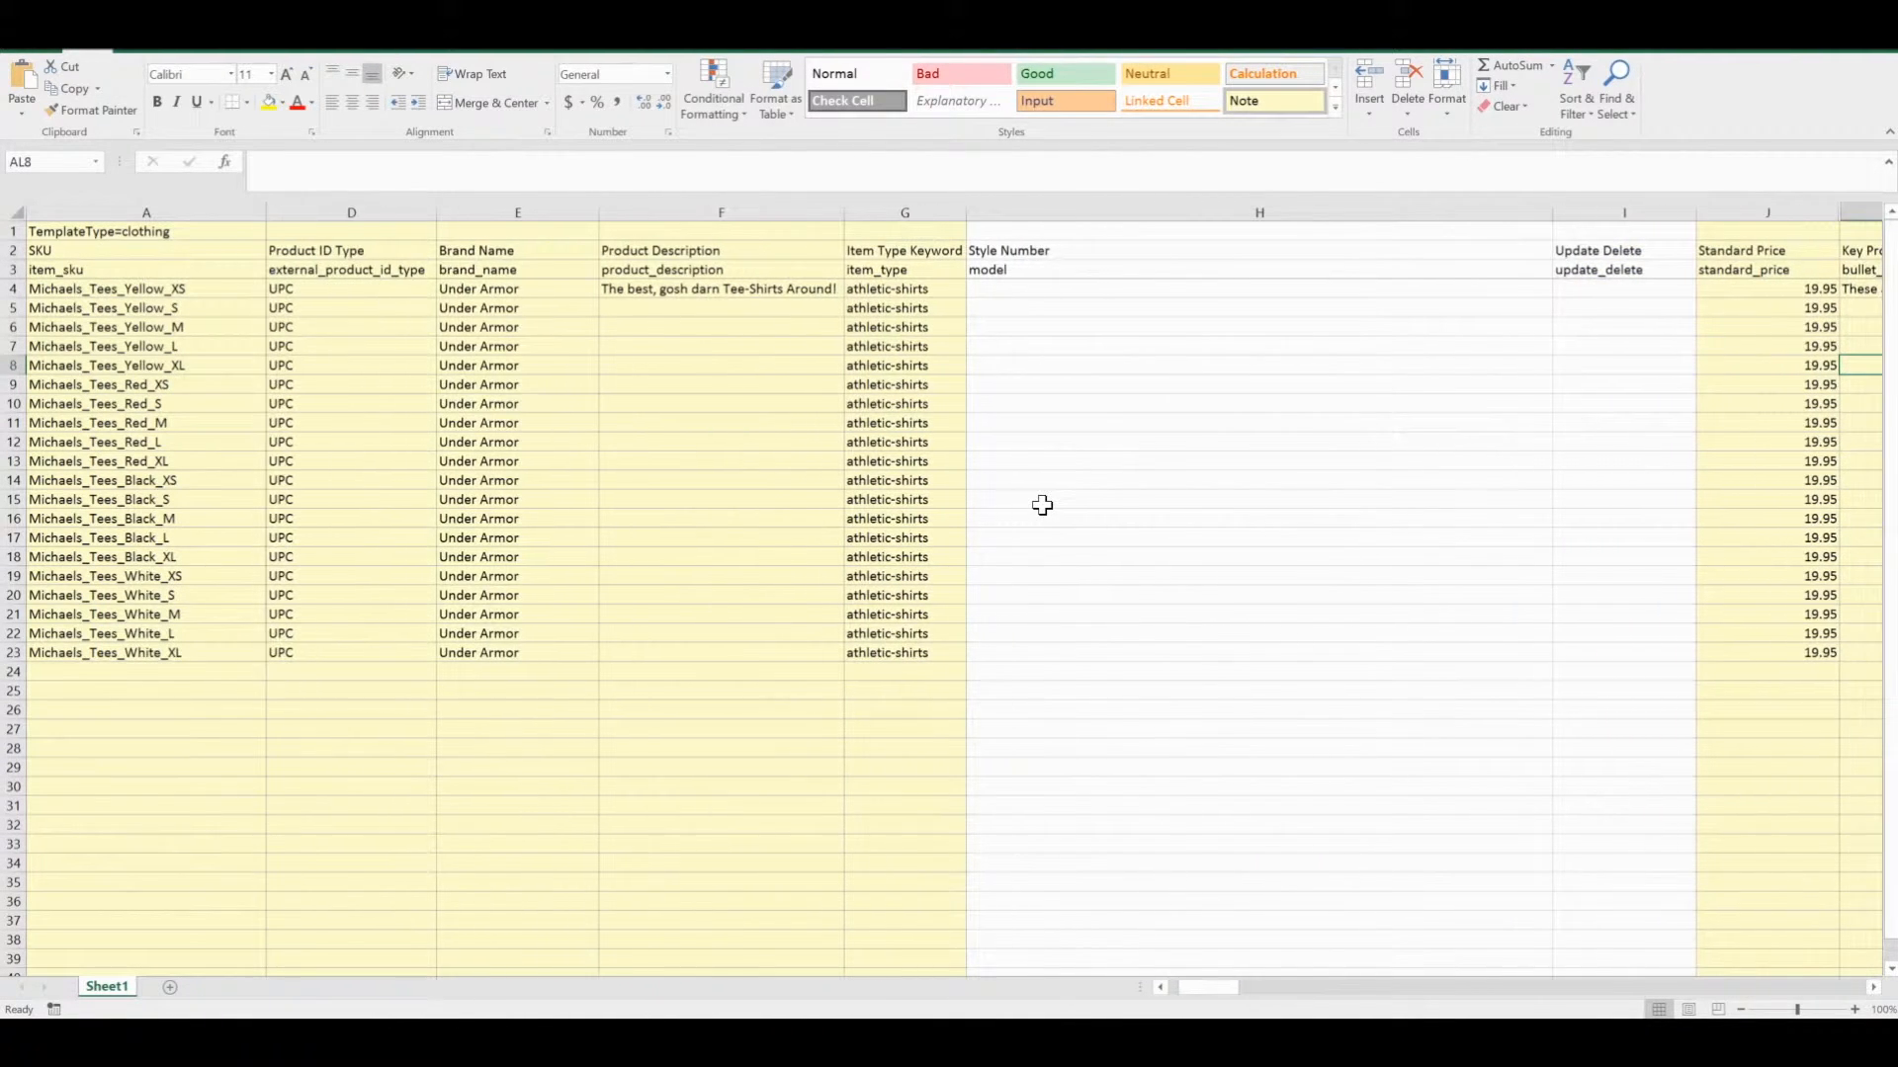
Hide the empty Style Number and Update Delete columns so Standard Price sits beside Key Product Features1.
{"action": "left_click", "coordinate": [1260, 211]}
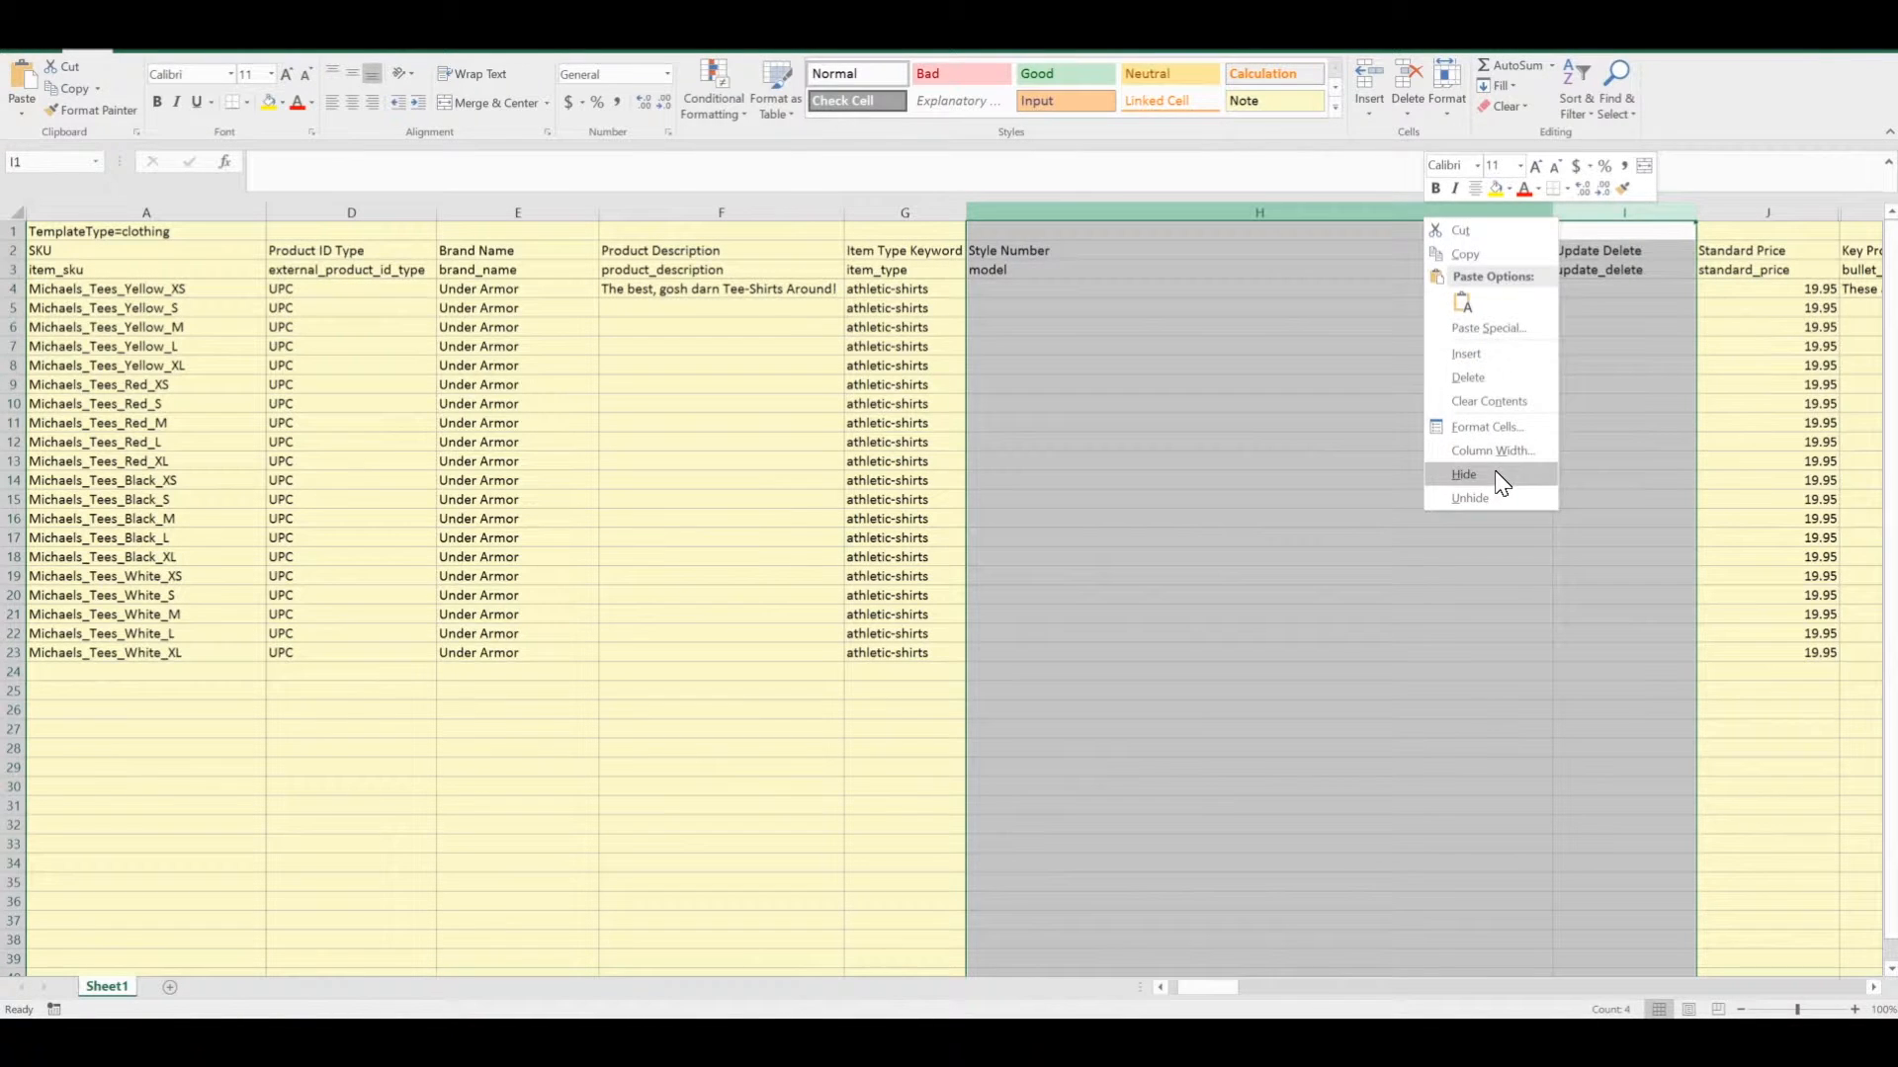
{"action": "left_click", "coordinate": [1463, 472]}
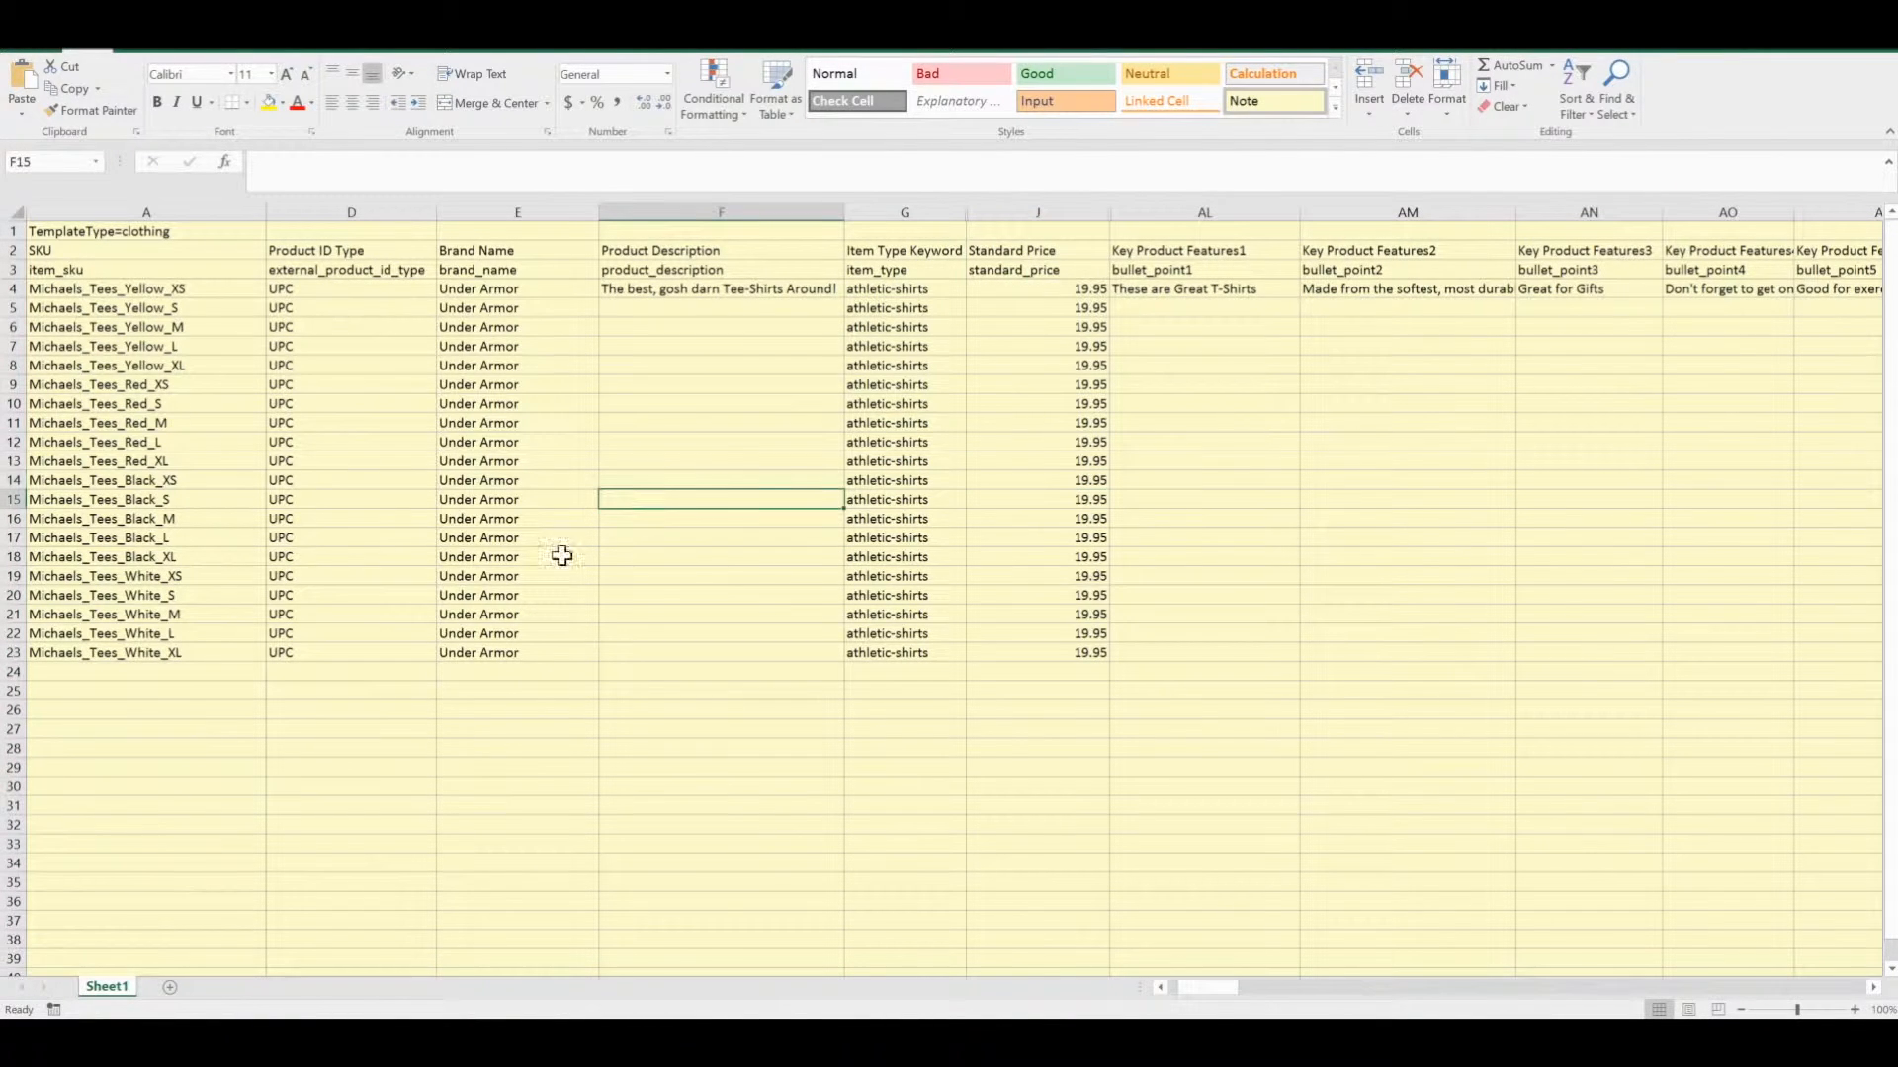
{"action": "left_click", "coordinate": [105, 289]}
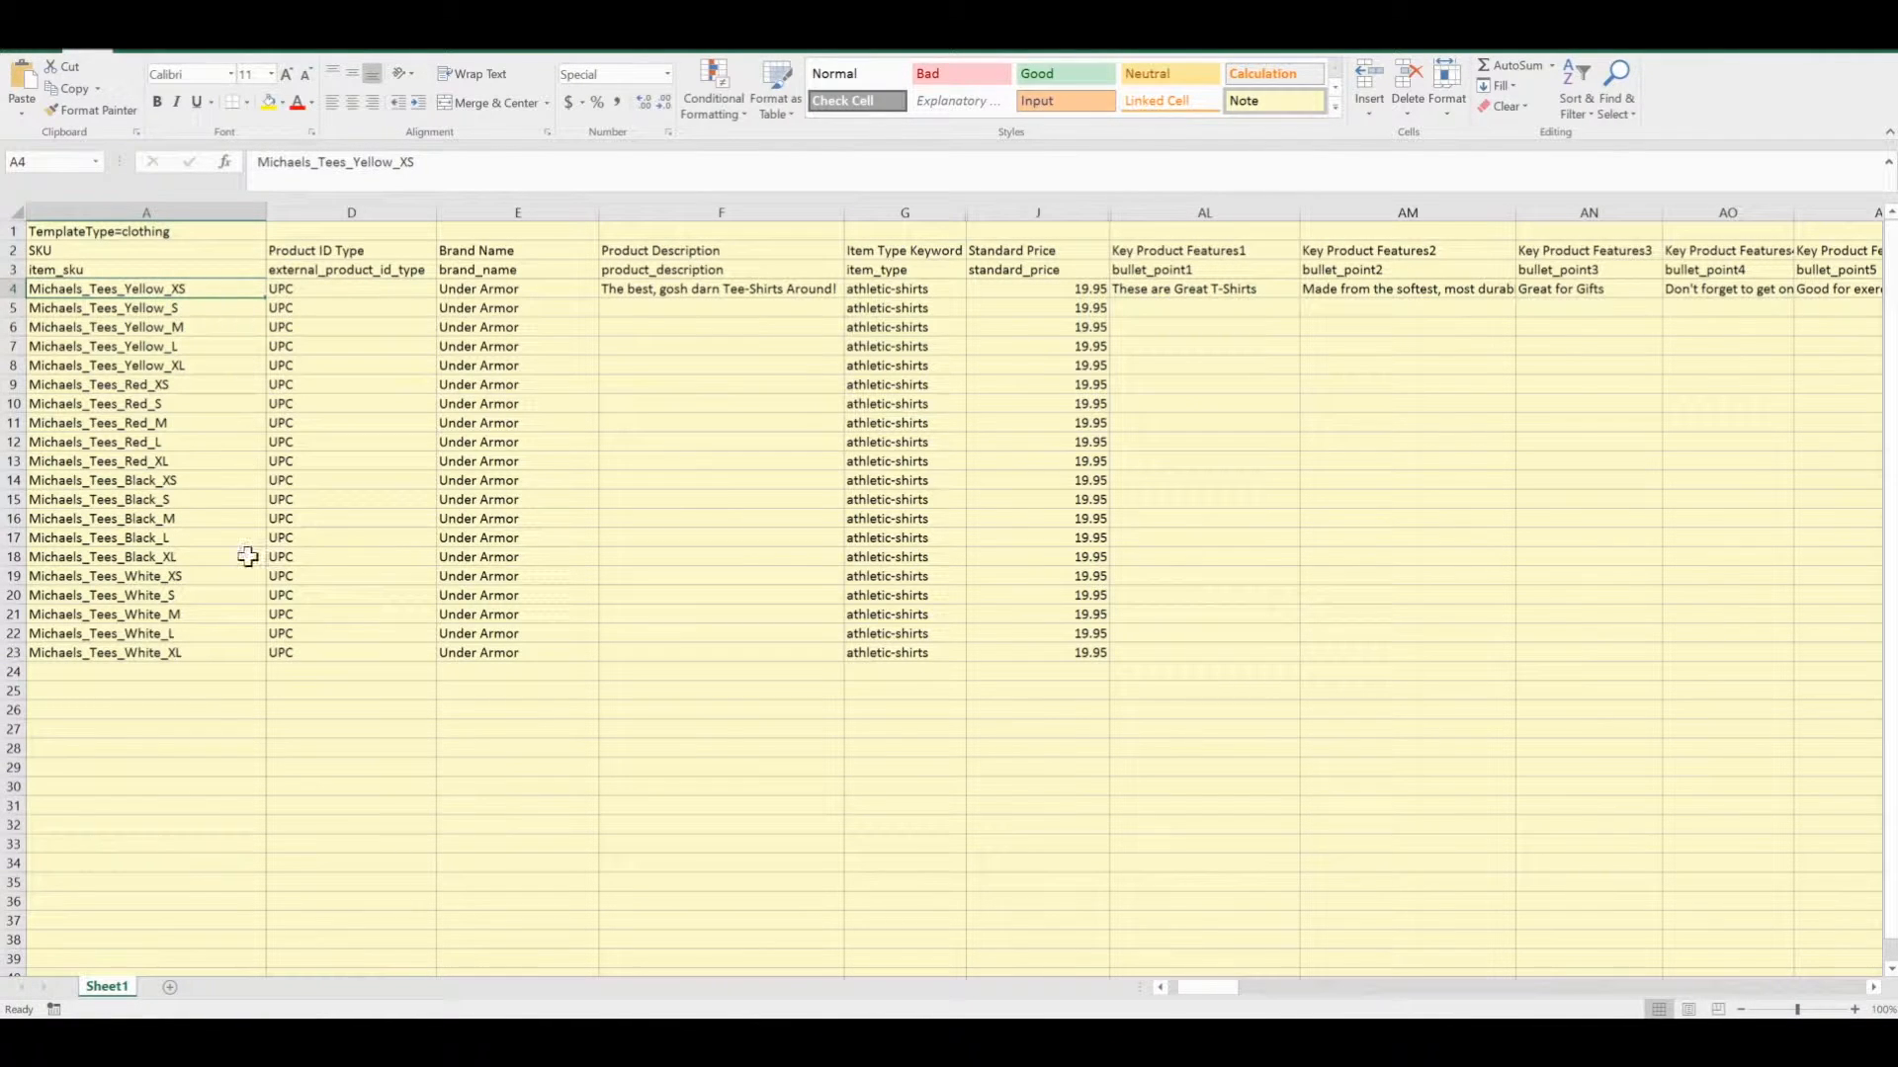
{"action": "left_click", "coordinate": [352, 308]}
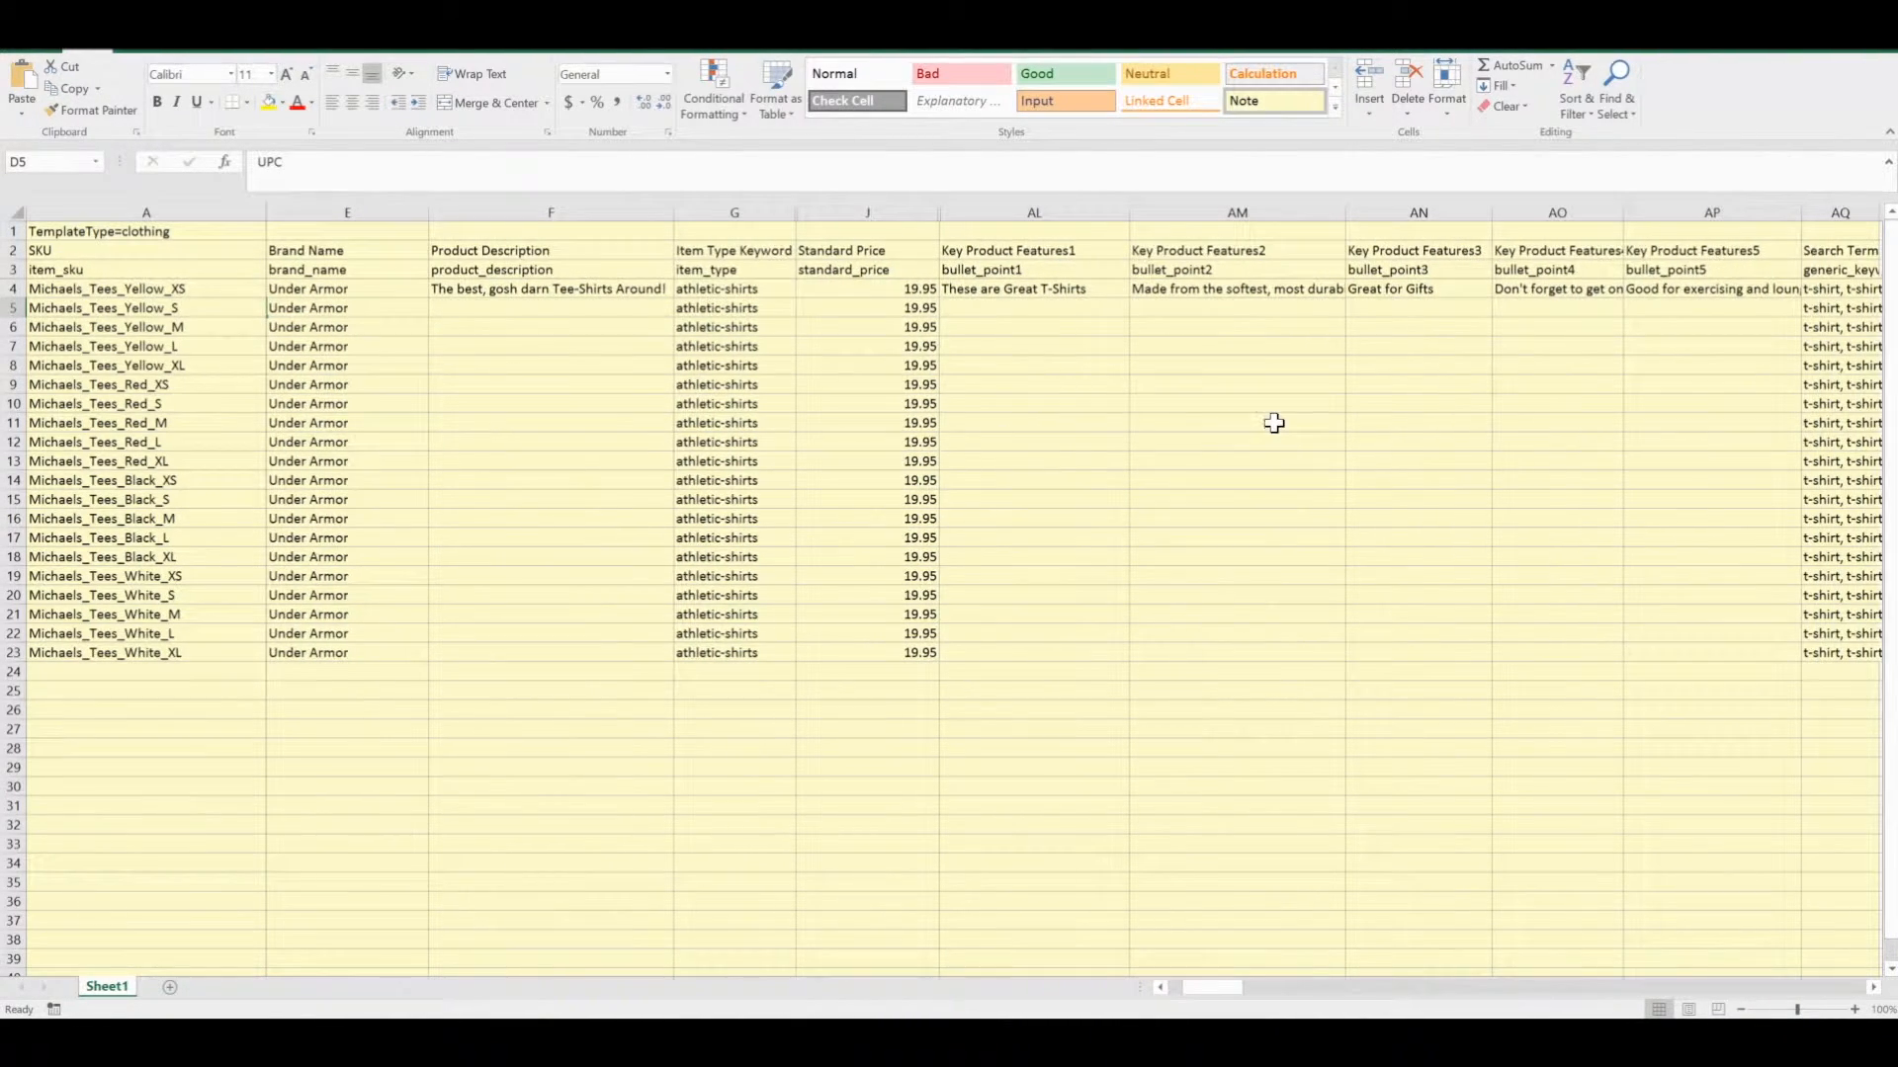
{"action": "scroll", "scroll_direction": "right", "scroll_amount": 3}
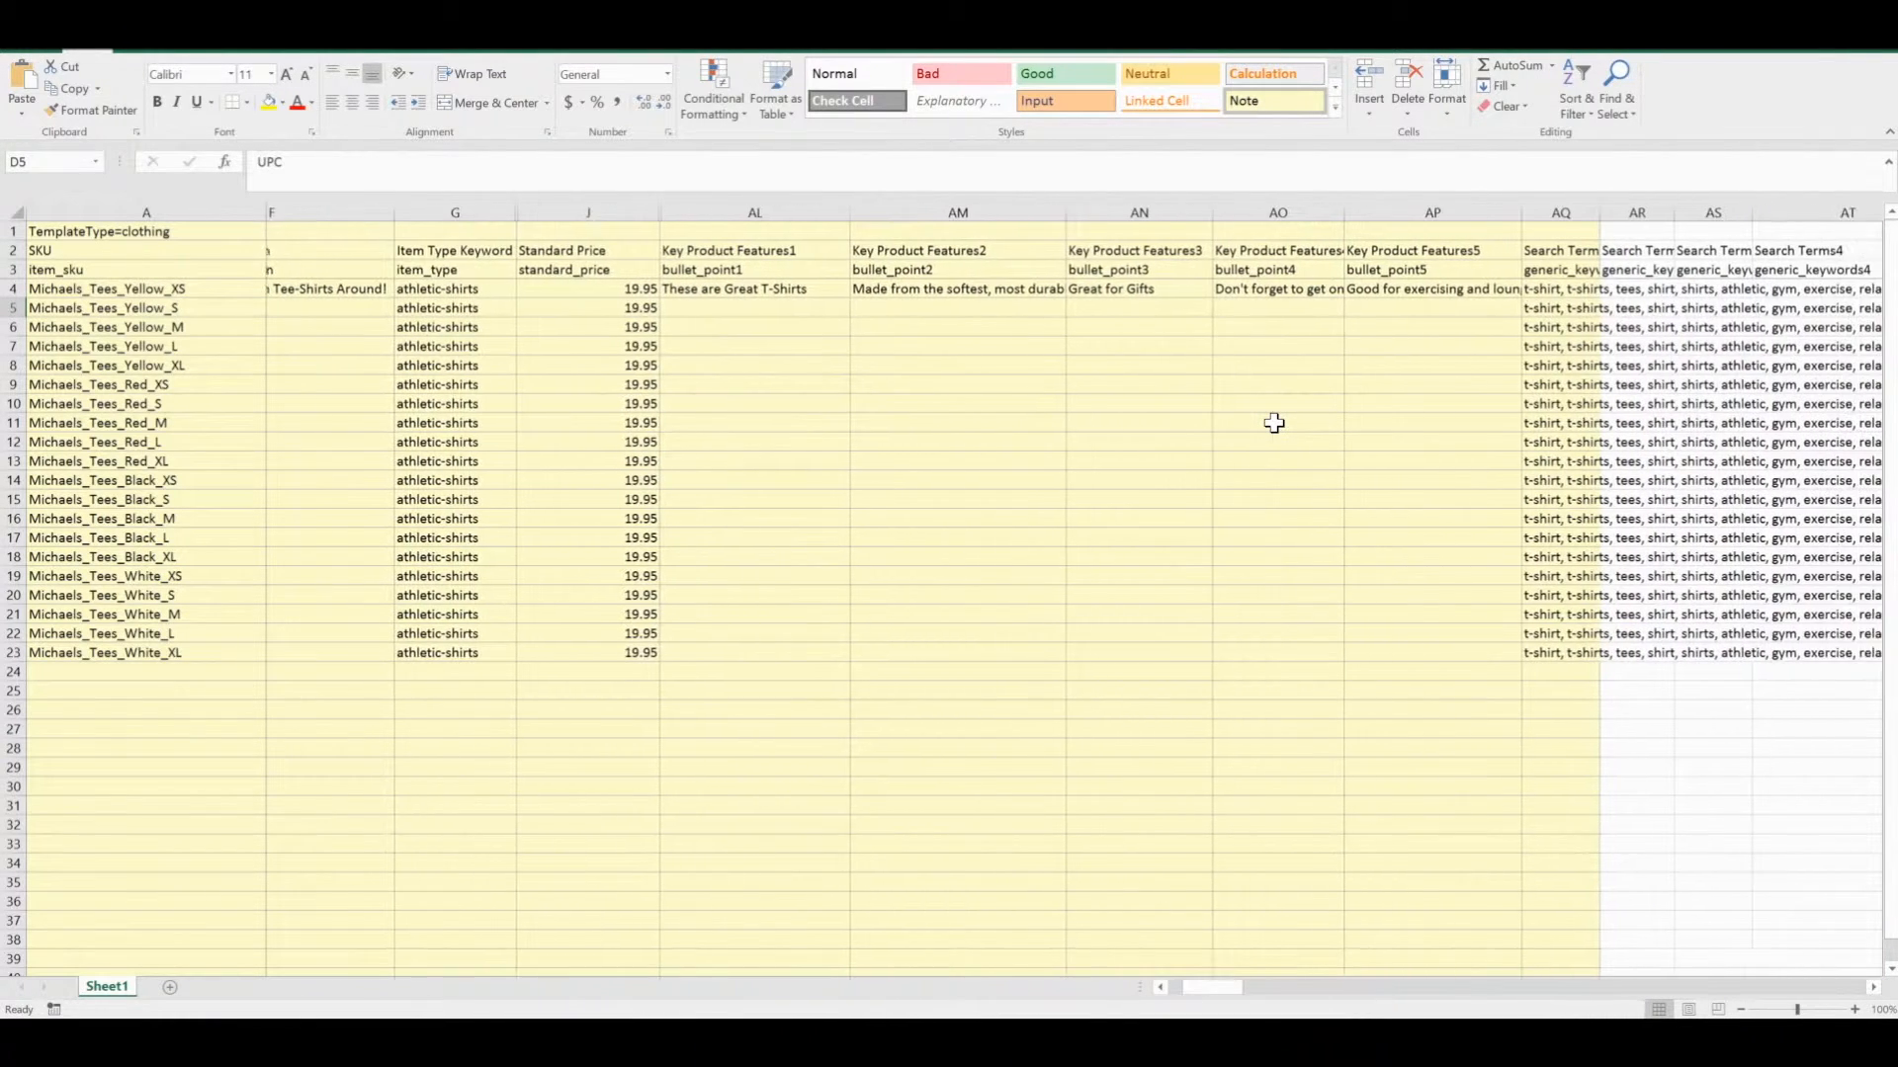
{"action": "left_click", "coordinate": [627, 289]}
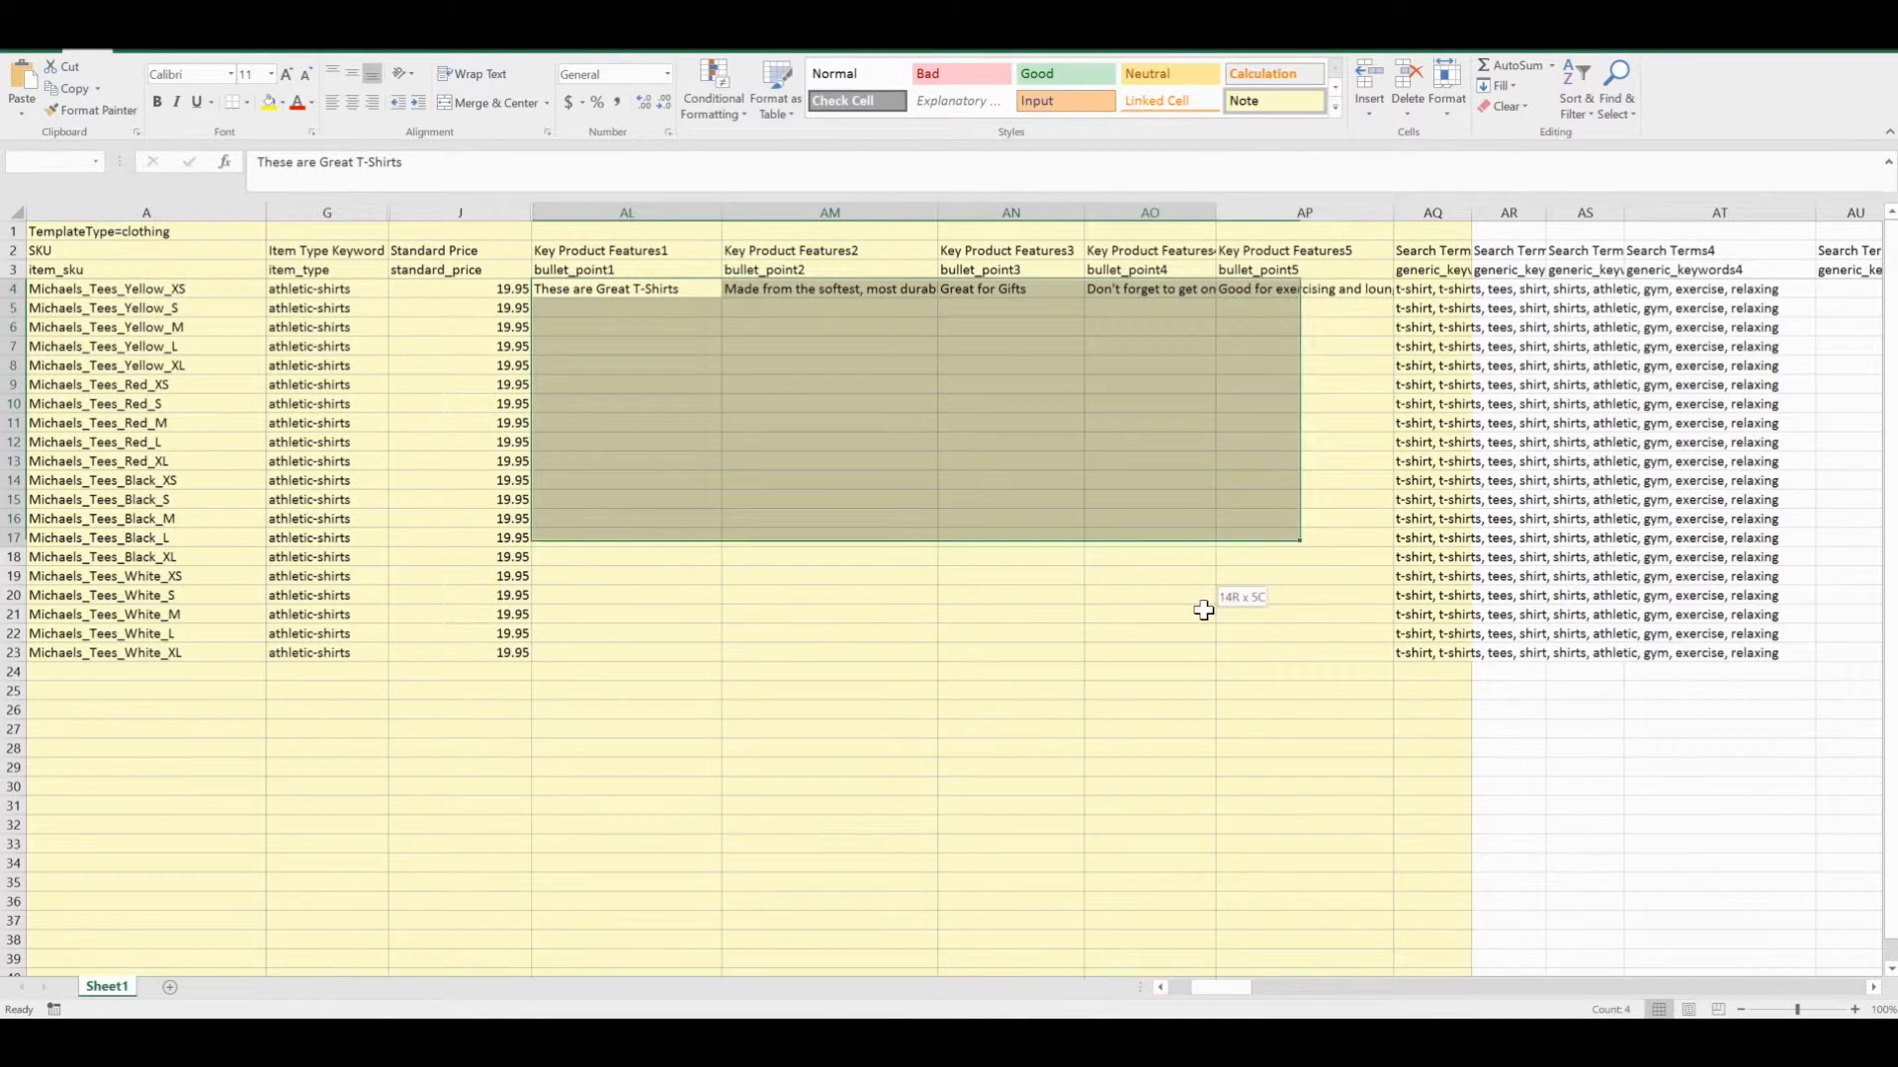
{"action": "left_click", "coordinate": [1303, 558]}
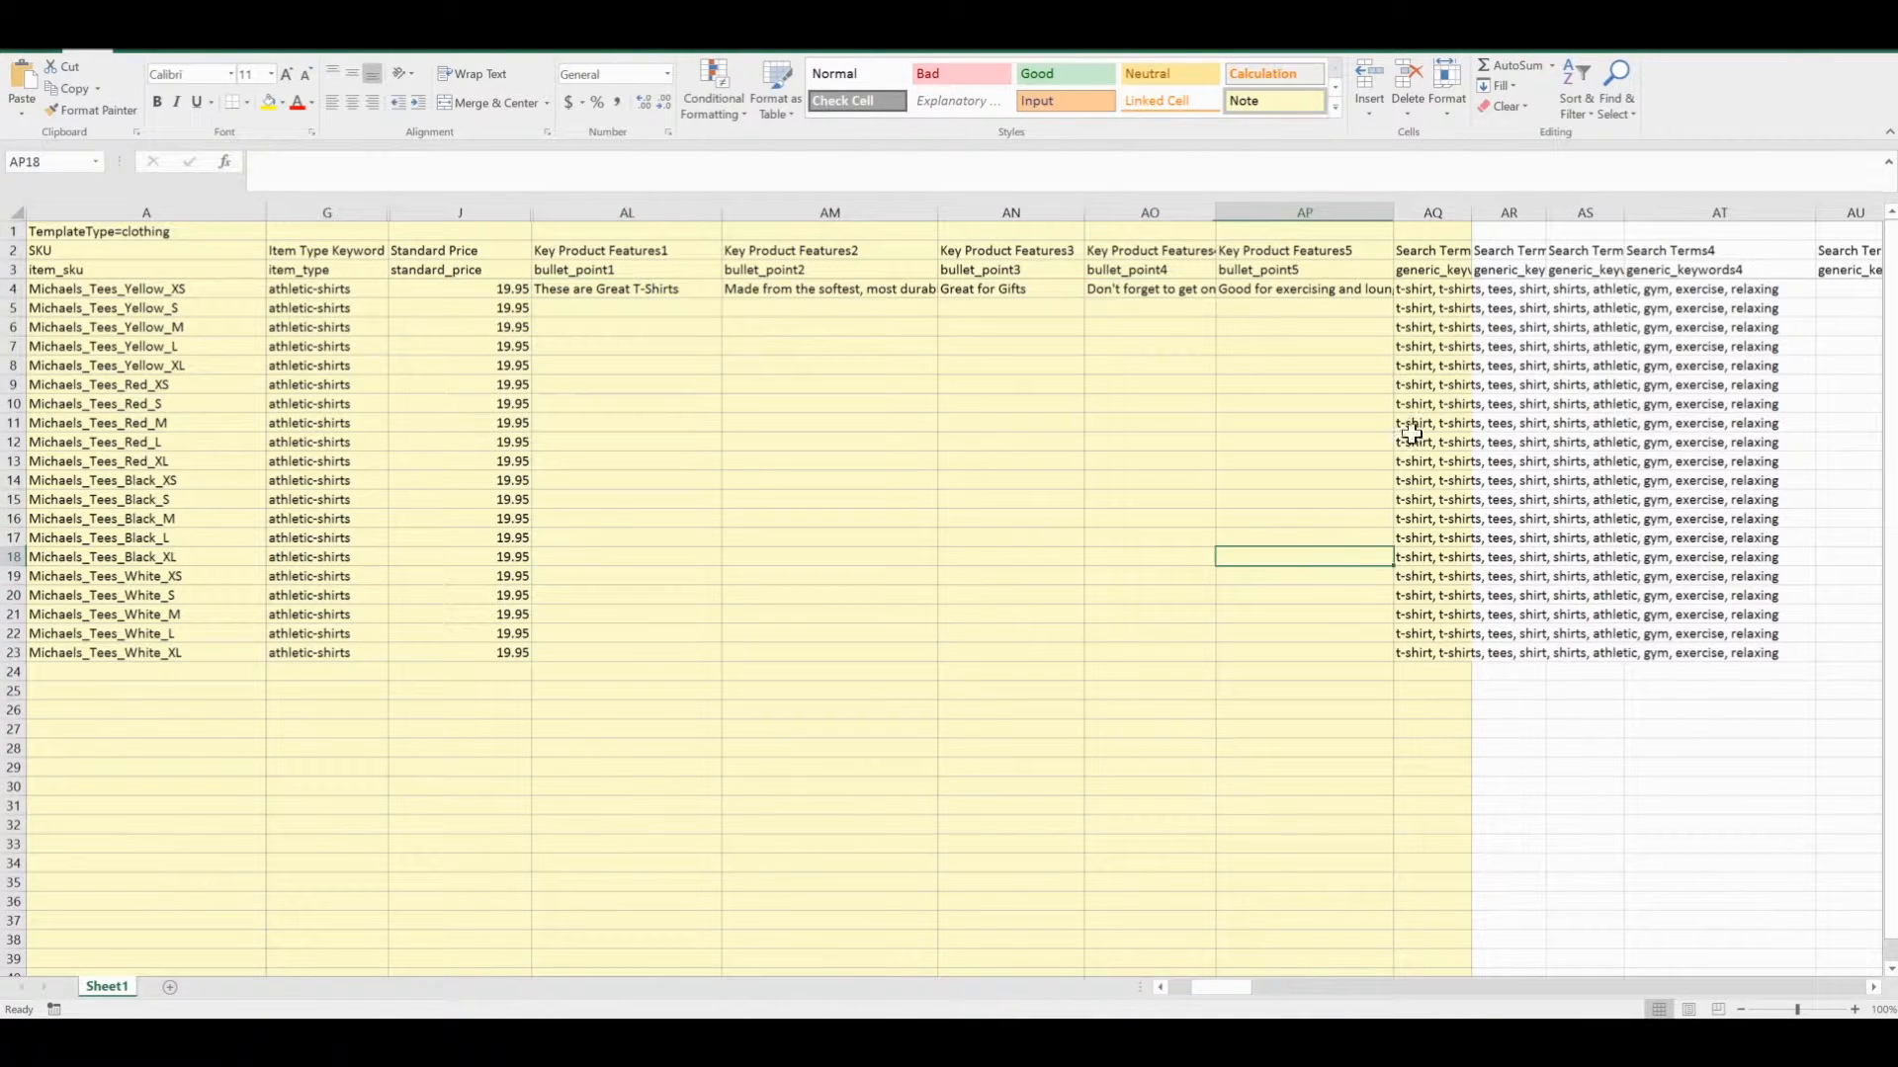
{"action": "left_click", "coordinate": [1434, 289]}
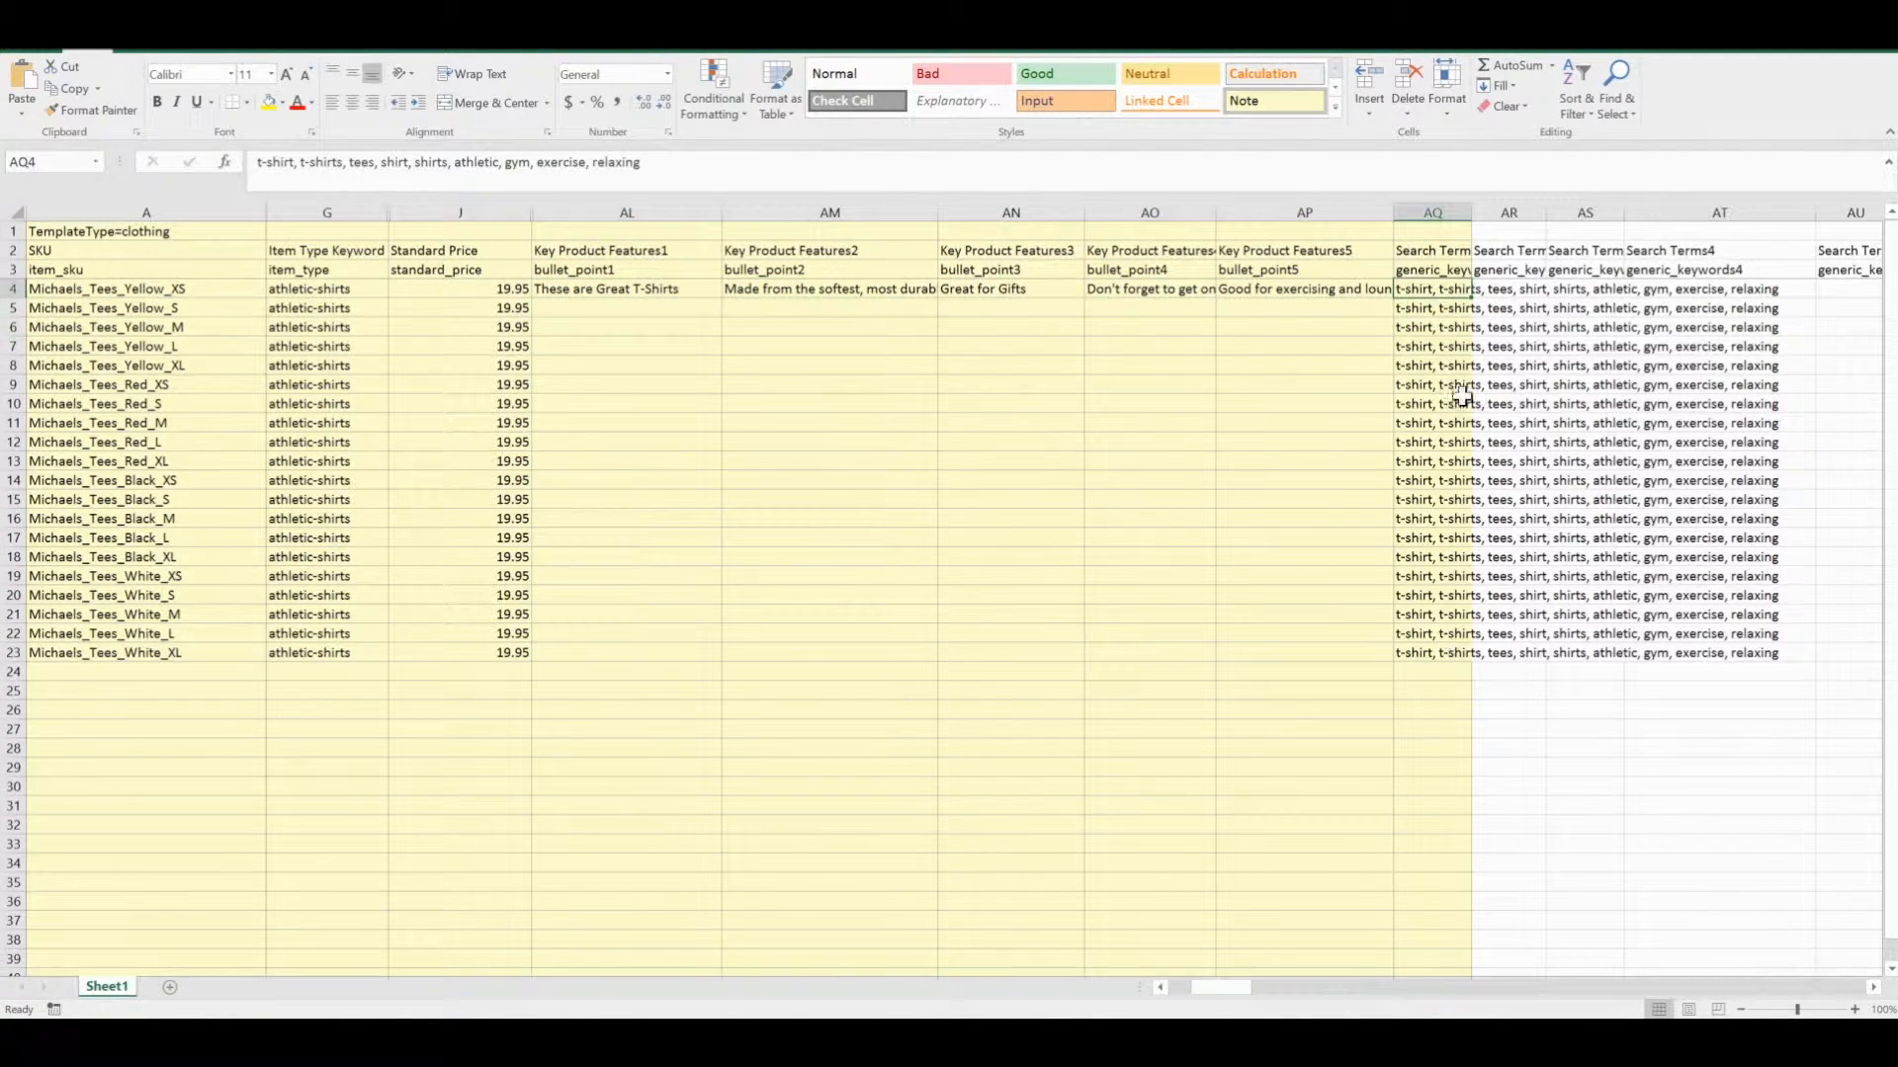
{"action": "left_click", "coordinate": [1433, 268]}
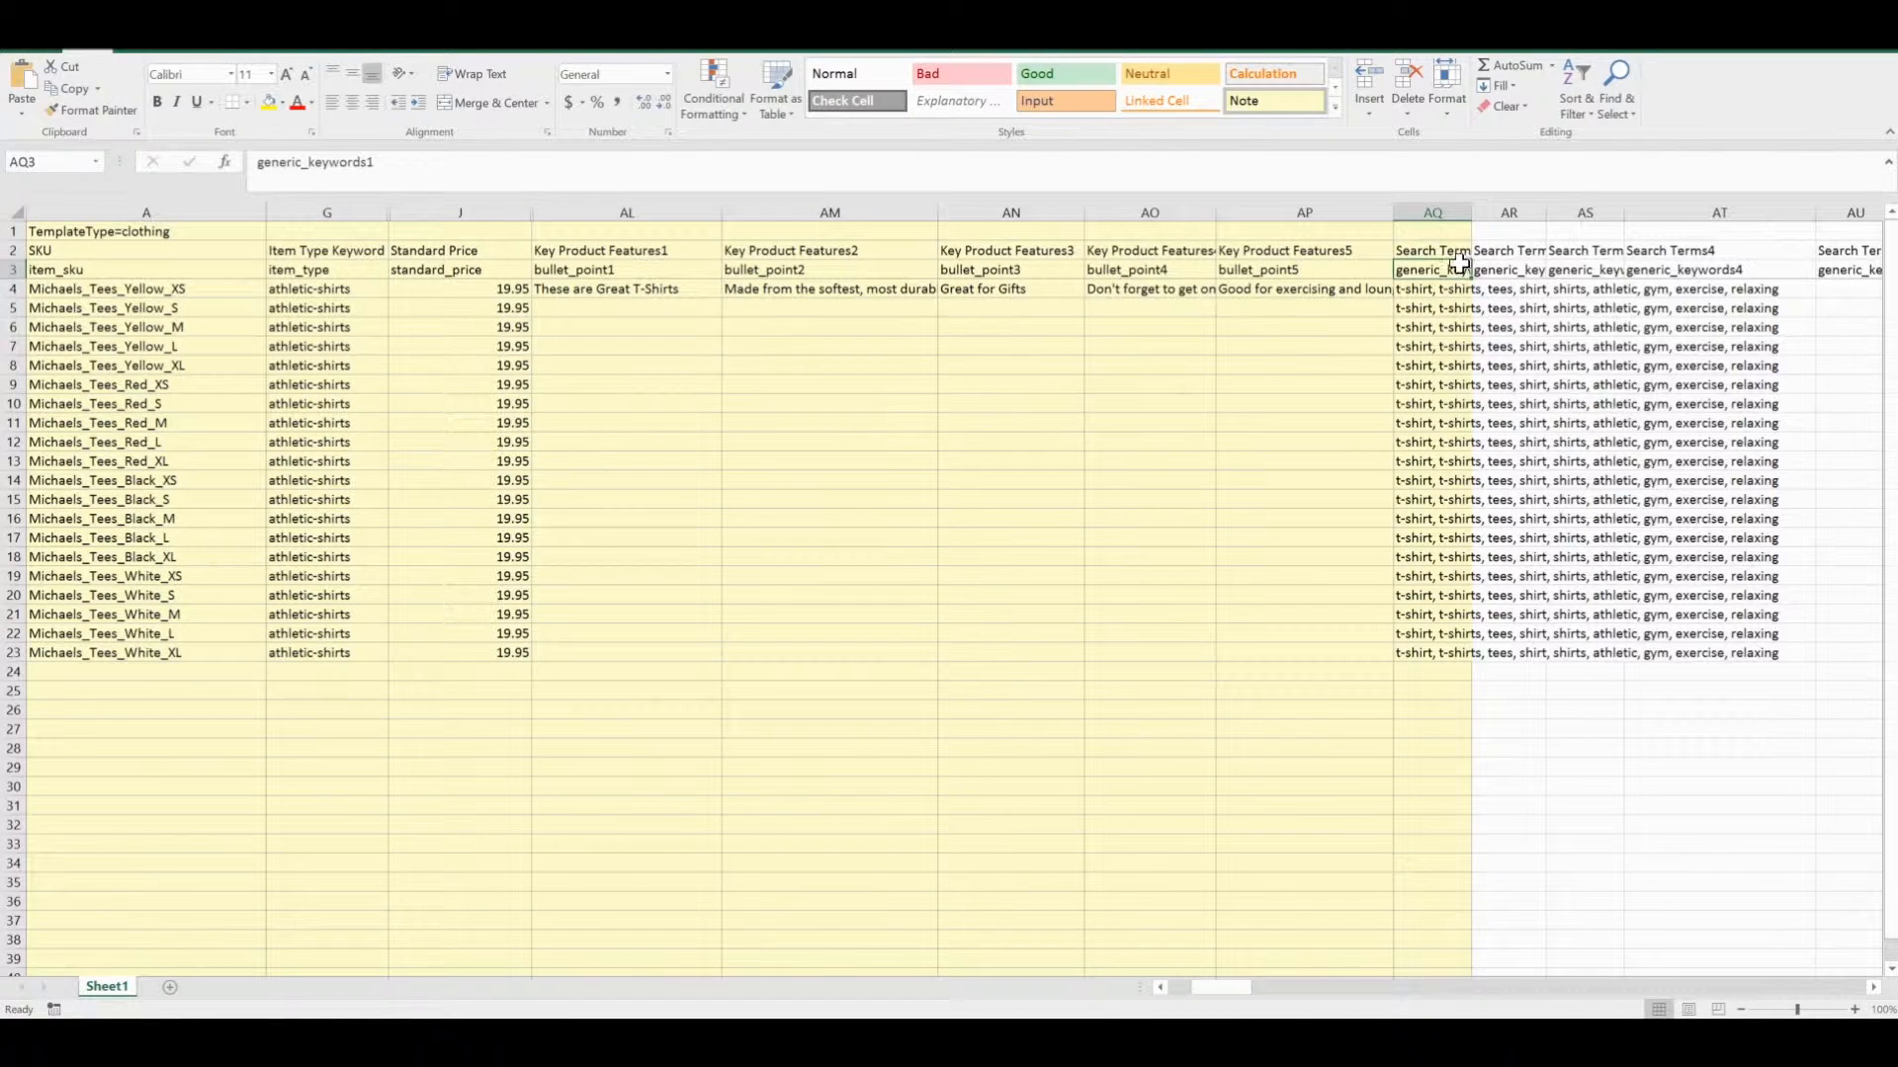
{"action": "left_click", "coordinate": [1509, 269]}
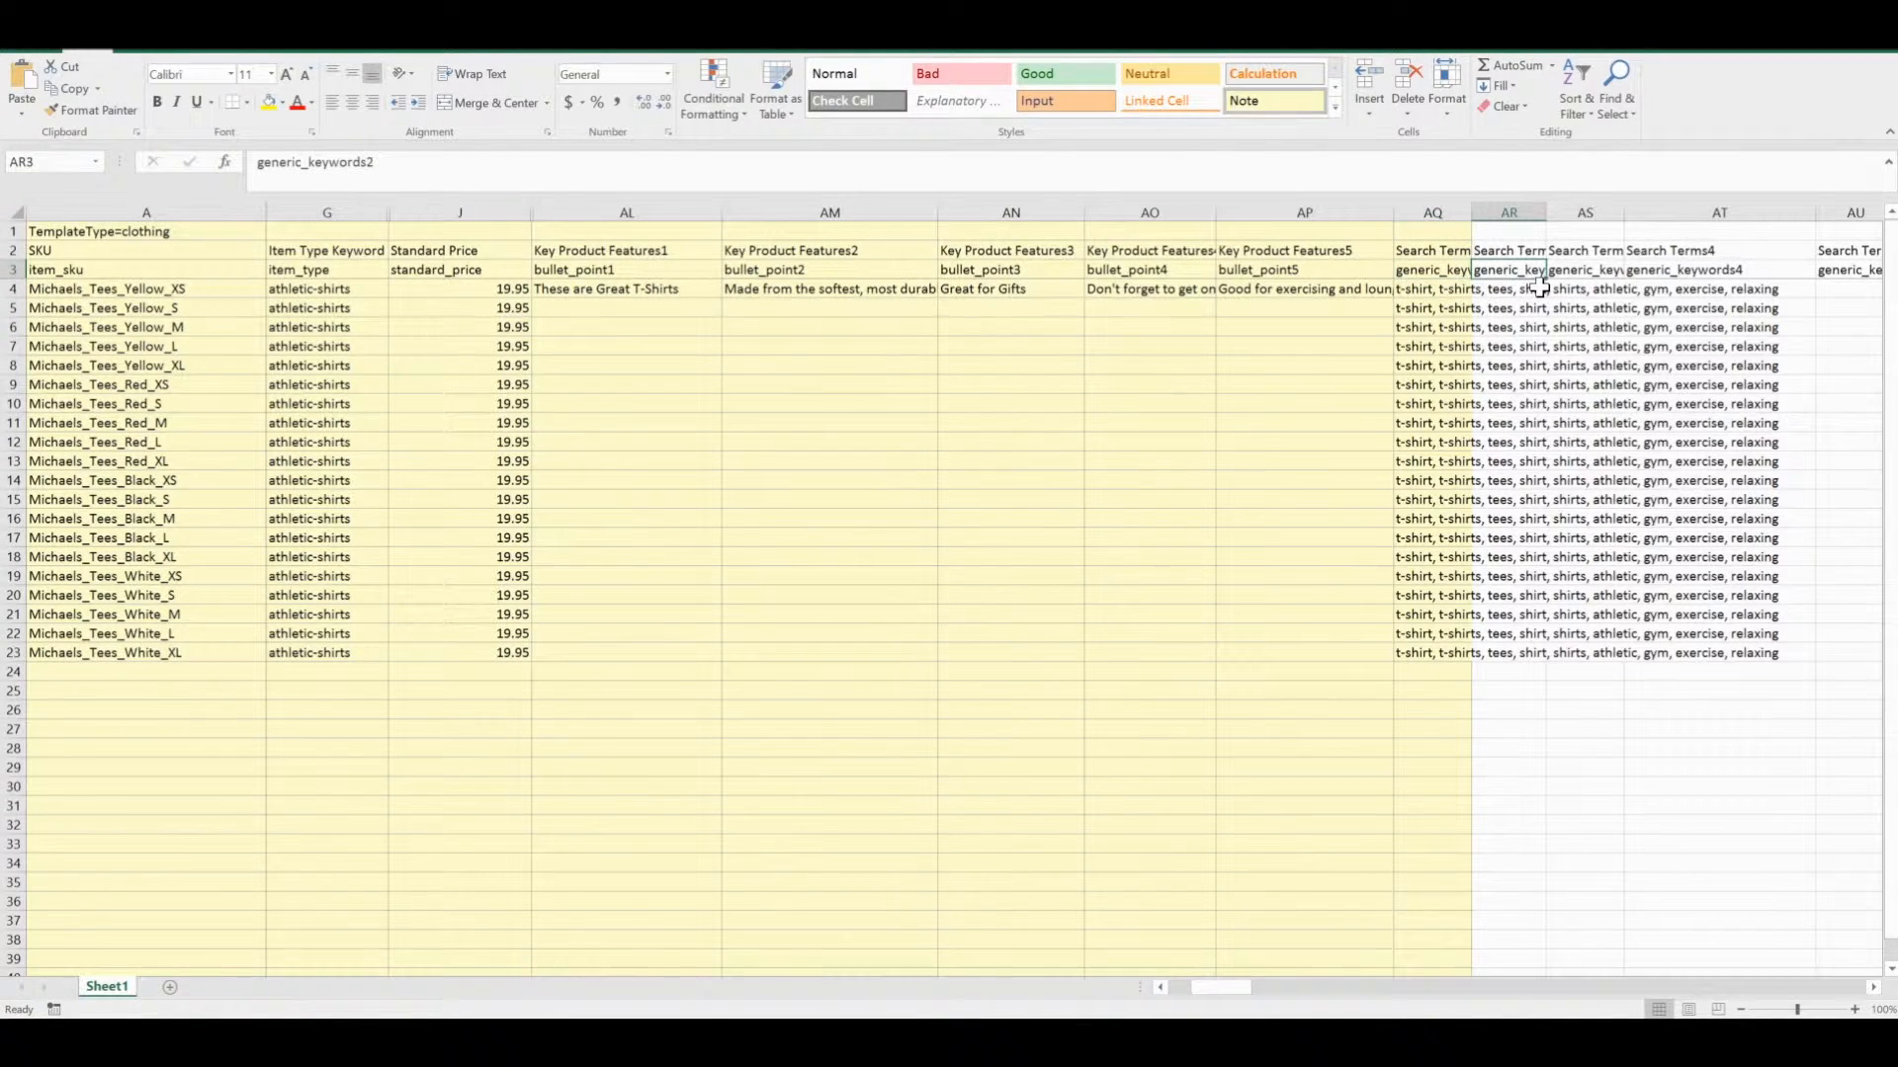
{"action": "left_click", "coordinate": [1434, 288]}
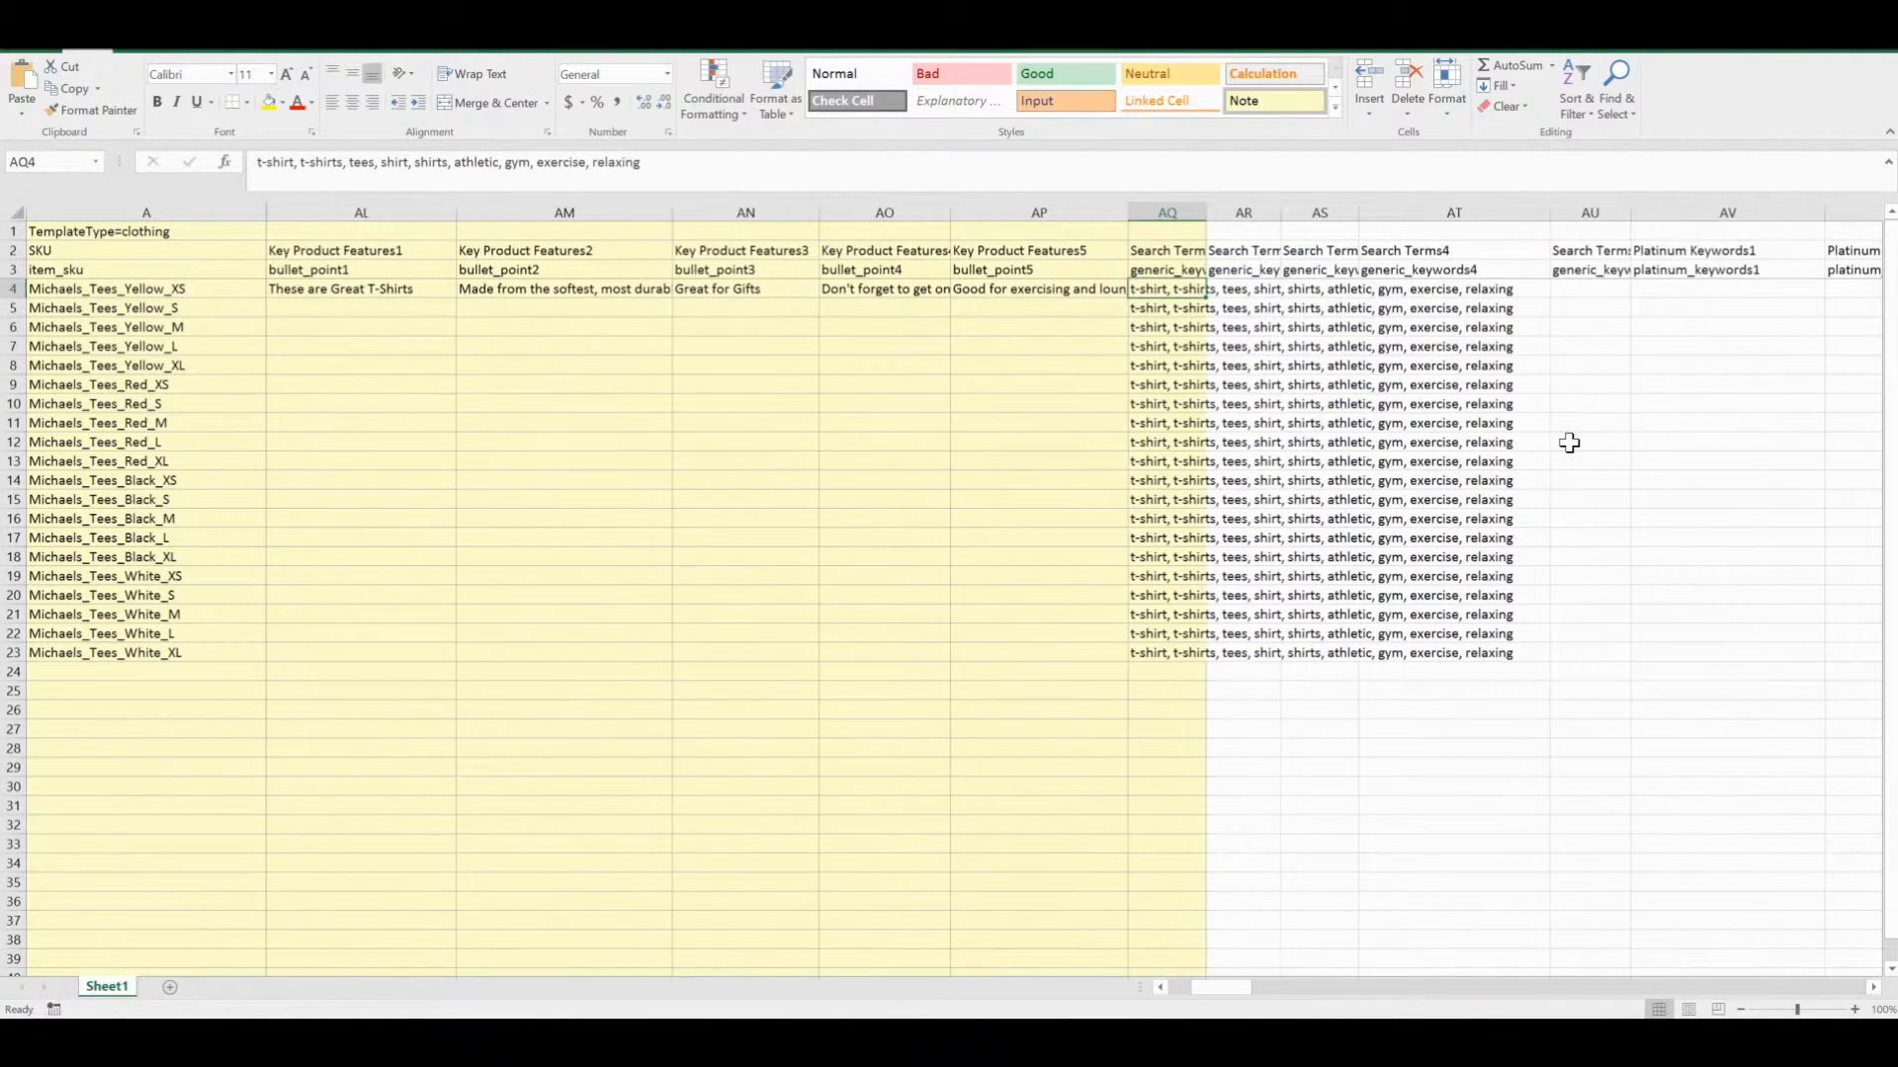
Locate the parent_sku column and compare row 4's Parent SKU with the first product's SKU.
{"action": "scroll", "scroll_direction": "right", "scroll_amount": 3}
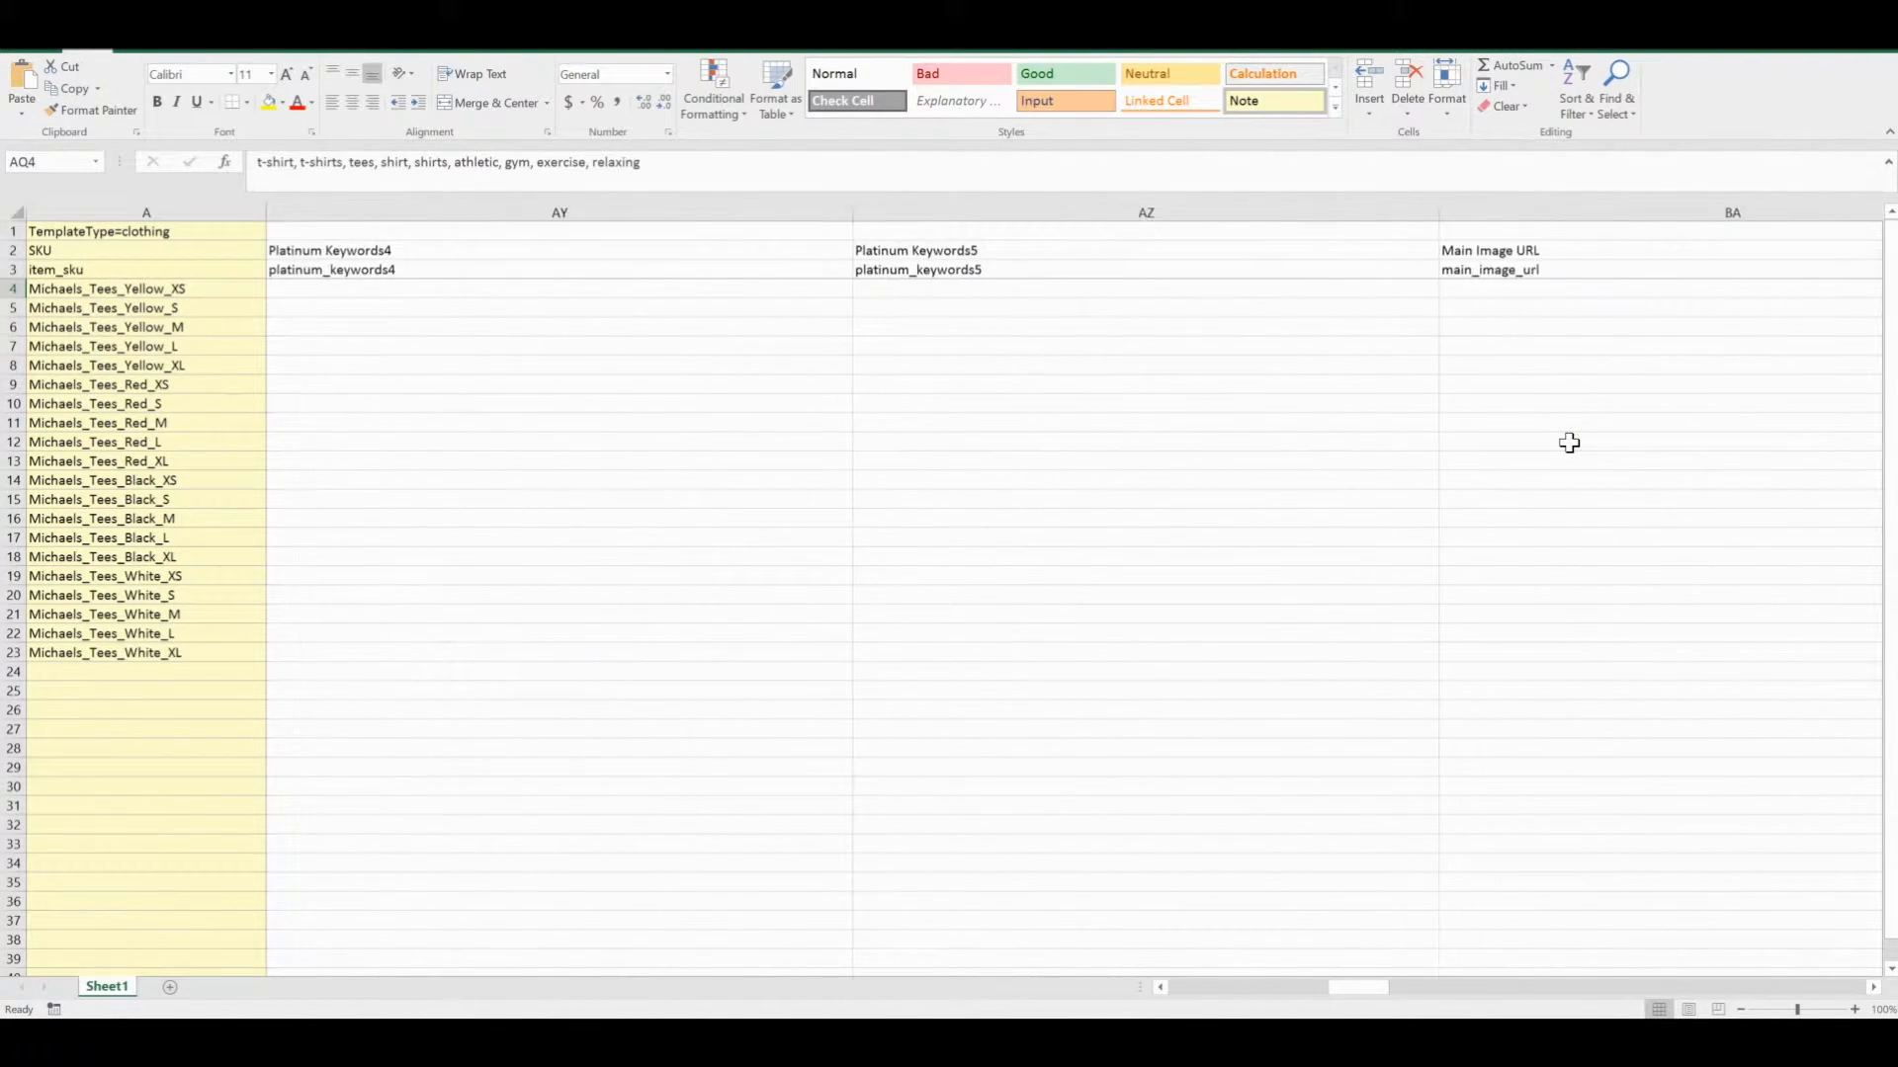
{"action": "scroll", "scroll_direction": "right", "scroll_amount": 3}
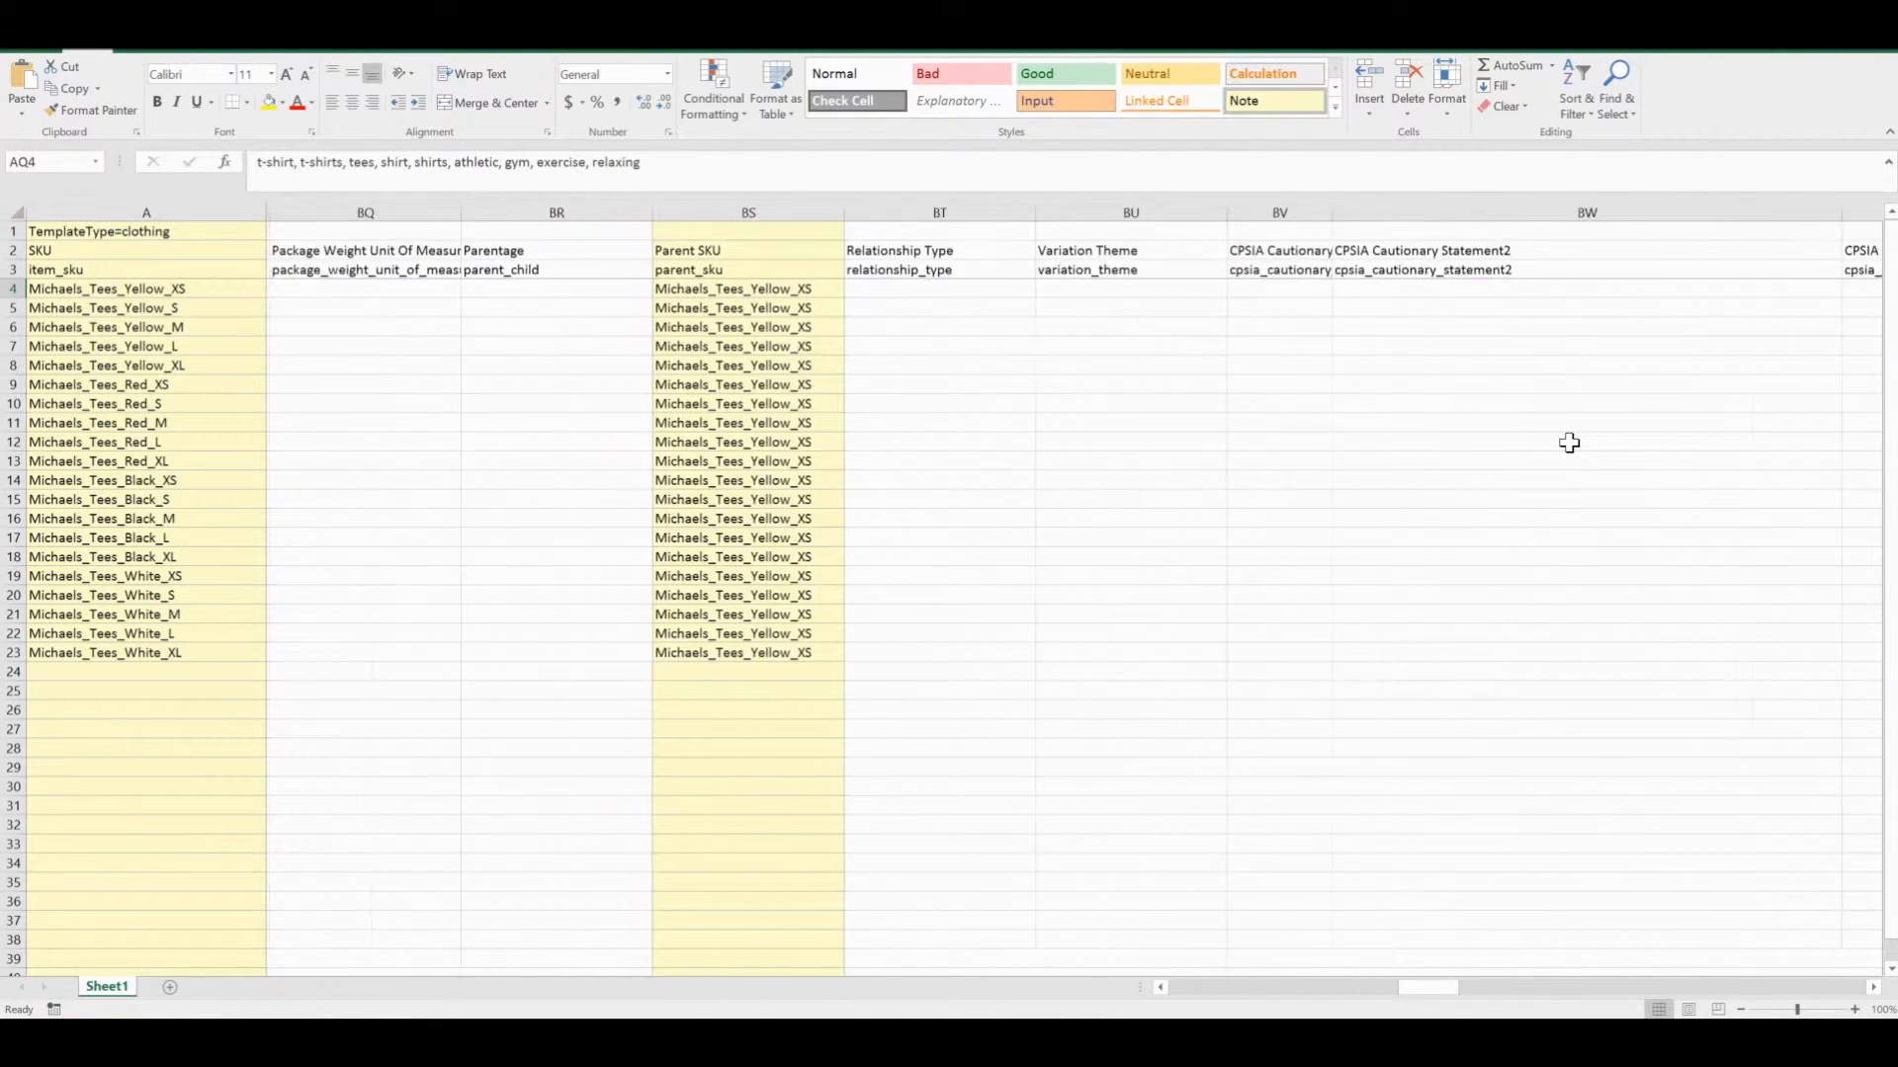
{"action": "scroll", "scroll_direction": "left", "scroll_amount": 3}
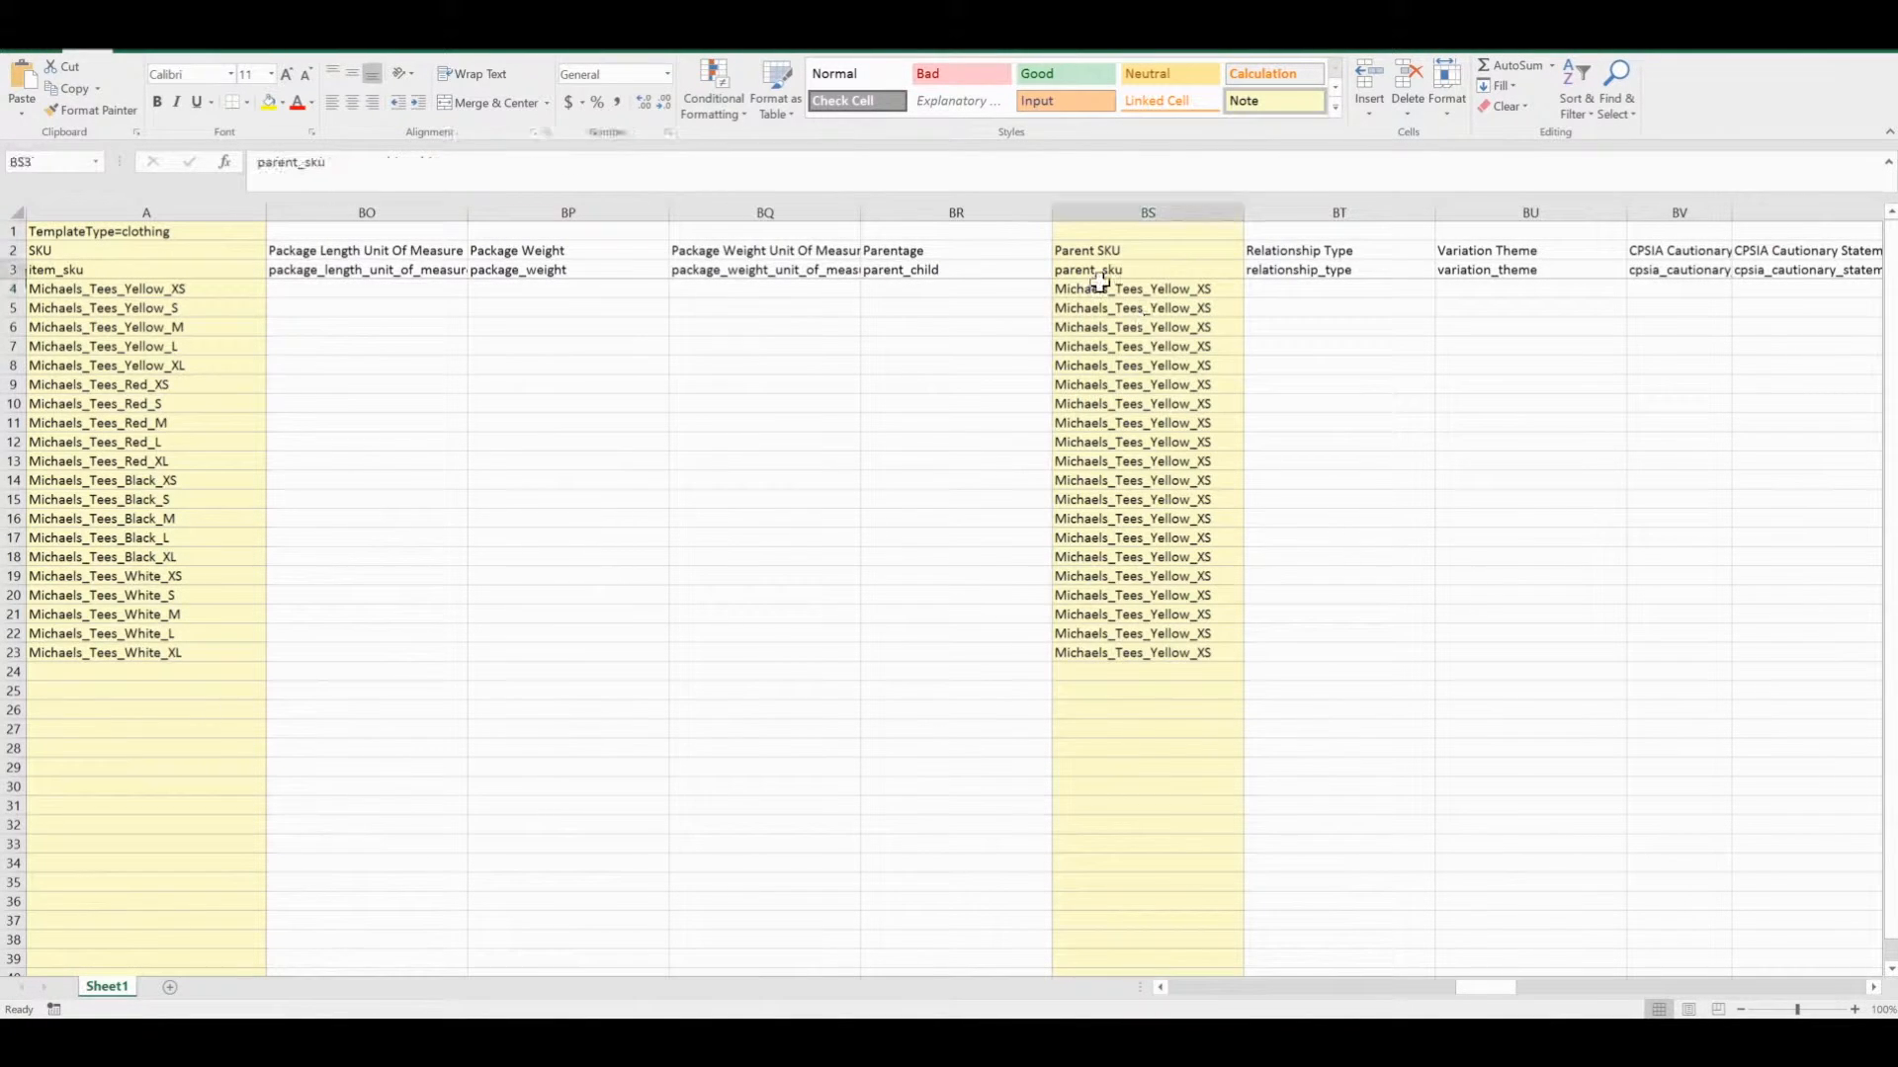
{"action": "left_click", "coordinate": [1131, 288]}
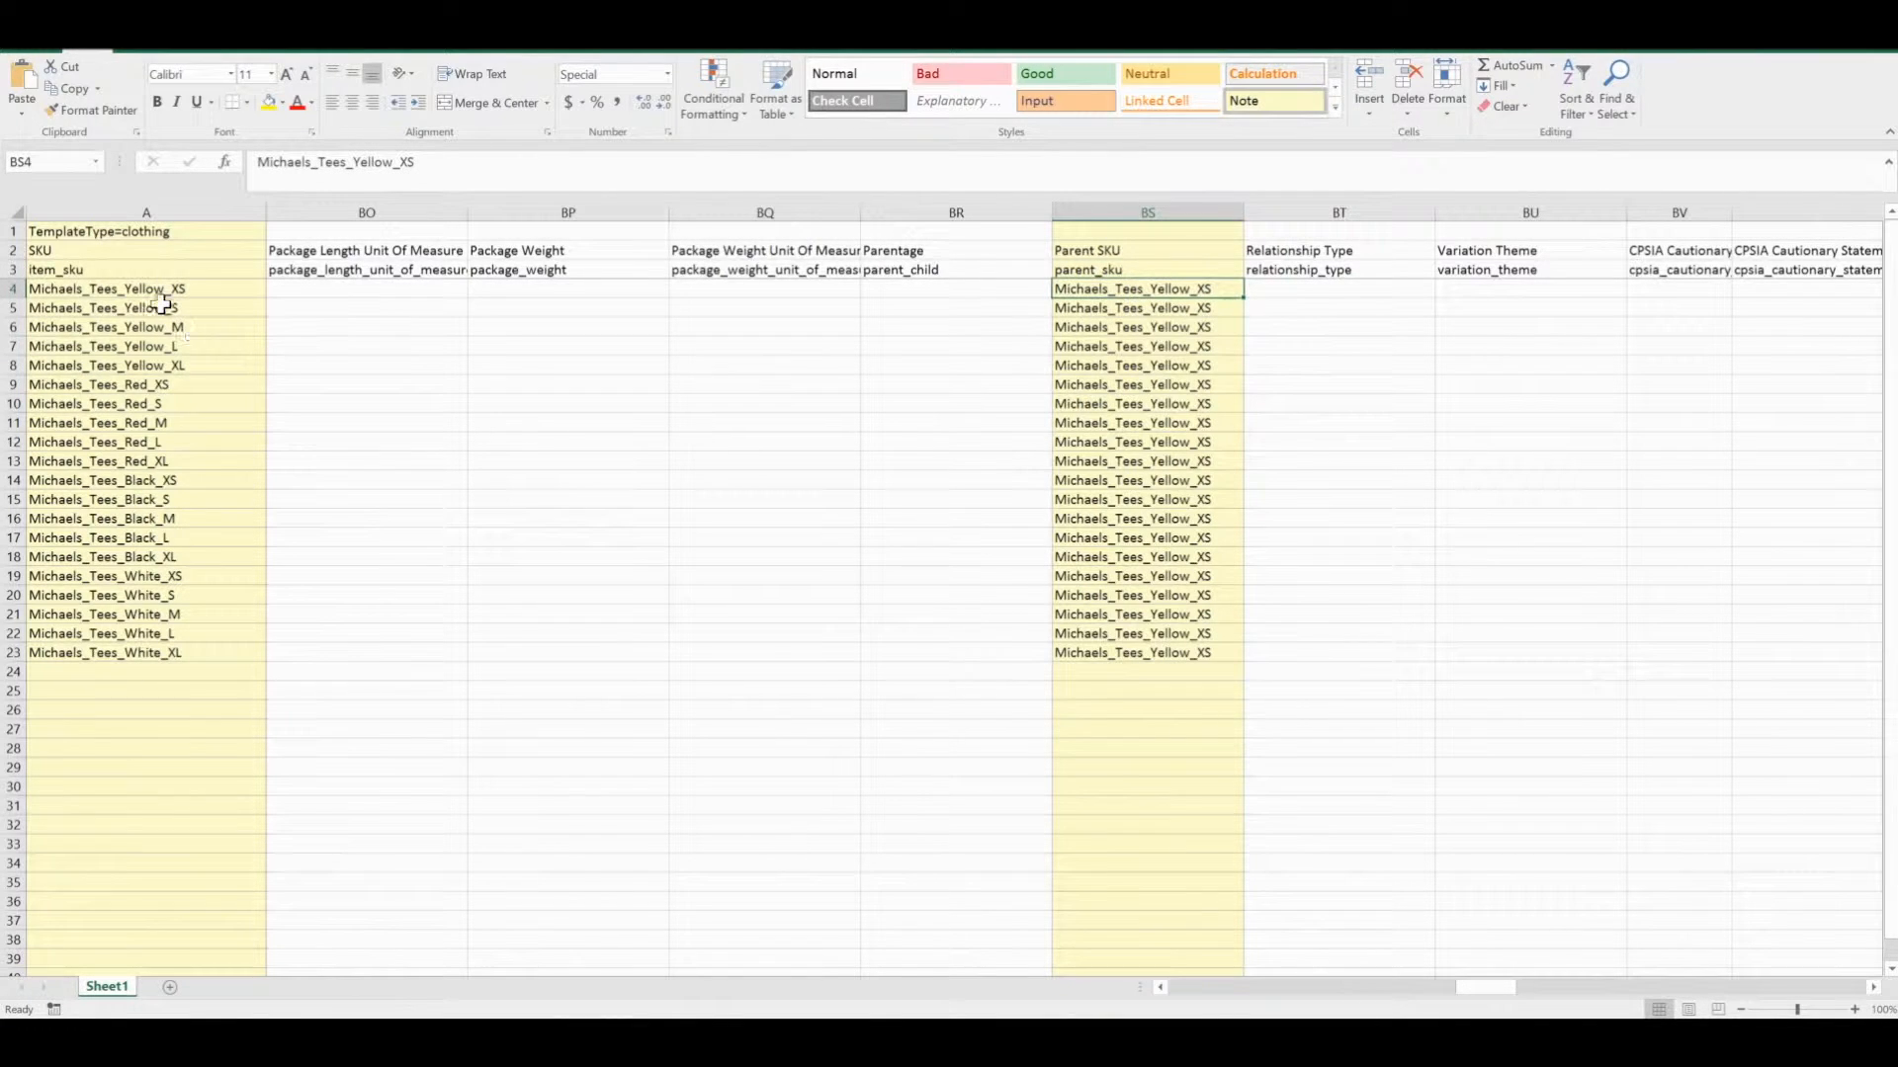
{"action": "left_click", "coordinate": [107, 288]}
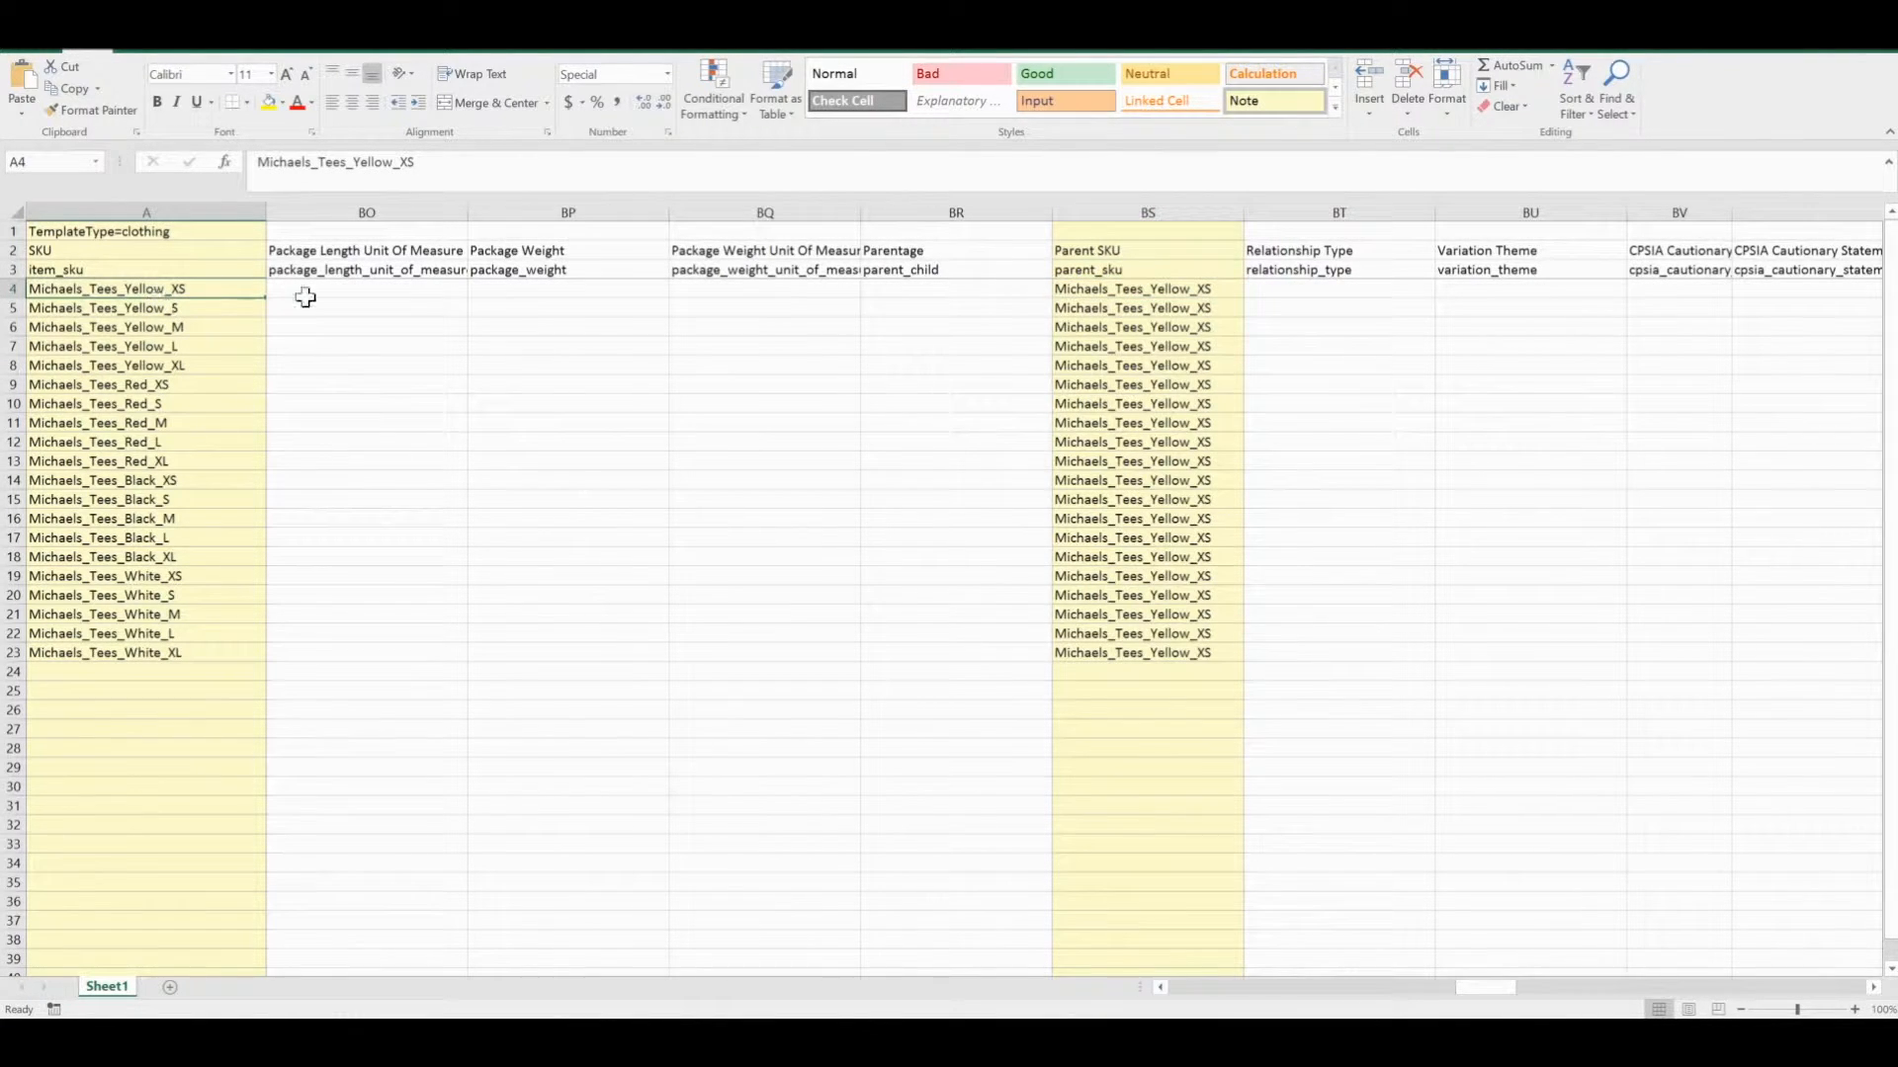
{"action": "left_click", "coordinate": [1130, 309]}
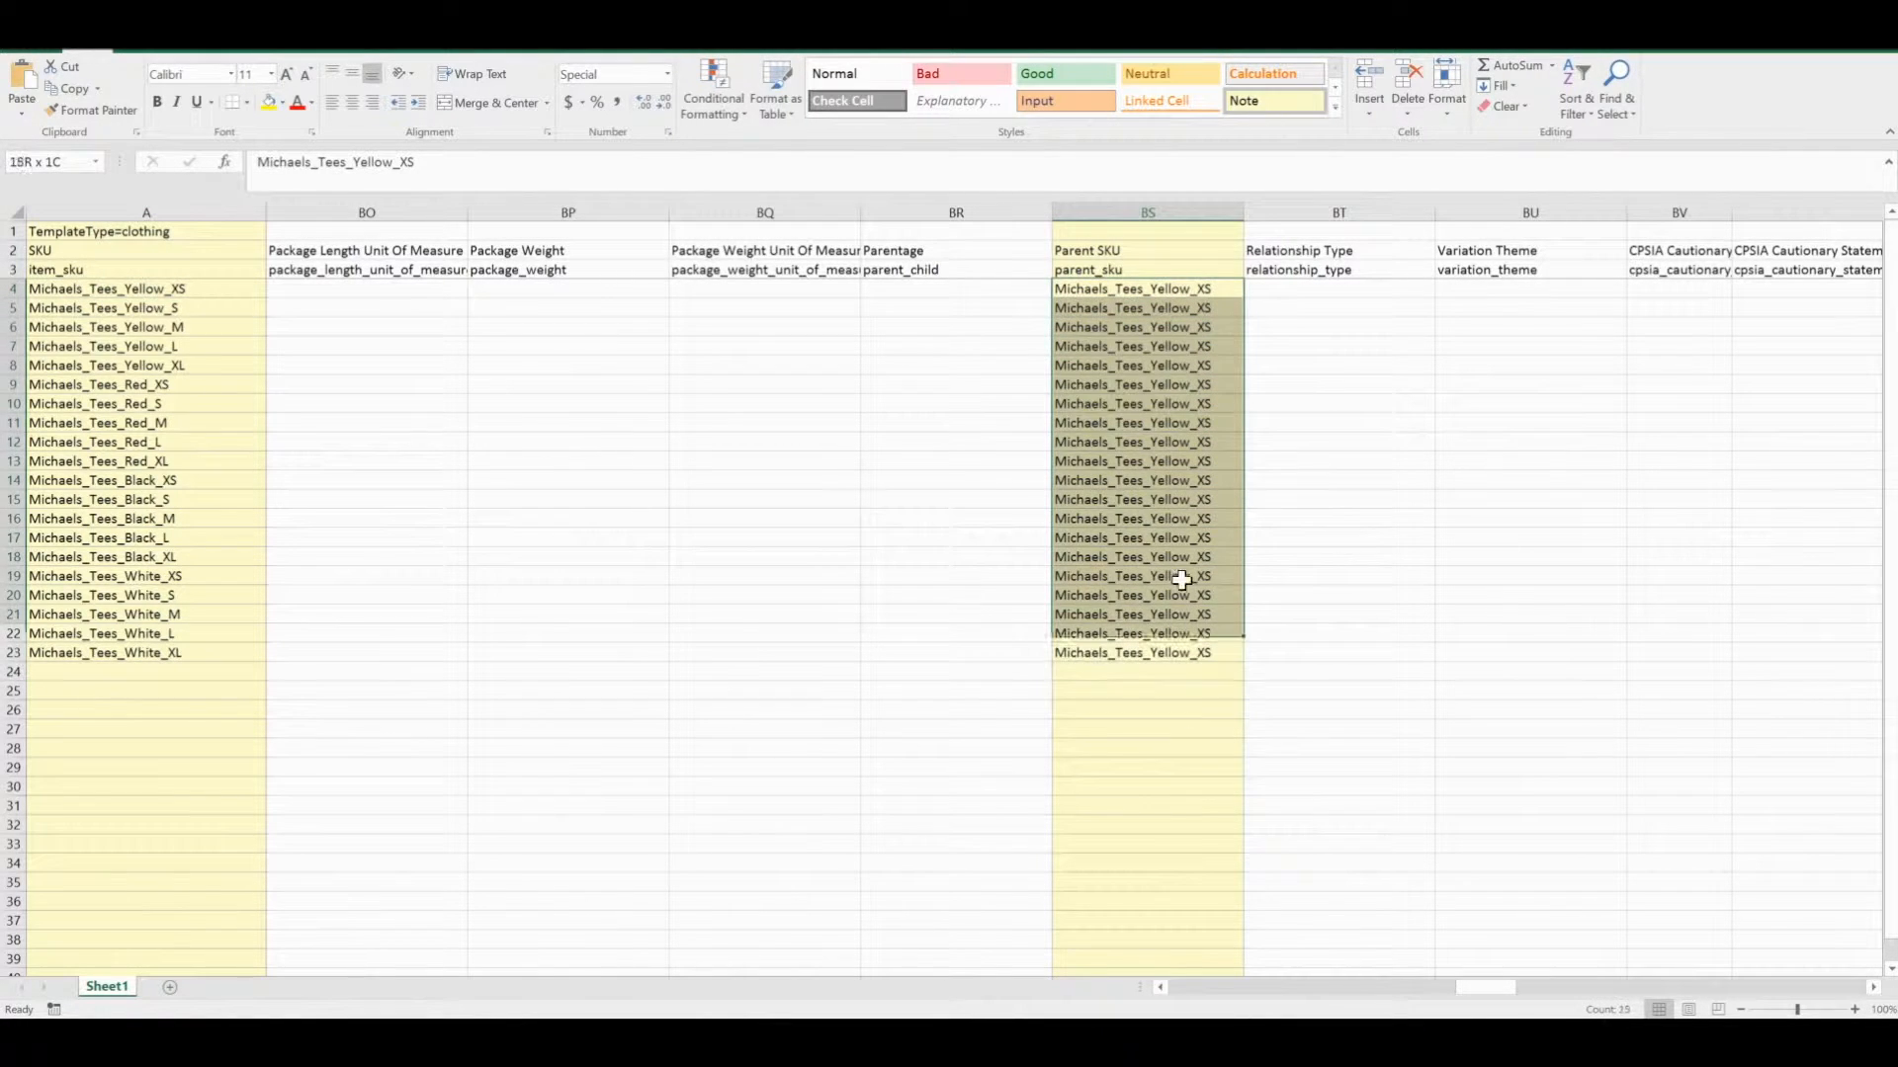
Fill Michaels_Tees_Yellow_XS as Parent SKU down all twenty rows through the last row.
{"action": "left_click", "coordinate": [1131, 308]}
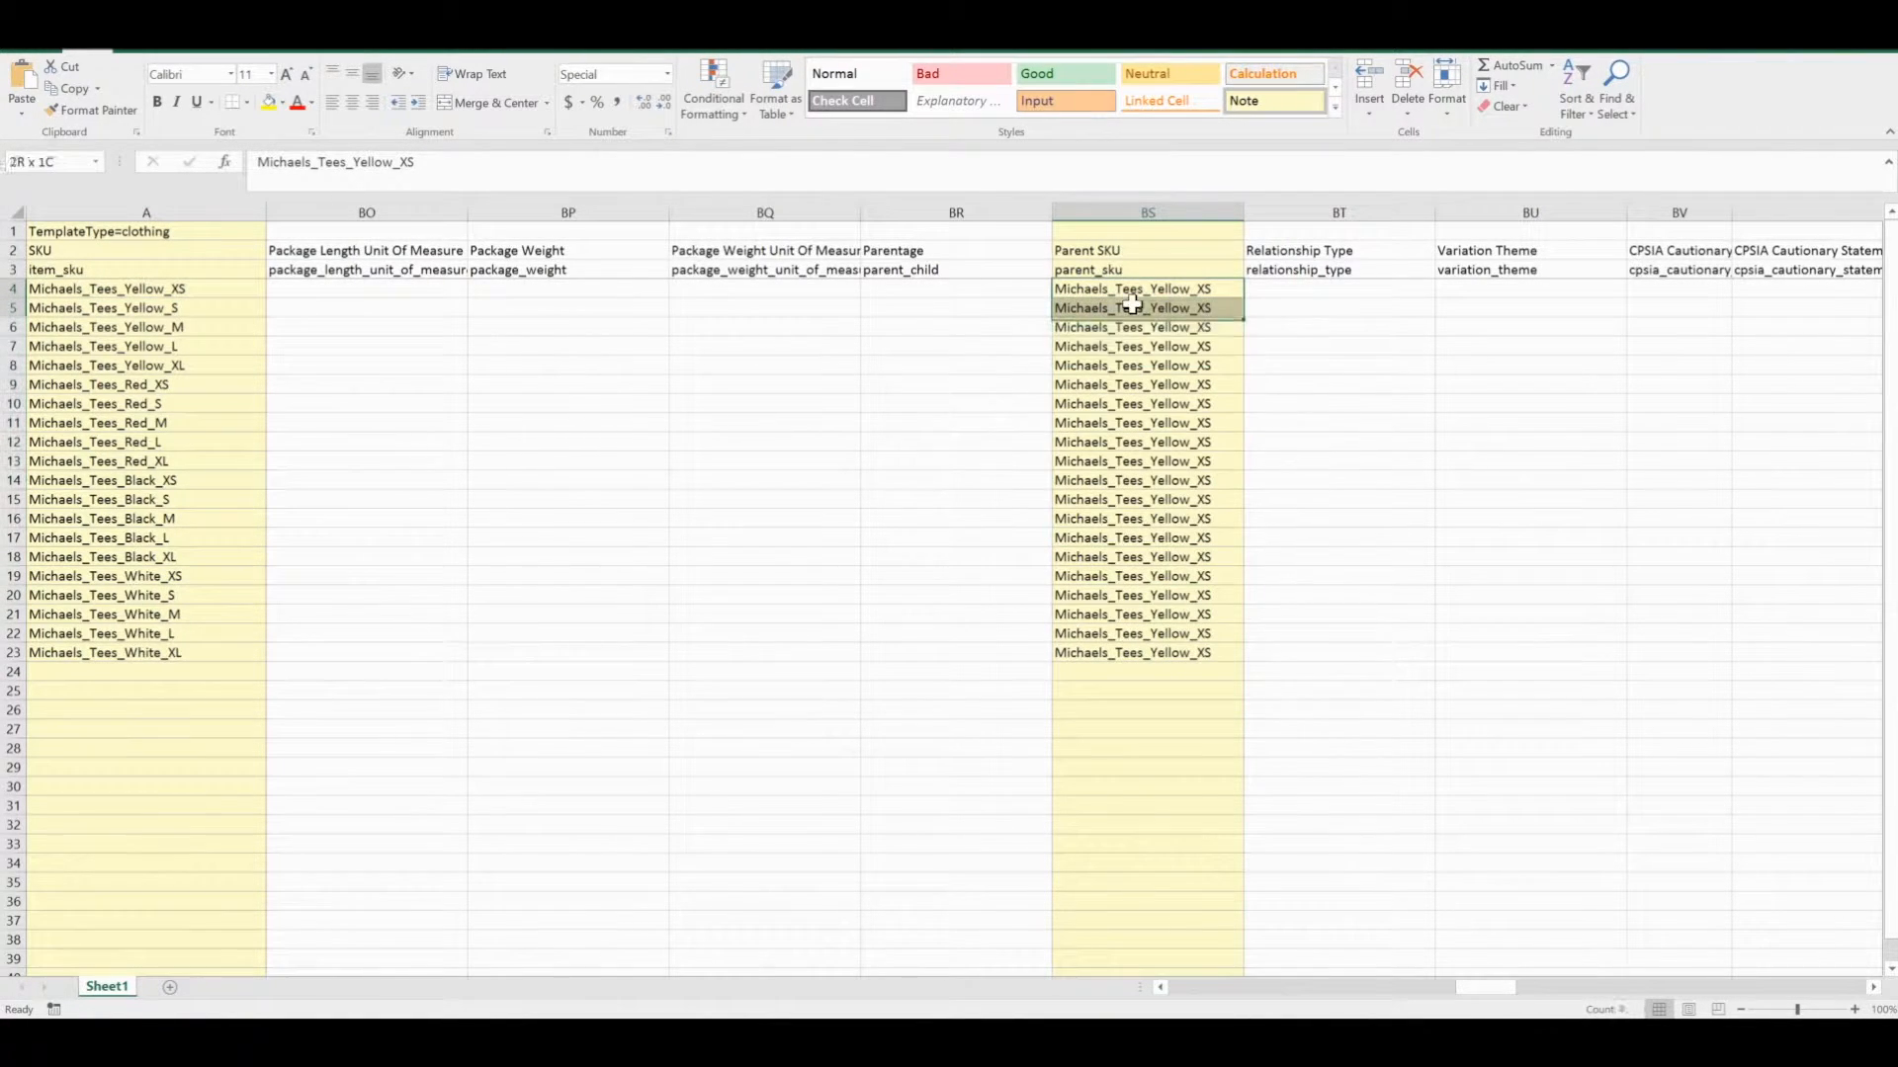
{"action": "left_click", "coordinate": [1131, 289]}
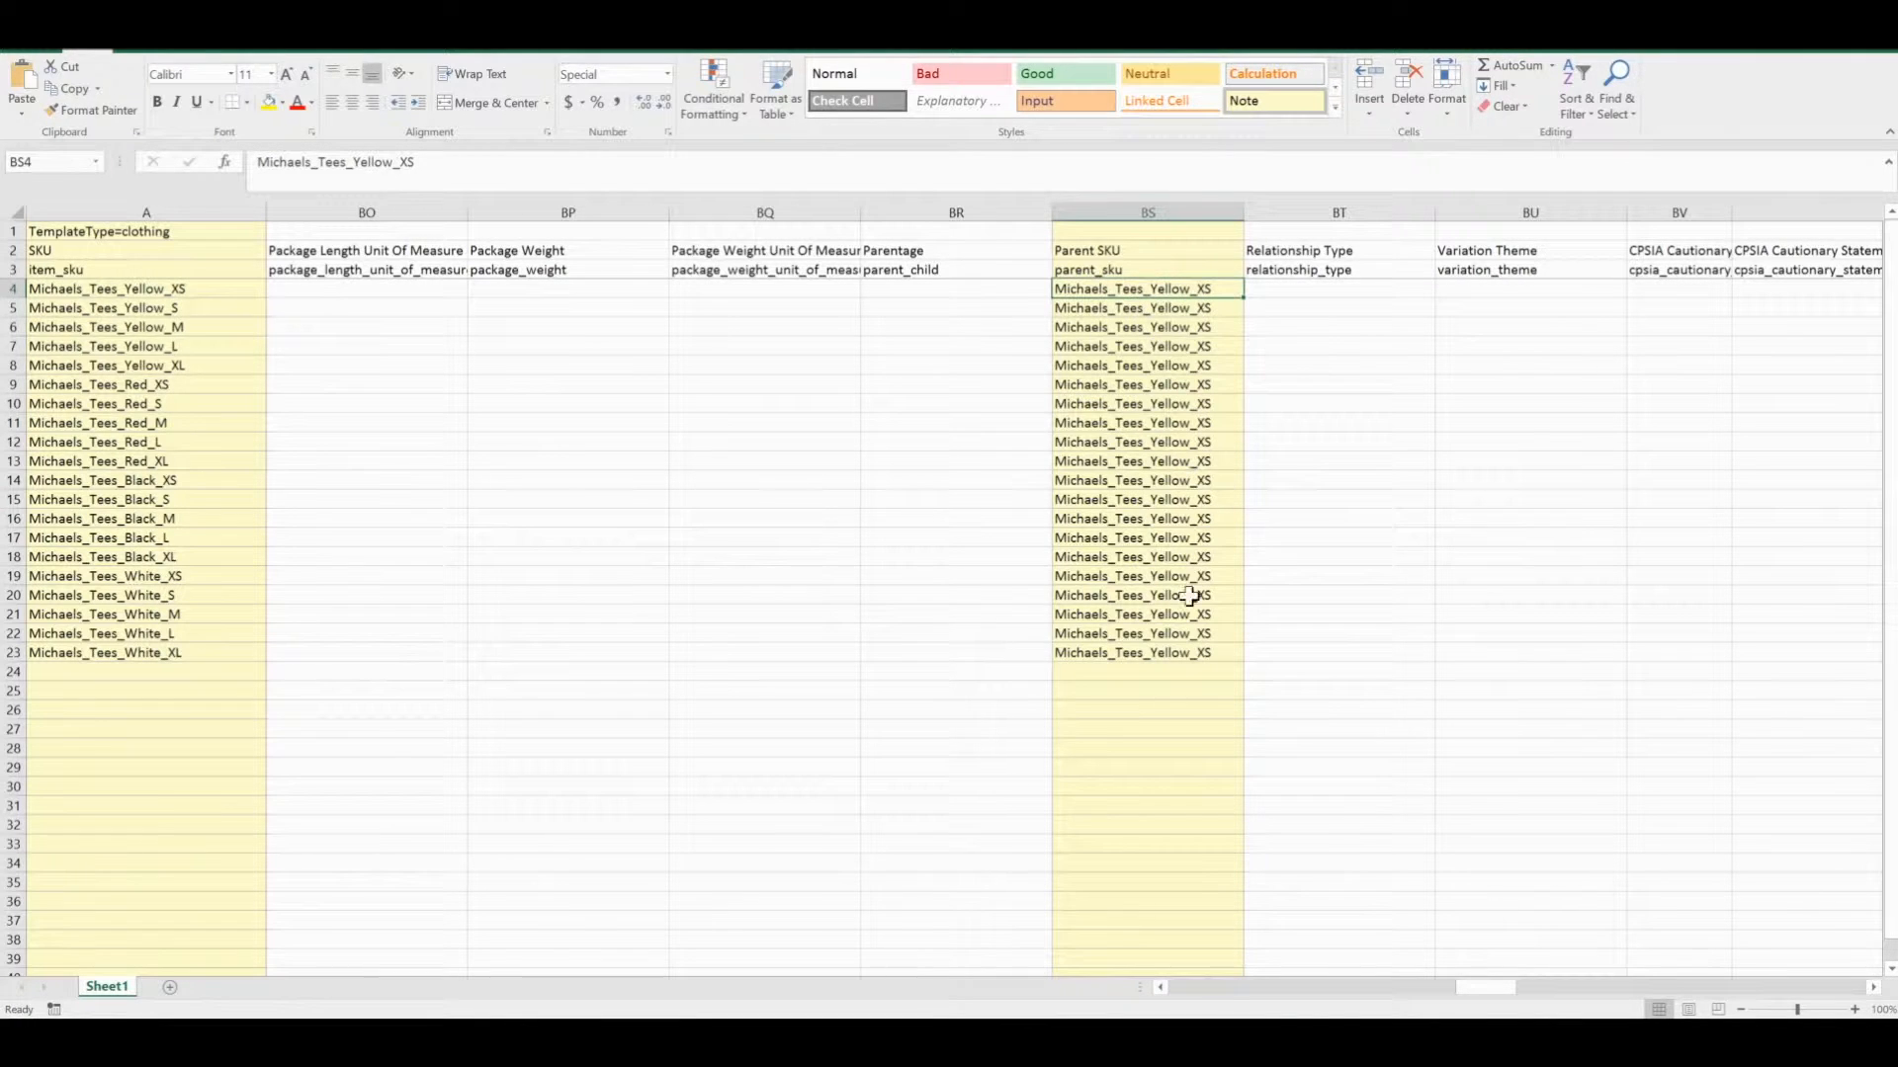
{"action": "left_click", "coordinate": [1147, 653]}
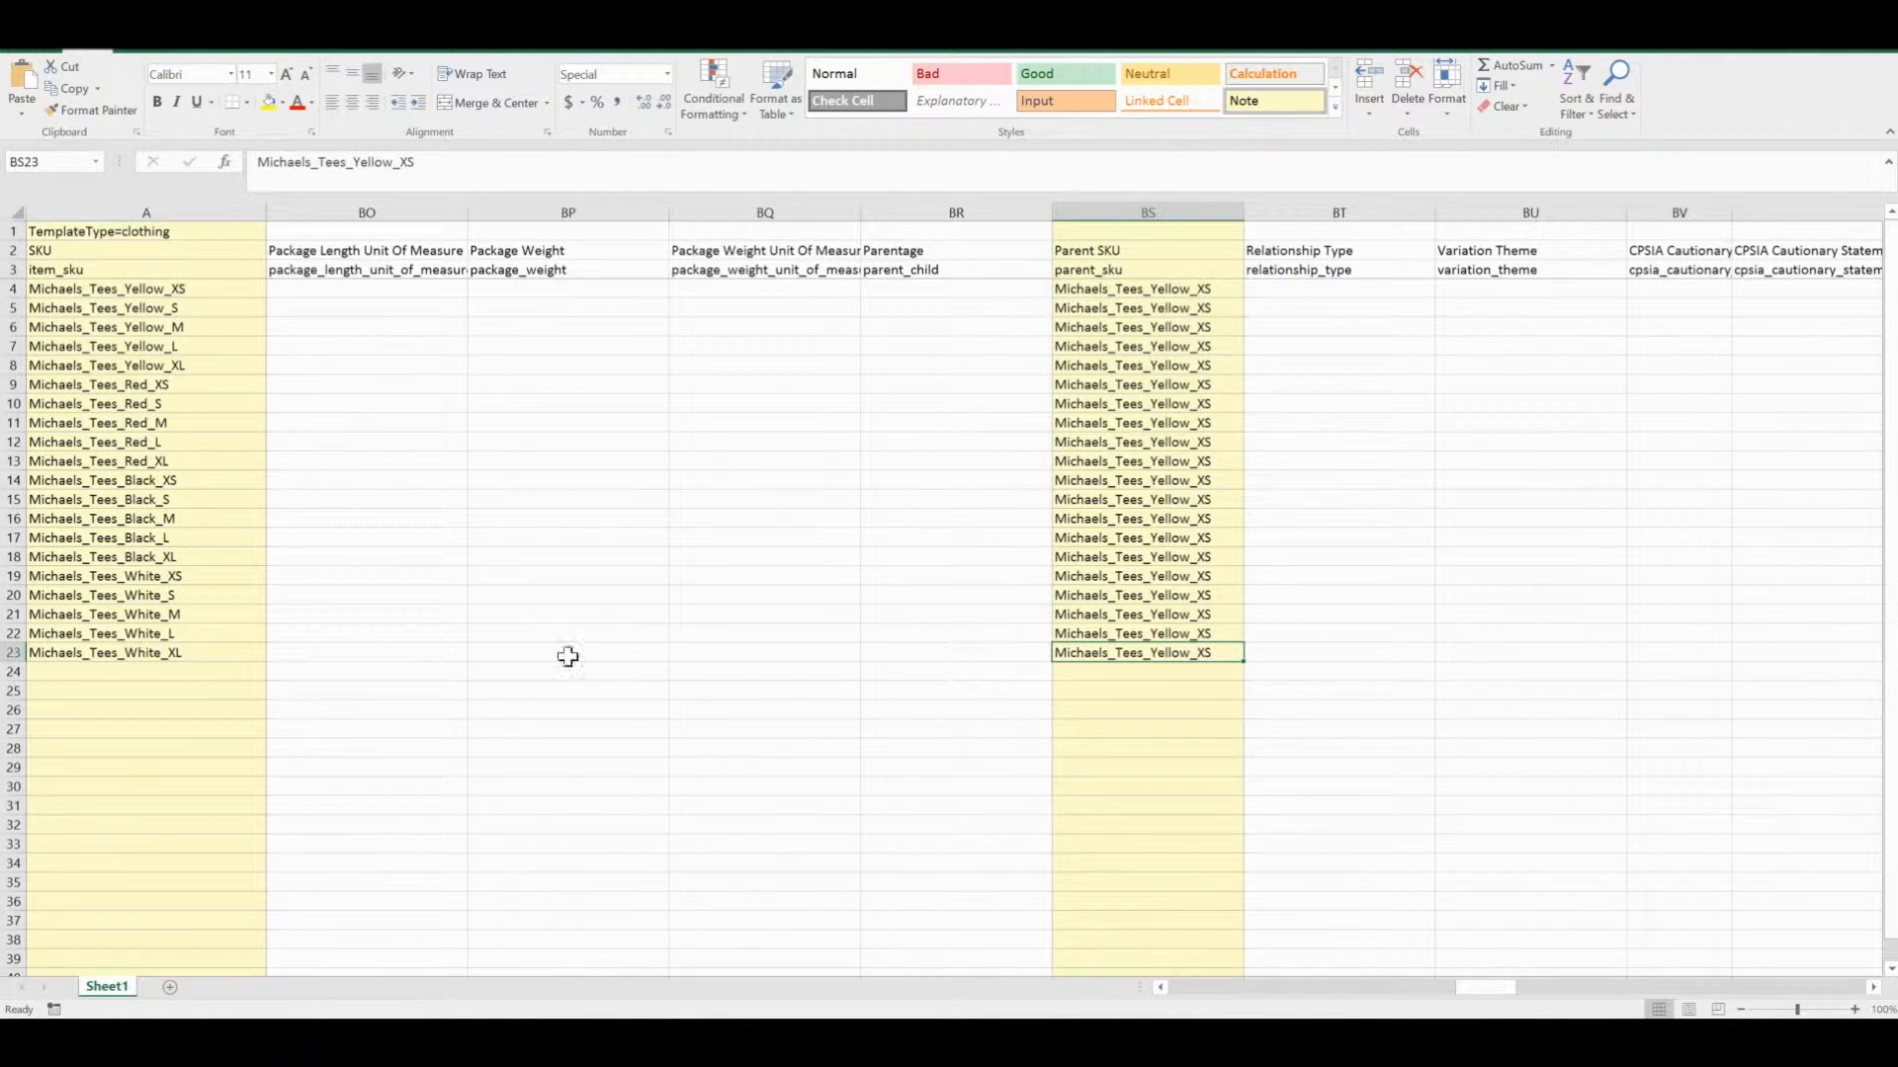
{"action": "scroll", "scroll_direction": "right", "scroll_amount": 3}
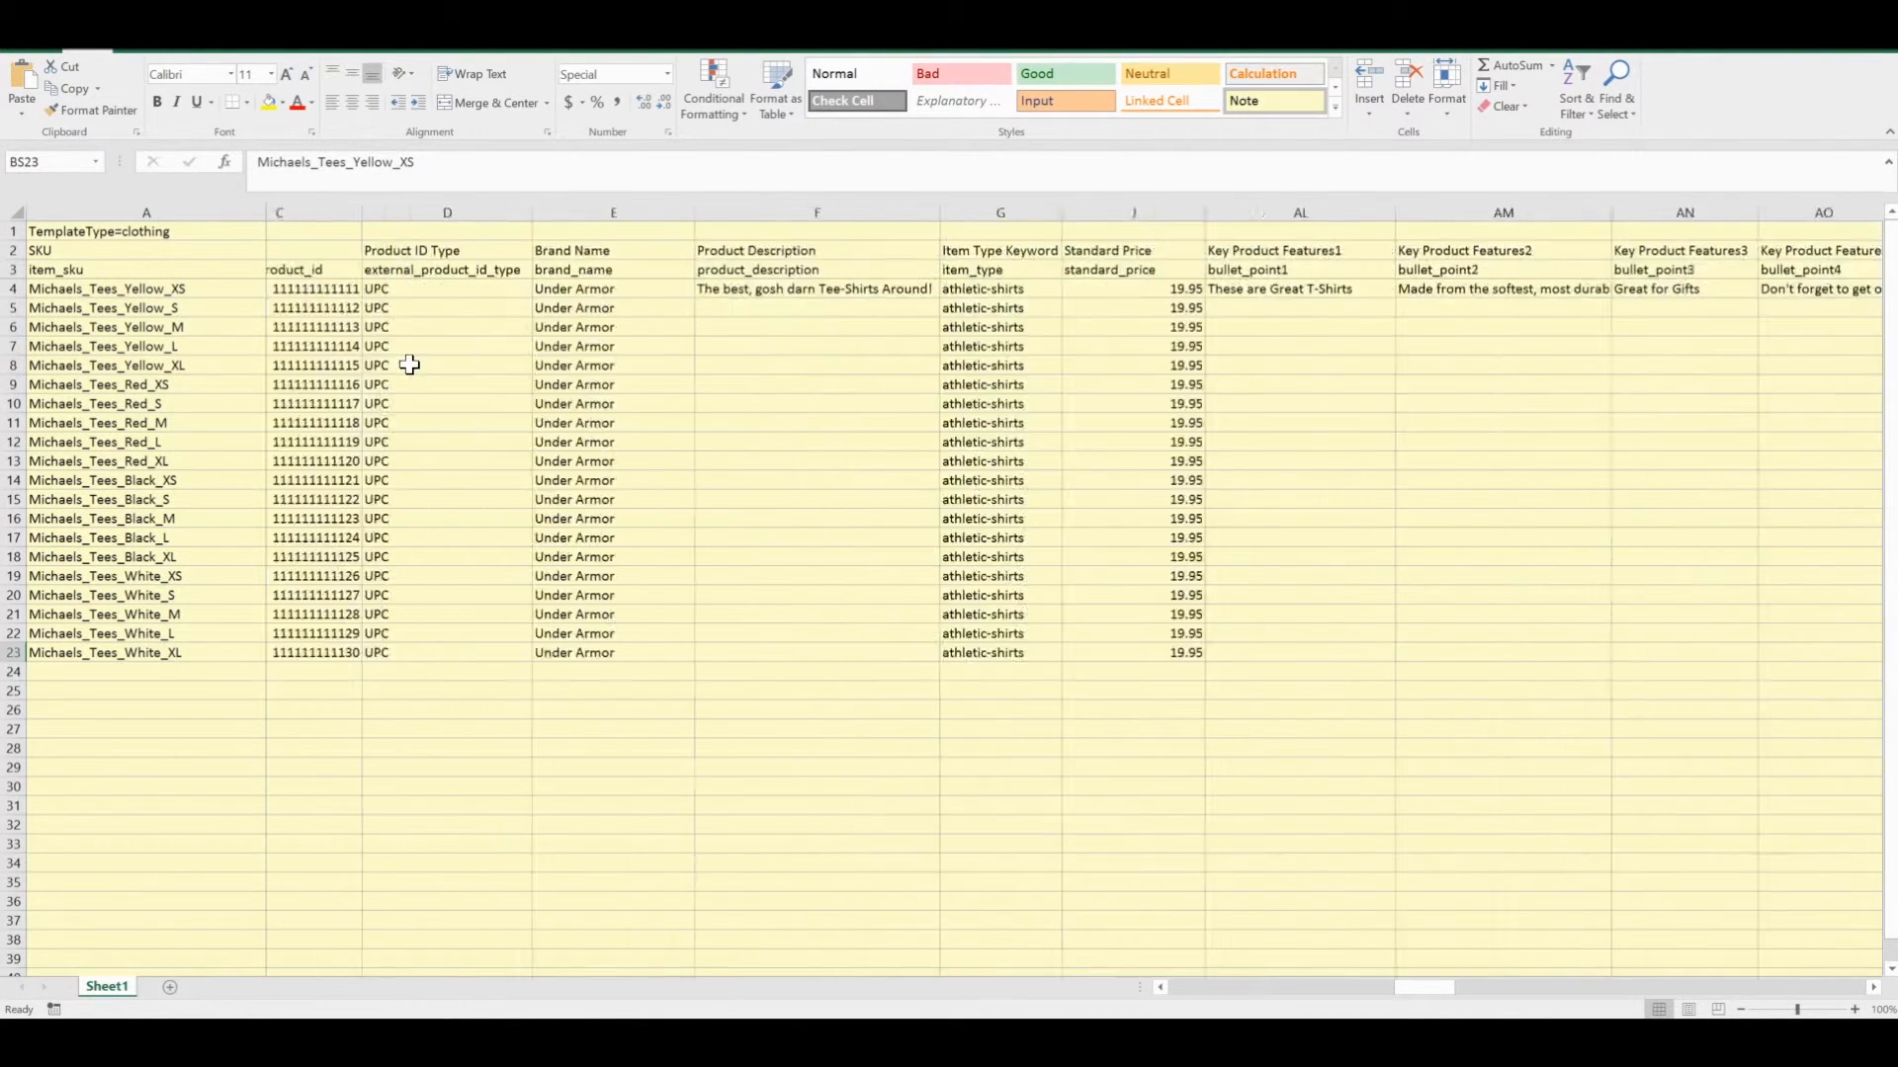
Save the workbook as Sample_CLR_upload Excel Workbook on the Desktop.
{"action": "left_click", "coordinate": [23, 36]}
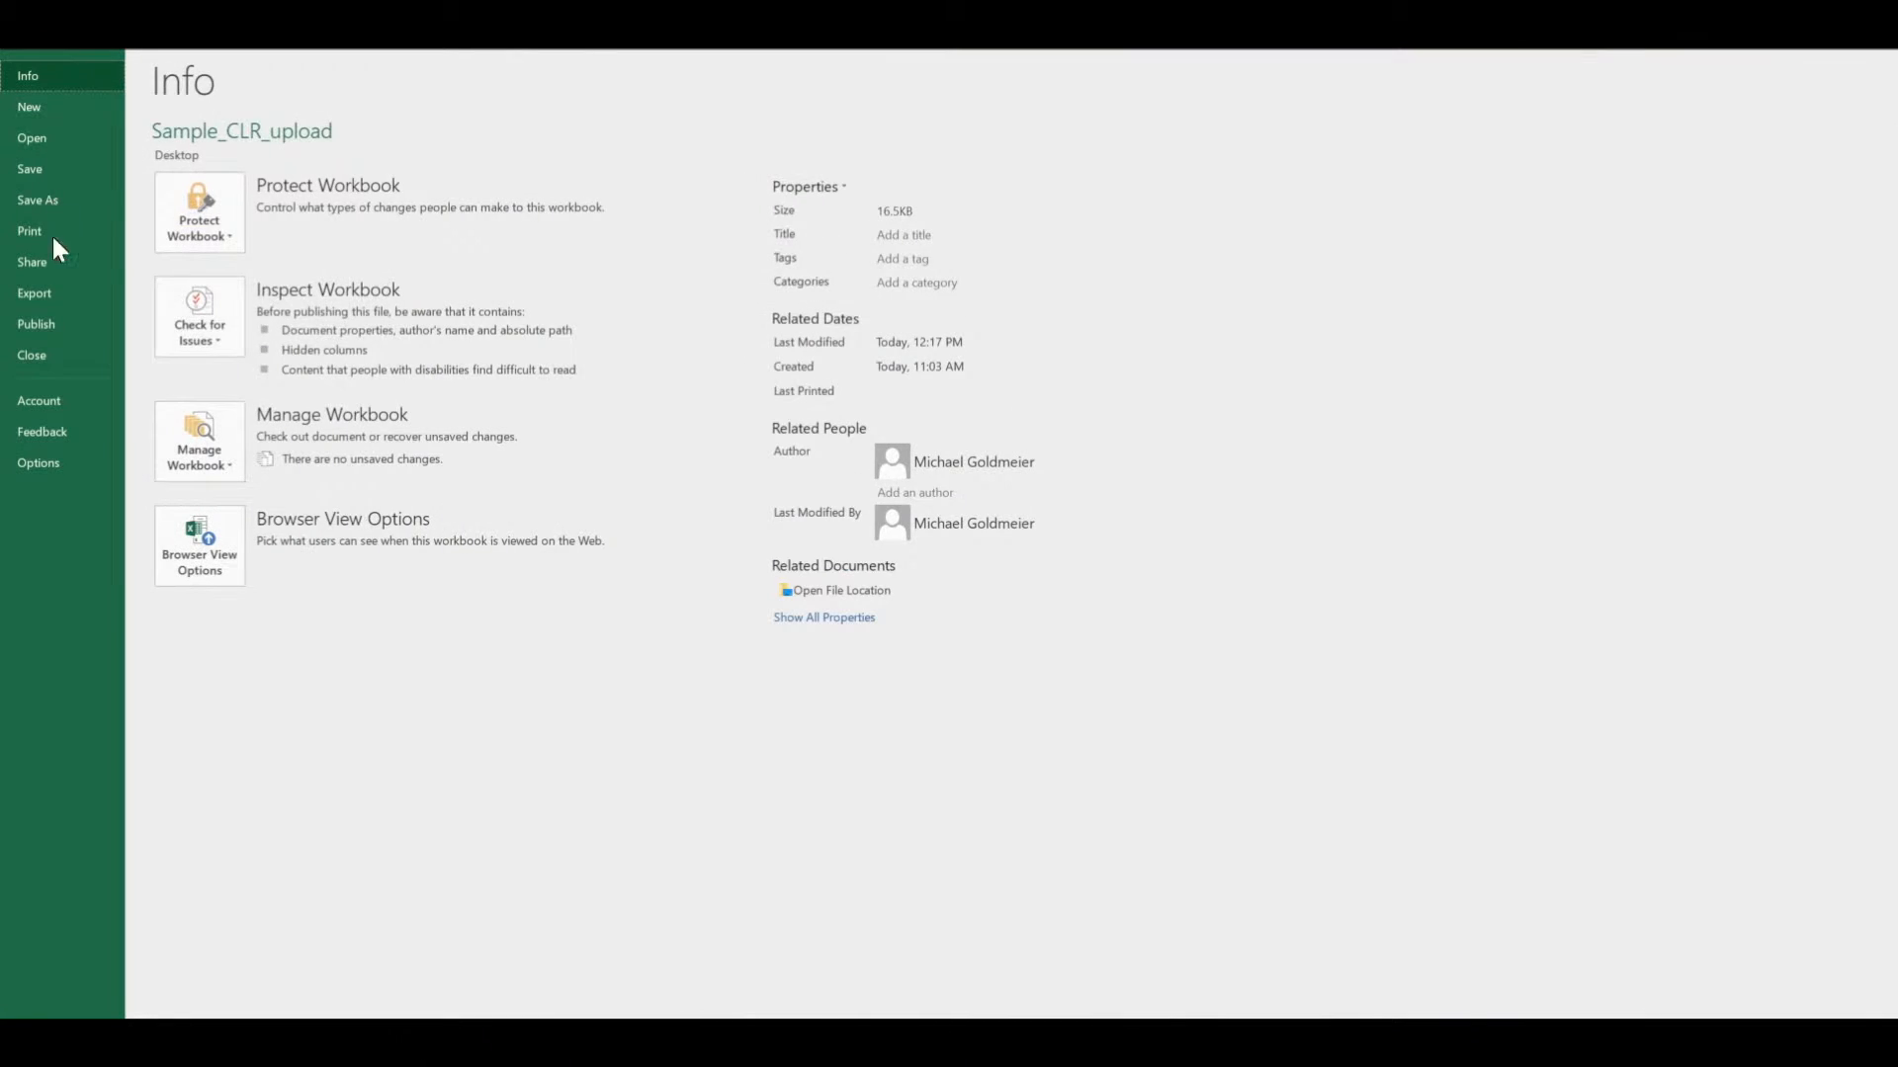
{"action": "left_click", "coordinate": [37, 199]}
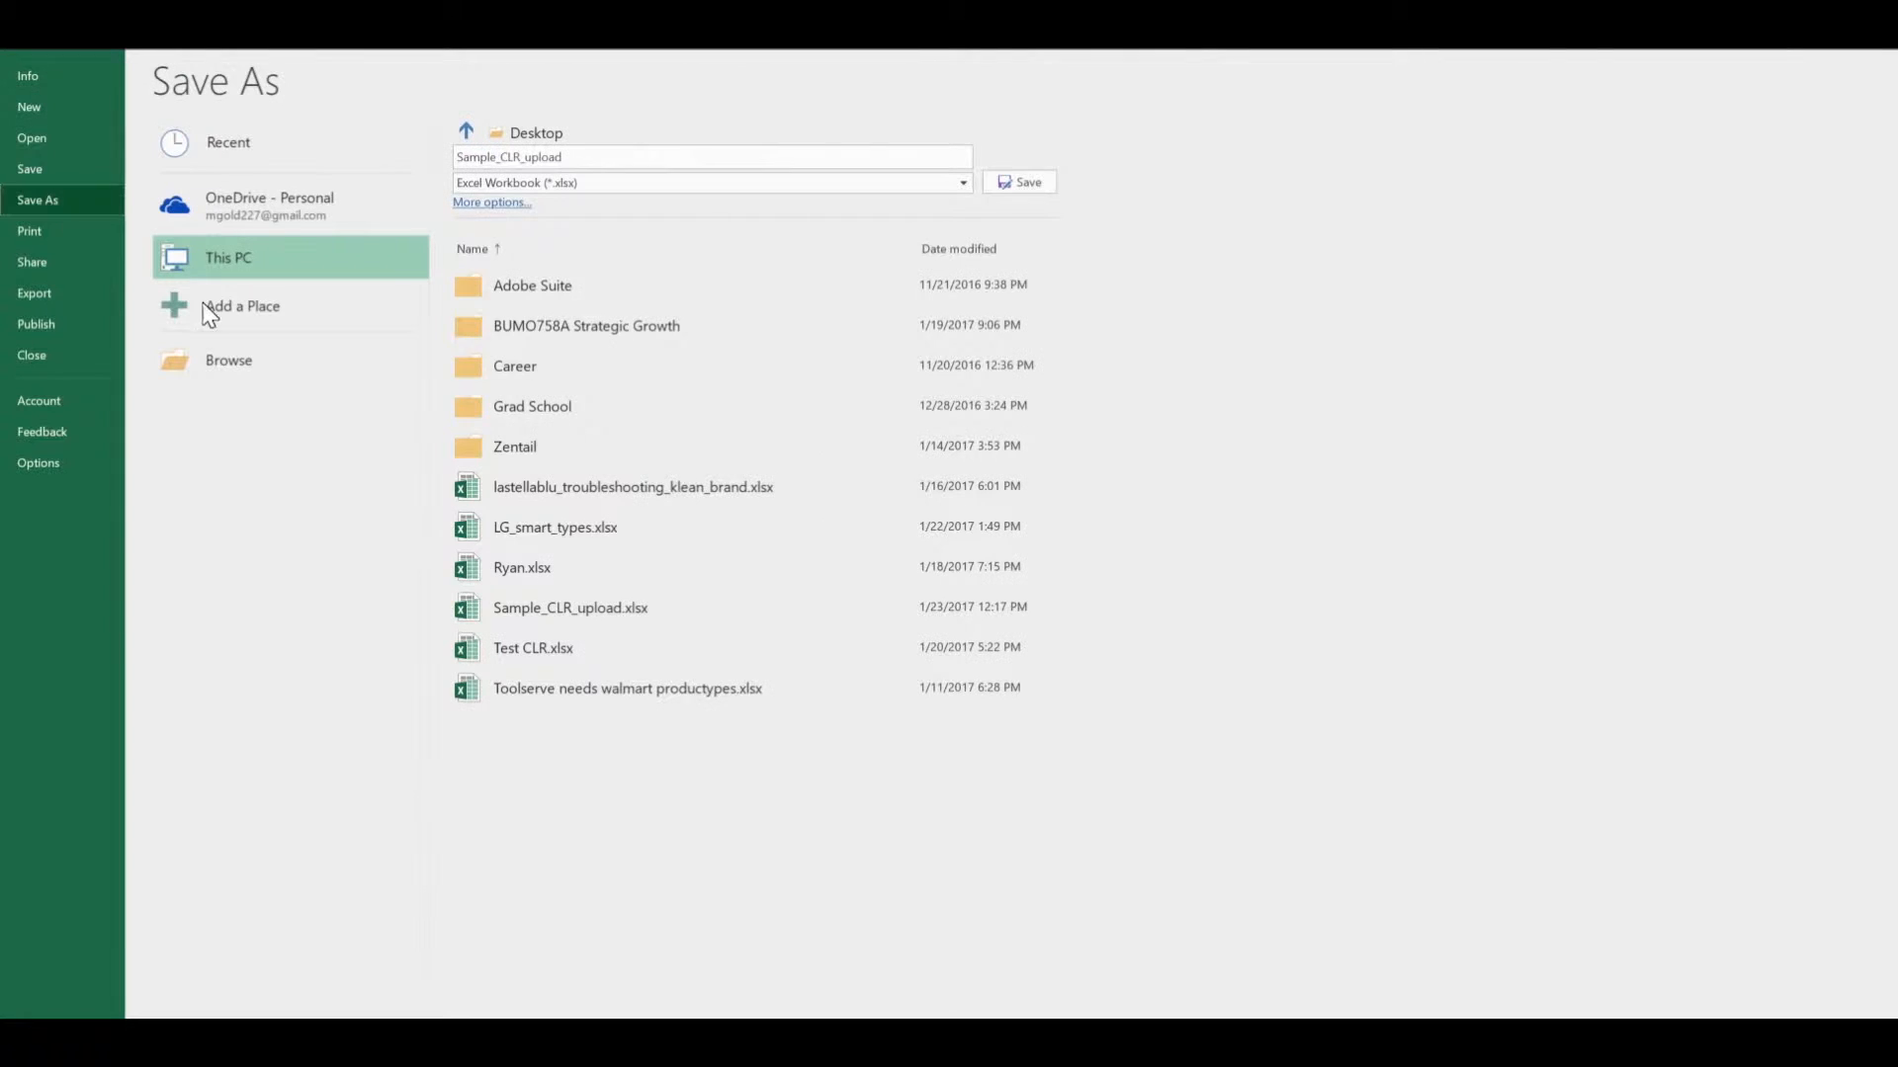
{"action": "left_click", "coordinate": [227, 360]}
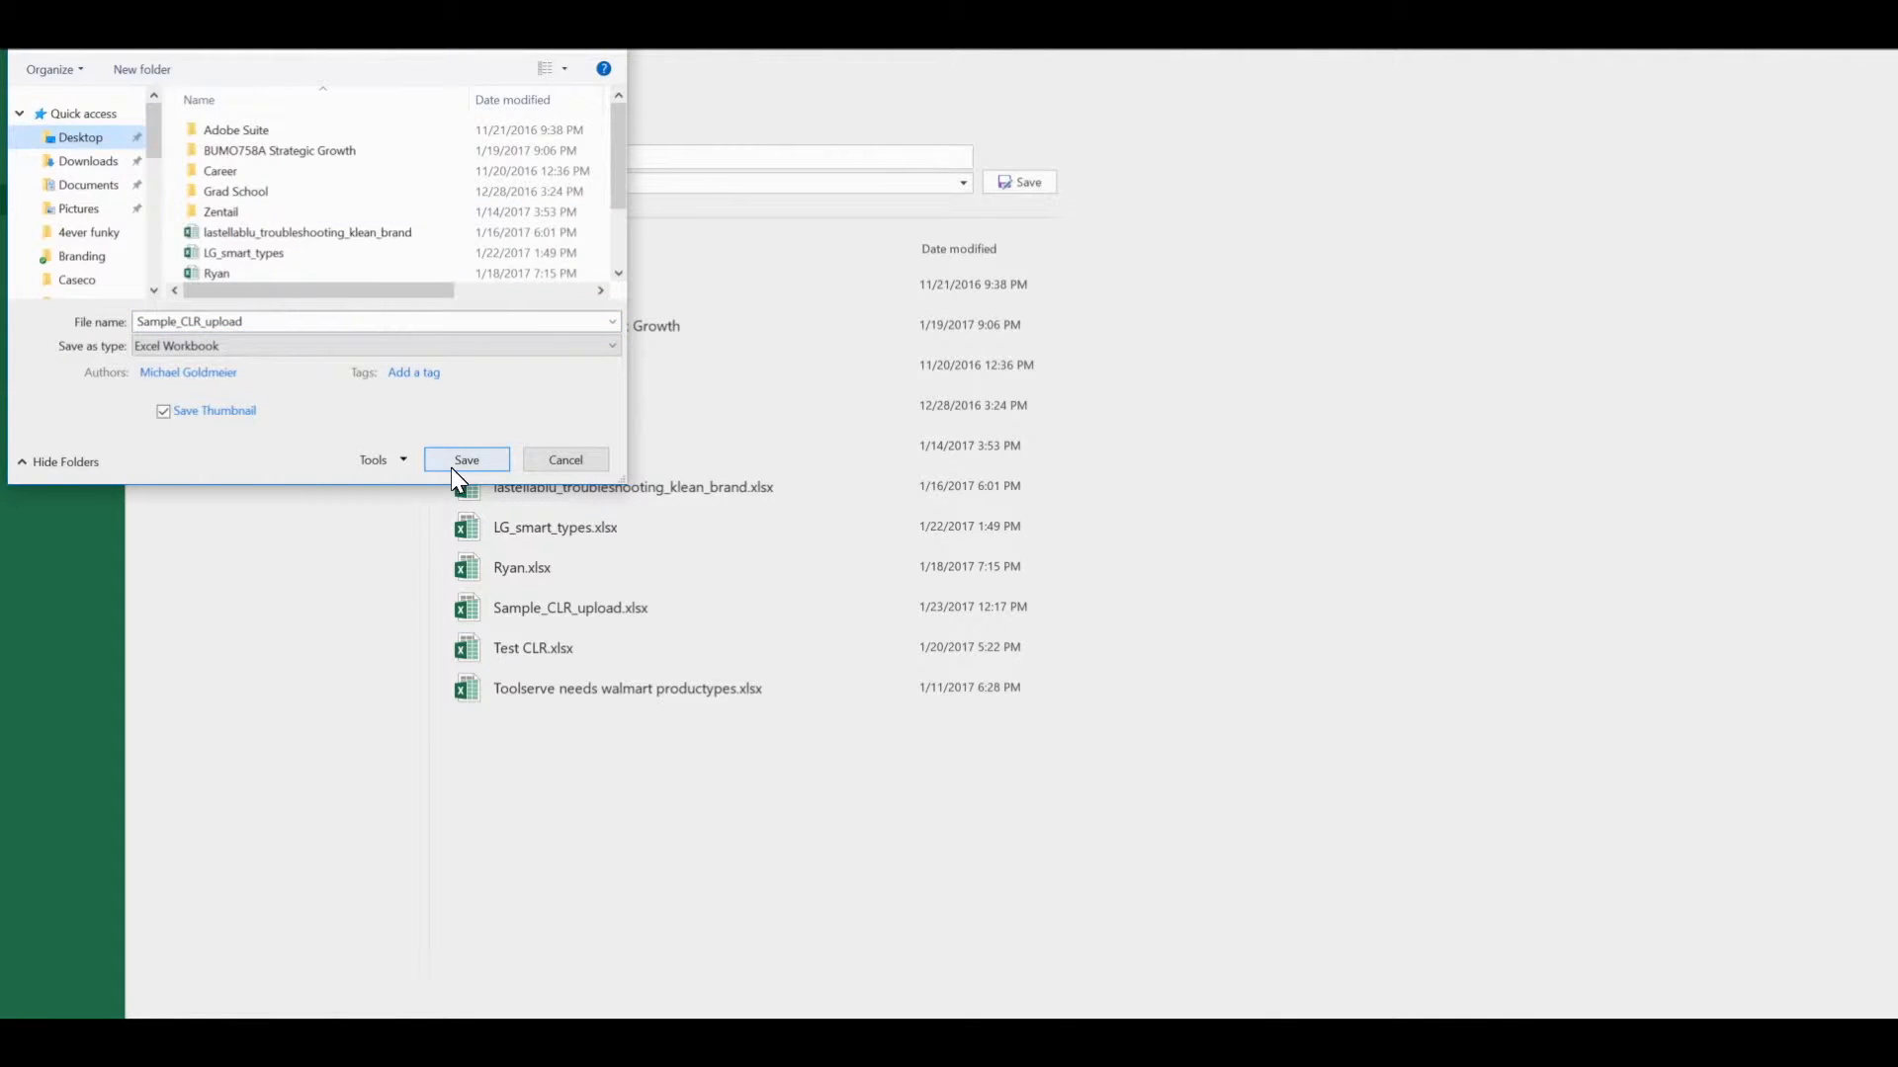
{"action": "left_click", "coordinate": [466, 459]}
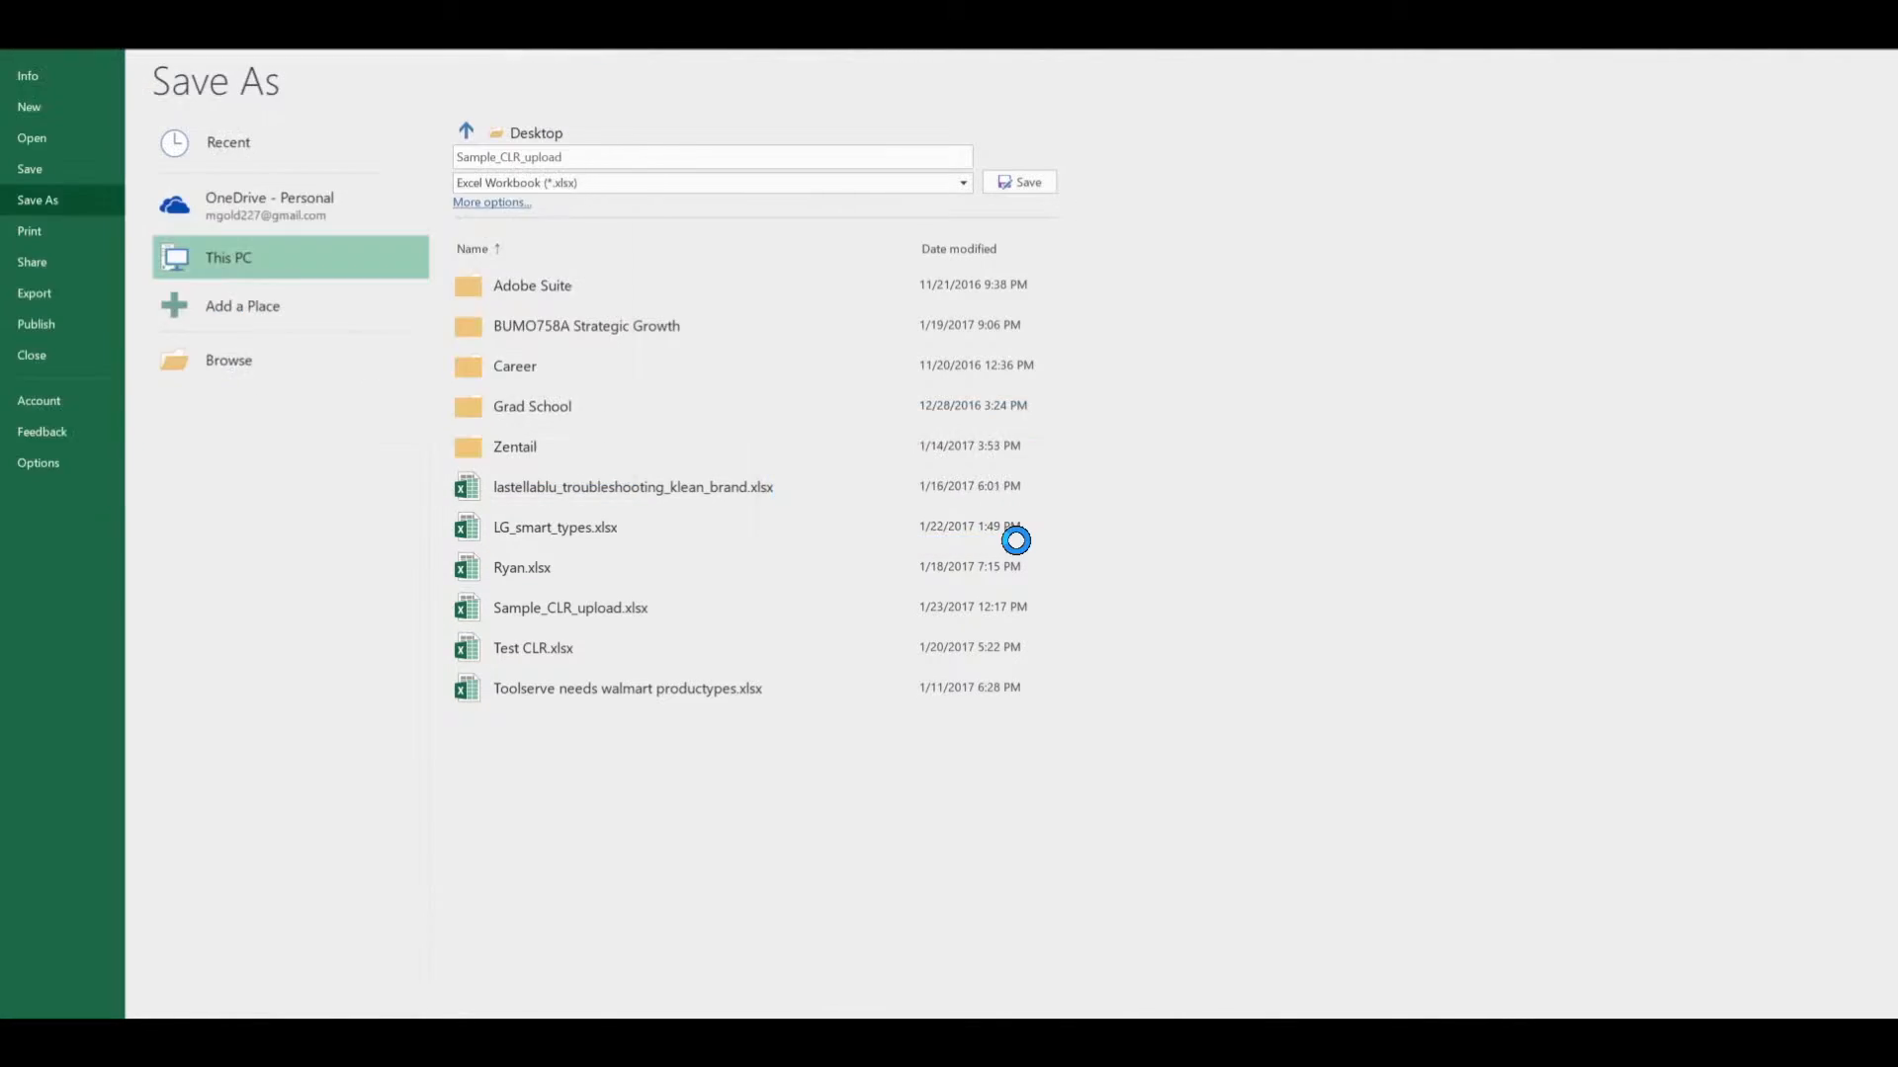
{"action": "left_click", "coordinate": [1020, 182]}
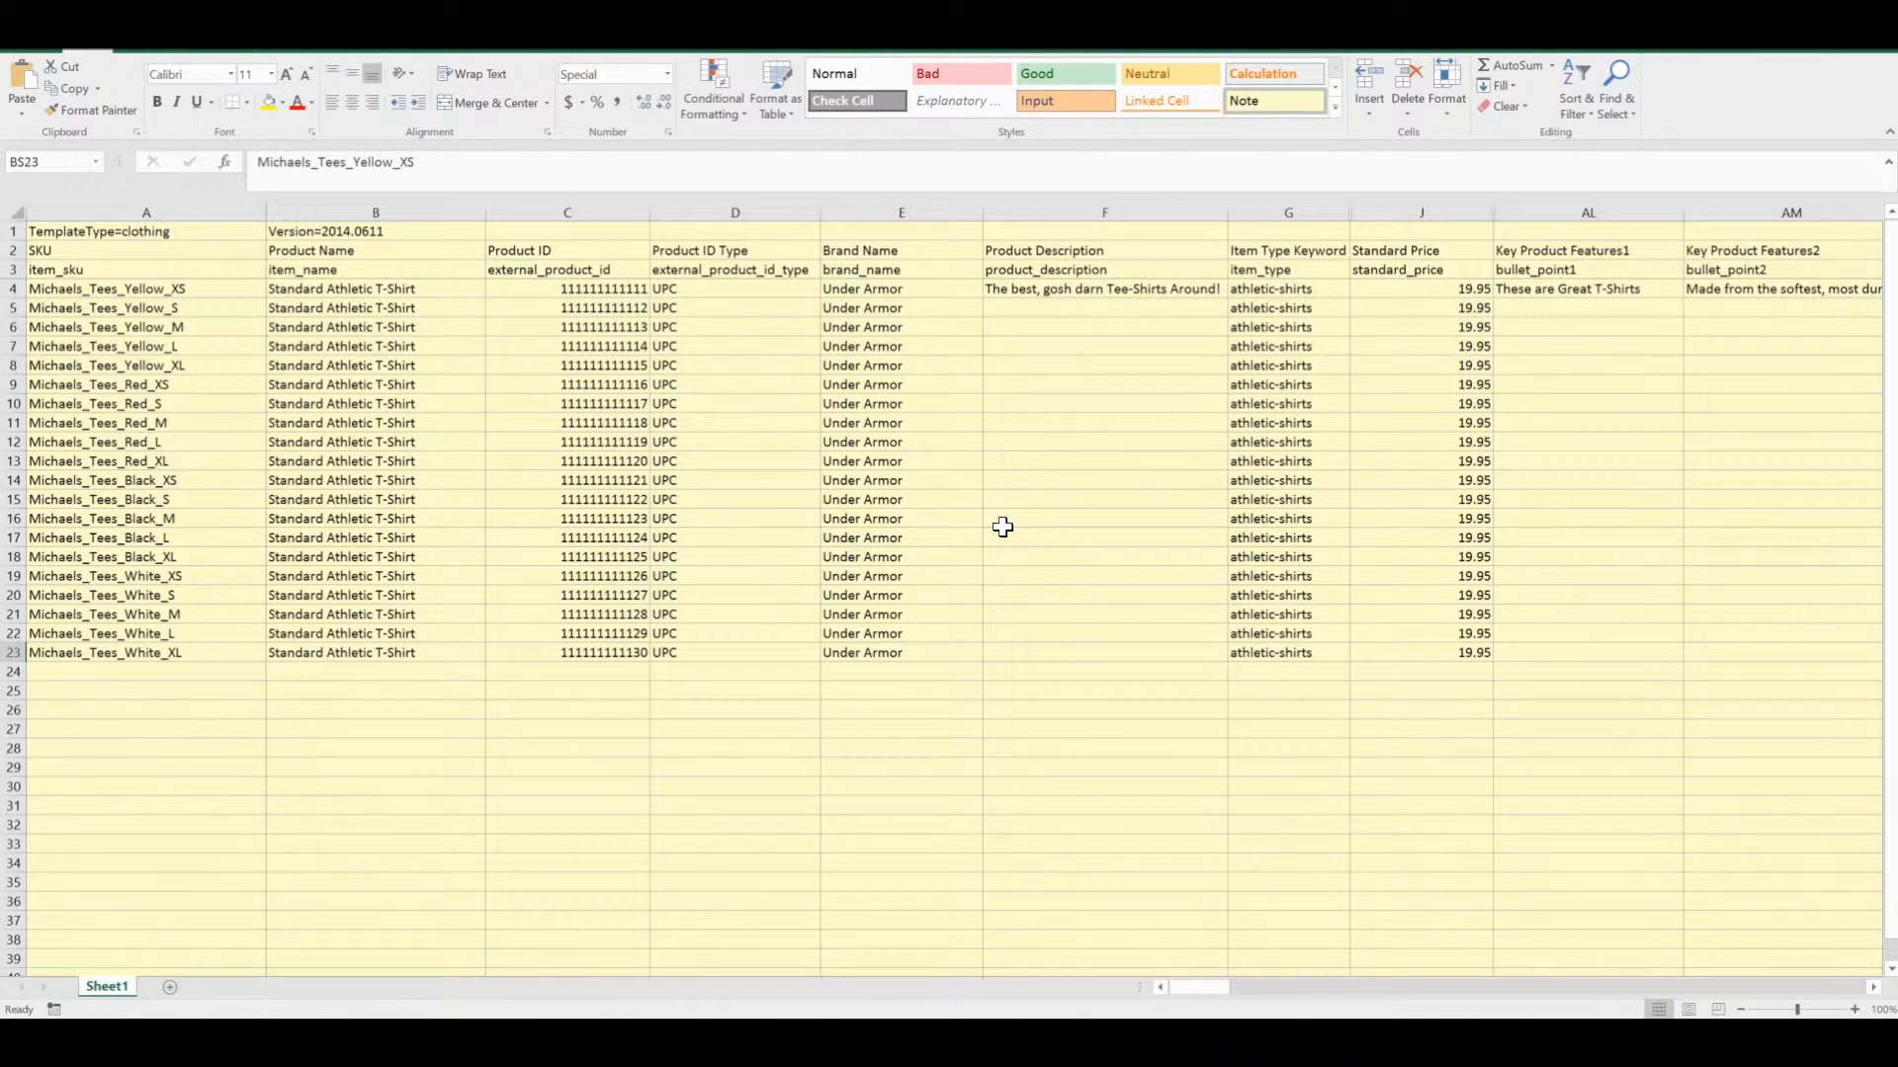
{"action": "mouse_move", "coordinate": [1572, 518]}
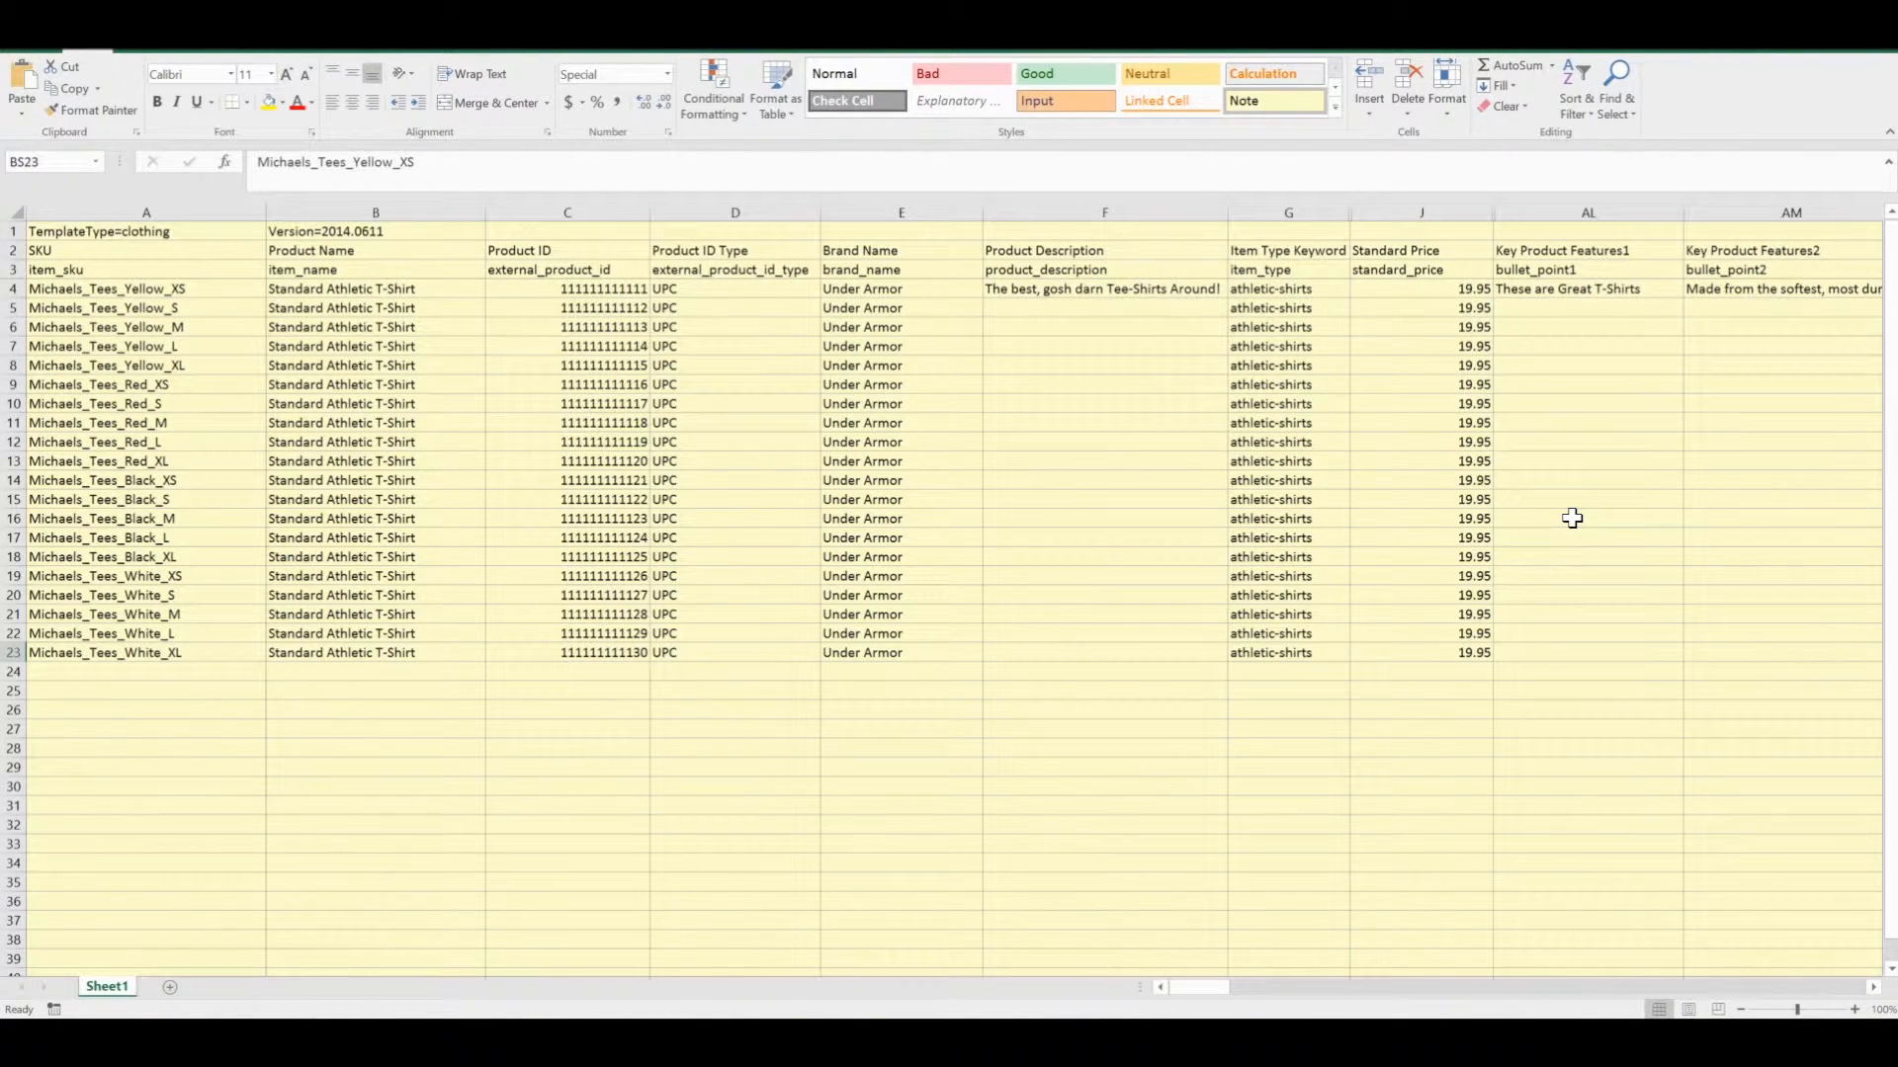
{"action": "mouse_move", "coordinate": [961, 456]}
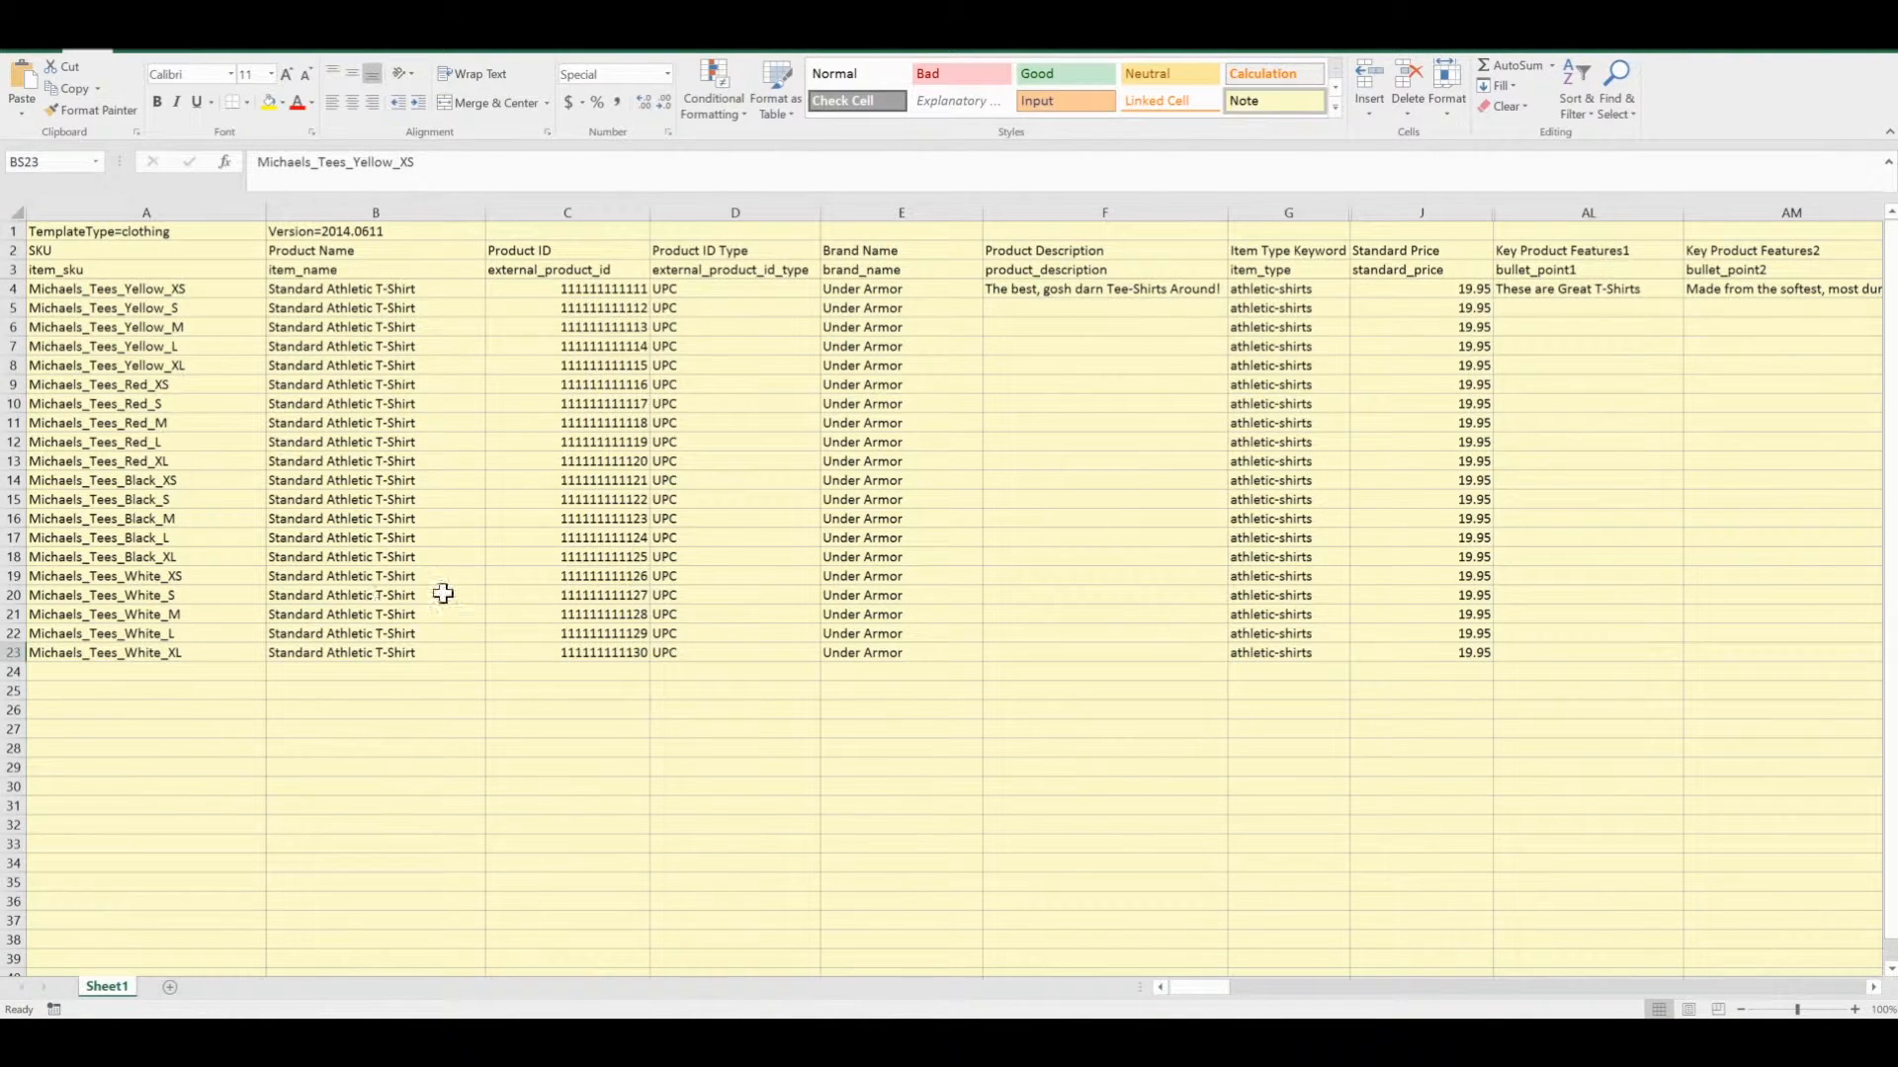
{"action": "mouse_move", "coordinate": [413, 864]}
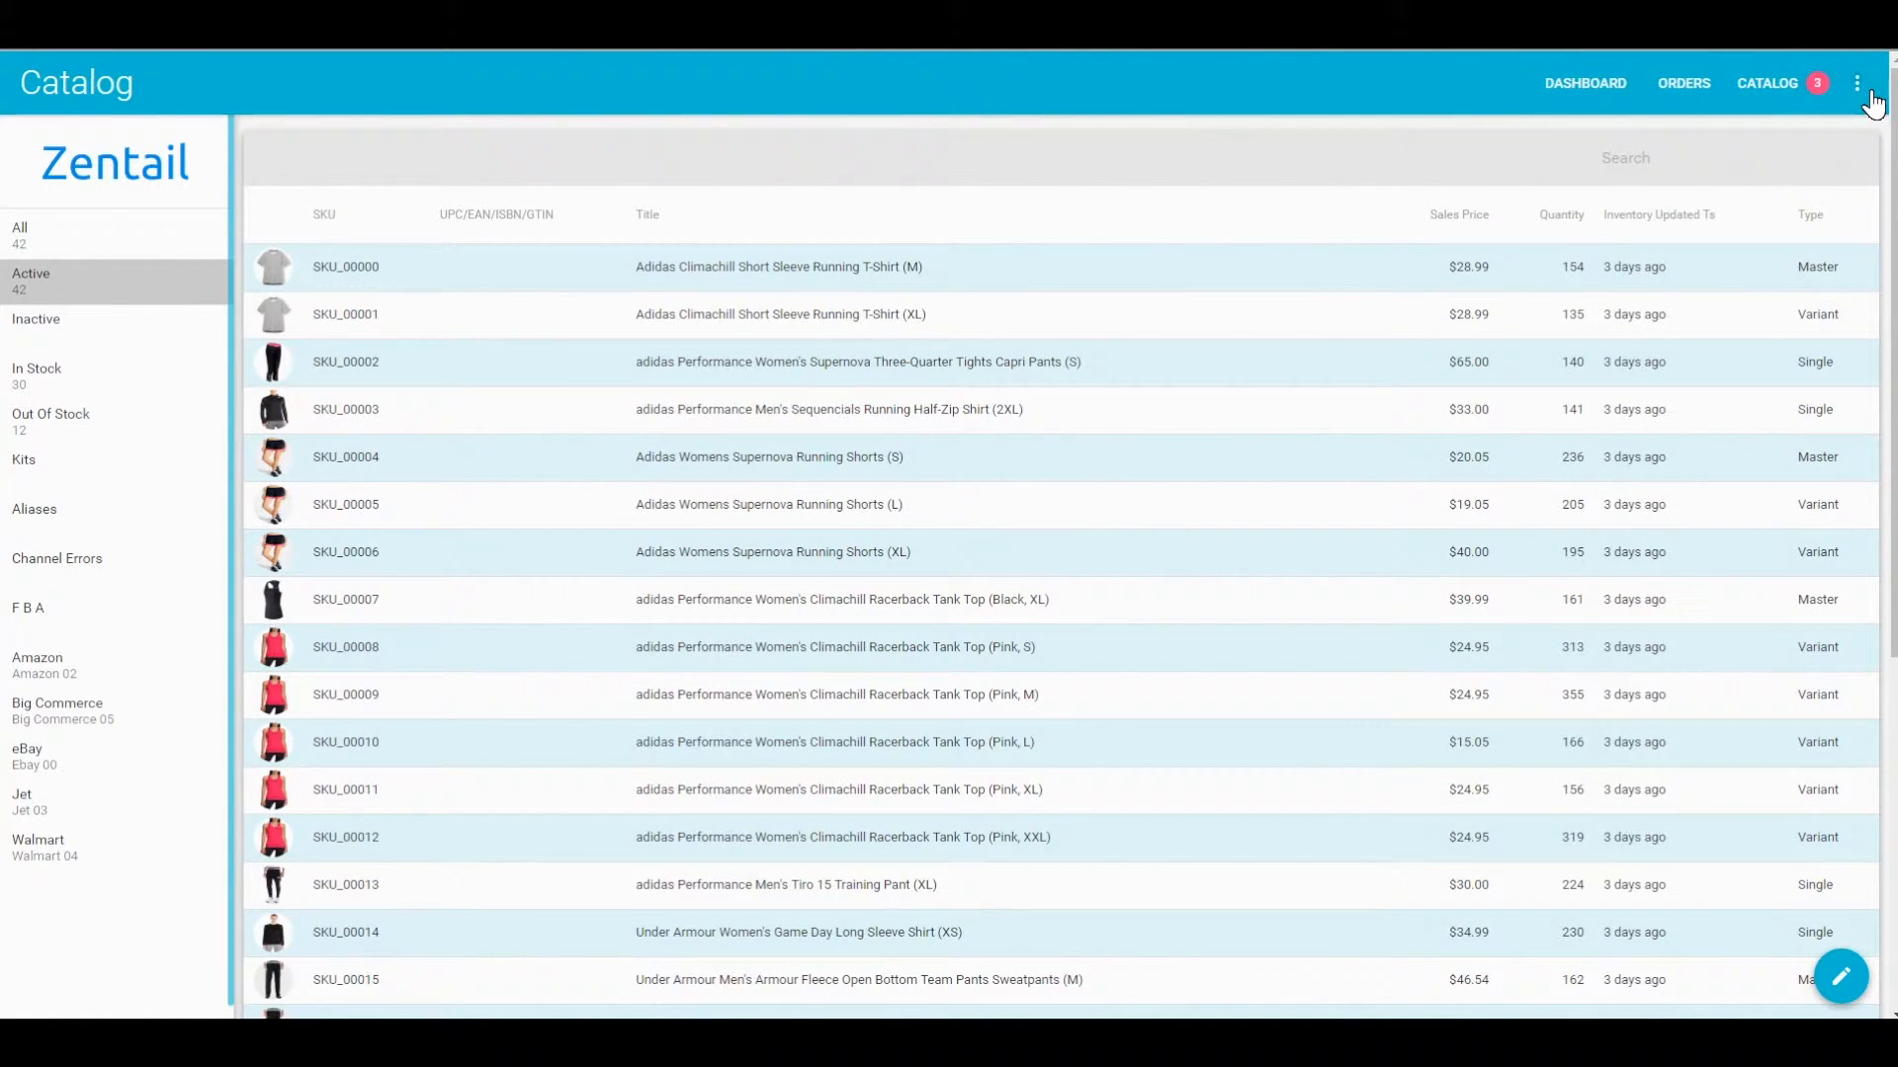
Go to Import Data and choose the Onboarding Amazon Category Listing Report to run.
{"action": "left_click", "coordinate": [1856, 83]}
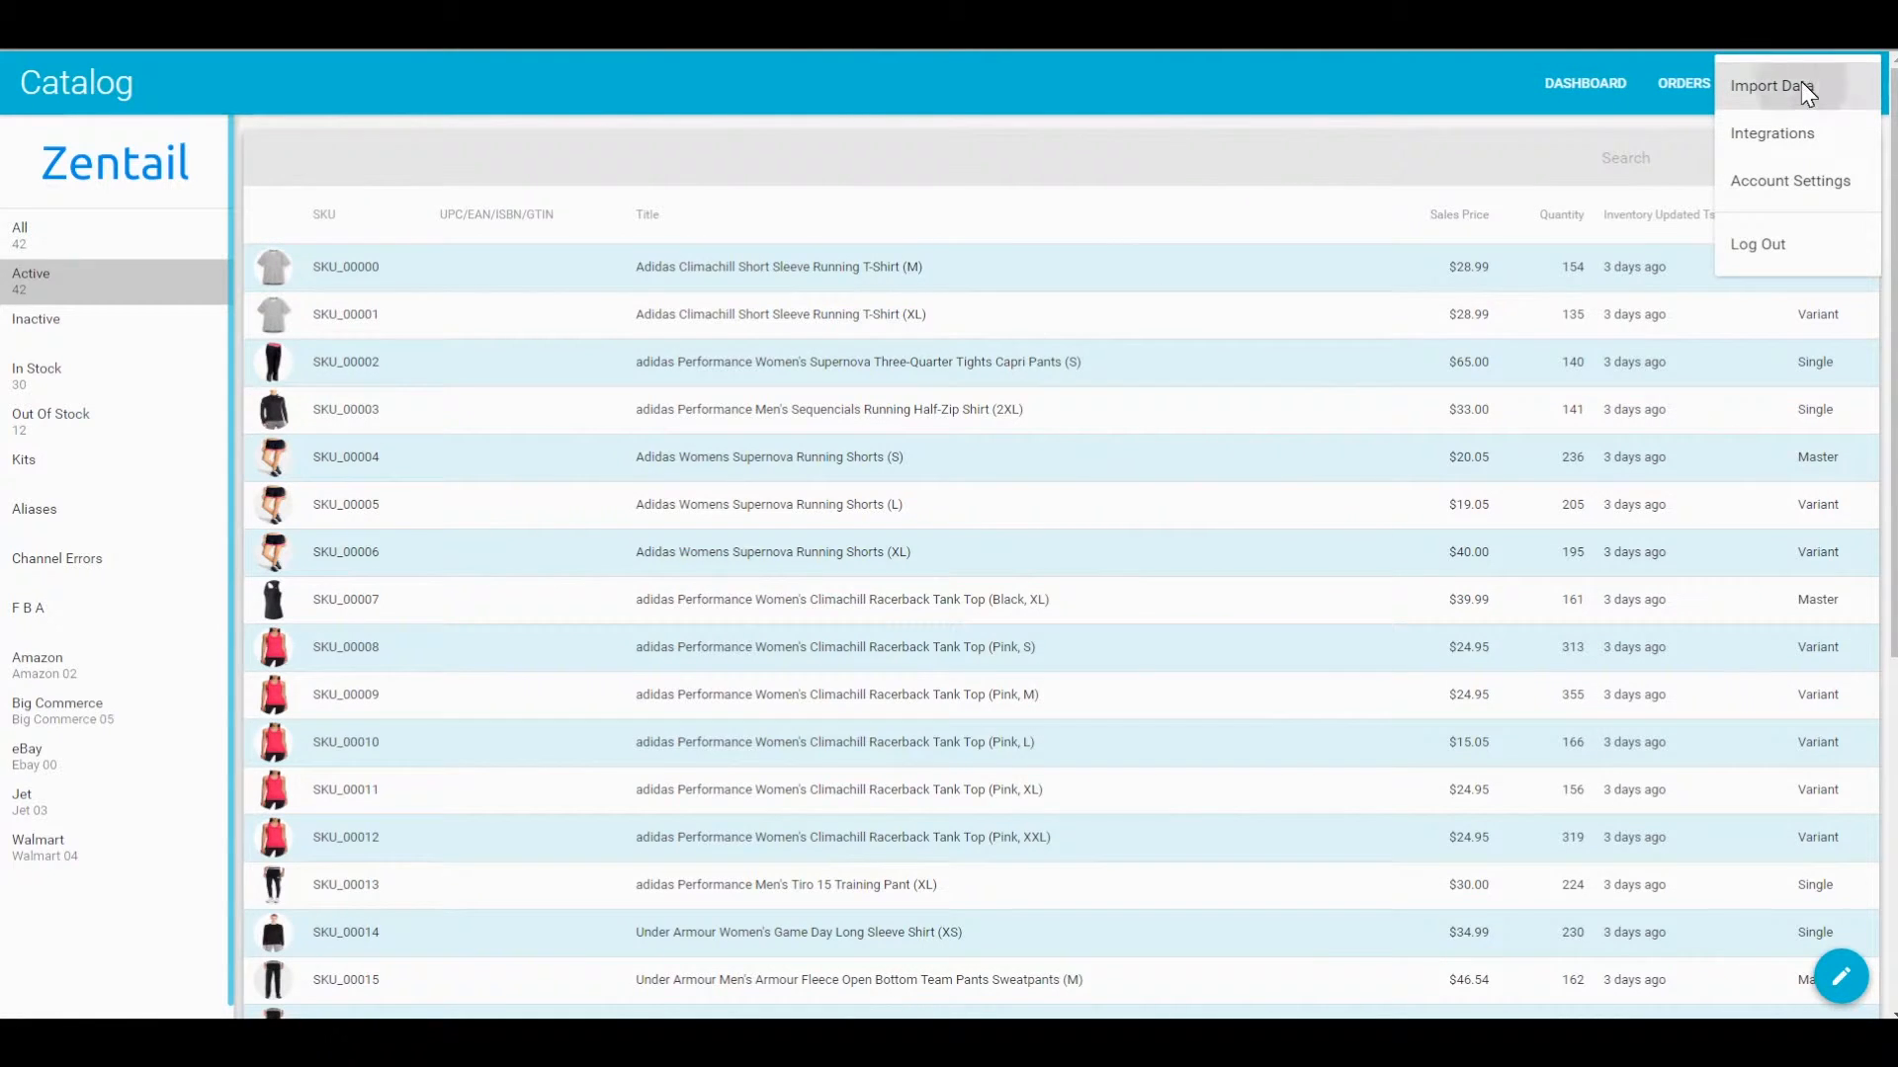
{"action": "left_click", "coordinate": [1770, 85]}
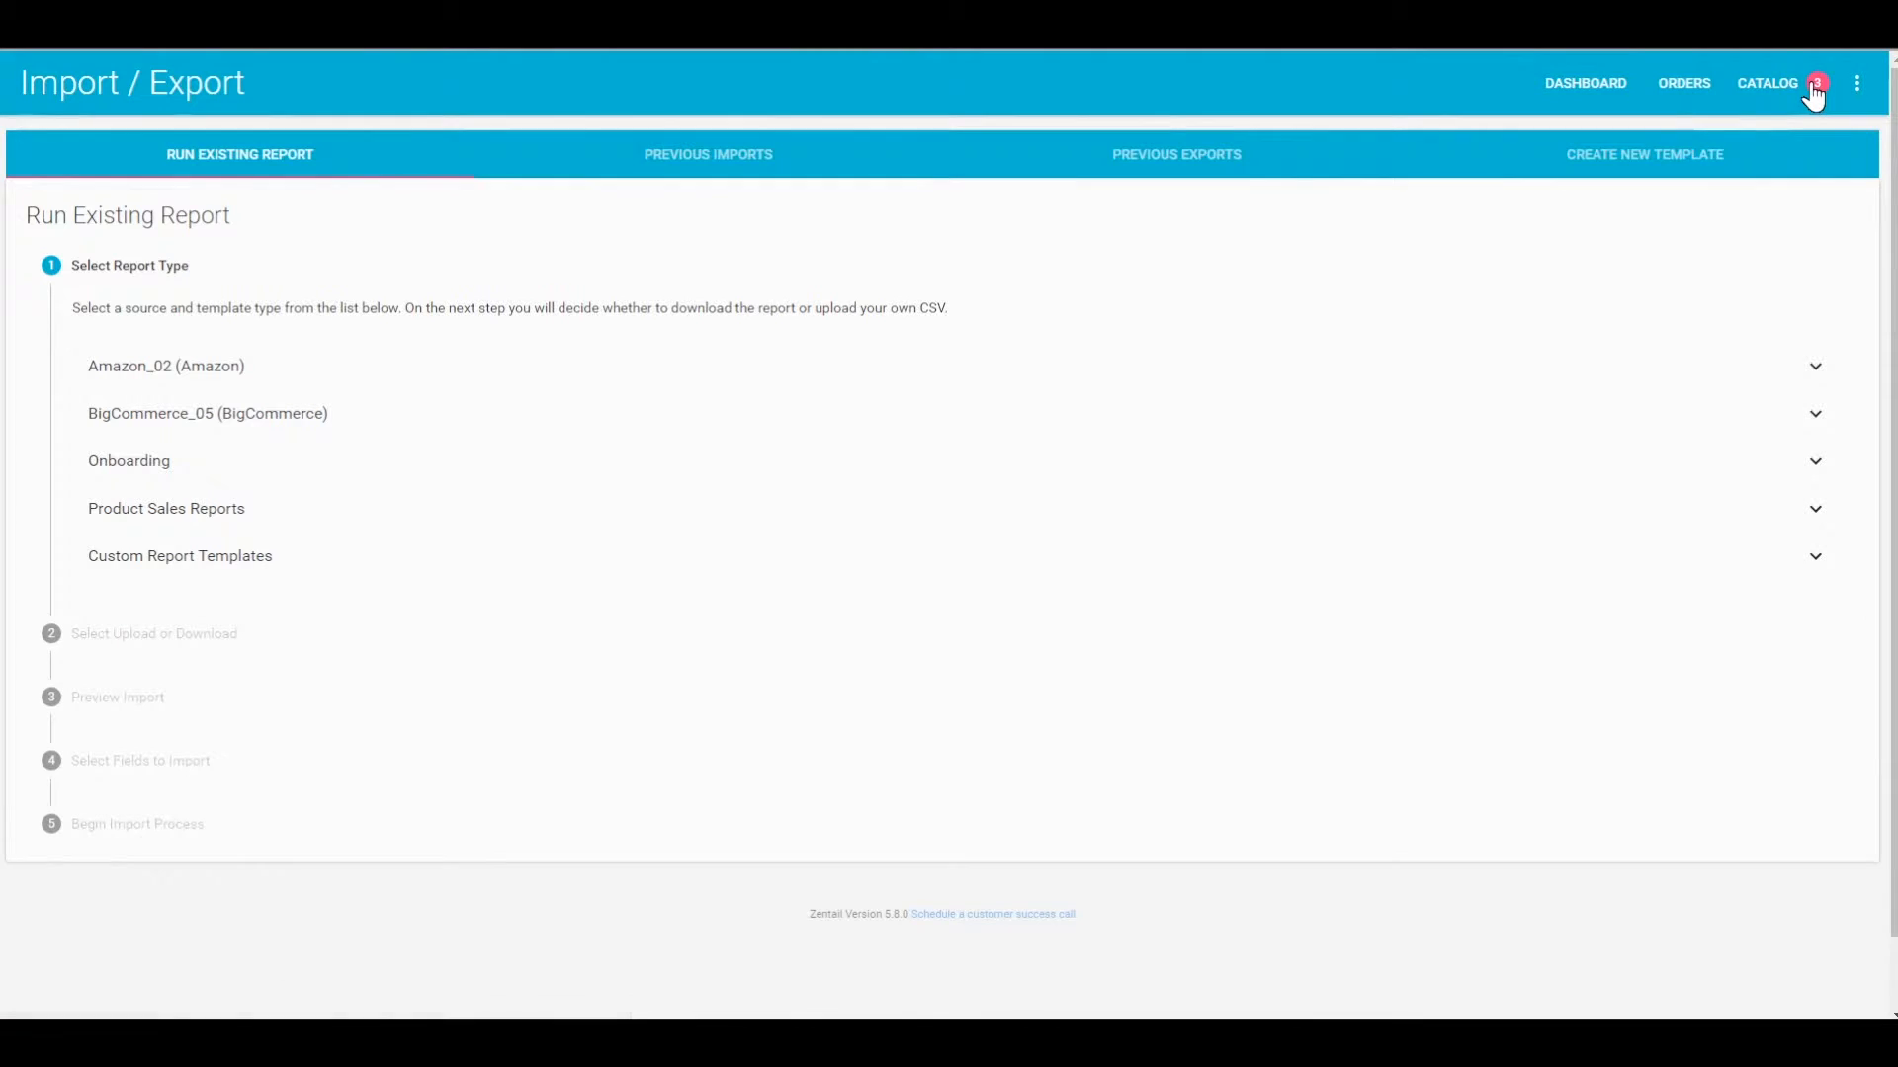
{"action": "mouse_move", "coordinate": [1243, 283]}
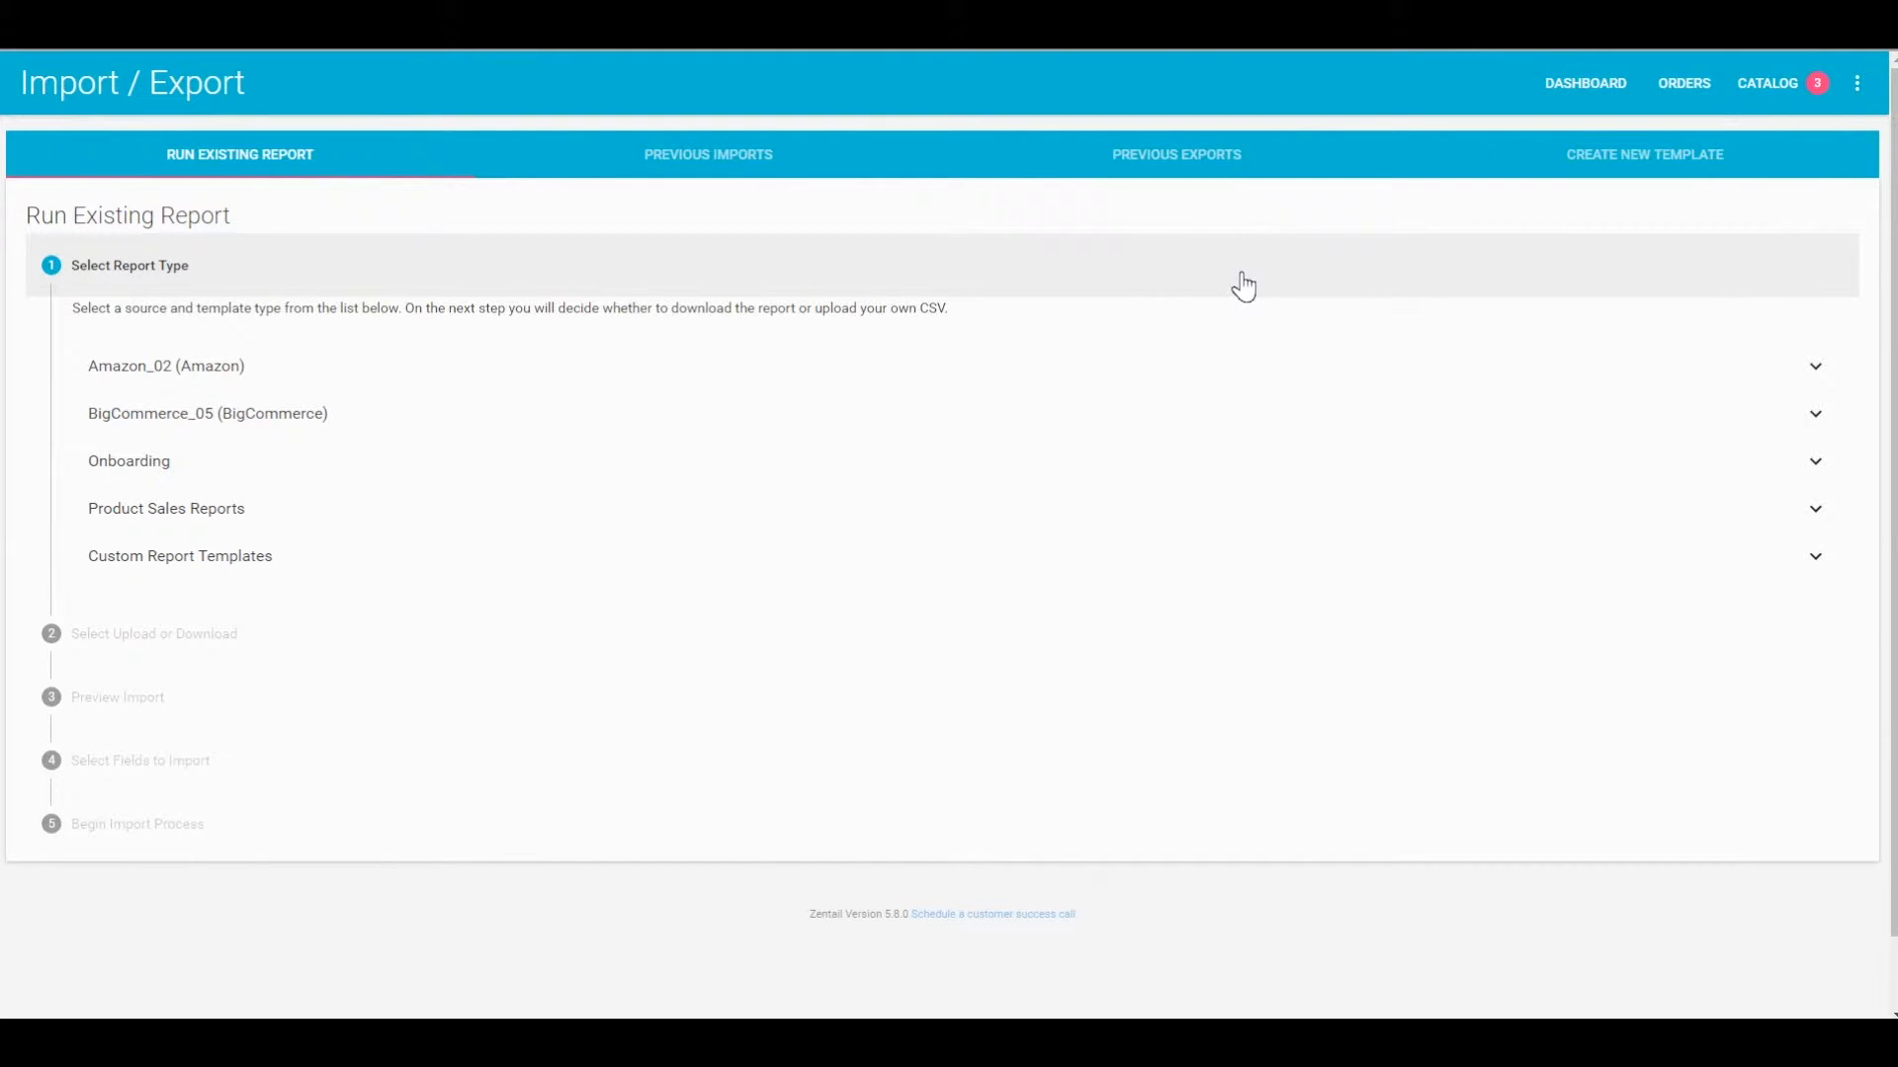
{"action": "mouse_move", "coordinate": [1364, 214]}
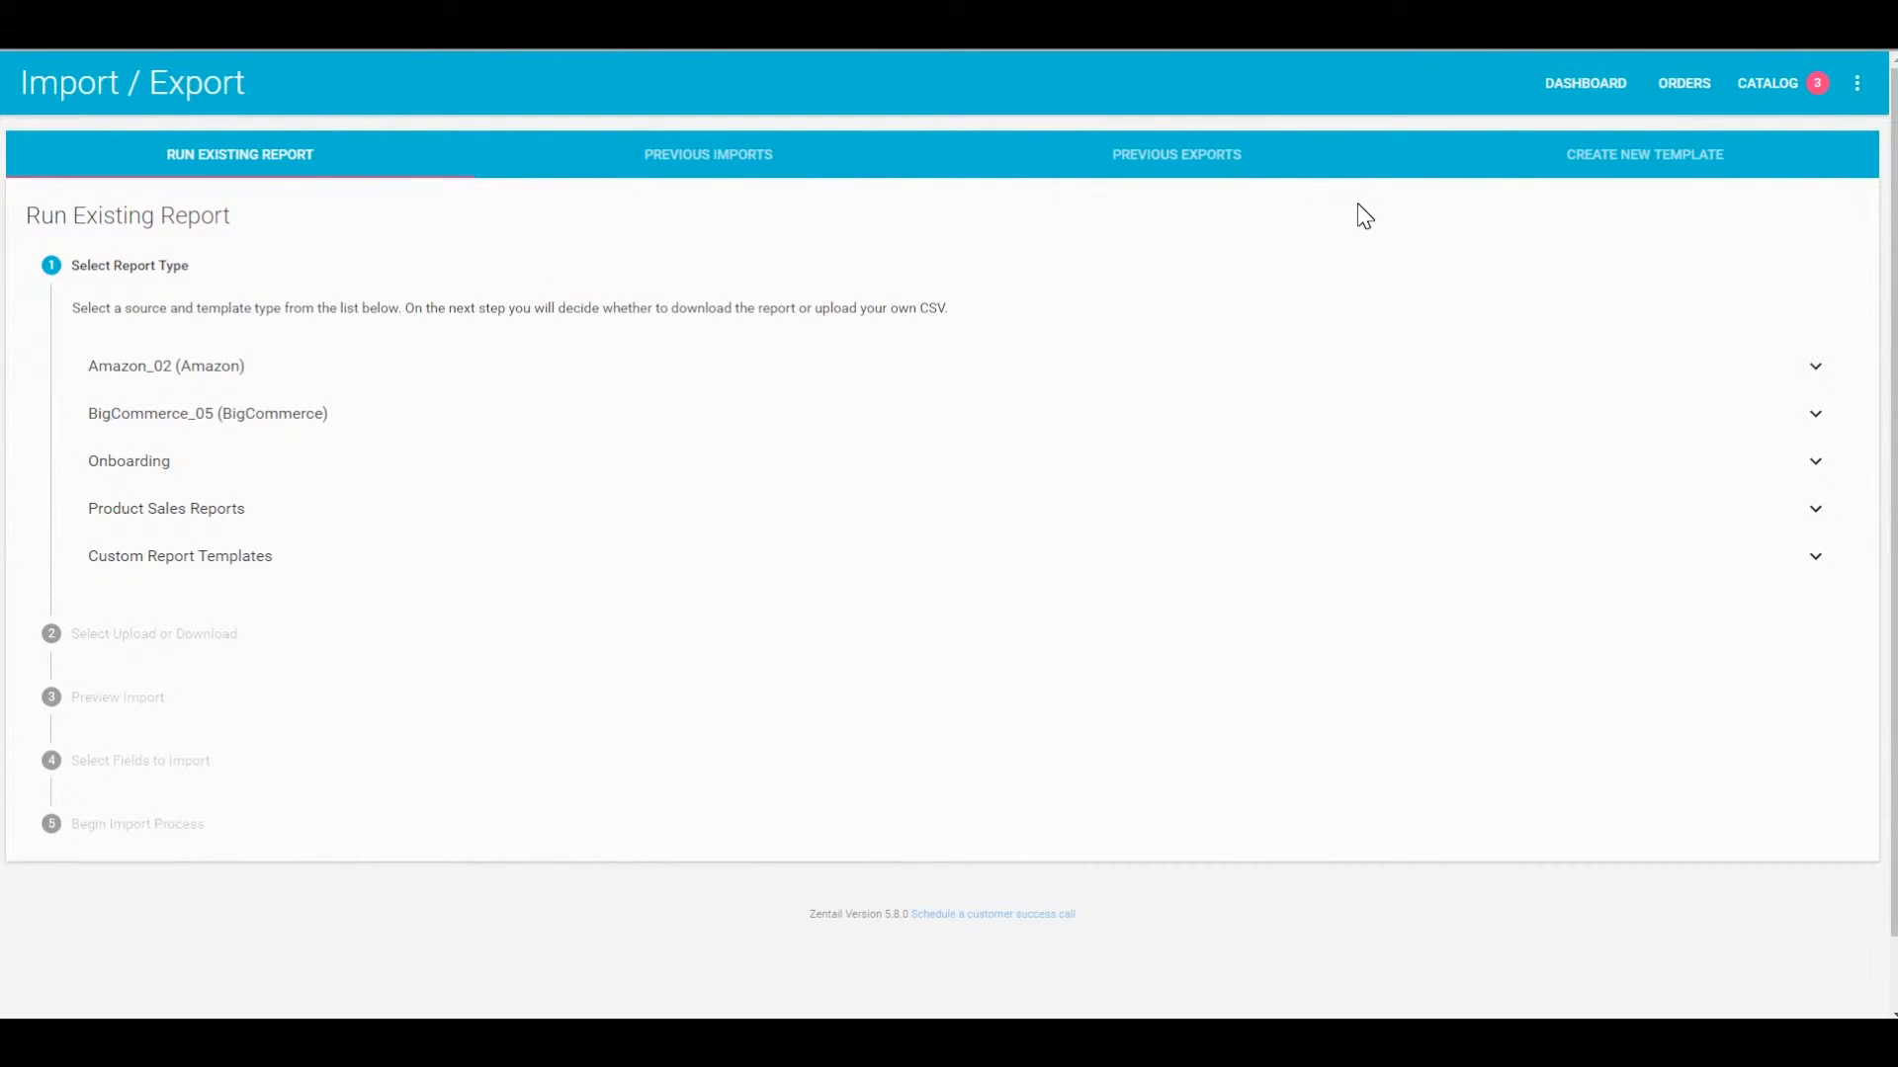
{"action": "mouse_move", "coordinate": [1534, 170]}
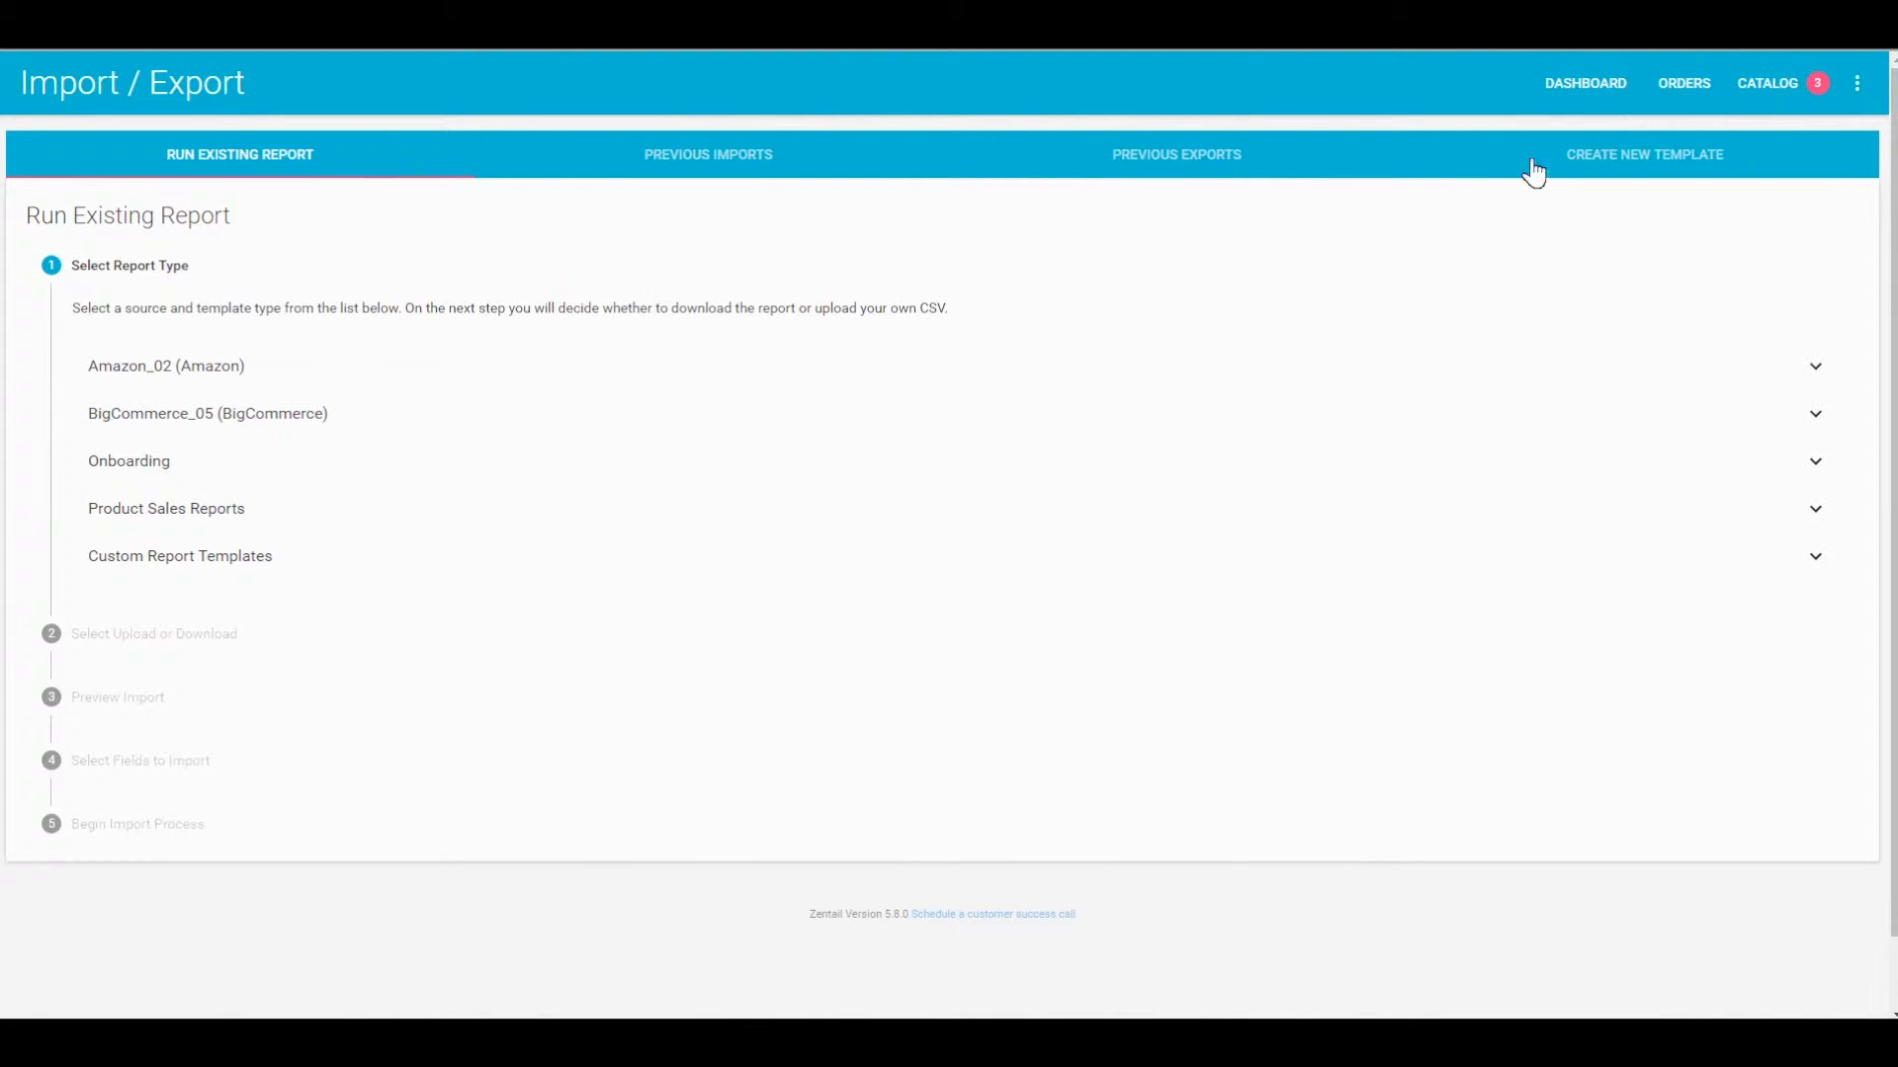
{"action": "mouse_move", "coordinate": [1404, 142]}
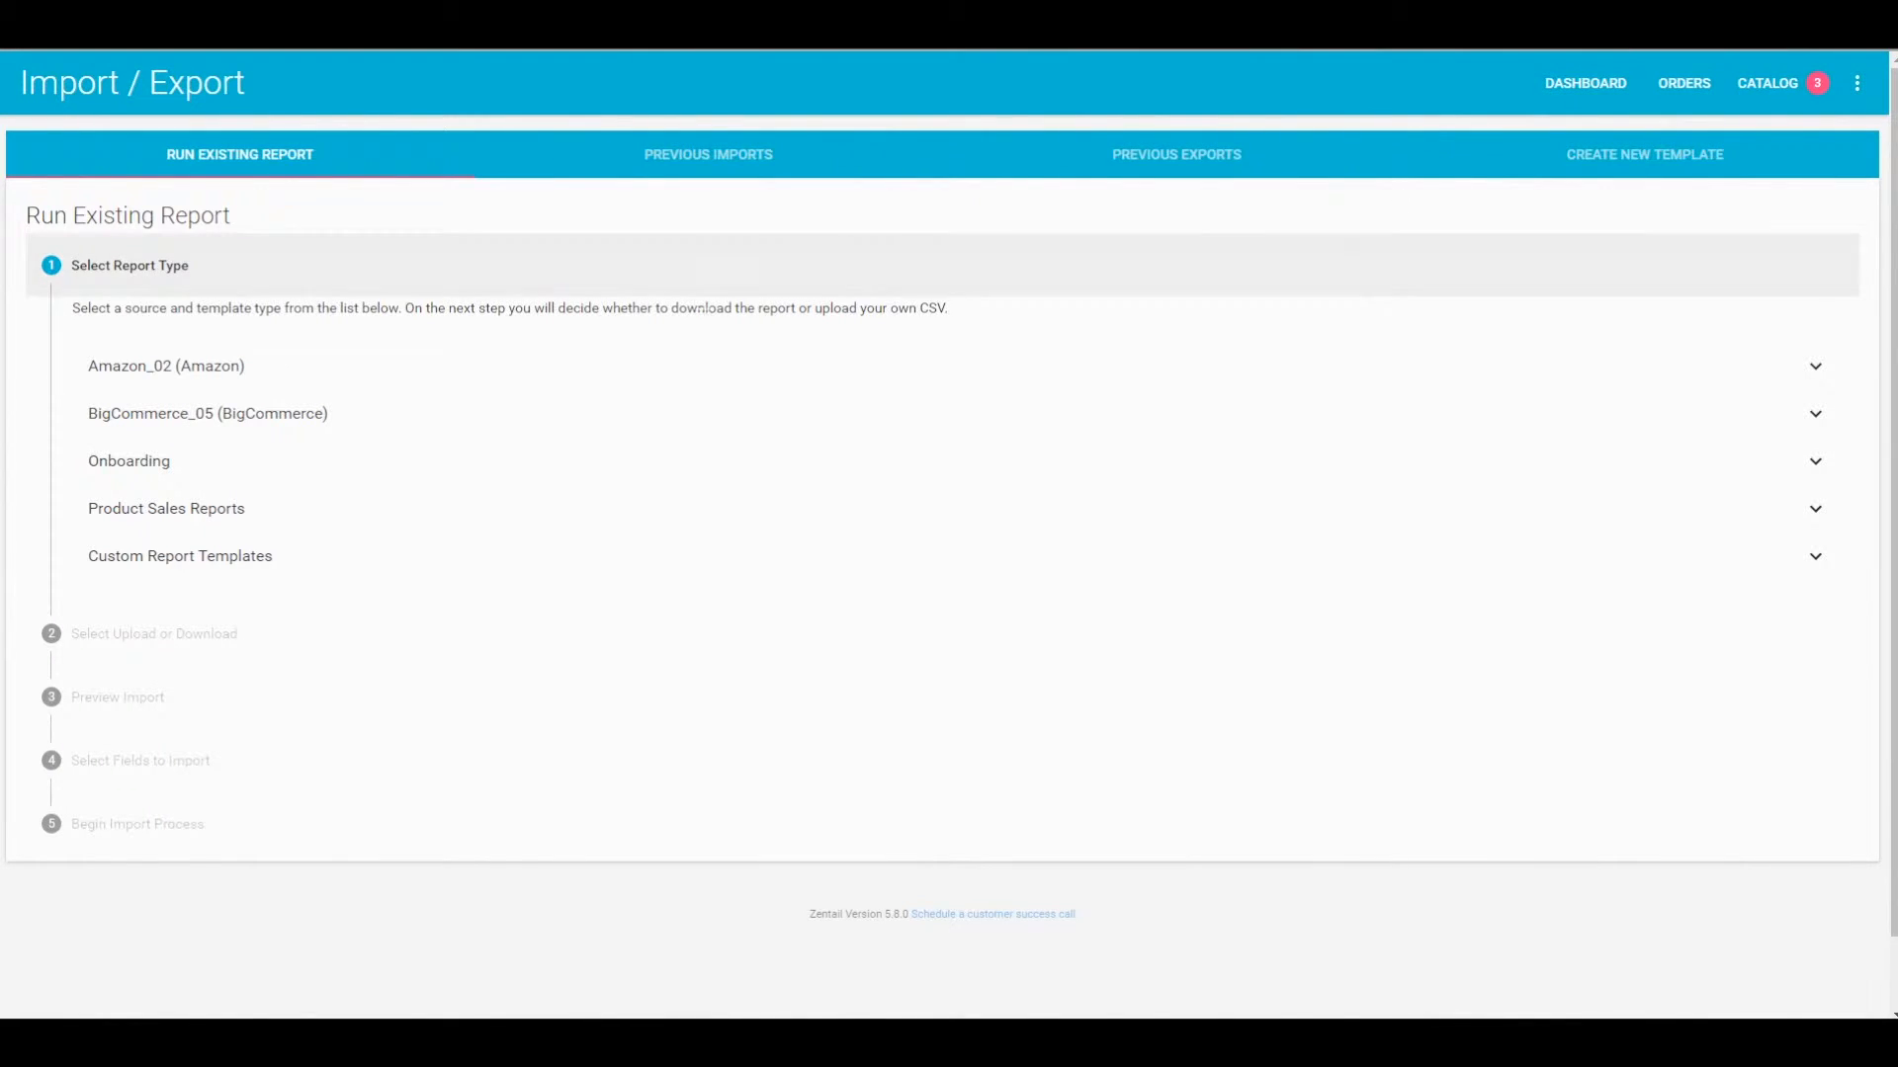
{"action": "mouse_move", "coordinate": [301, 461]}
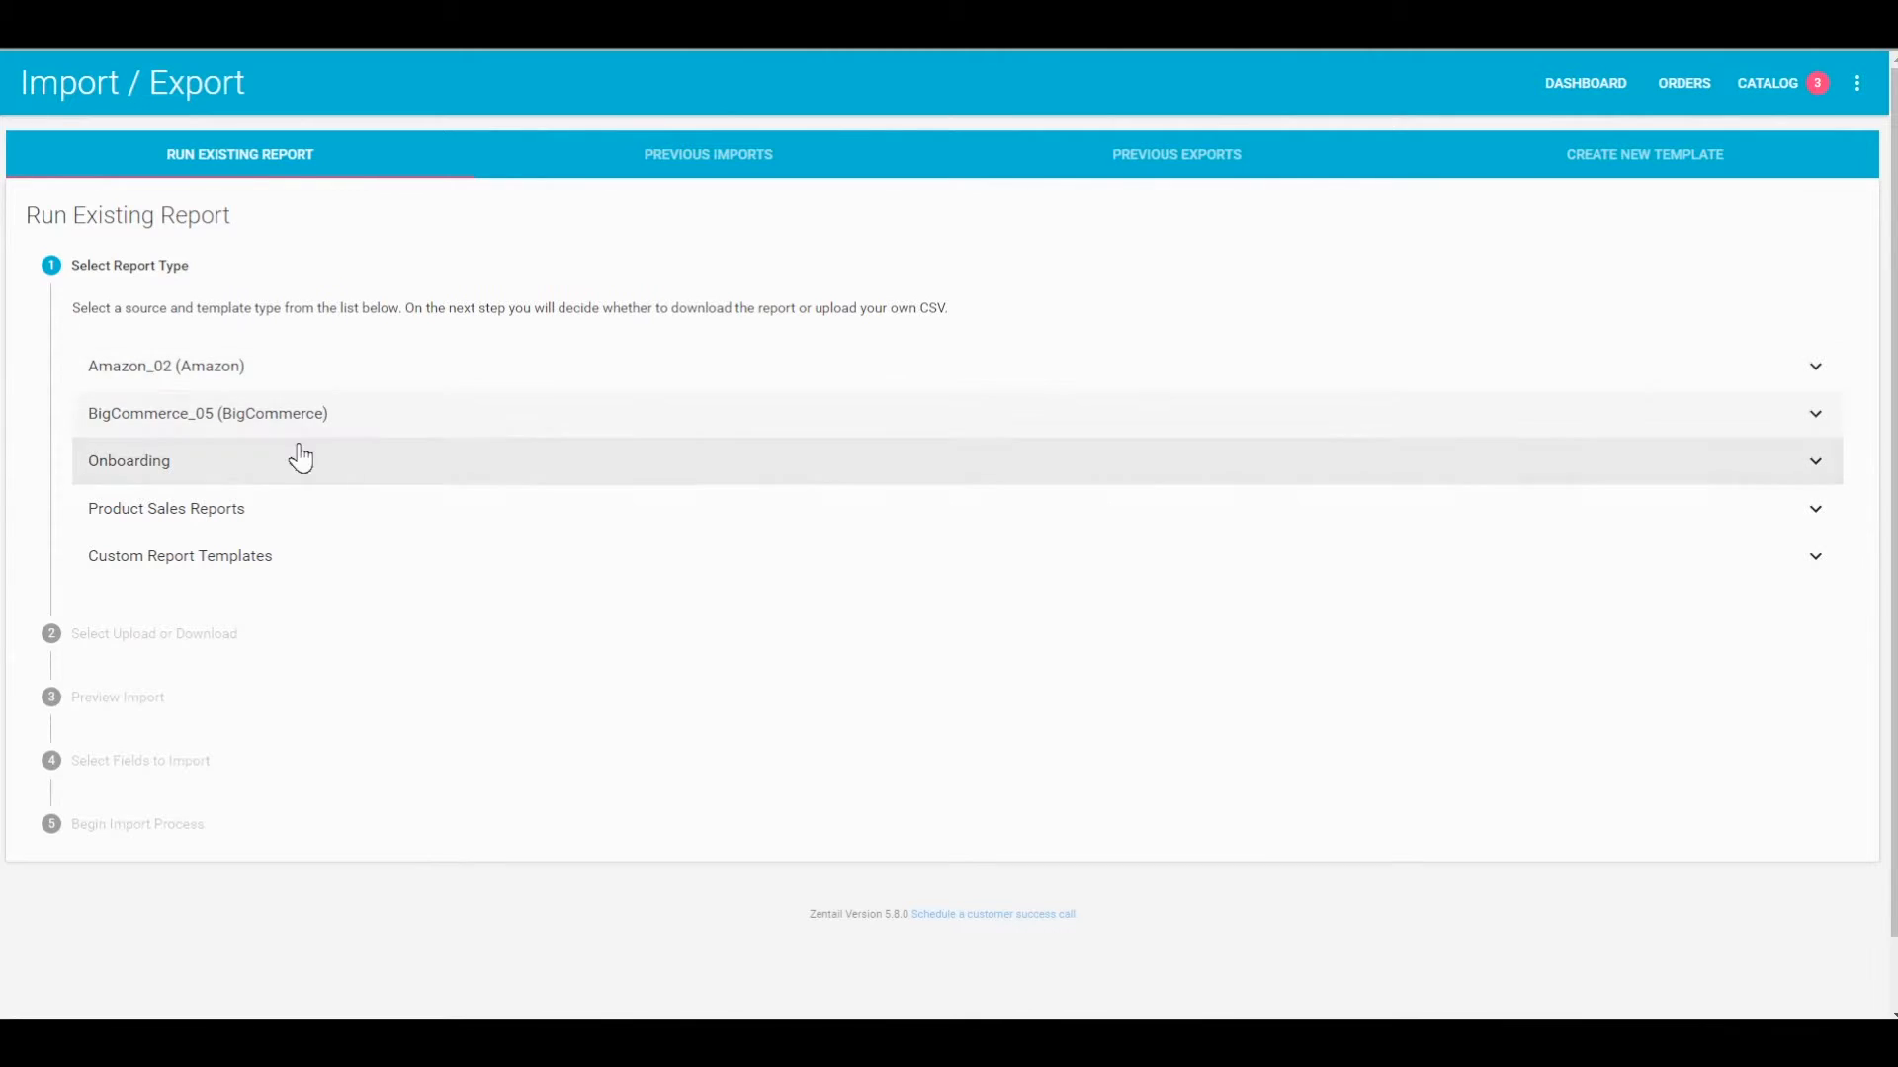
{"action": "left_click", "coordinate": [128, 461]}
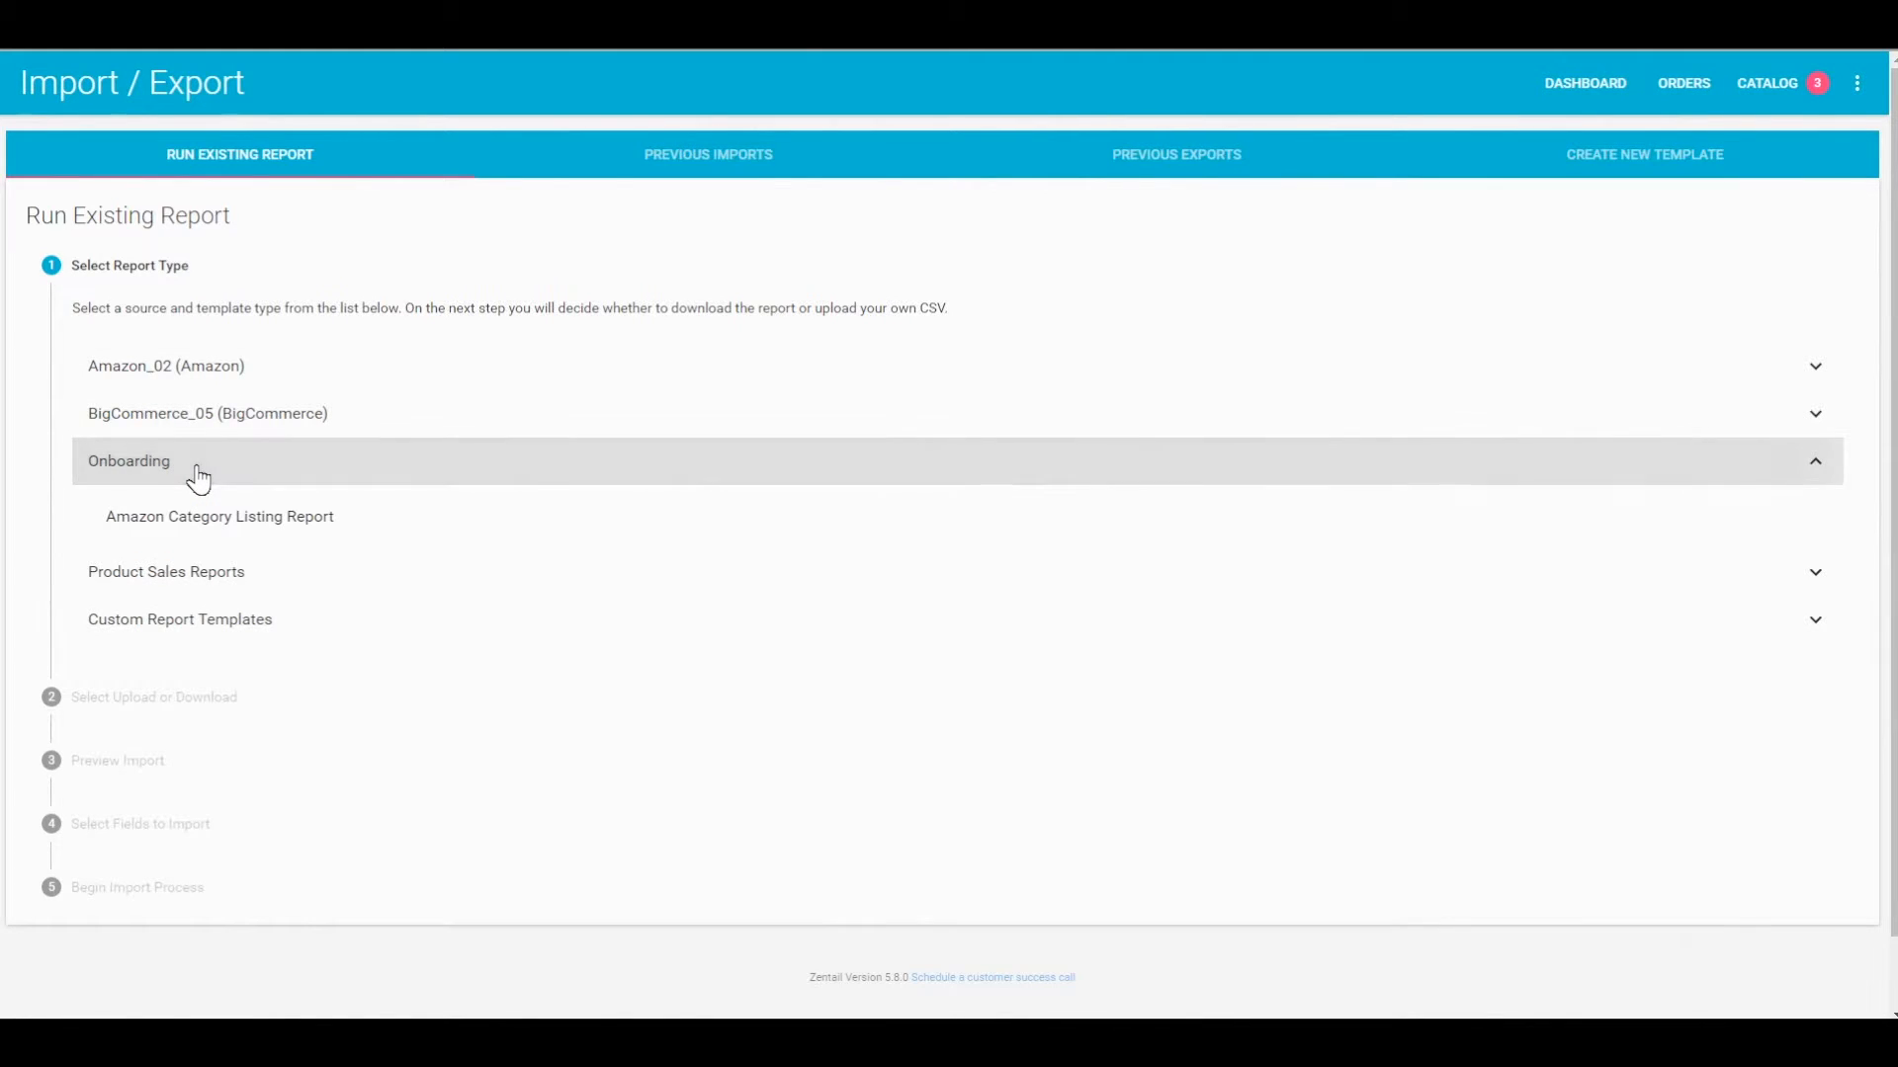
{"action": "mouse_move", "coordinate": [191, 492]}
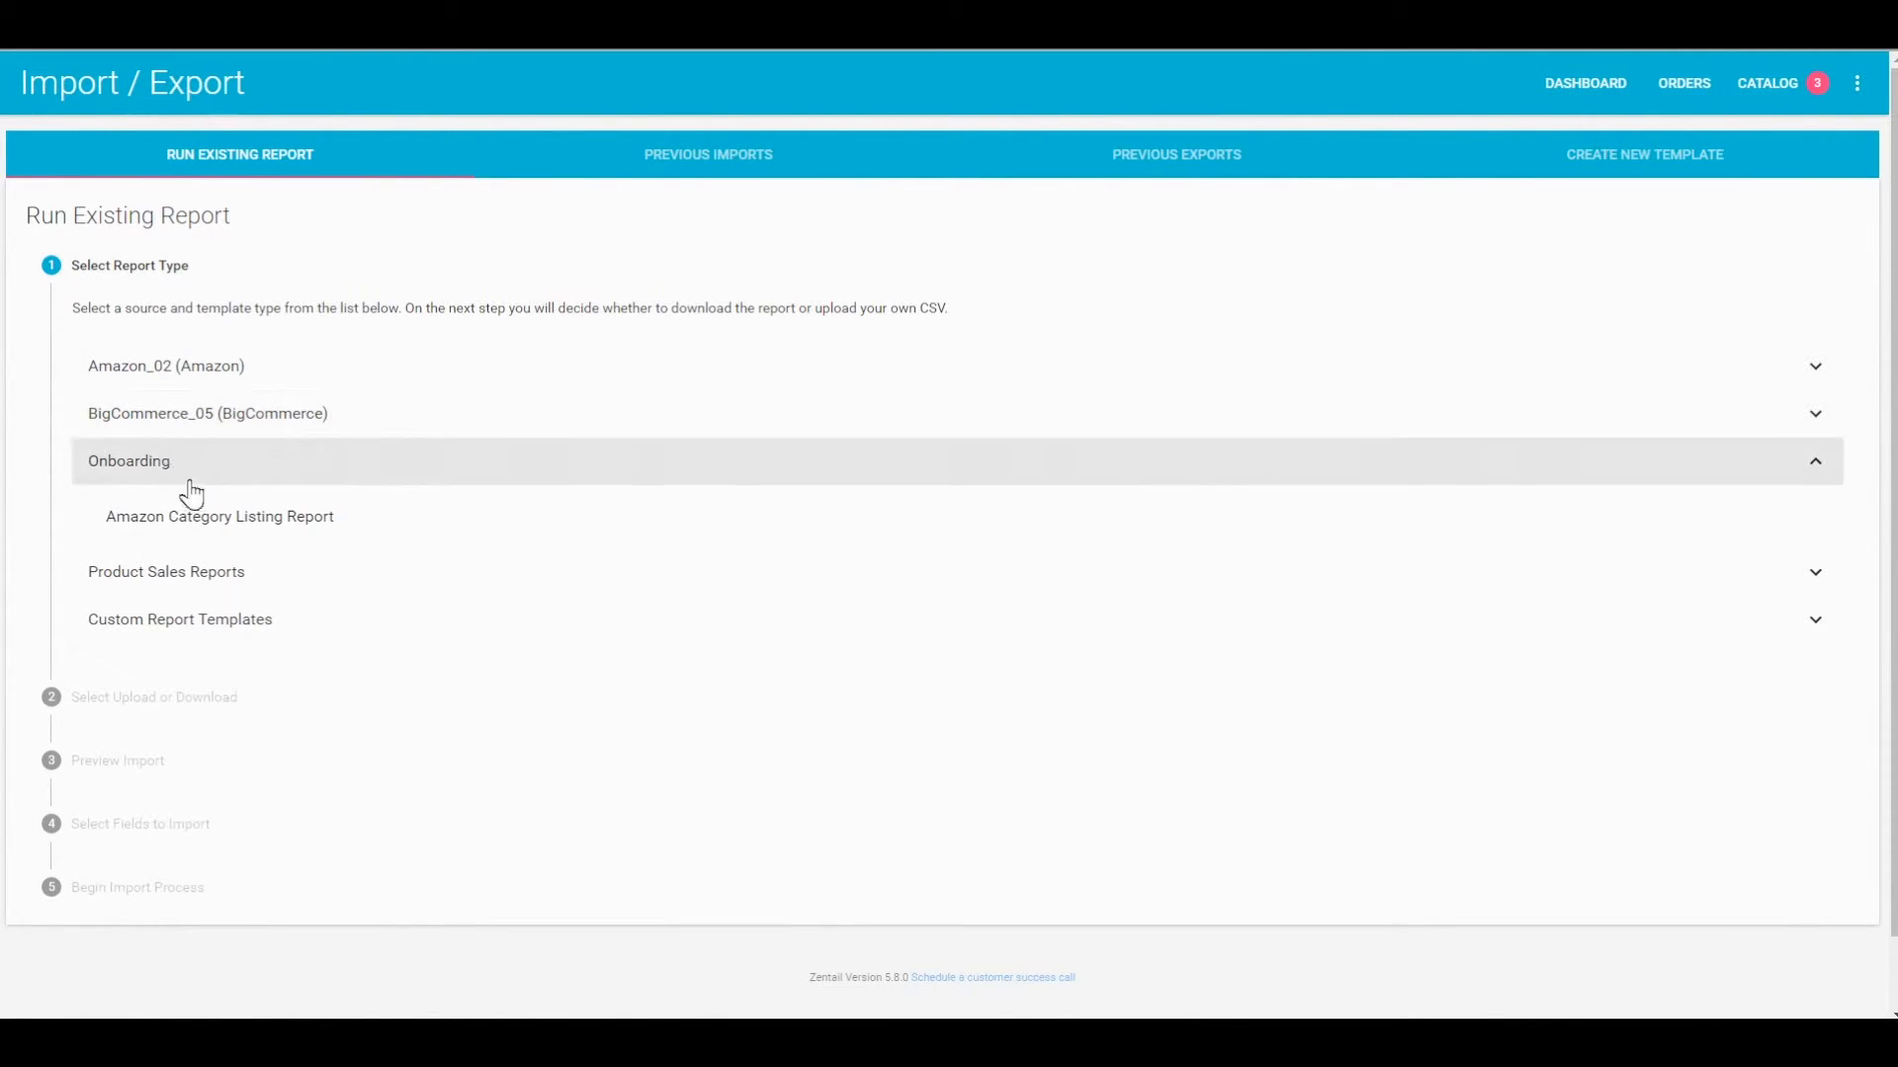
{"action": "left_click", "coordinate": [219, 516]}
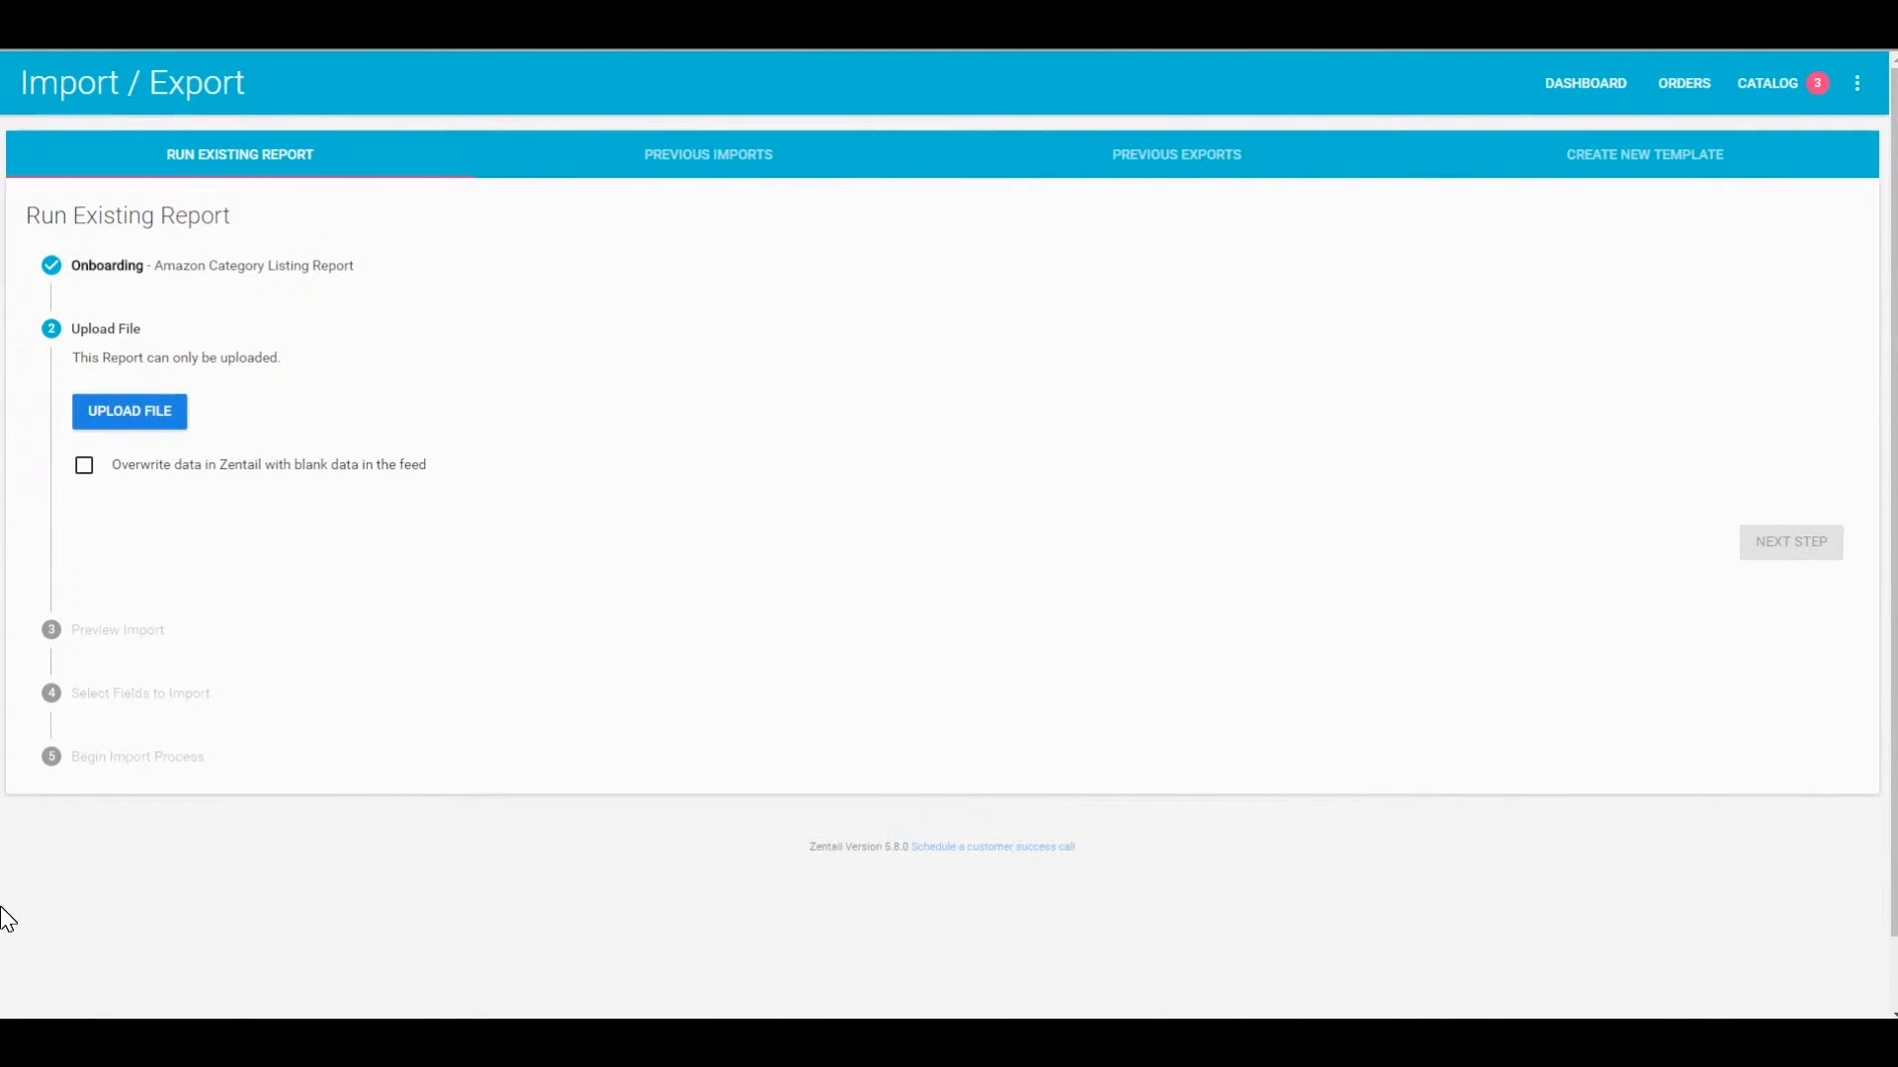
Upload Sample_CLR_upload.xlsx to the report and advance to the field-selection step.
{"action": "left_click", "coordinate": [129, 411]}
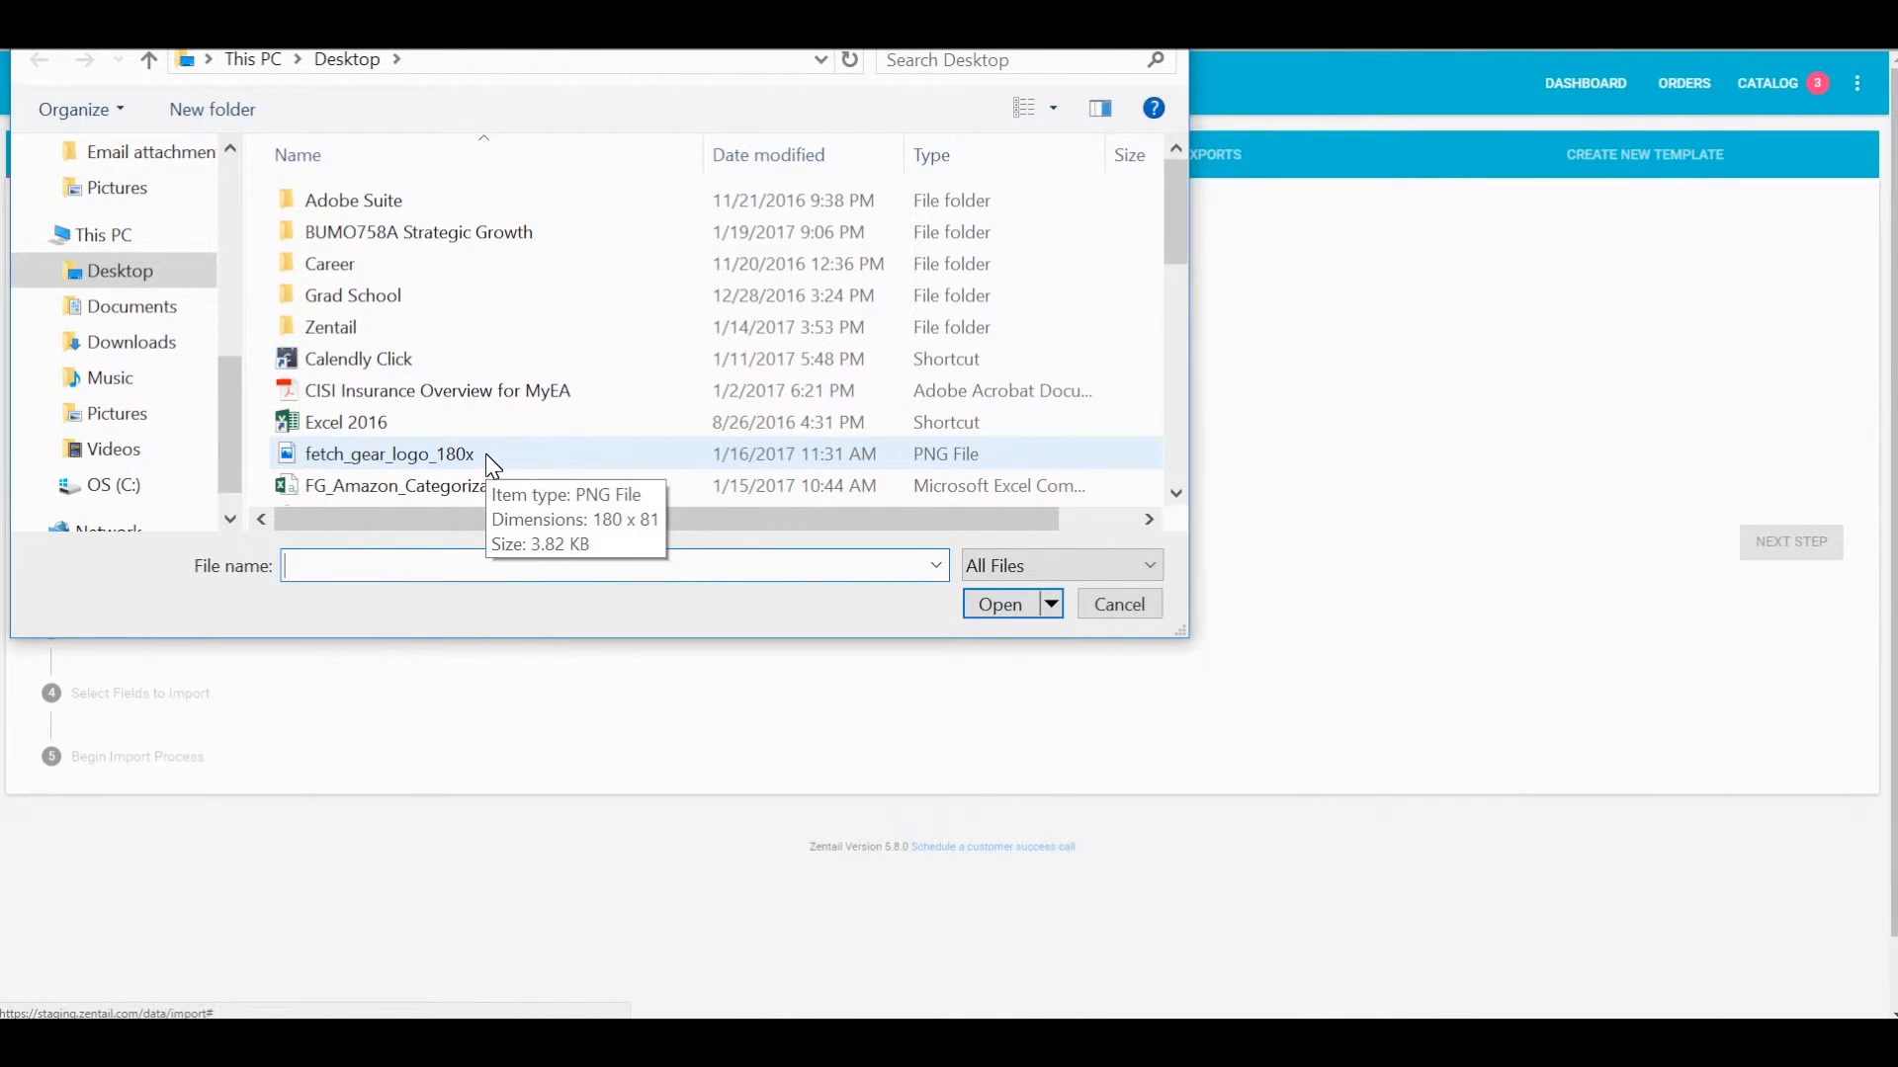
{"action": "type", "text": "samp"}
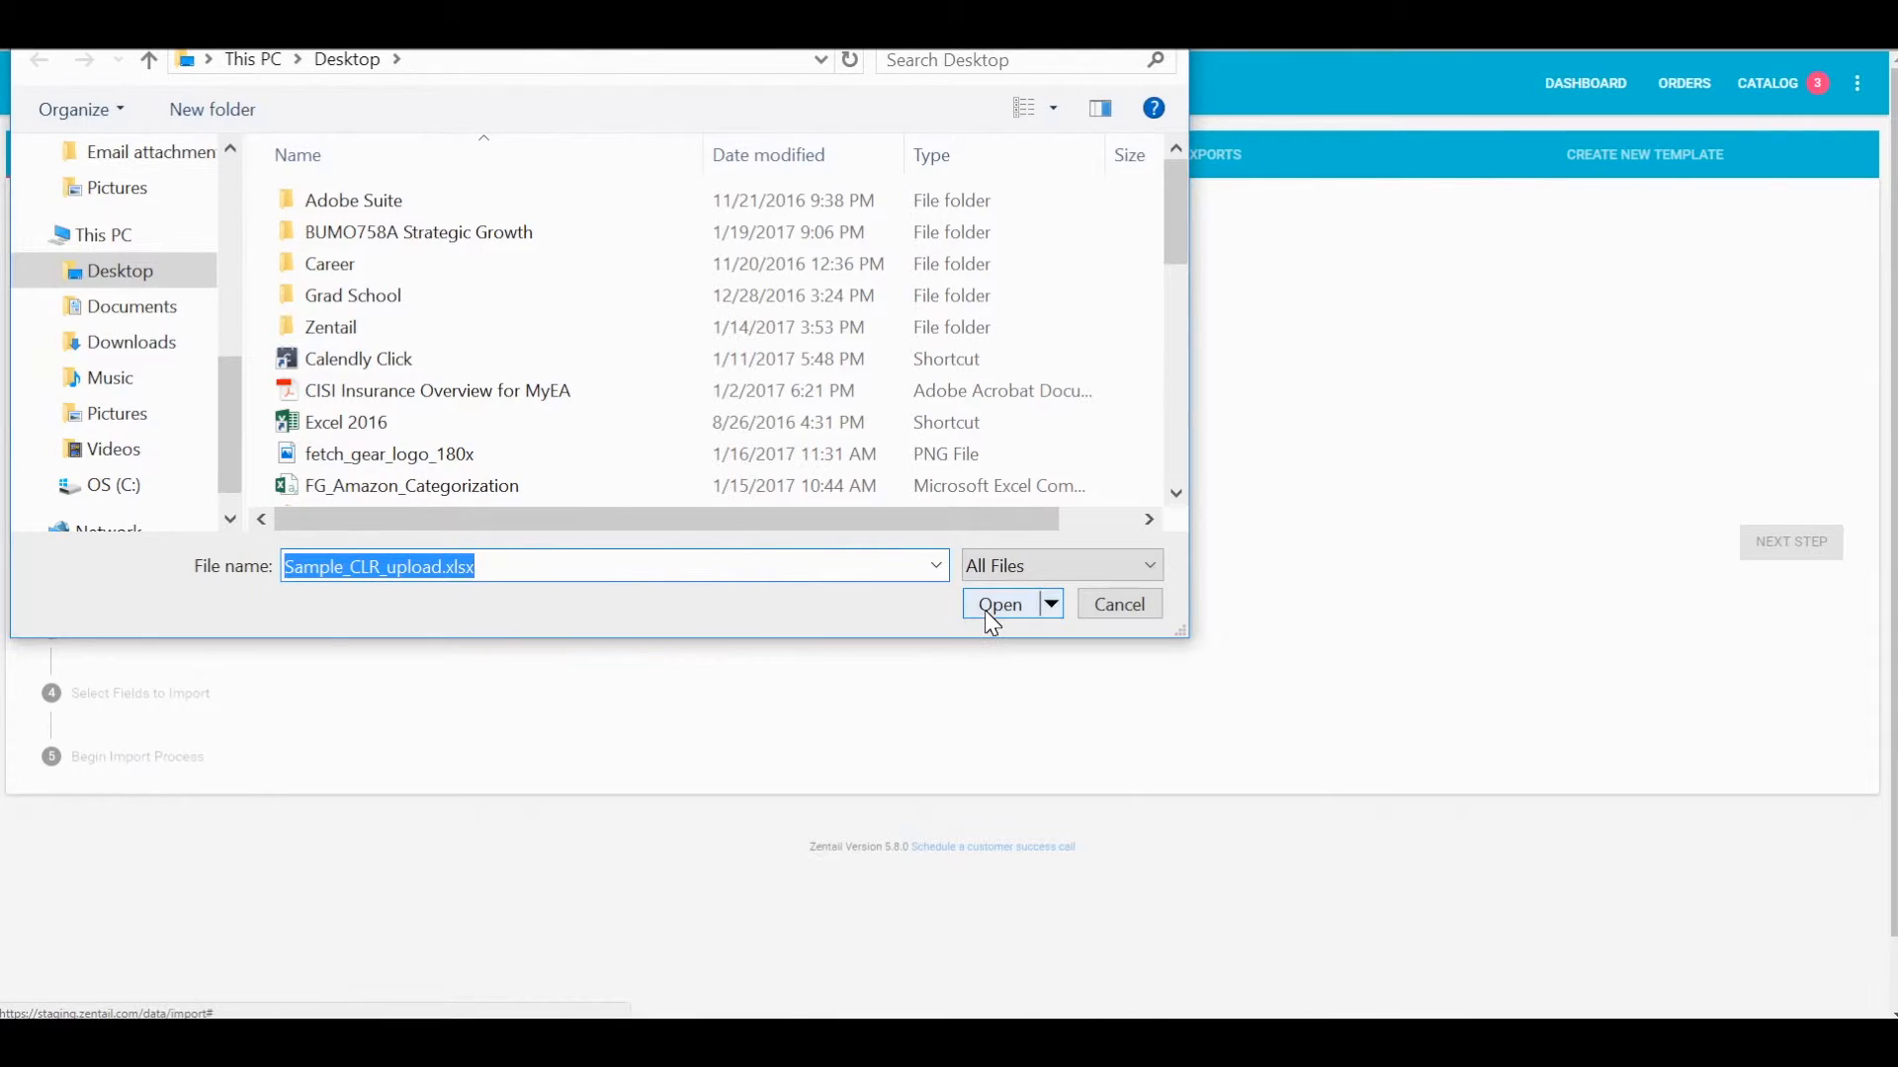
{"action": "left_click", "coordinate": [998, 605]}
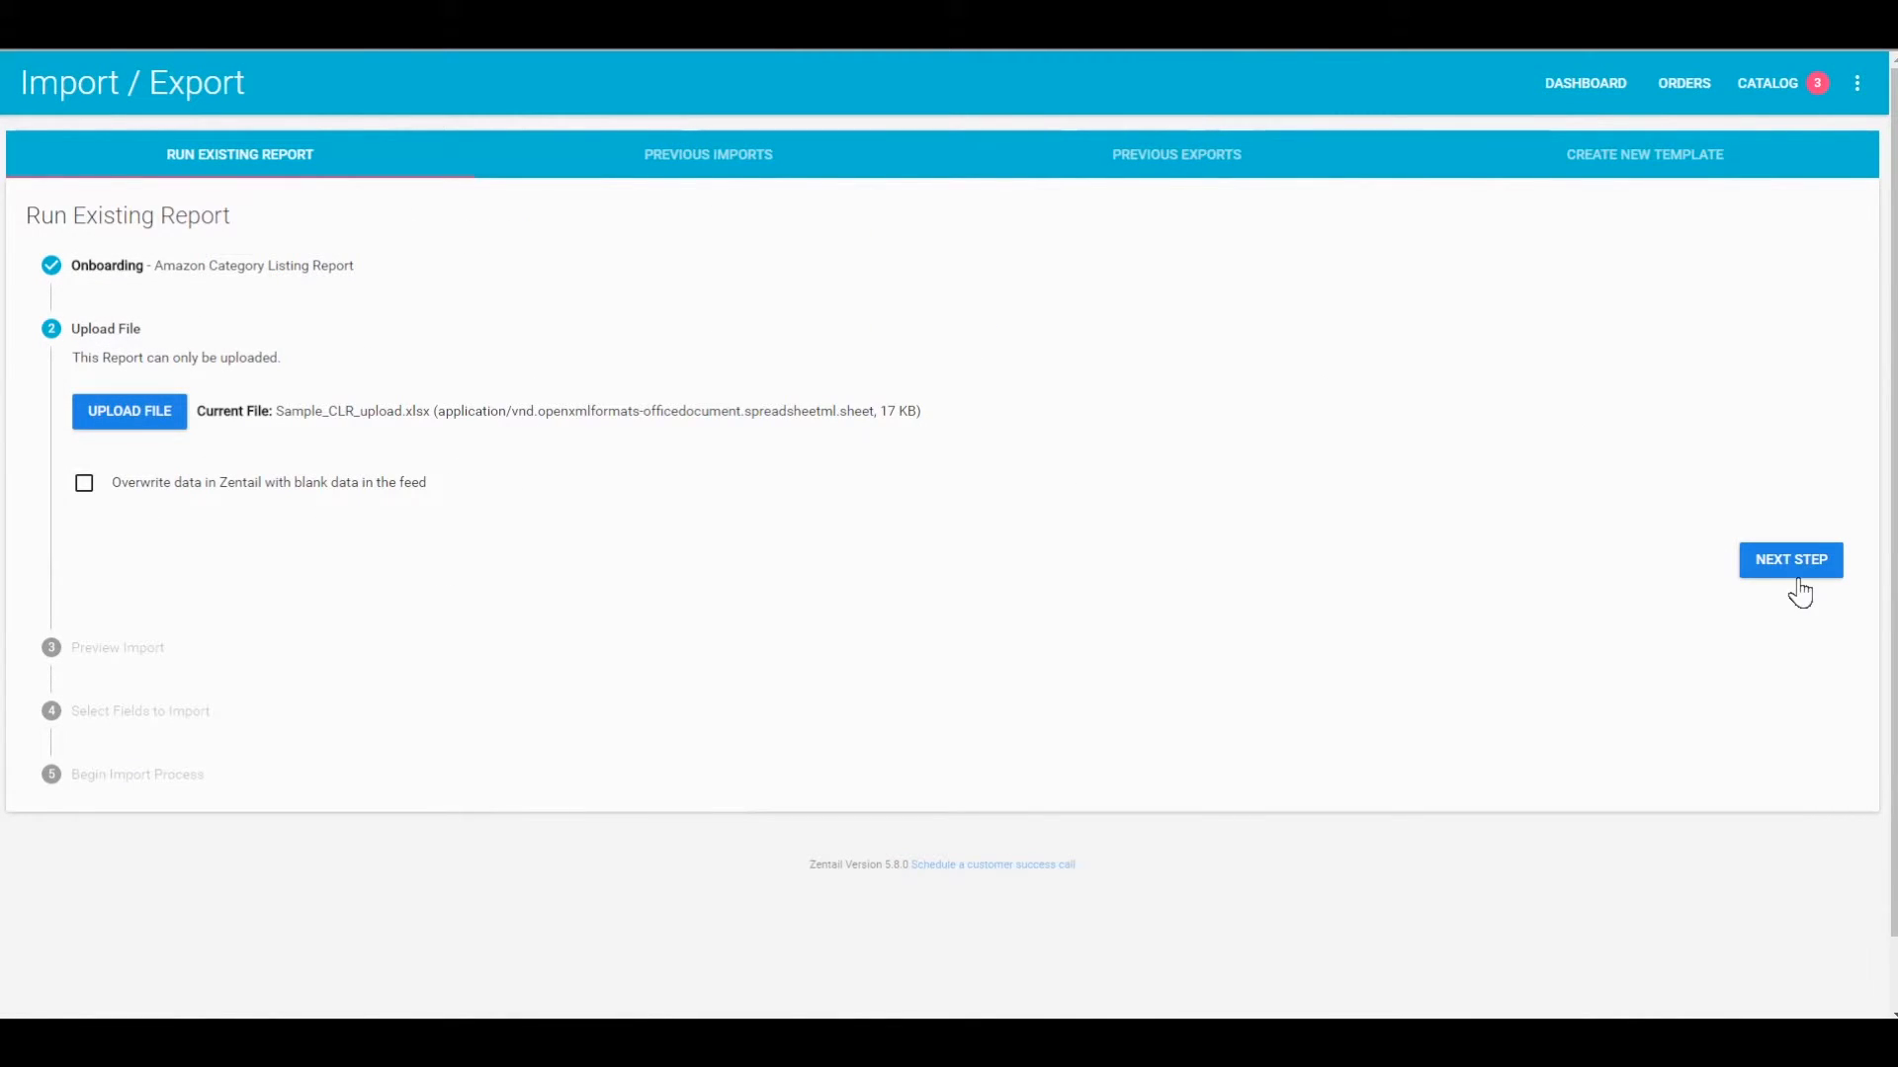
{"action": "left_click", "coordinate": [1791, 560]}
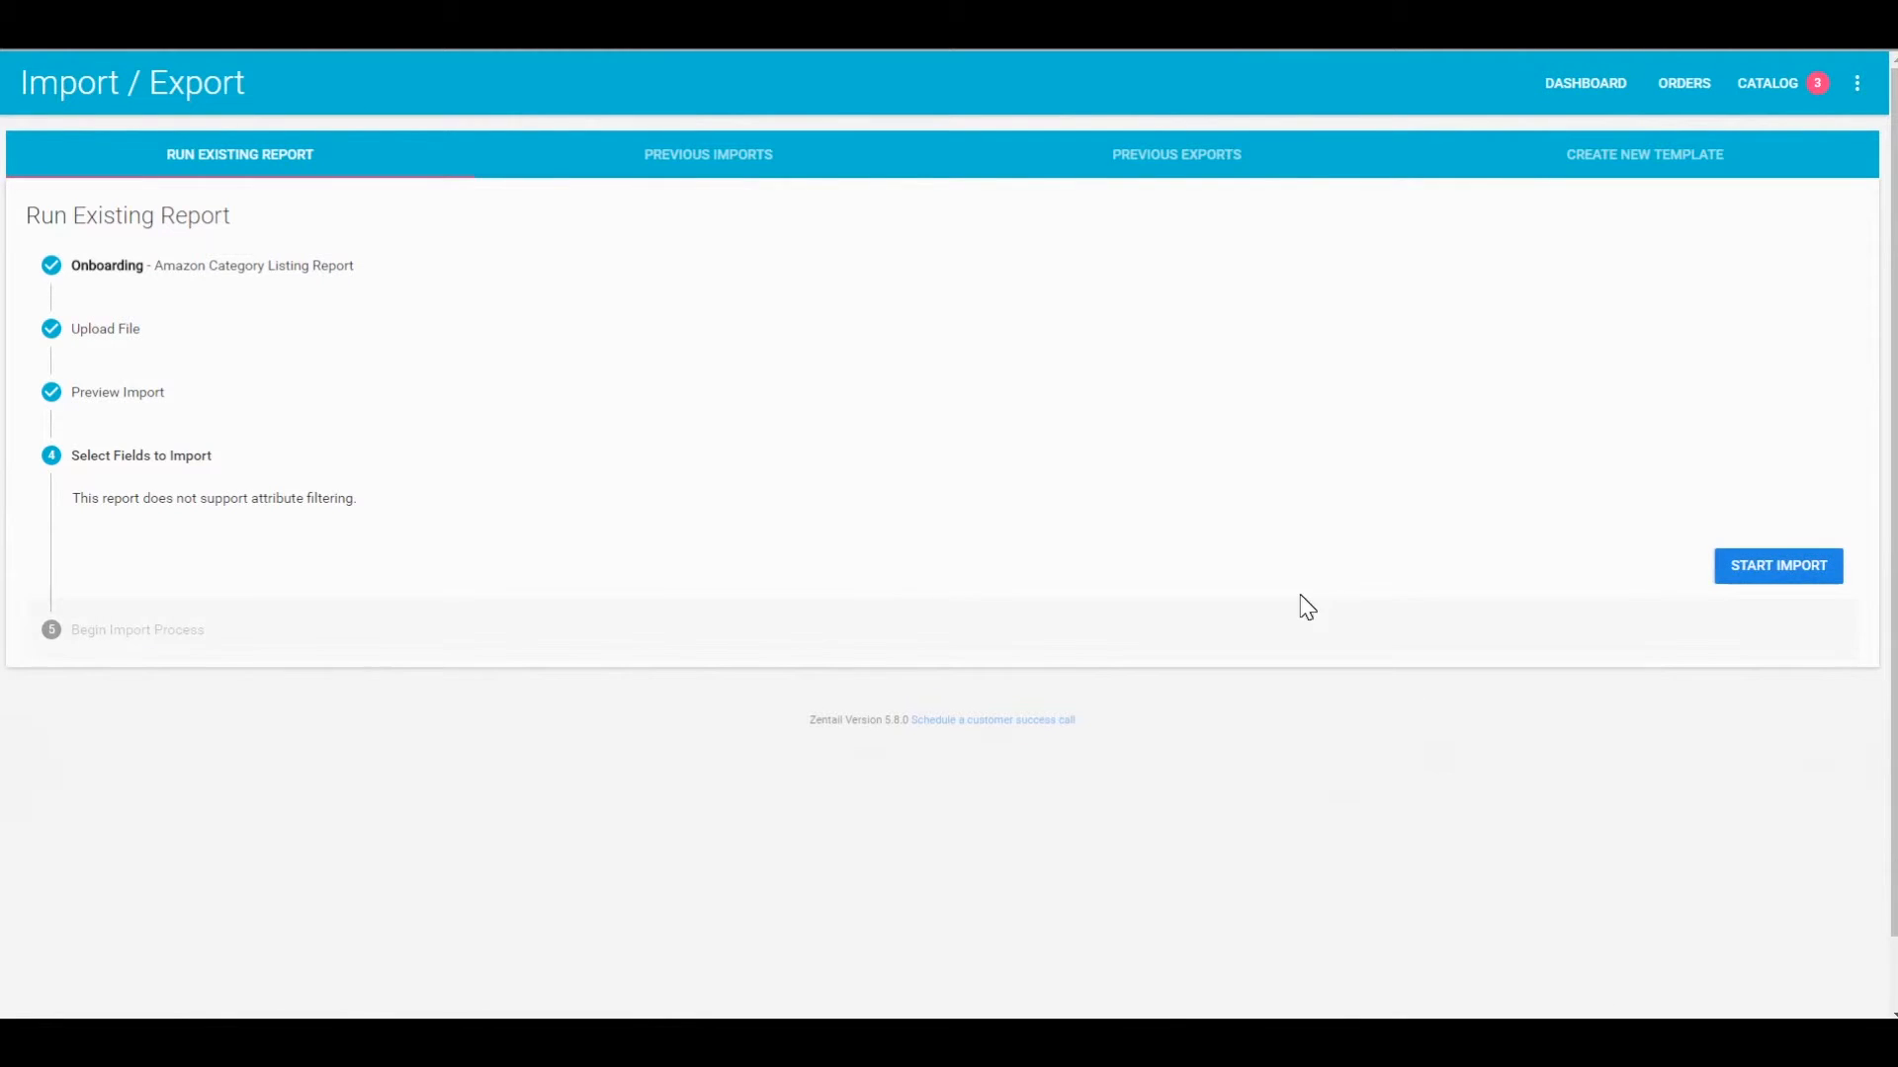
Start the import and check Previous Imports for the Category Listing Report upload status, 0 of 22 processed.
{"action": "left_click", "coordinate": [1777, 566]}
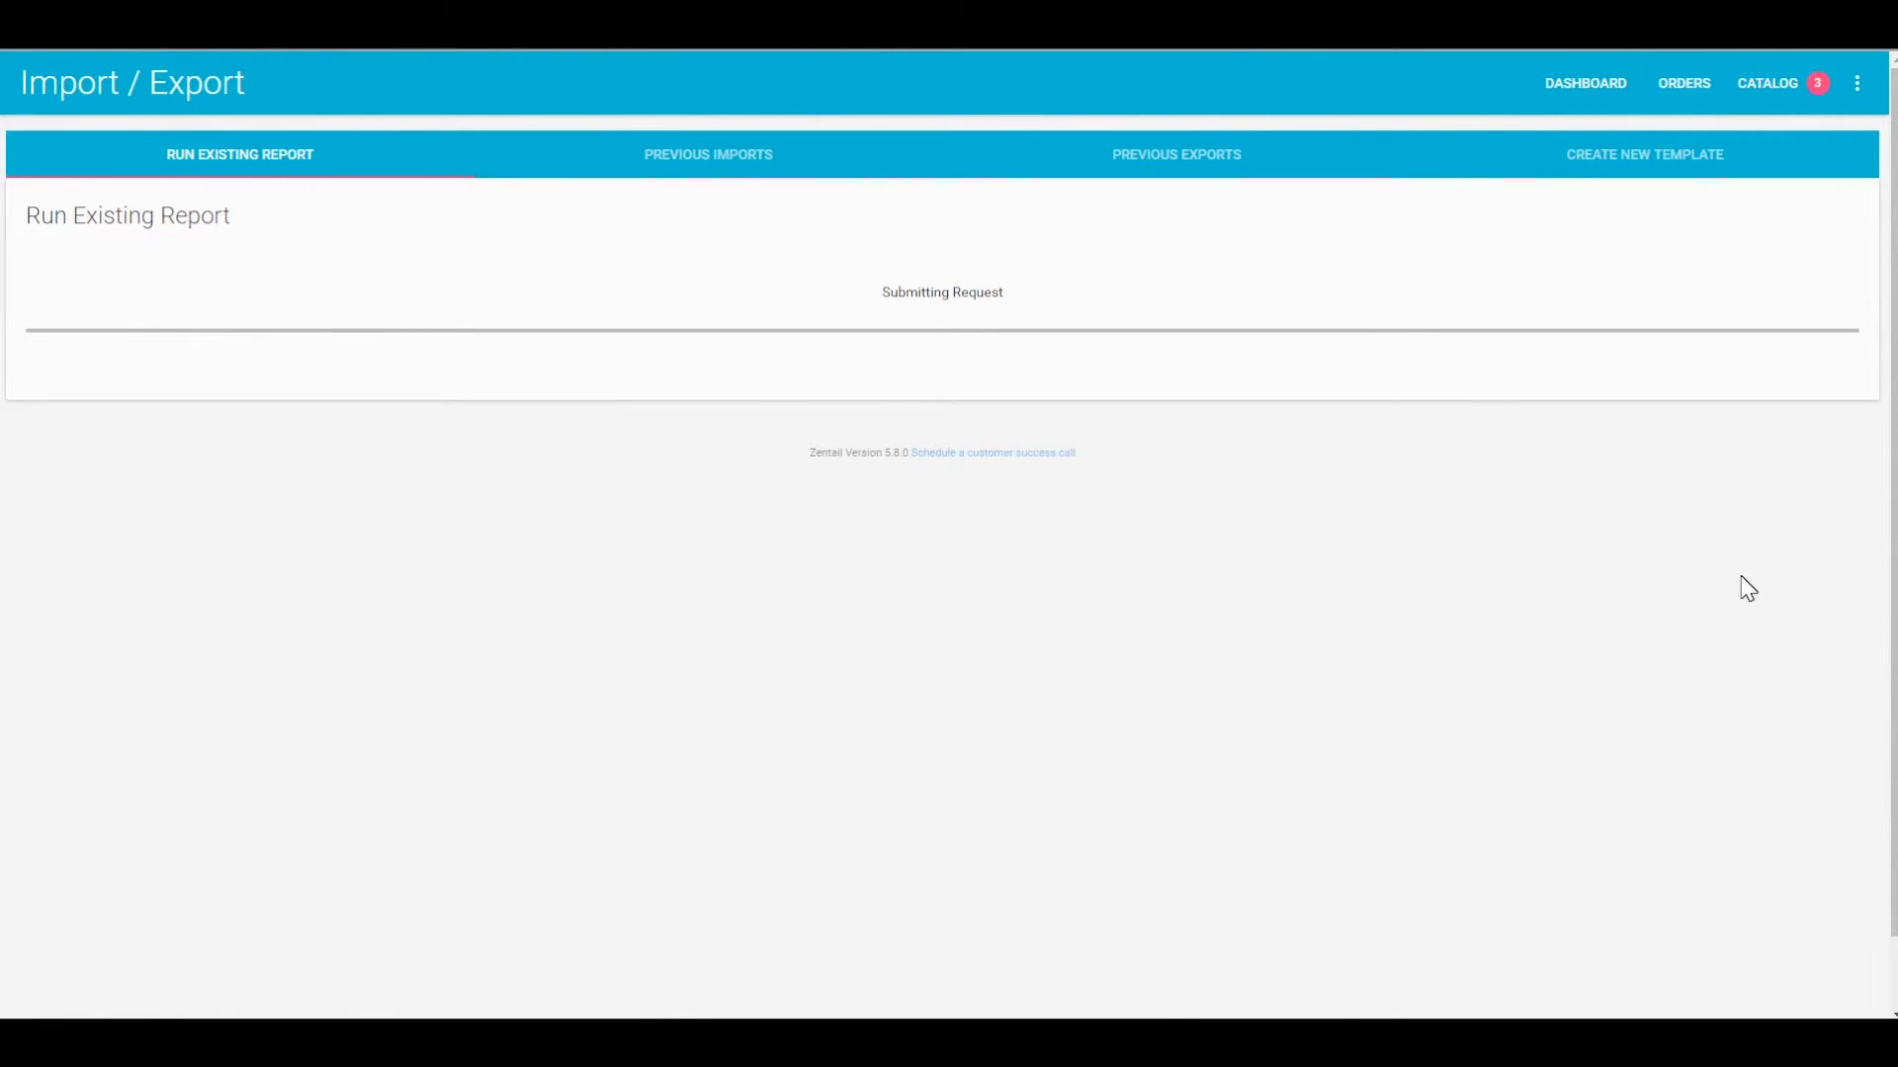
{"action": "mouse_move", "coordinate": [923, 409]}
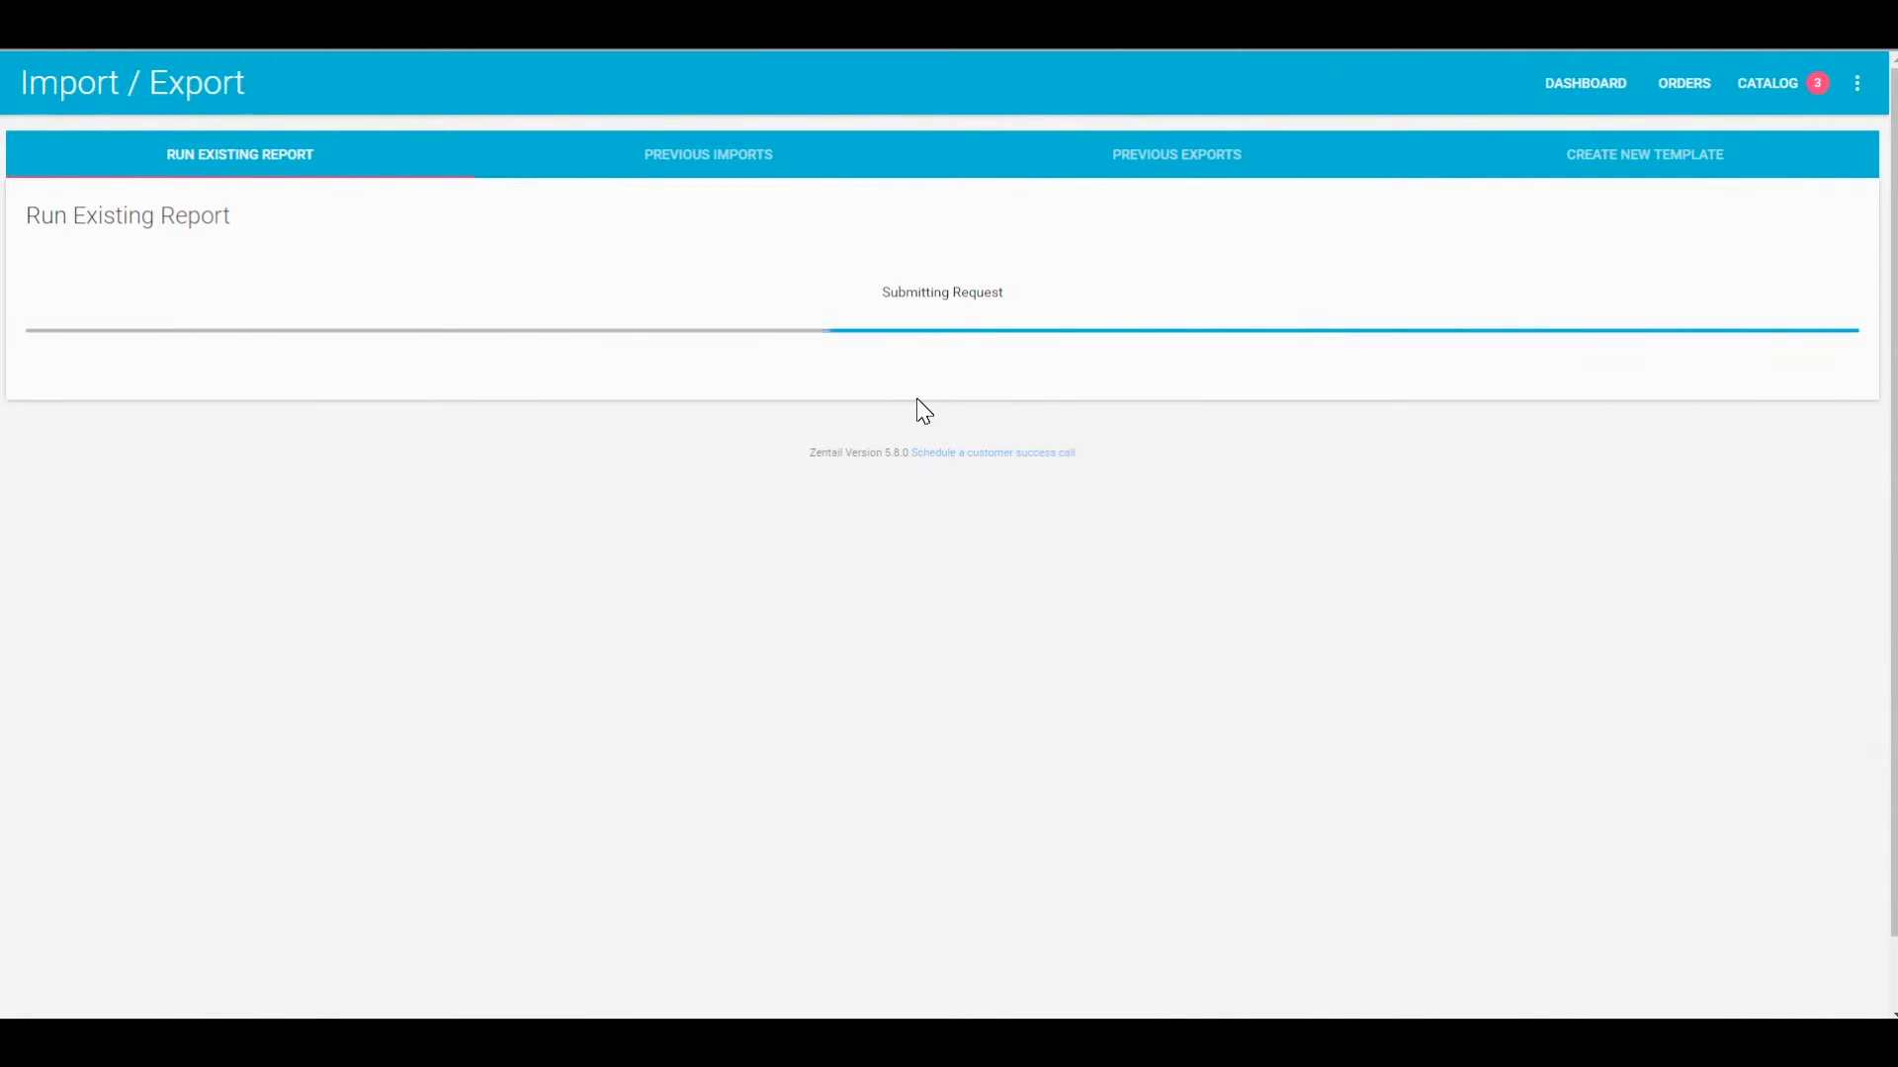
{"action": "left_click", "coordinate": [707, 154]}
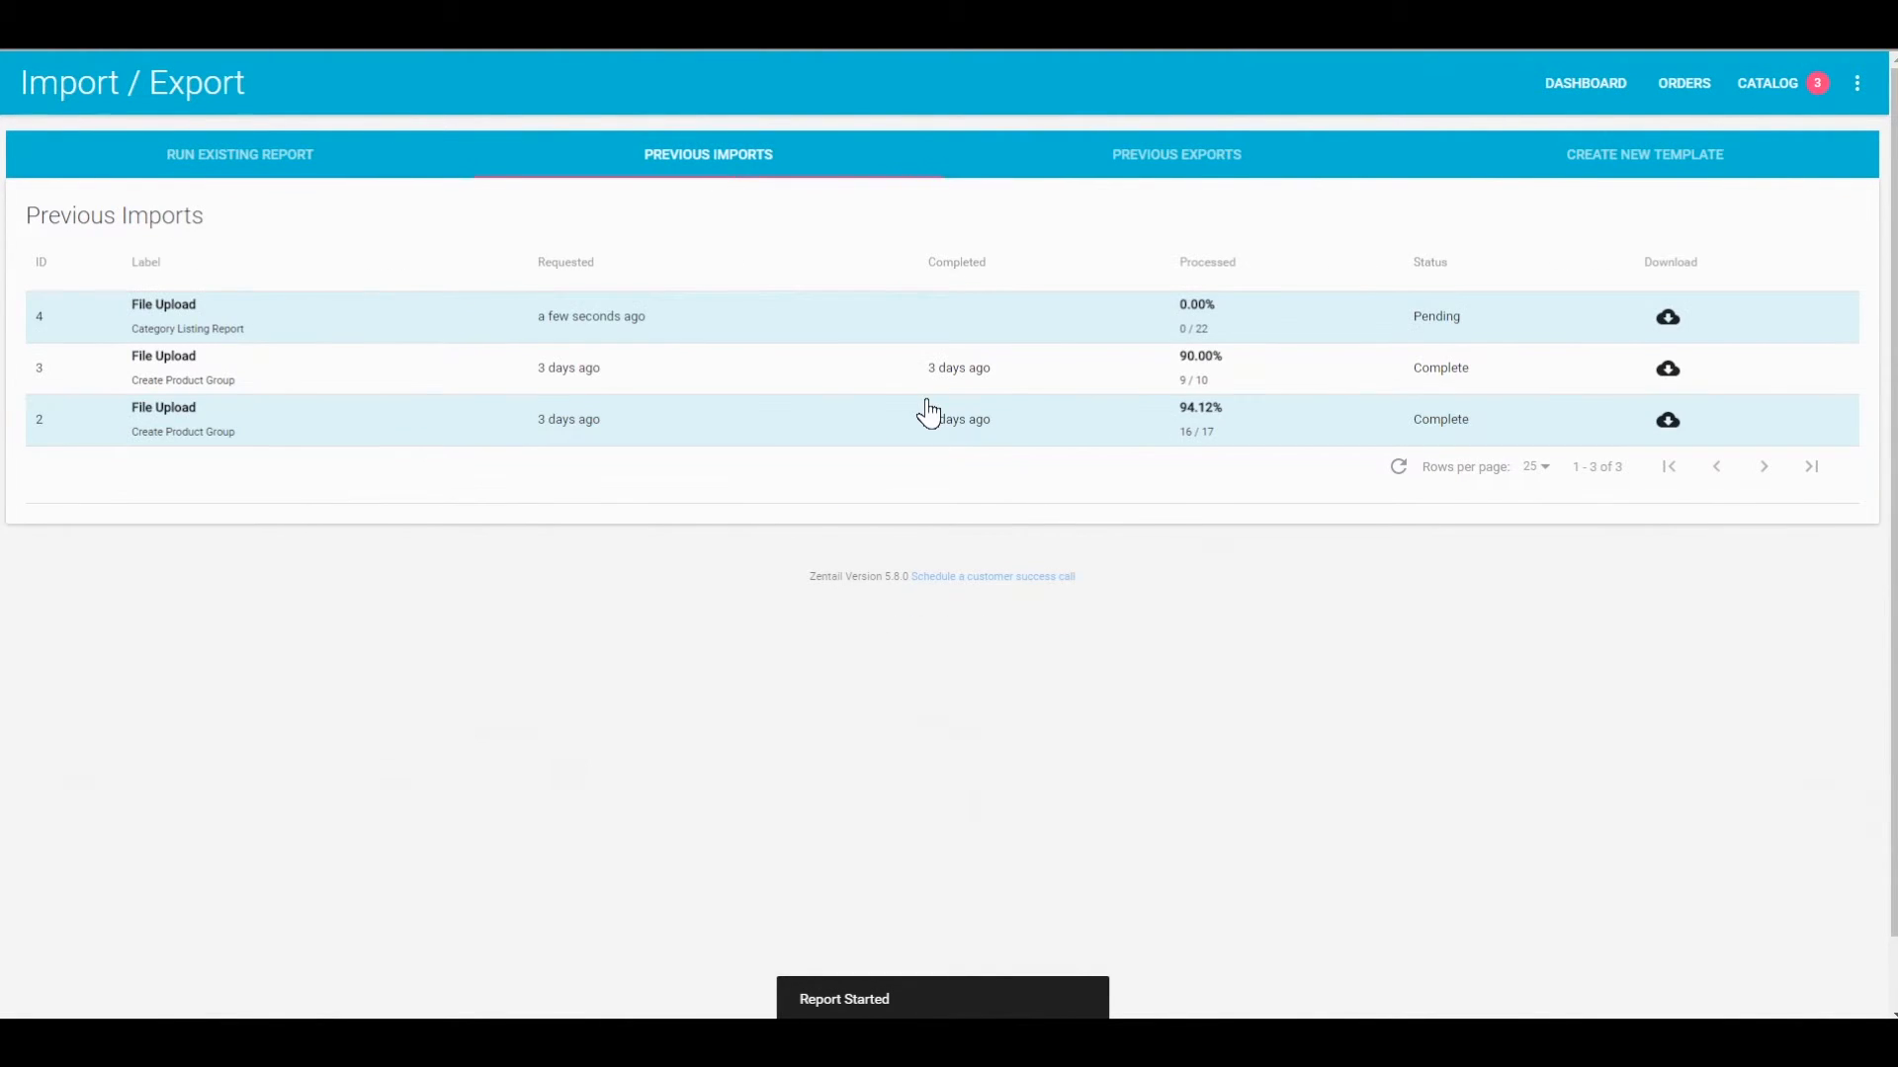
{"action": "mouse_move", "coordinate": [1050, 336]}
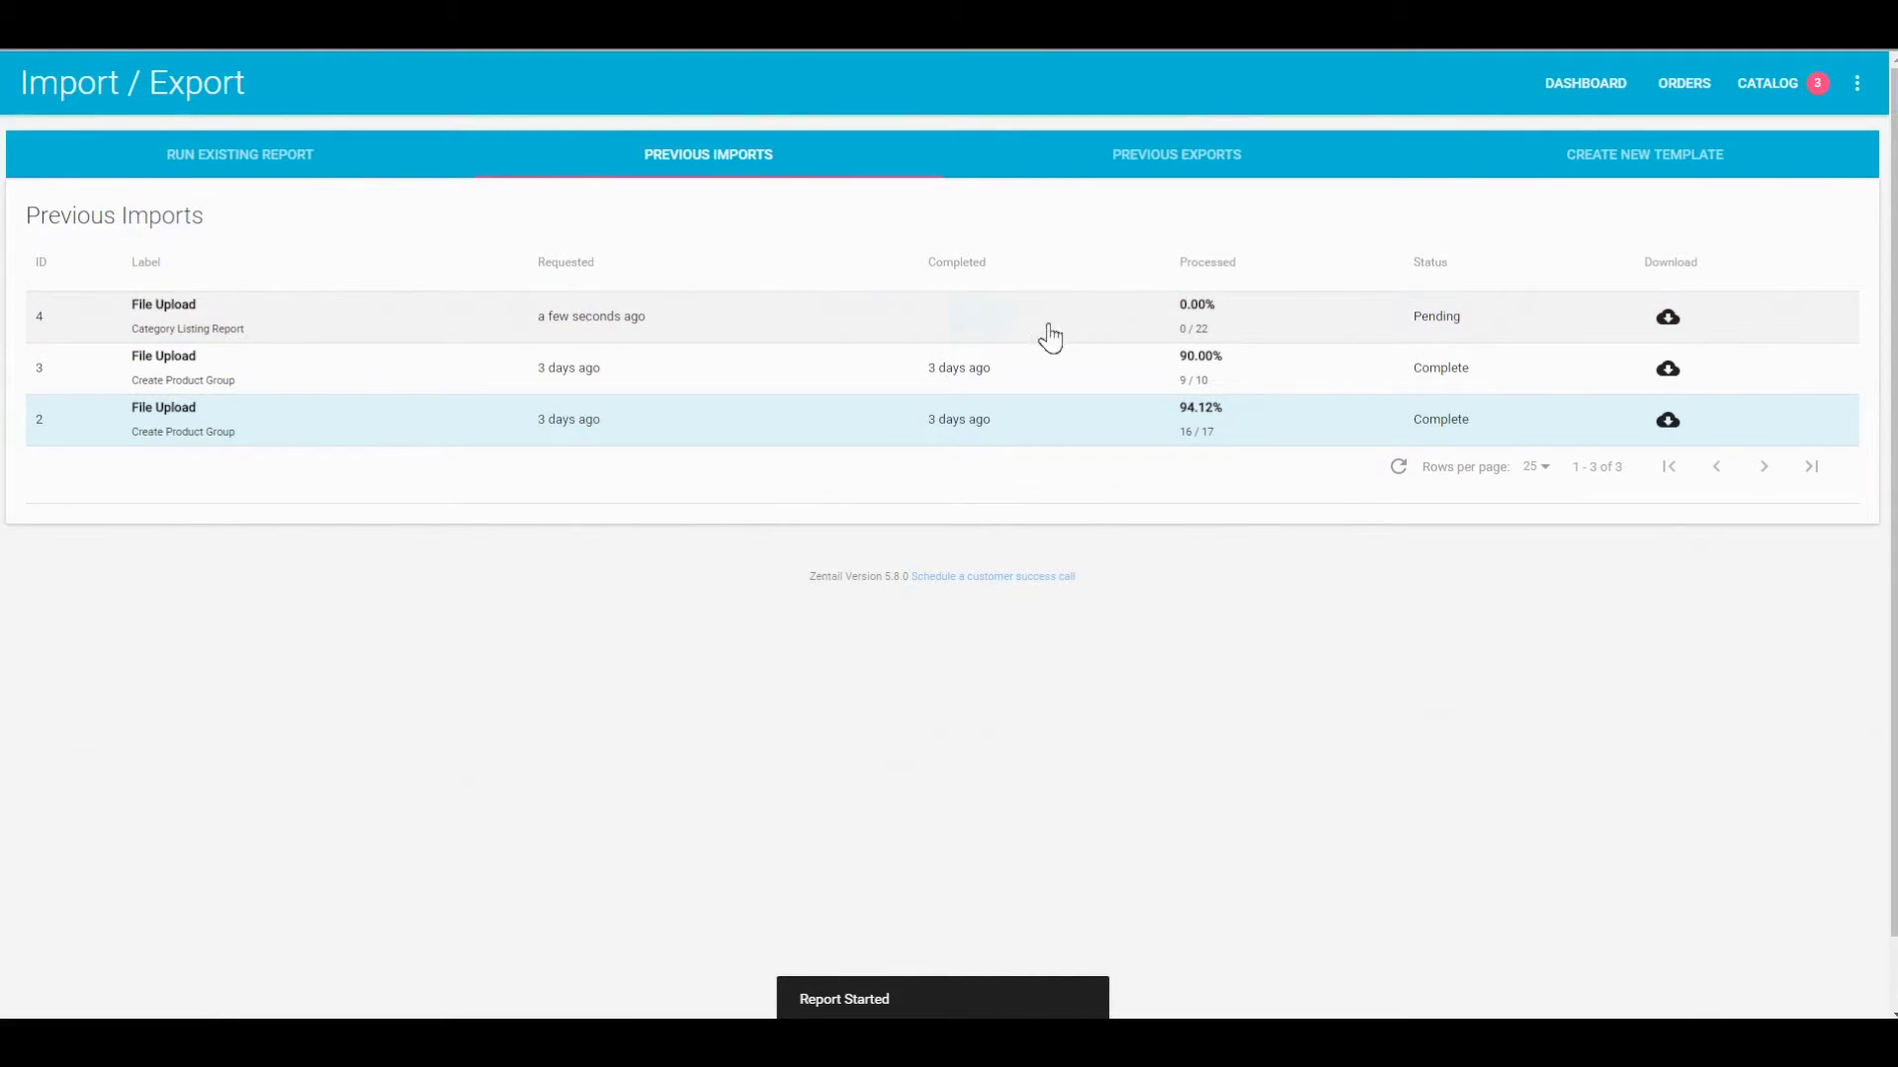
{"action": "mouse_move", "coordinate": [1392, 324]}
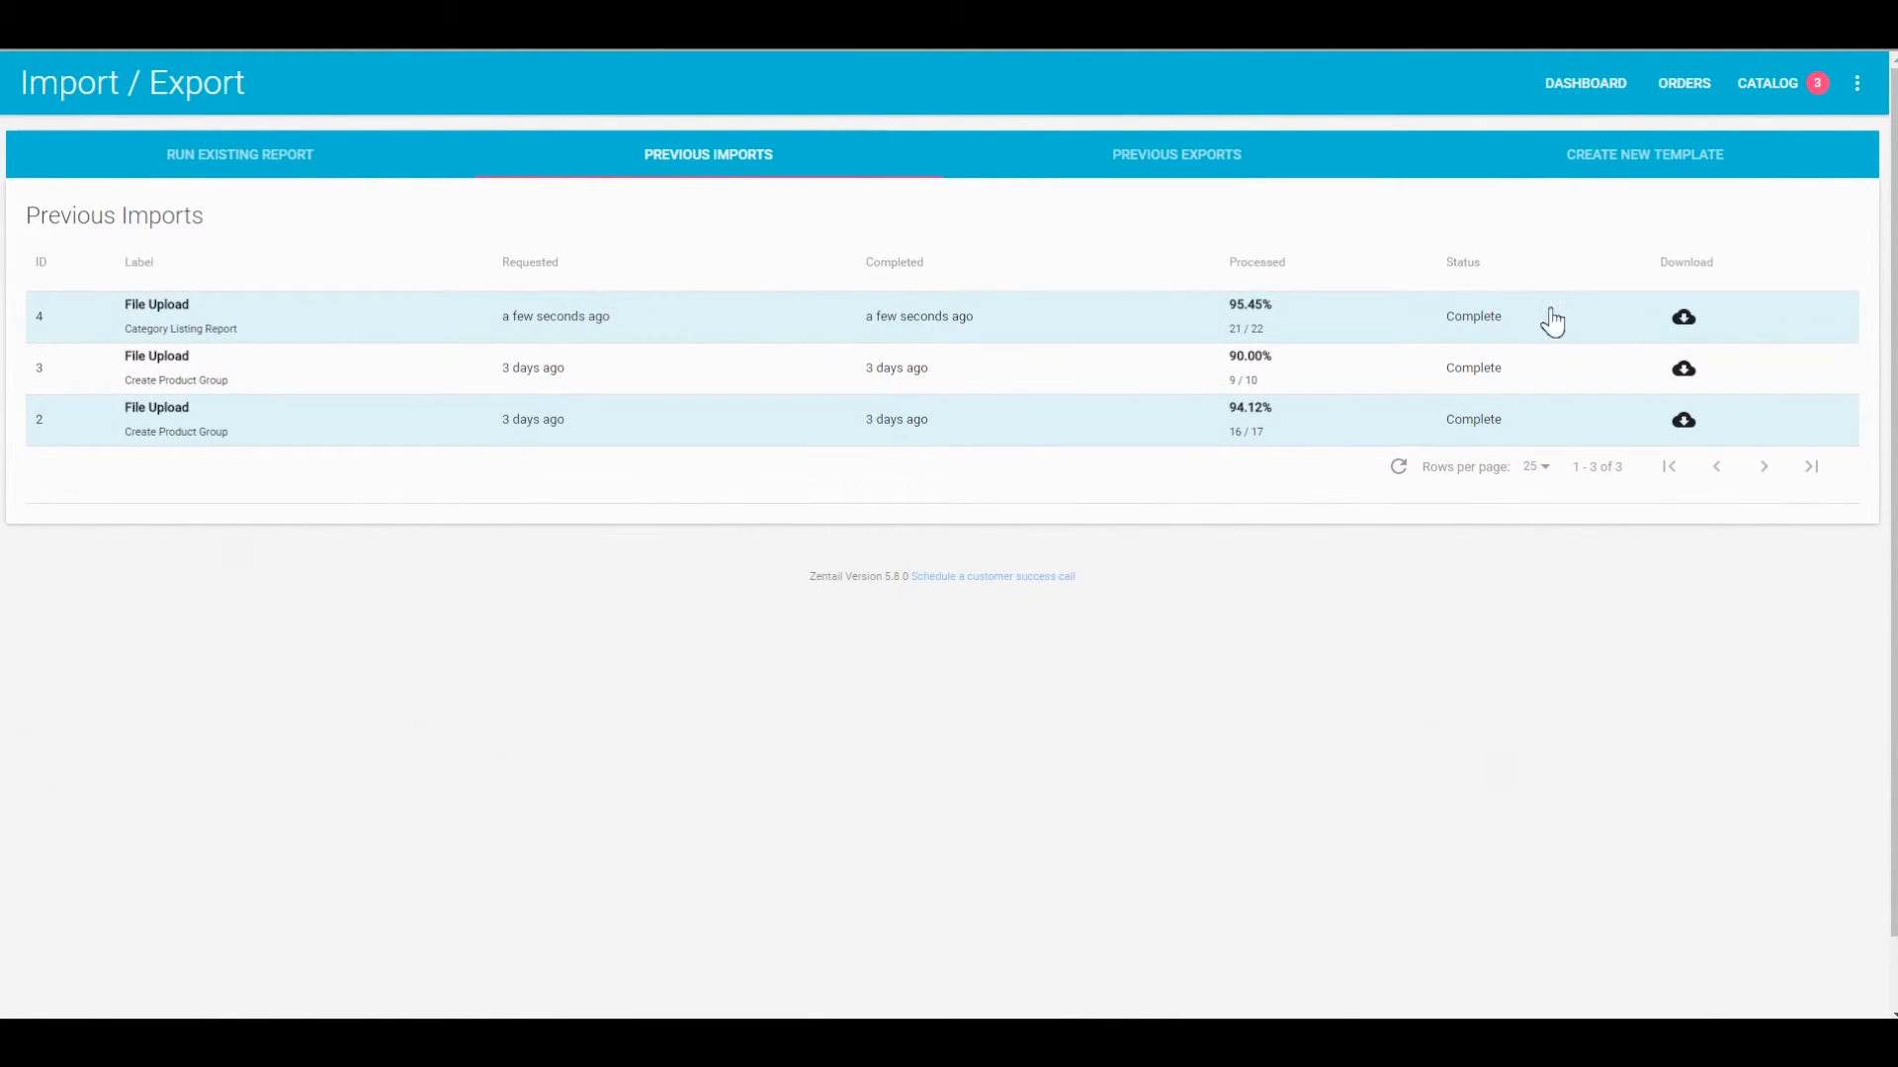
{"action": "mouse_move", "coordinate": [1291, 367]}
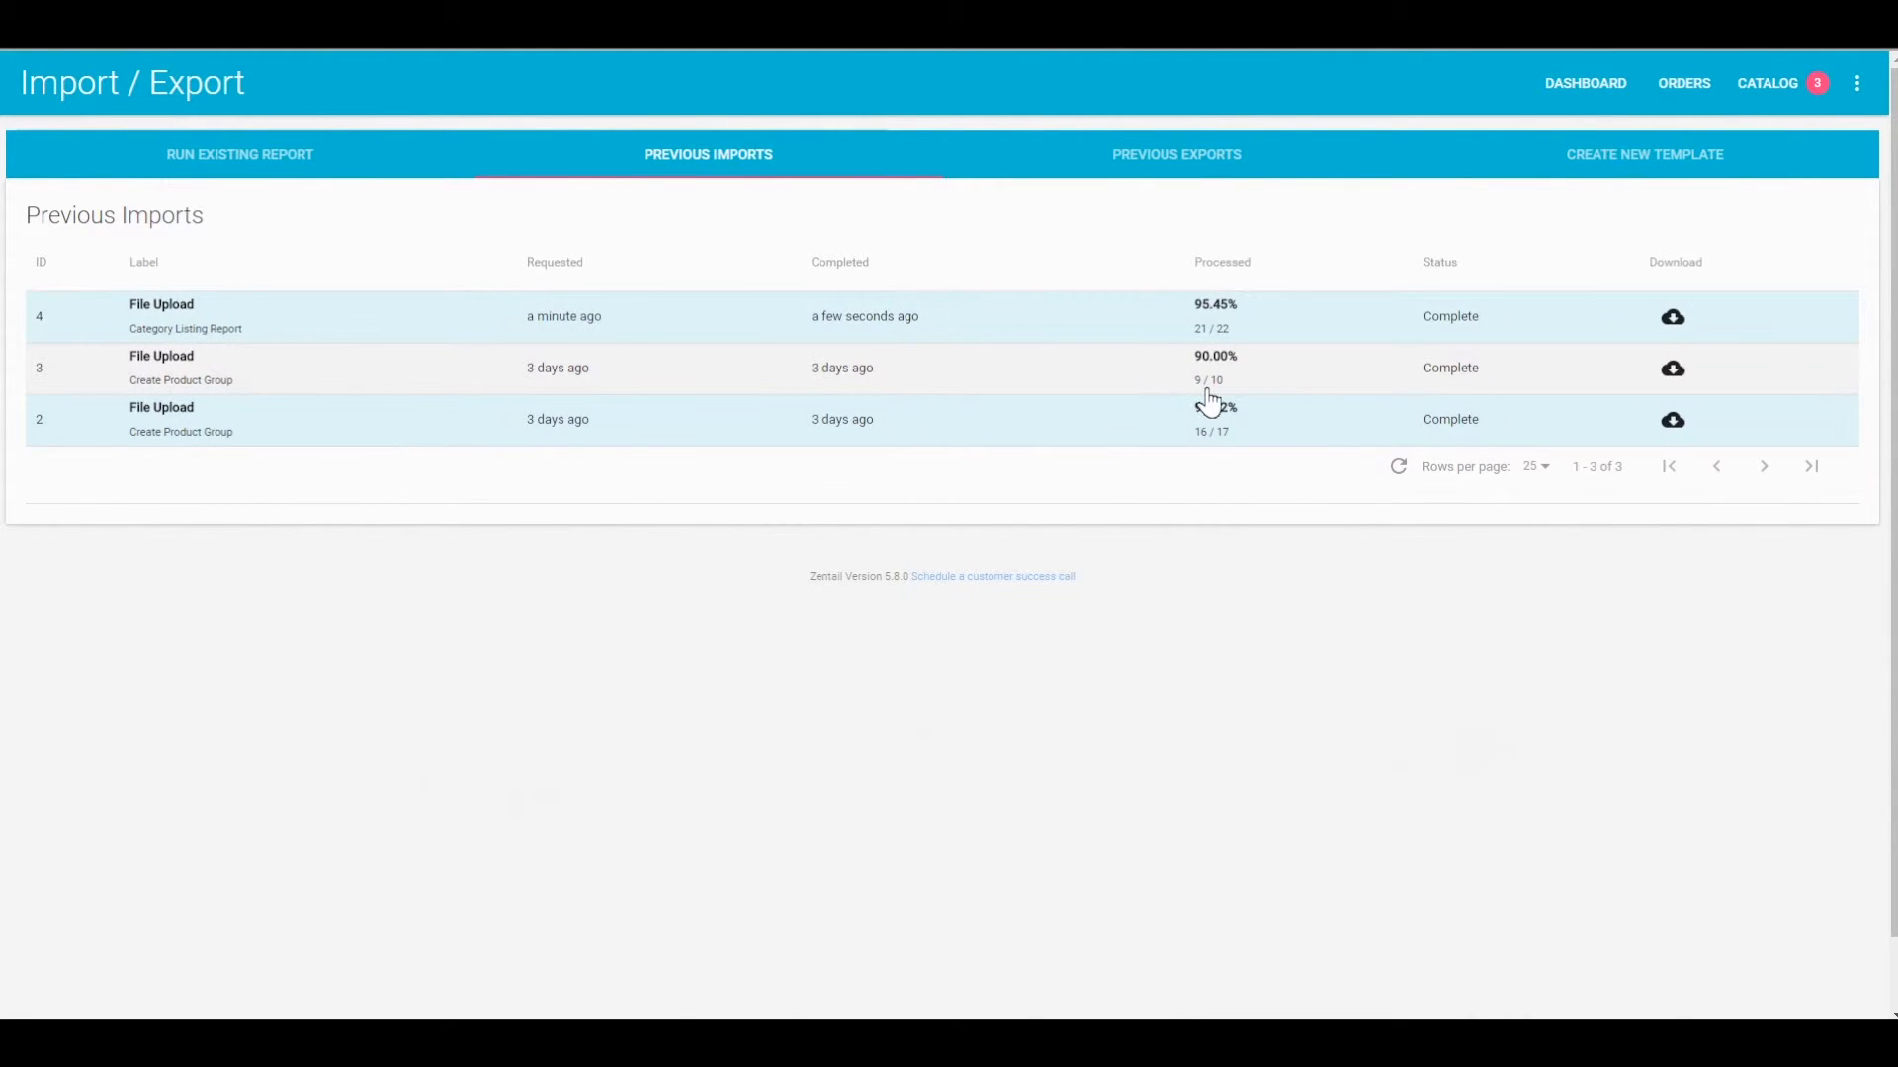
{"action": "mouse_move", "coordinate": [1311, 387]}
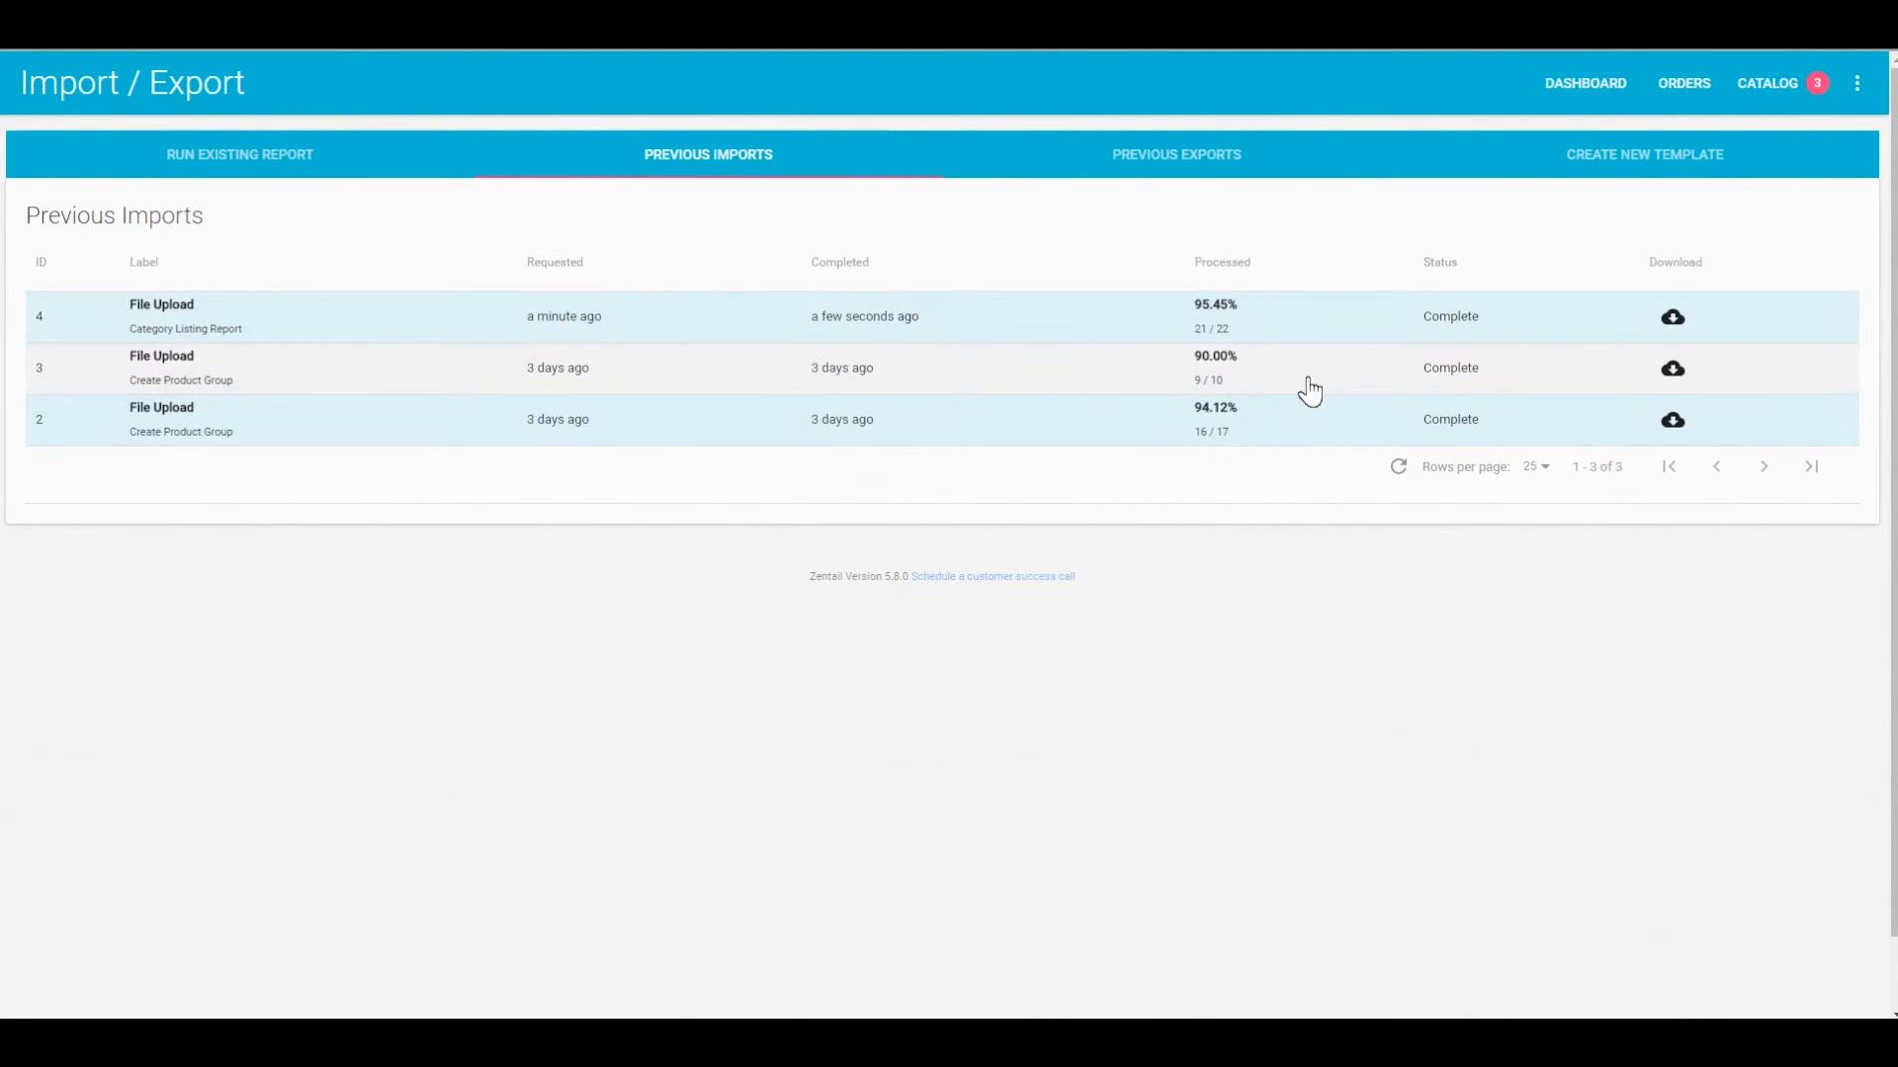
{"action": "mouse_move", "coordinate": [1420, 306]}
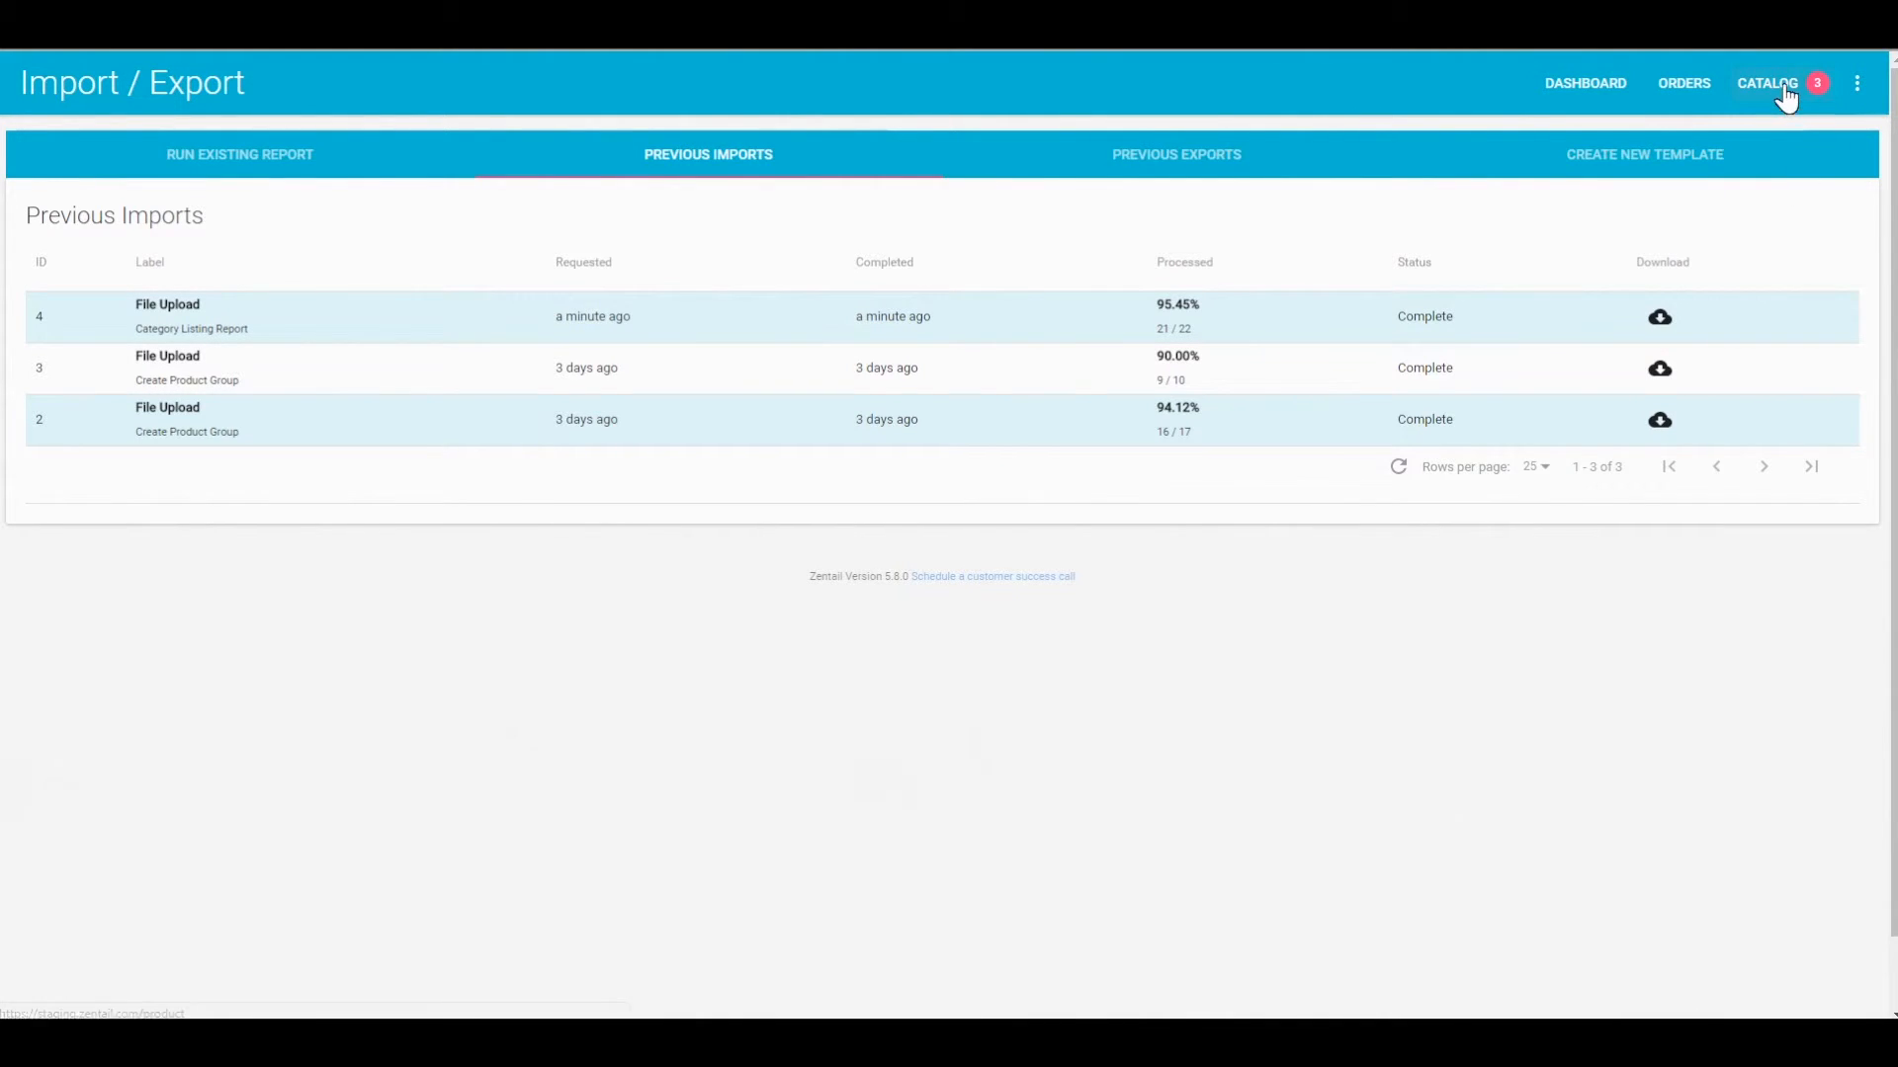
Search the catalog for 'michael' to list the 20 Michaels_Tees SKUs at $19.95.
{"action": "left_click", "coordinate": [1768, 83]}
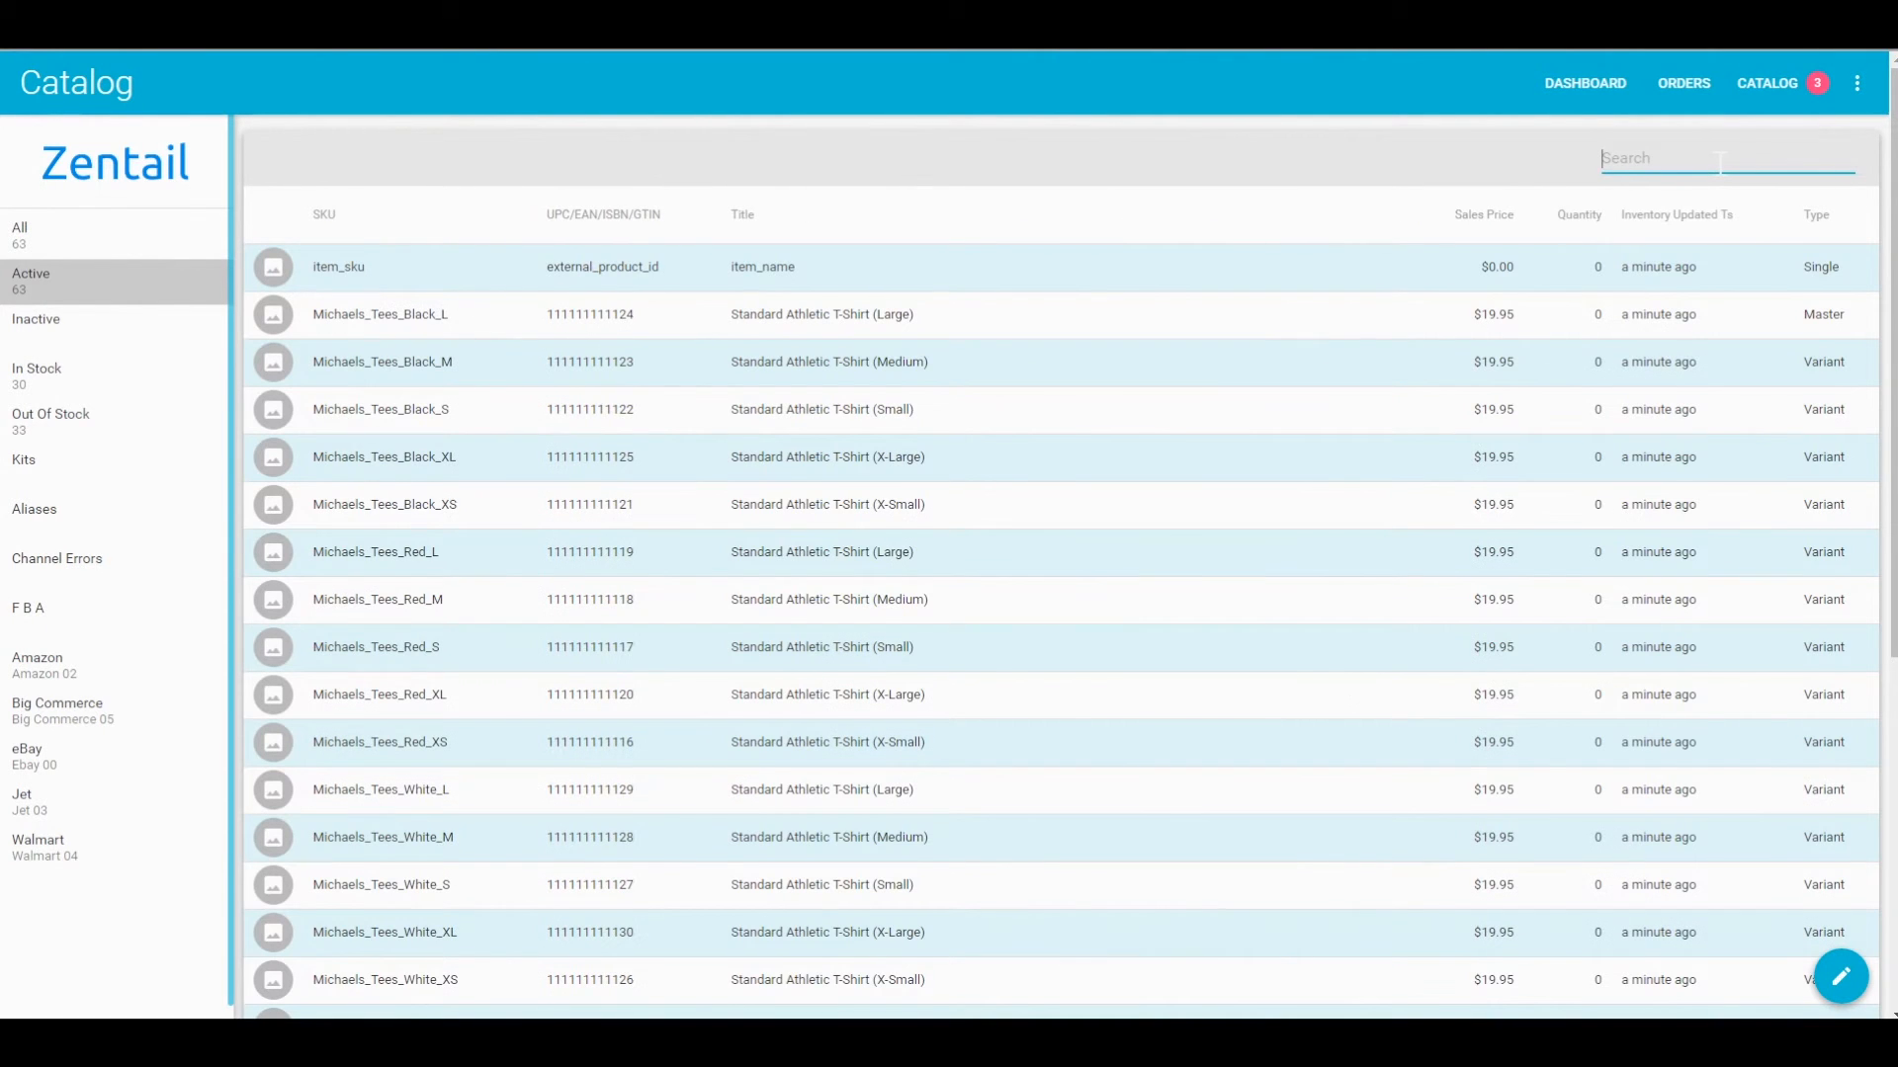
{"action": "type", "text": "michael"}
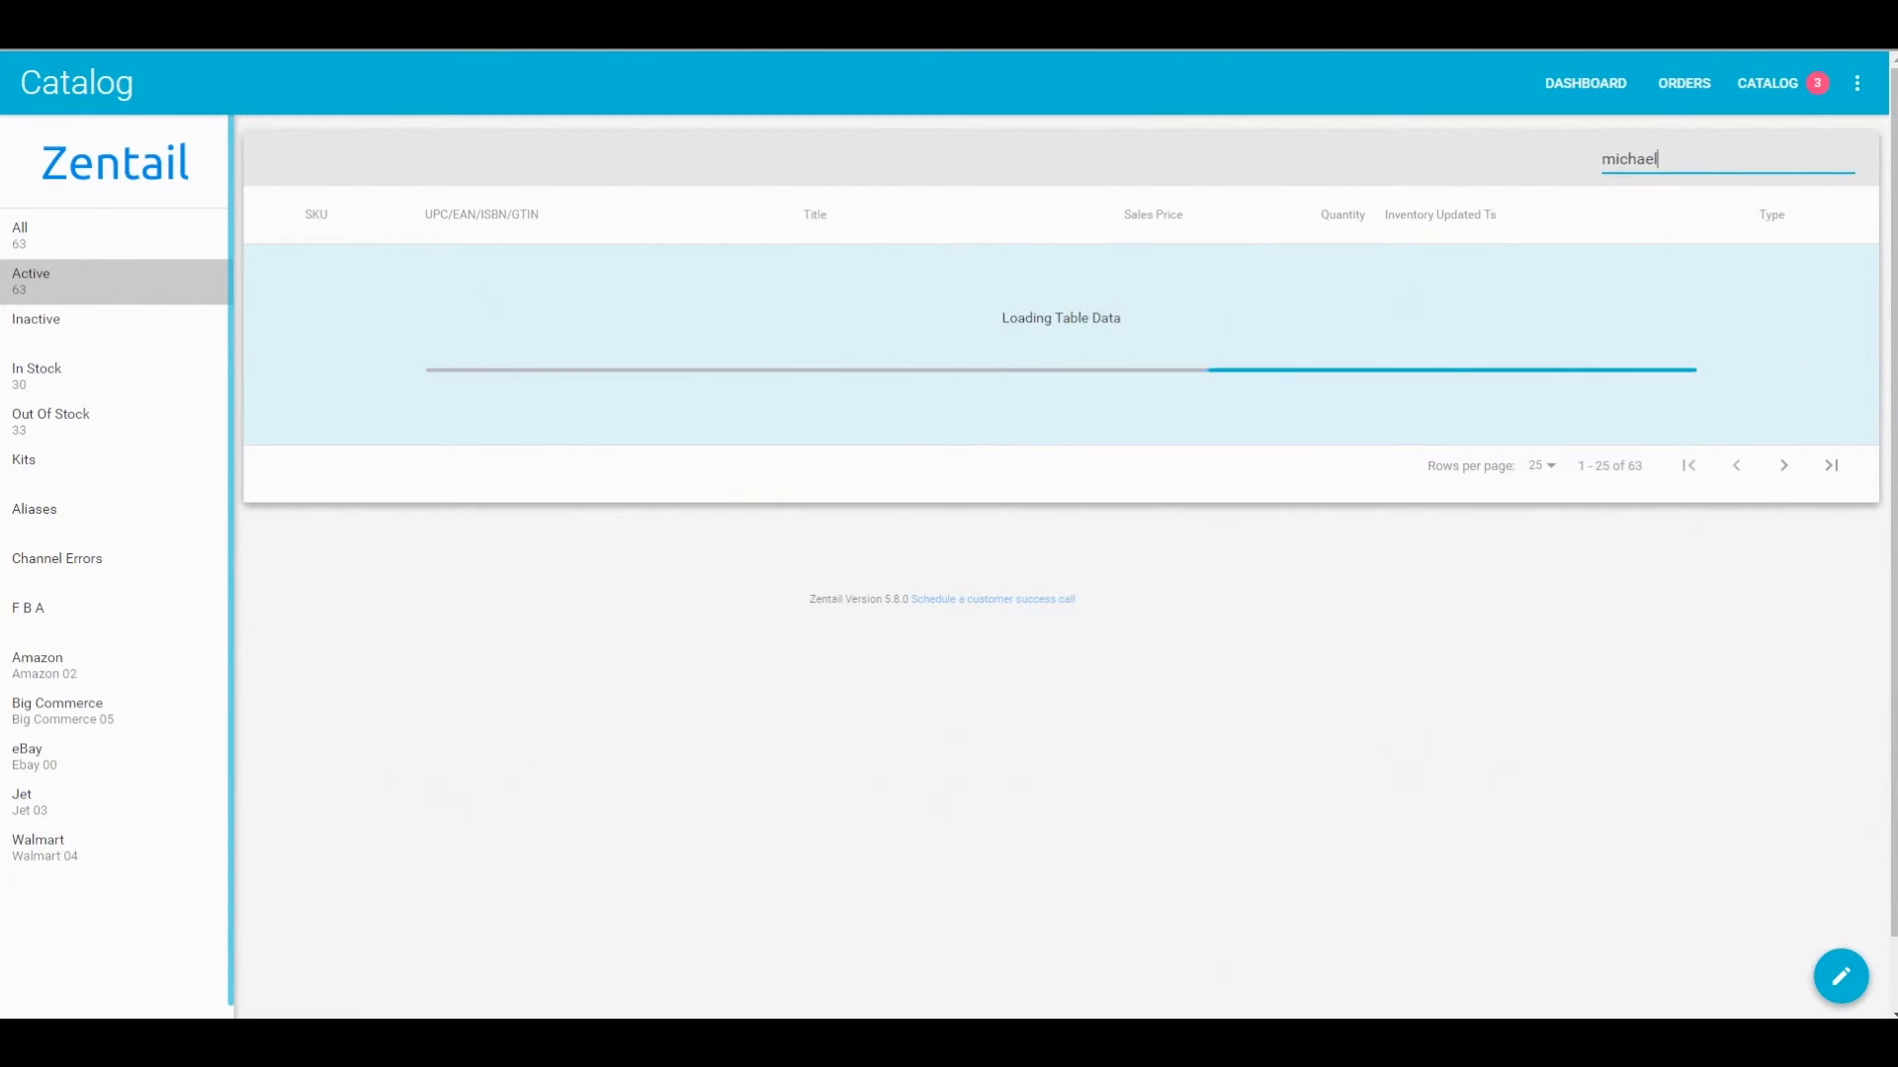
{"action": "mouse_move", "coordinate": [881, 239]}
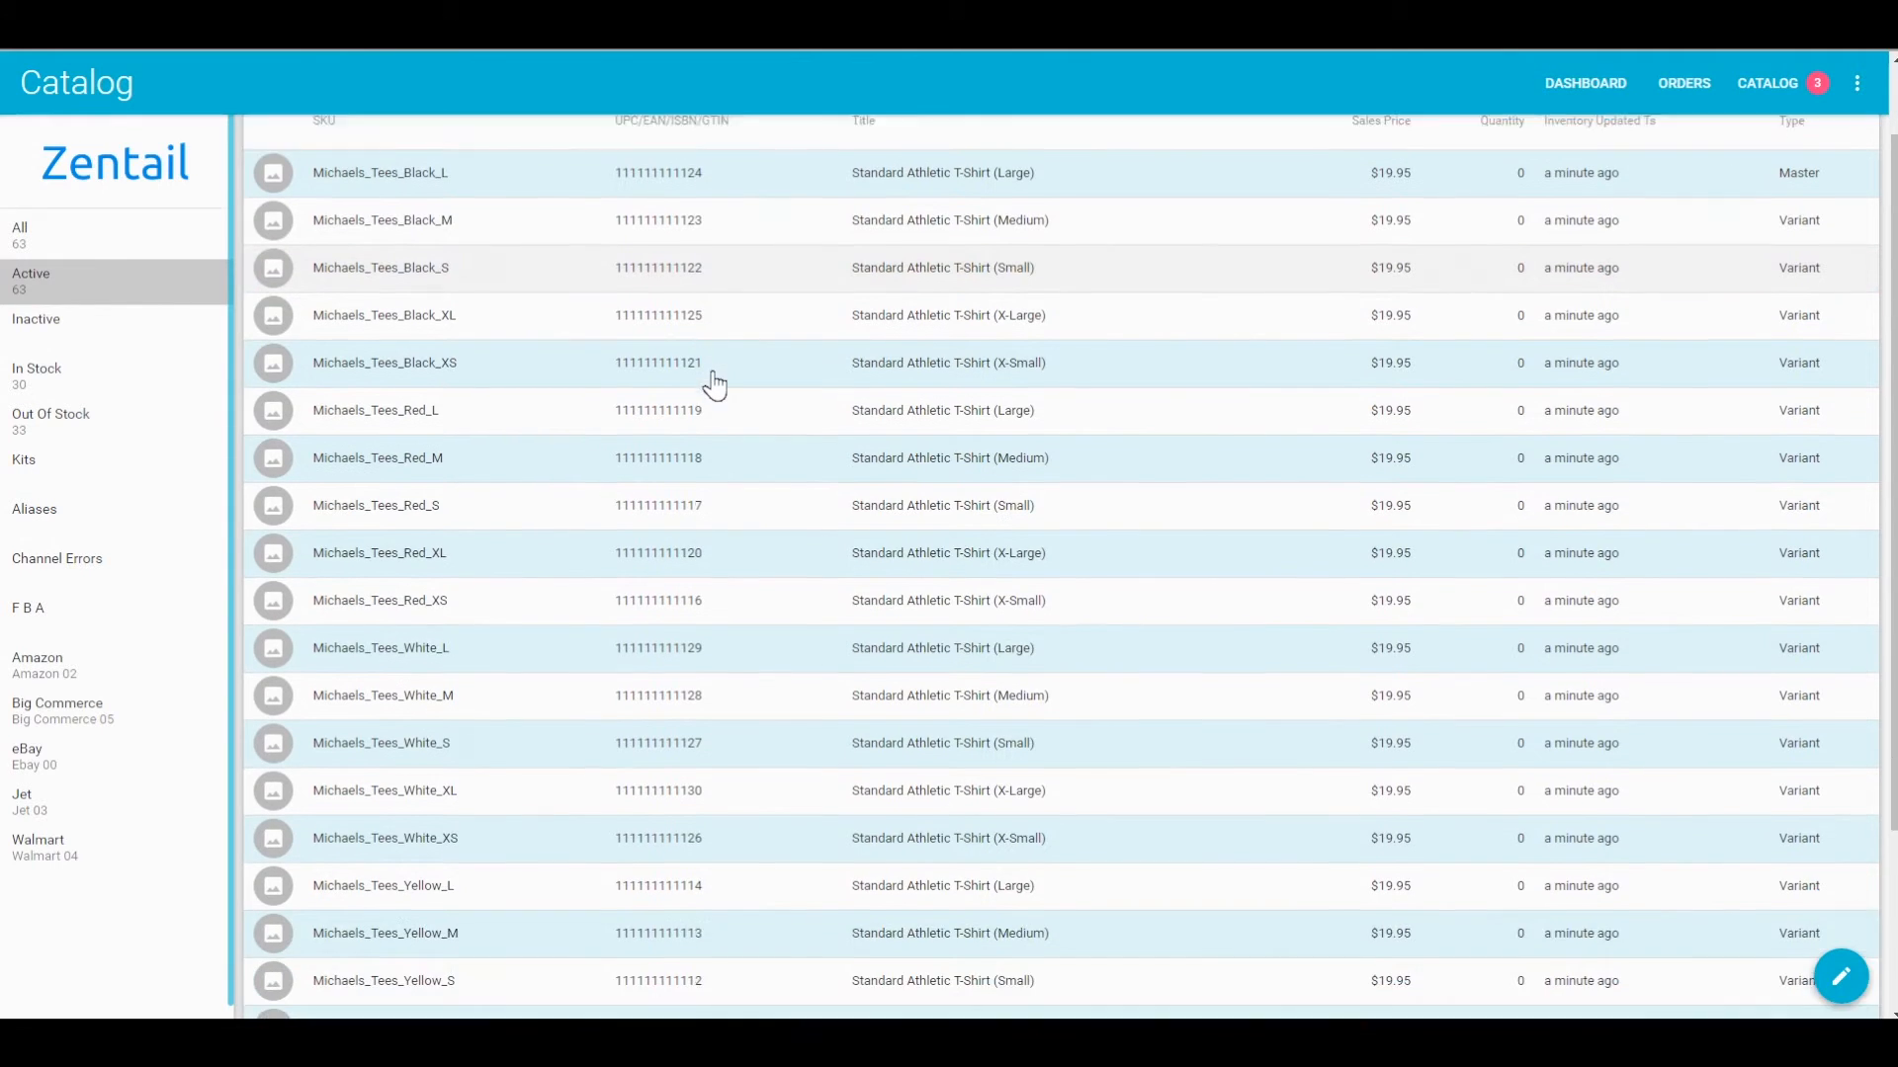
{"action": "scroll", "scroll_direction": "down", "scroll_amount": 3}
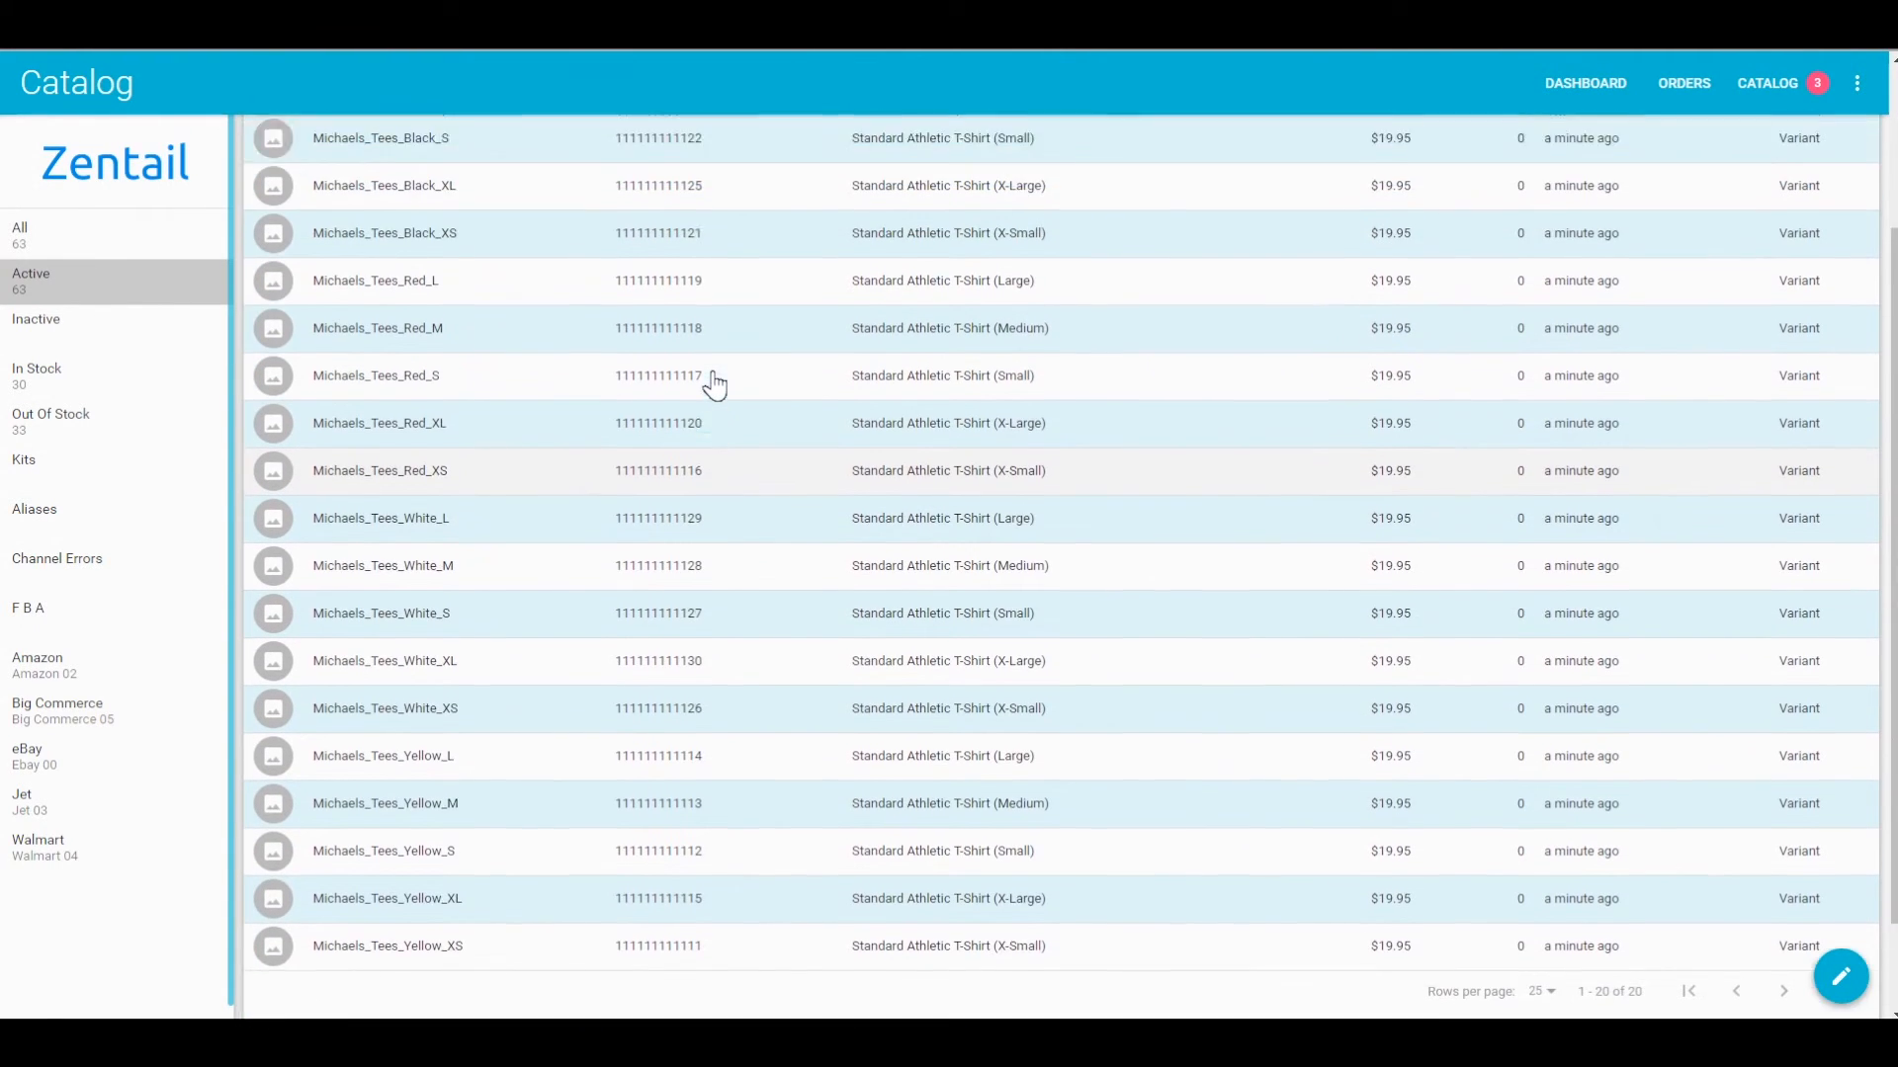
{"action": "type", "text": "michael"}
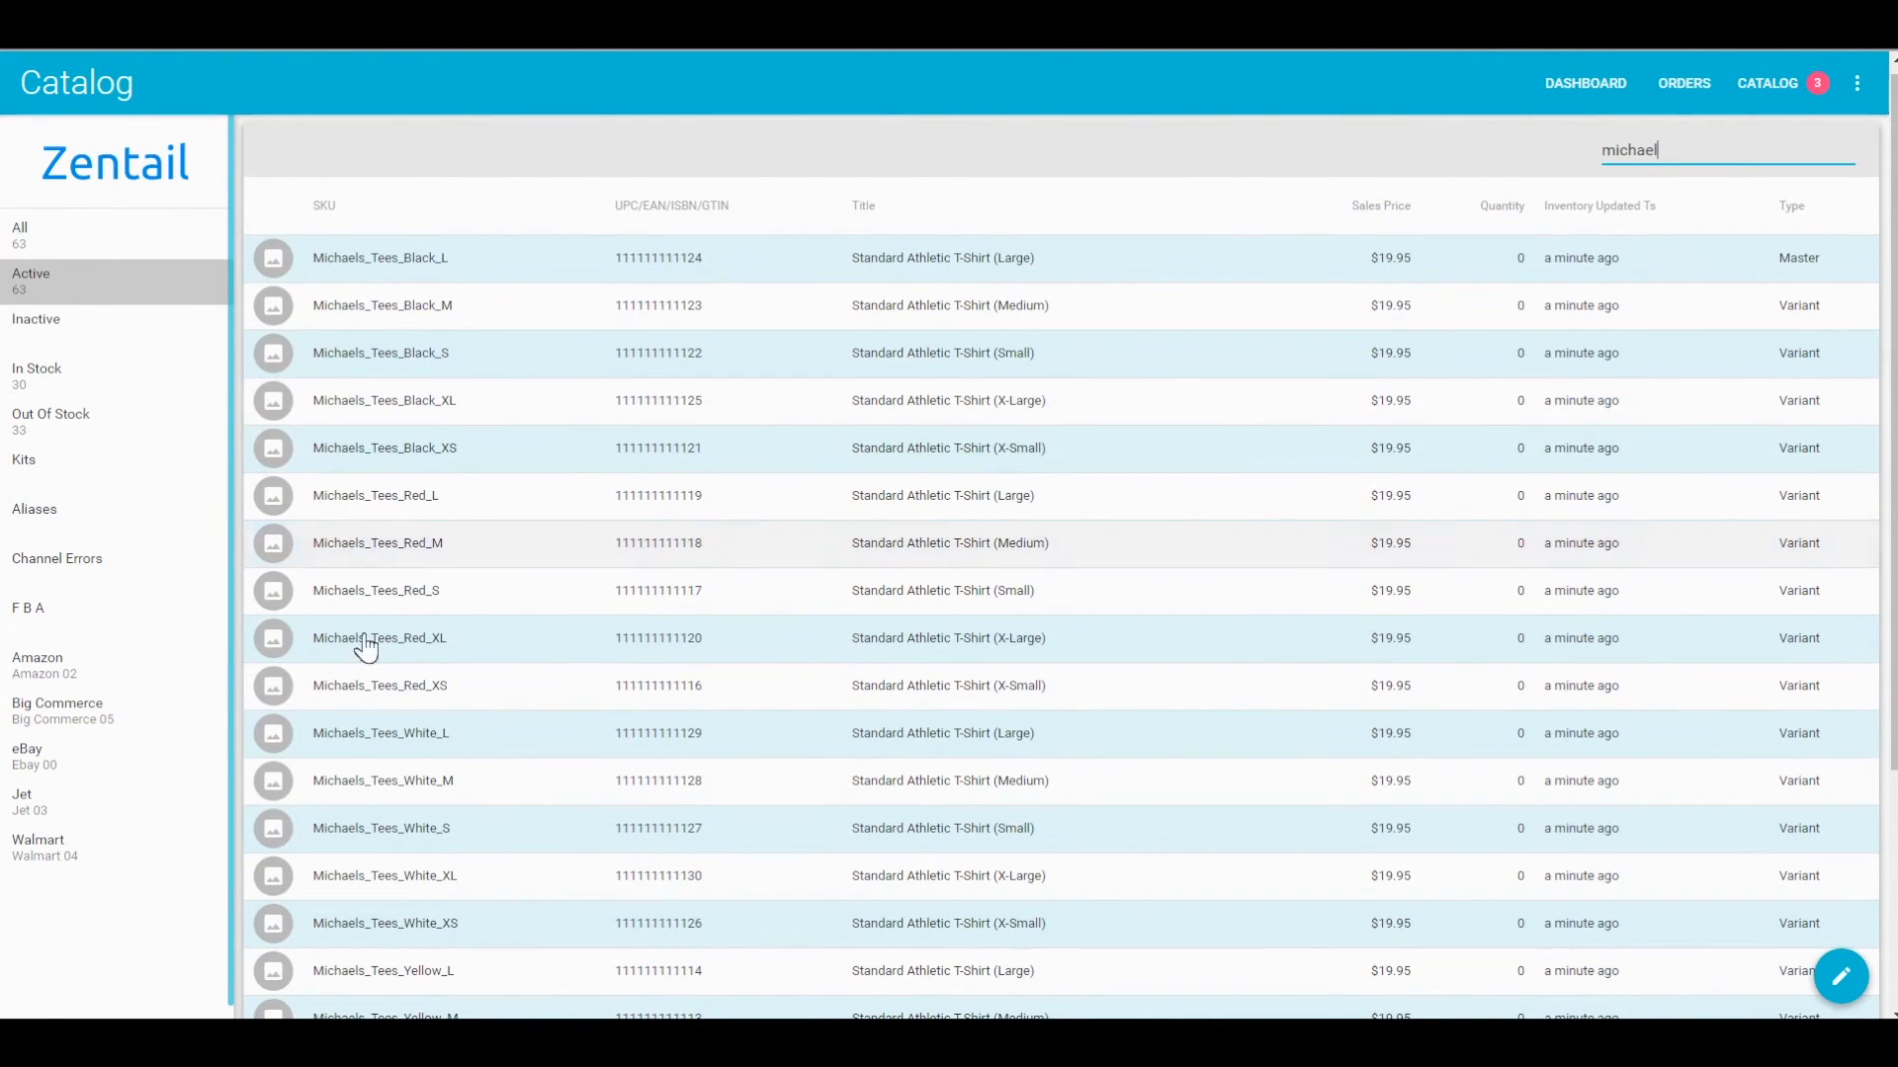
{"action": "mouse_move", "coordinate": [923, 304]}
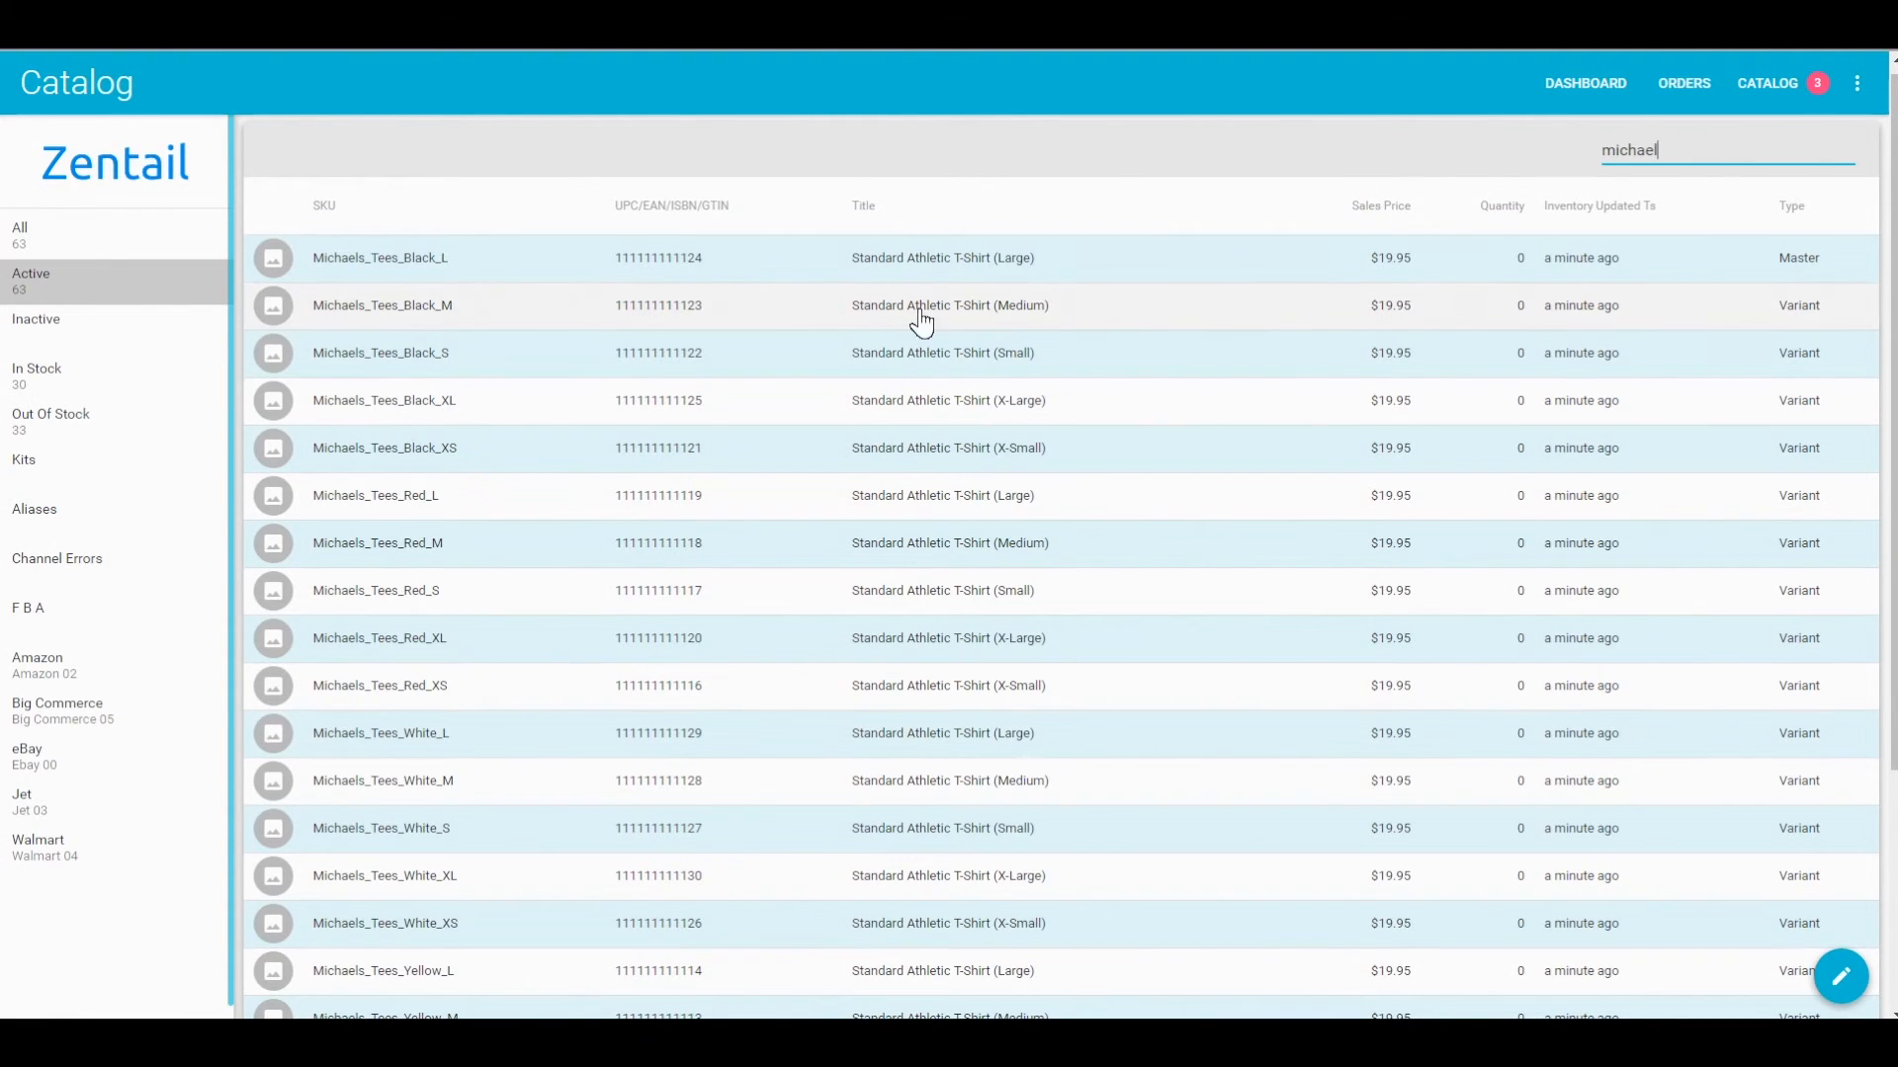
{"action": "mouse_move", "coordinate": [1174, 307]}
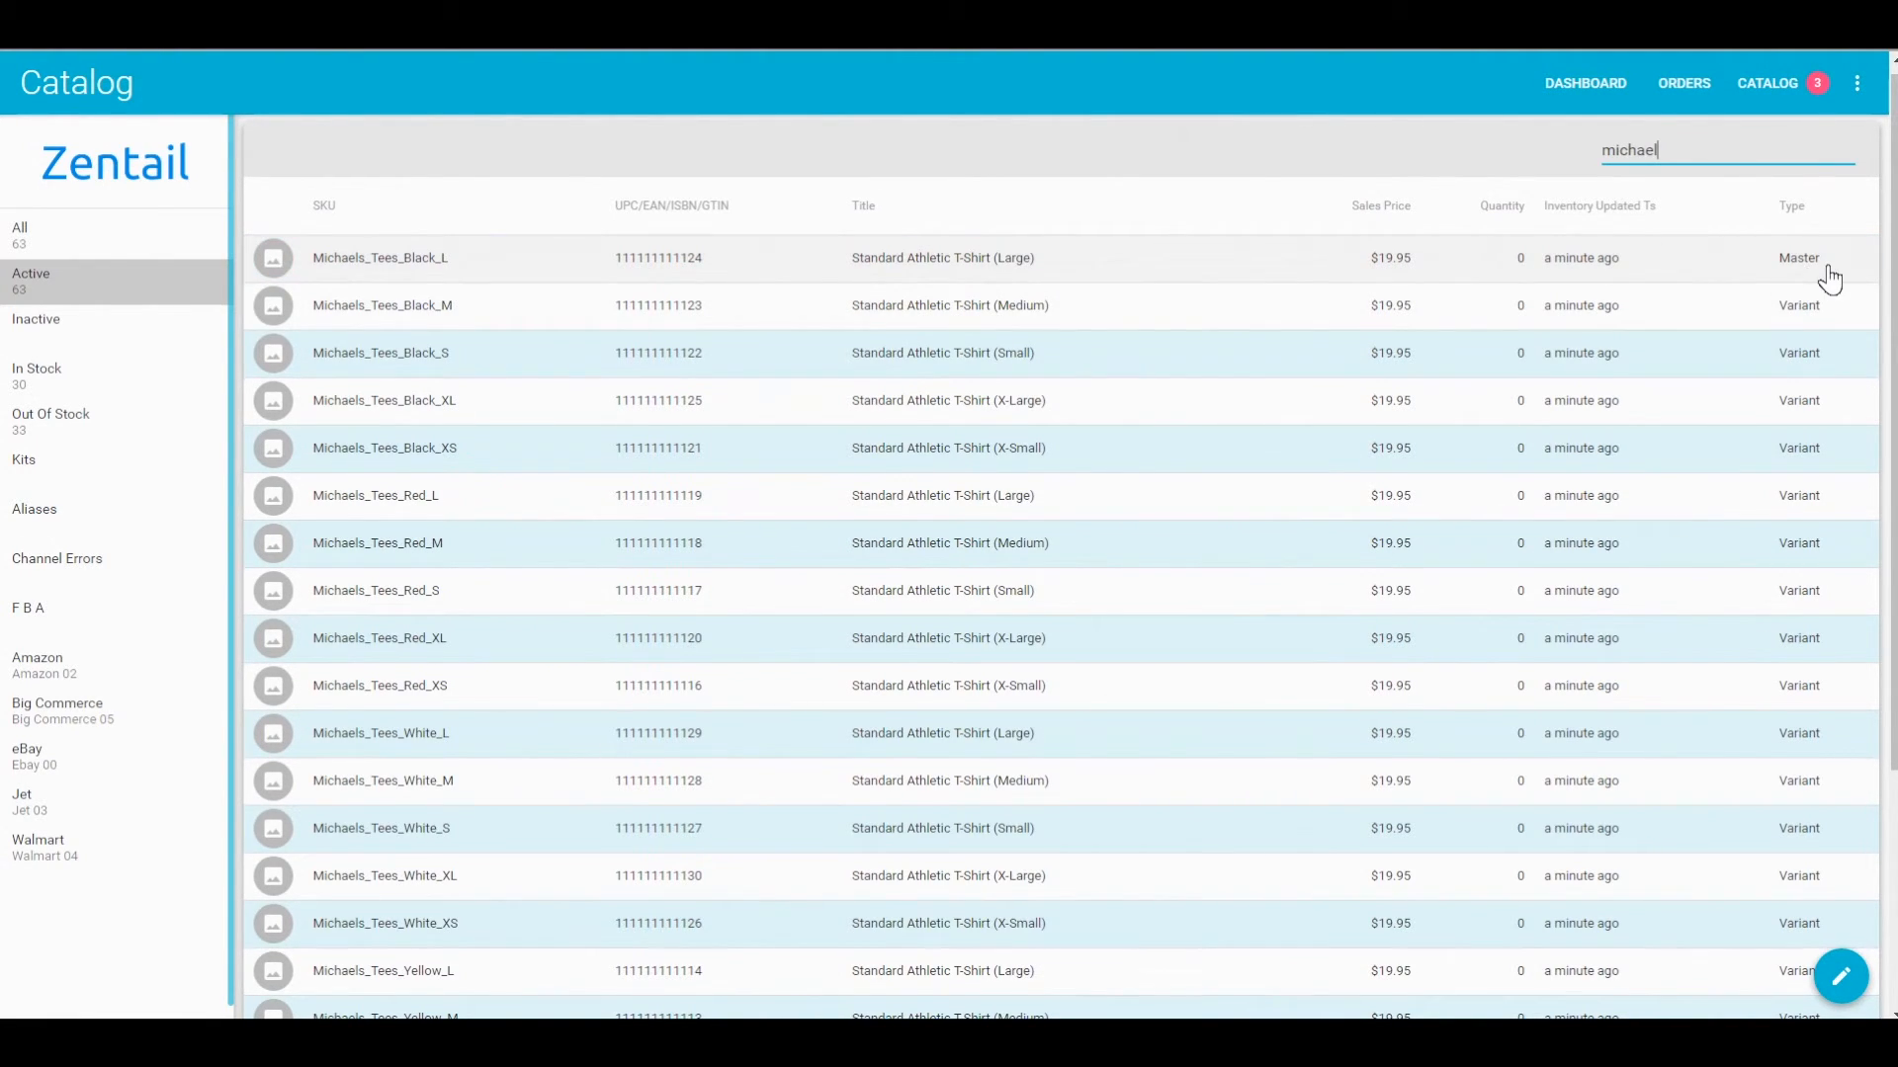
{"action": "mouse_move", "coordinate": [1113, 293]}
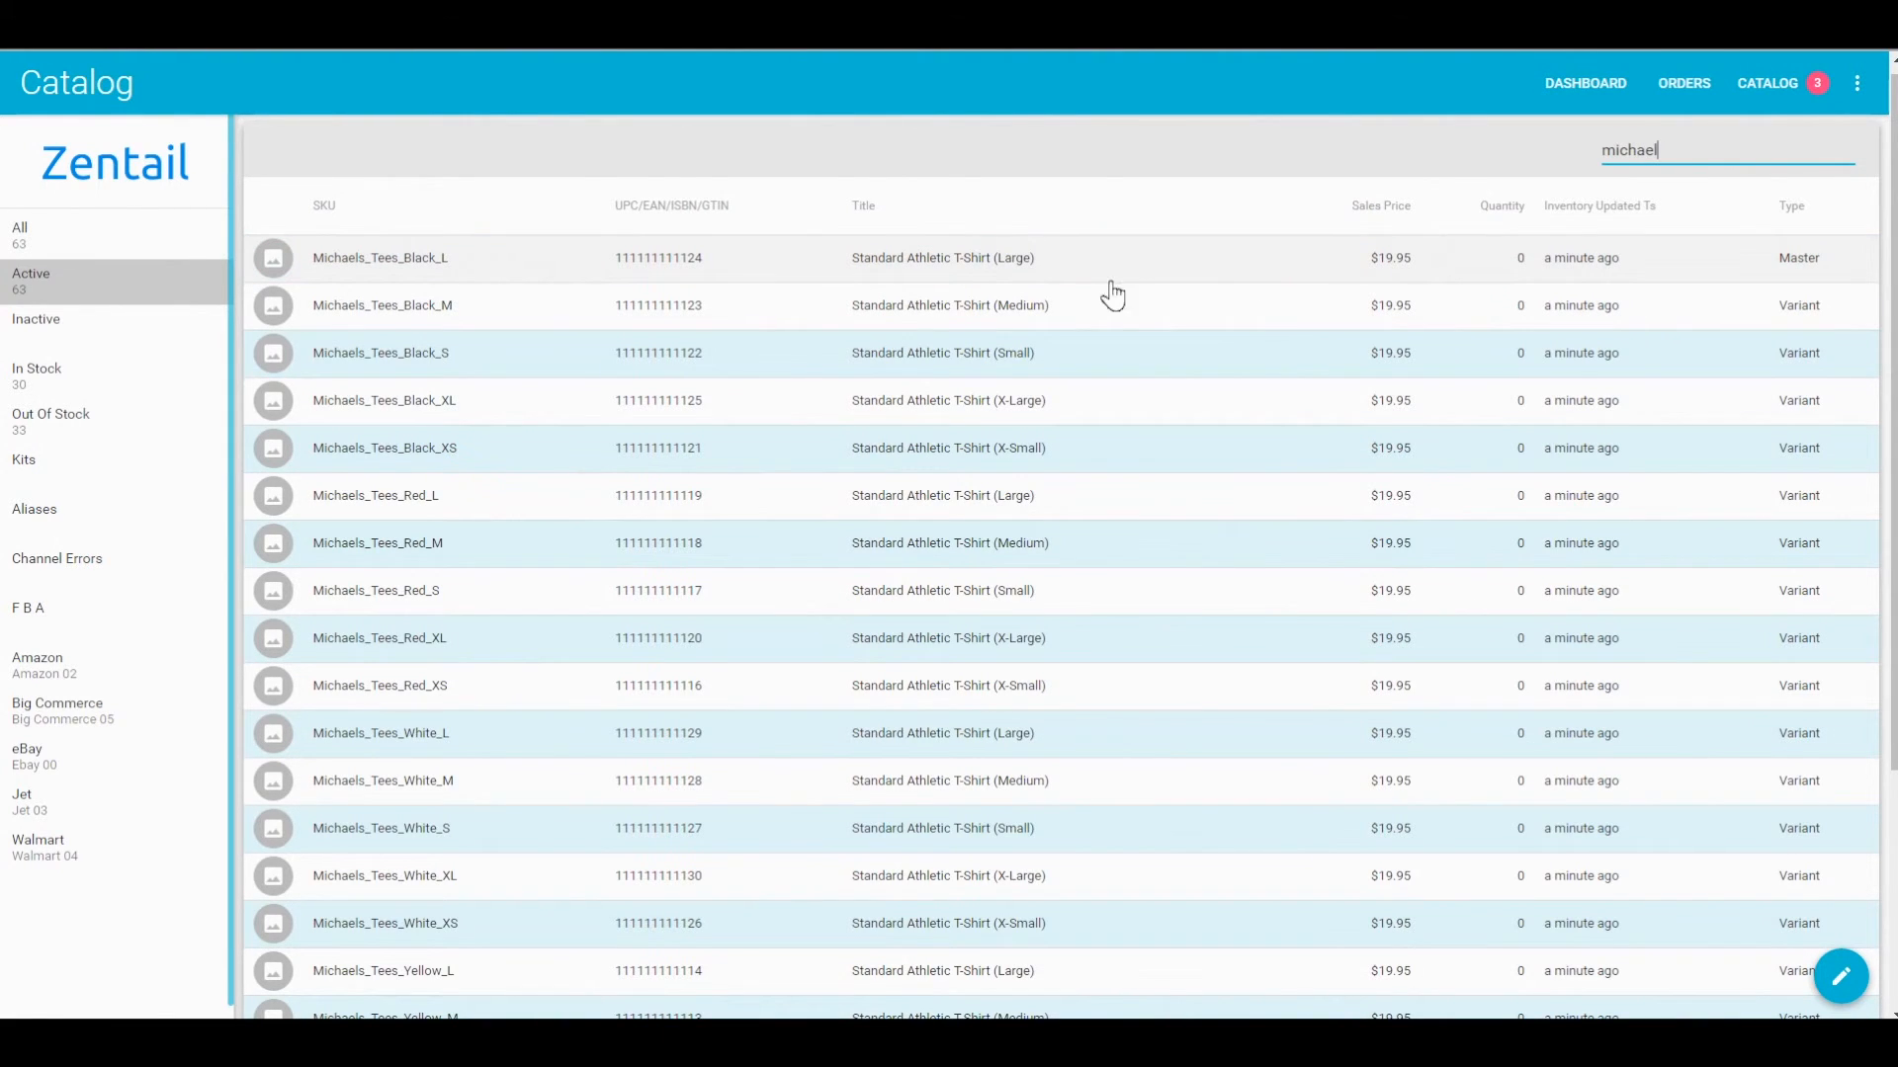
Review Michaels_Tees_Black_L's Channels issues and Price & Availability warehouse stock in its side panel.
{"action": "left_click", "coordinate": [941, 257]}
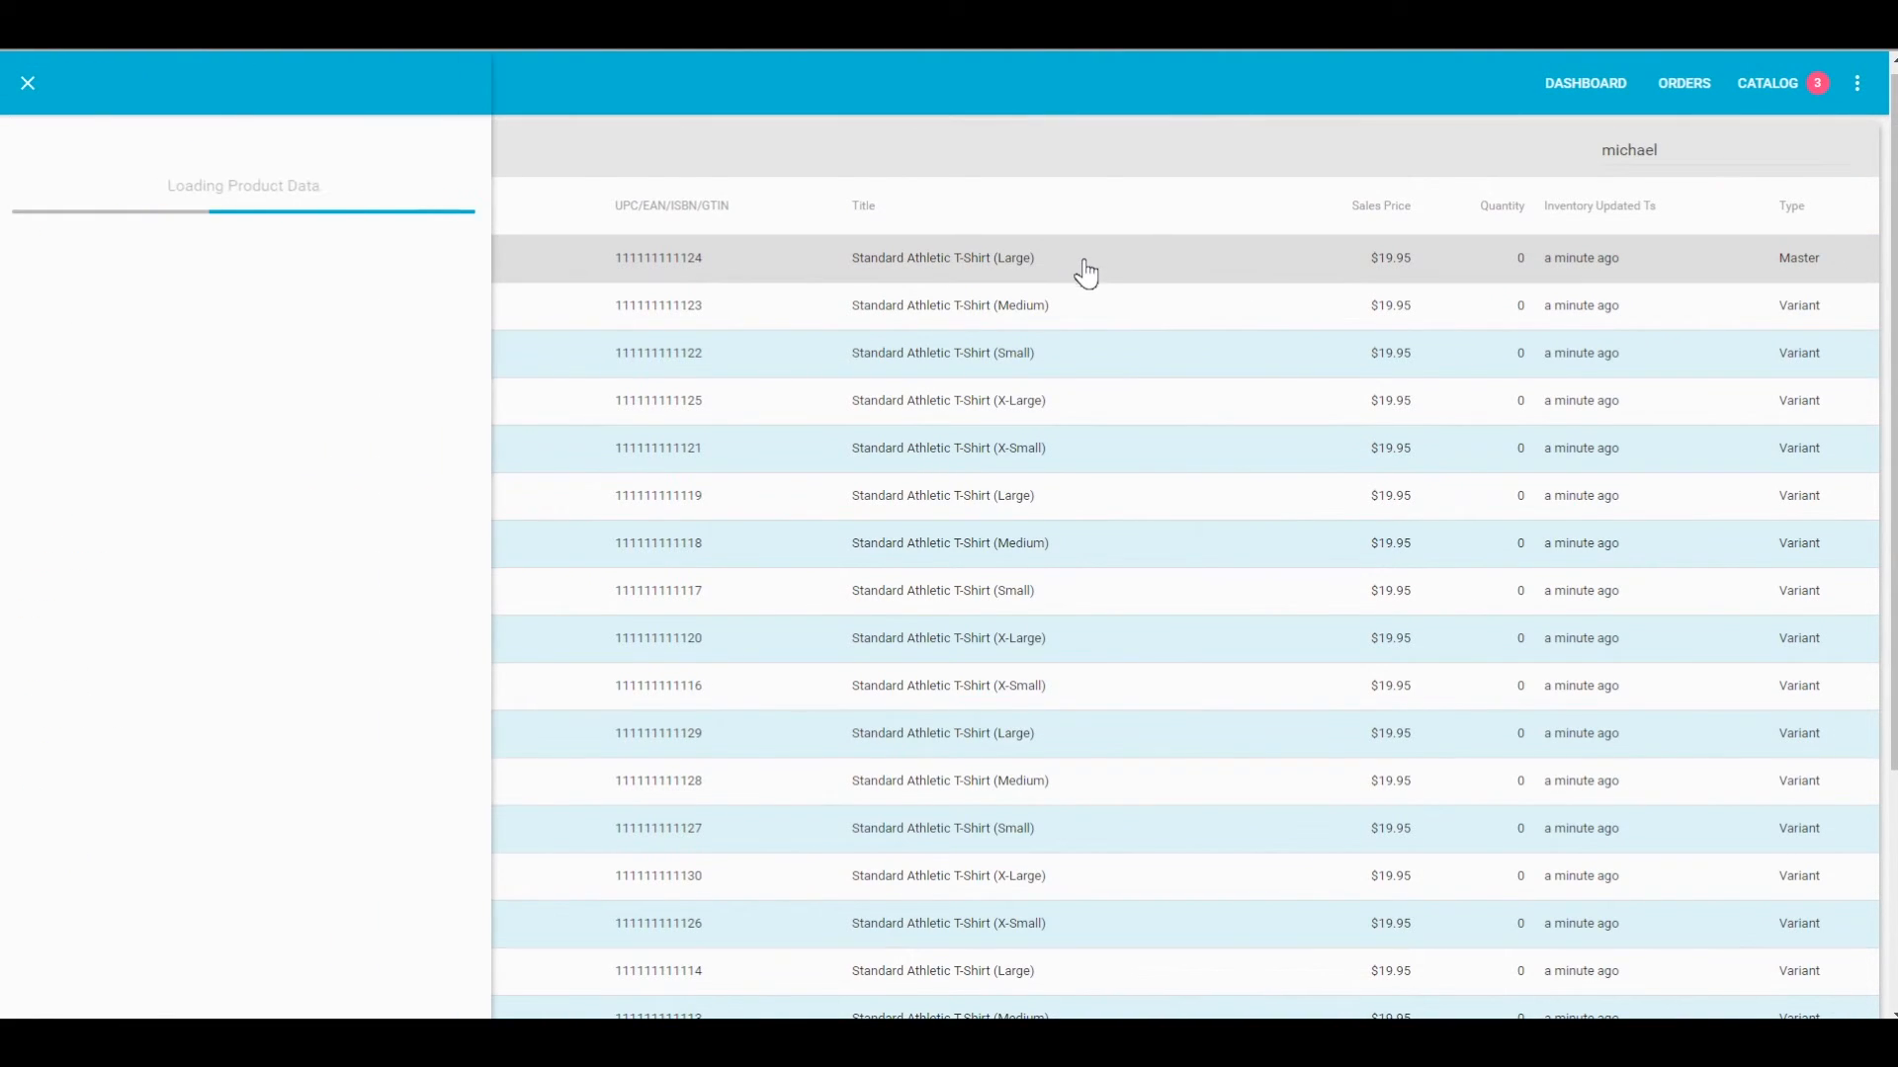
{"action": "left_click", "coordinate": [941, 257]}
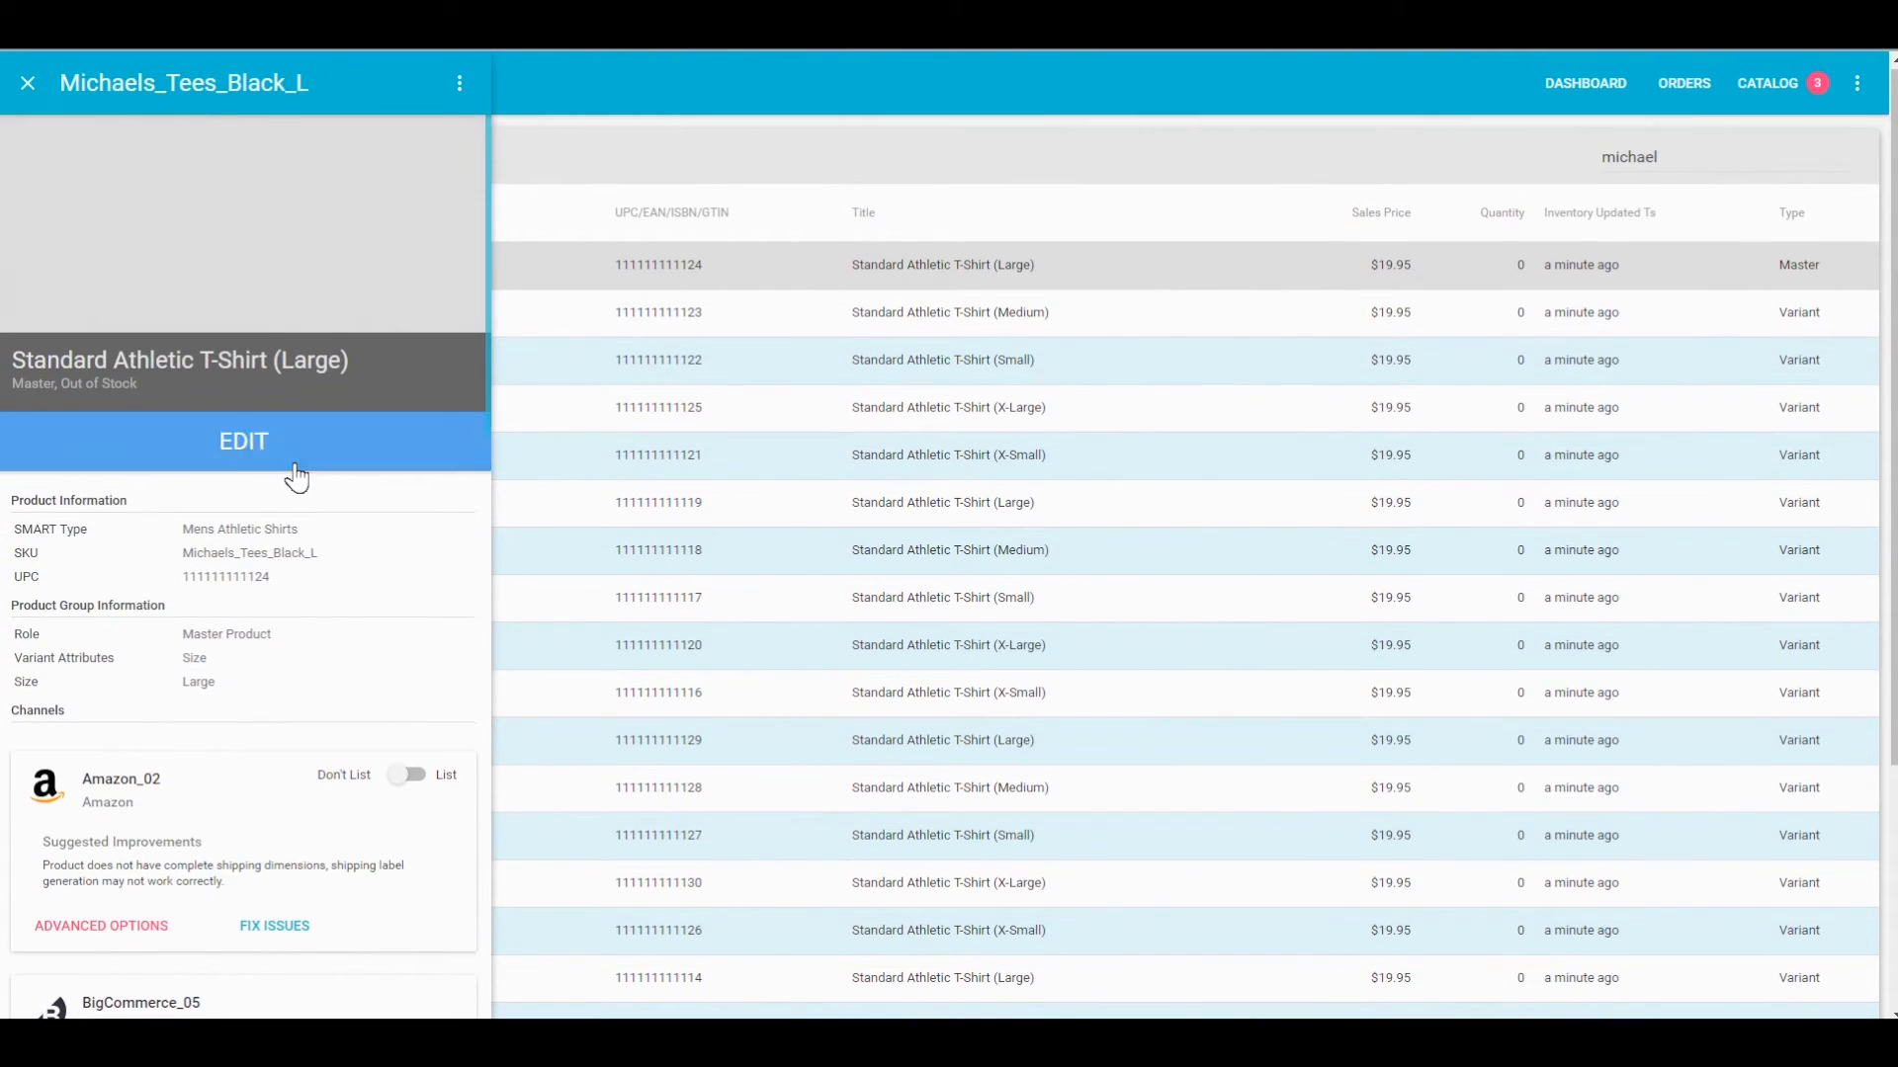
{"action": "scroll", "scroll_direction": "down", "scroll_amount": 3}
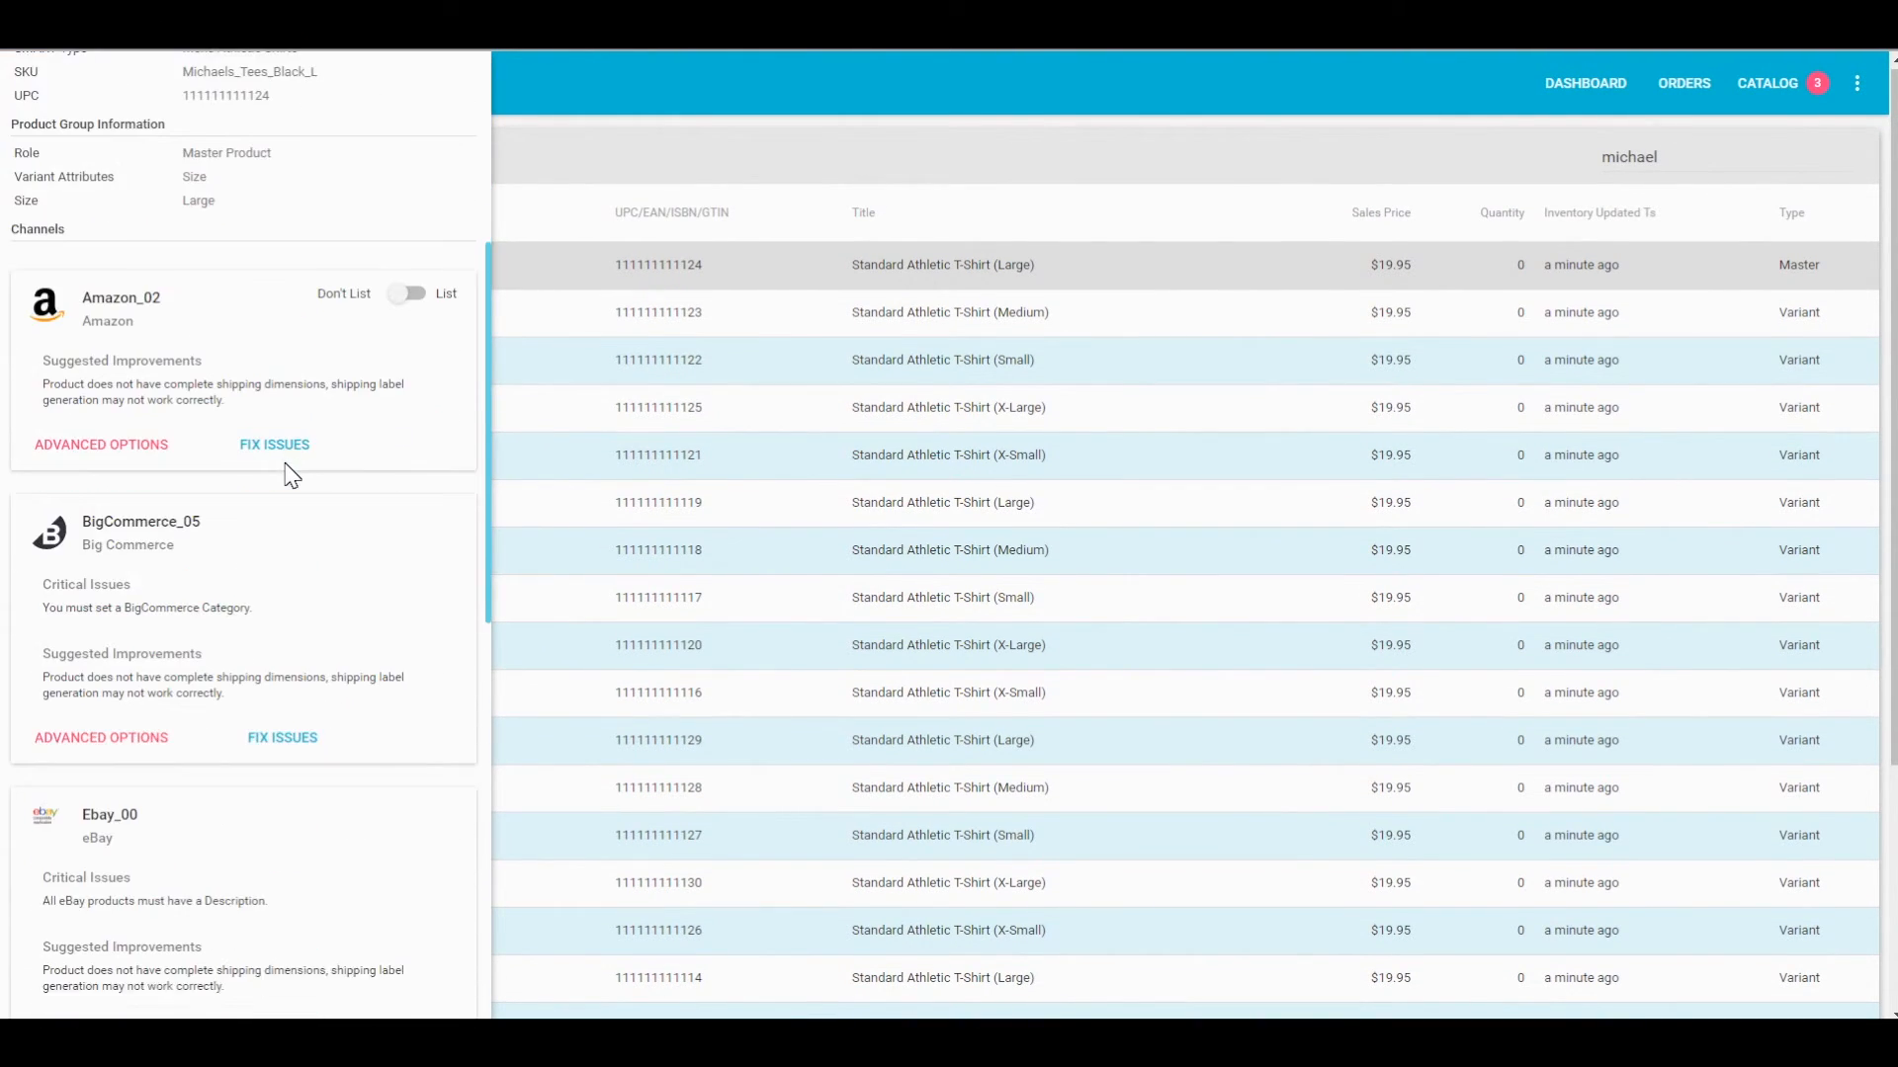
{"action": "scroll", "scroll_direction": "up", "scroll_amount": 3}
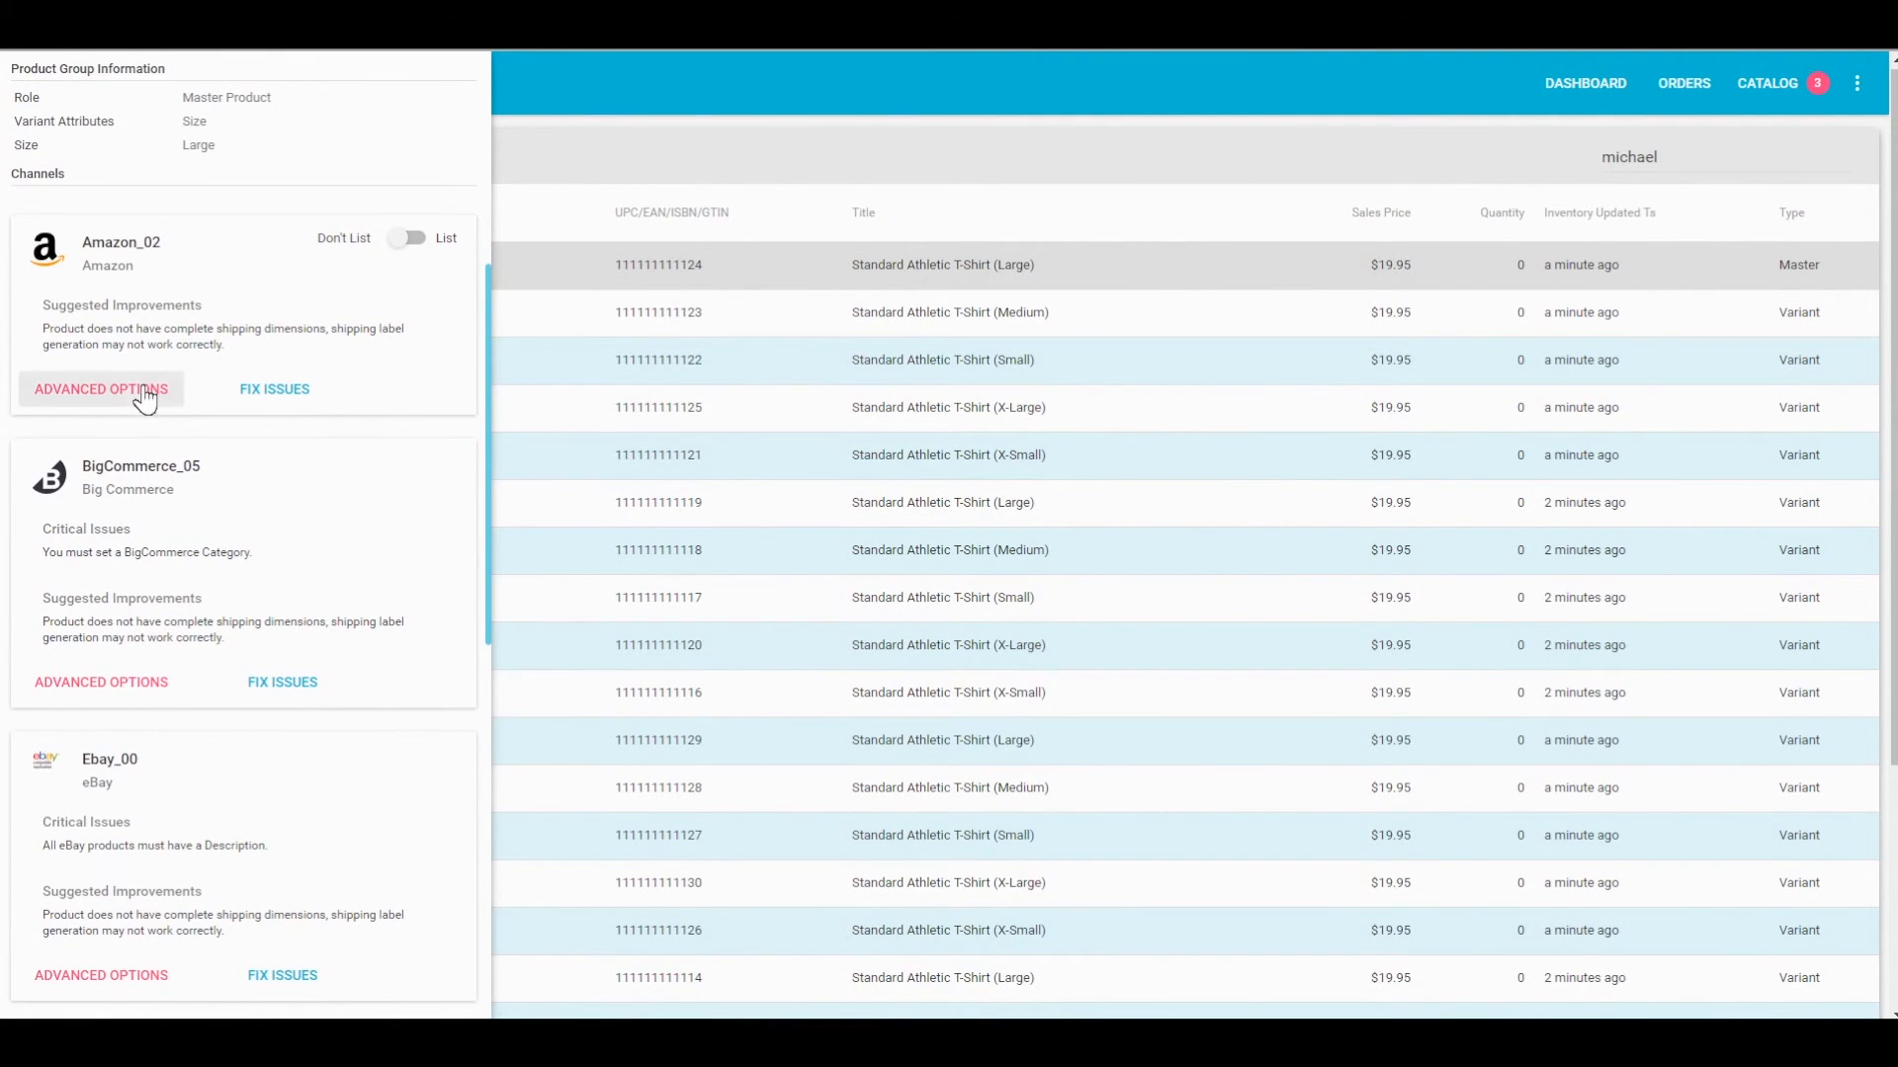
{"action": "mouse_move", "coordinate": [311, 629]}
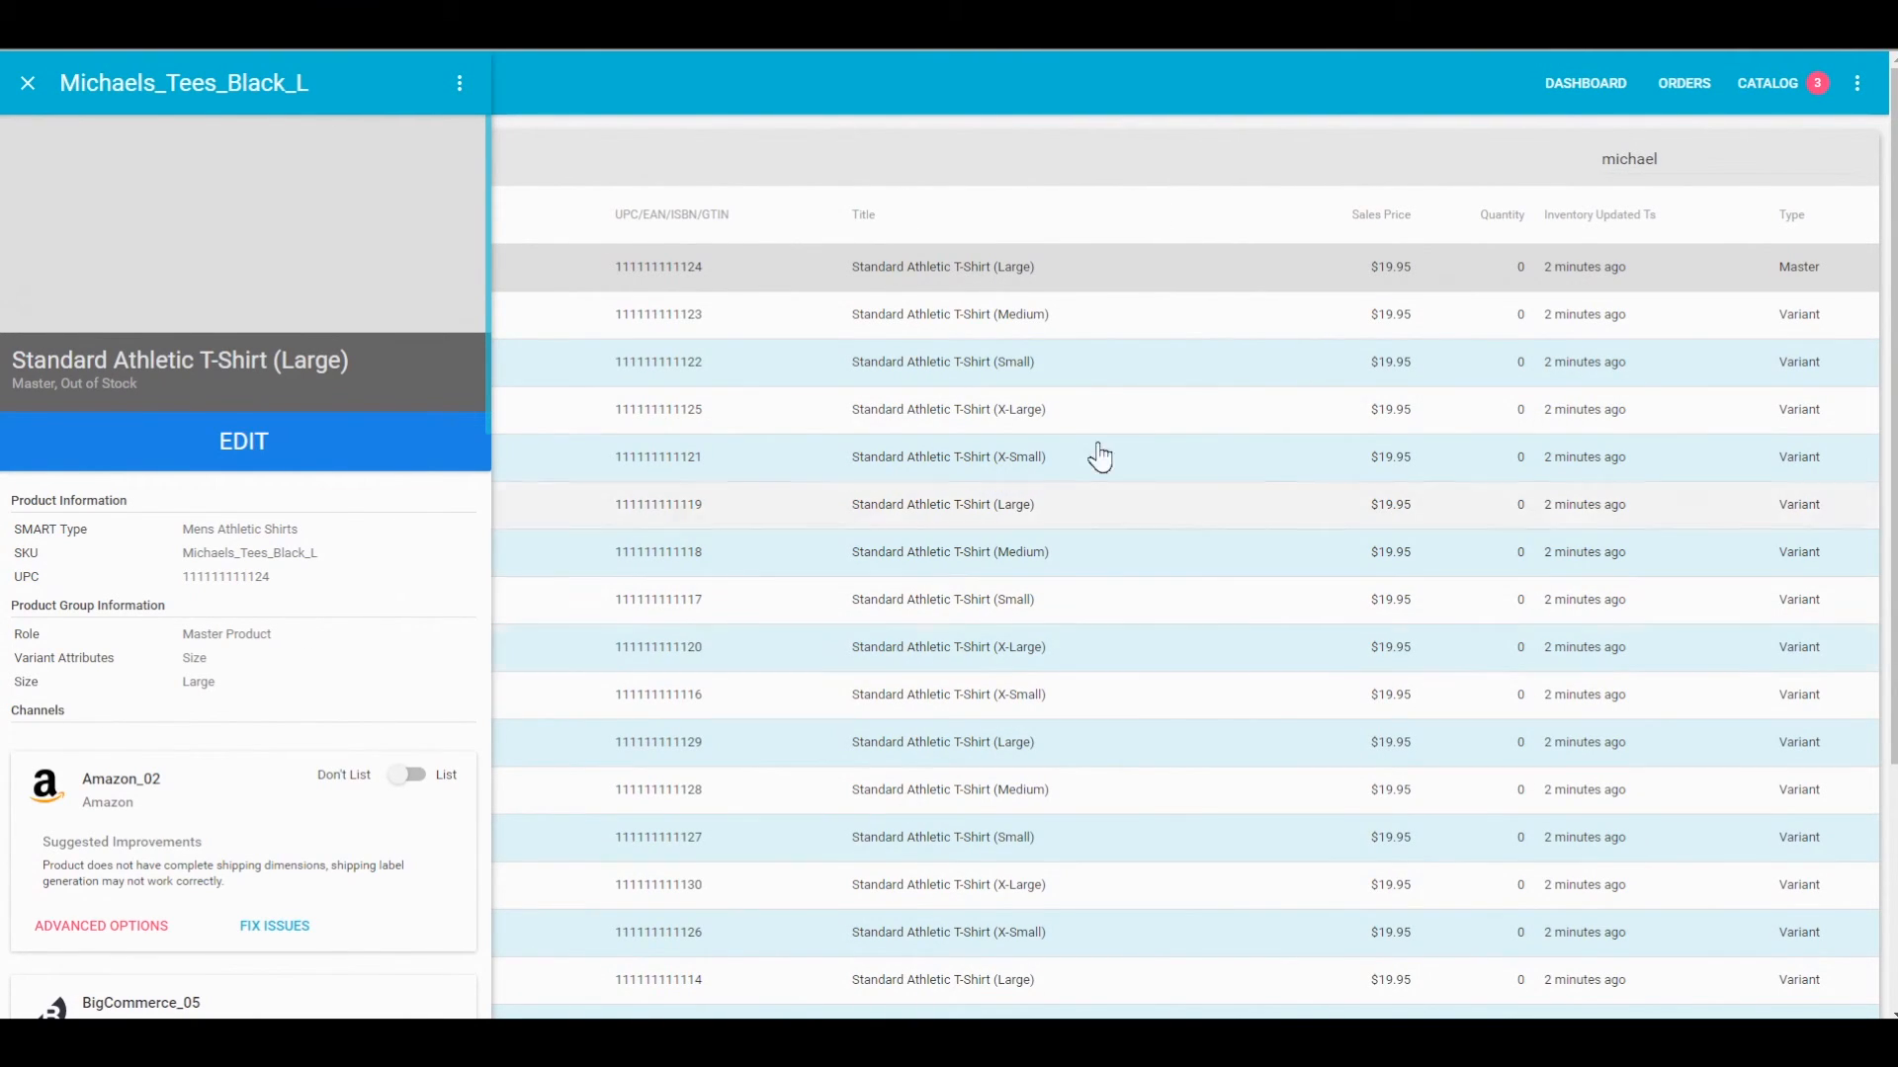
{"action": "mouse_move", "coordinate": [1070, 510]}
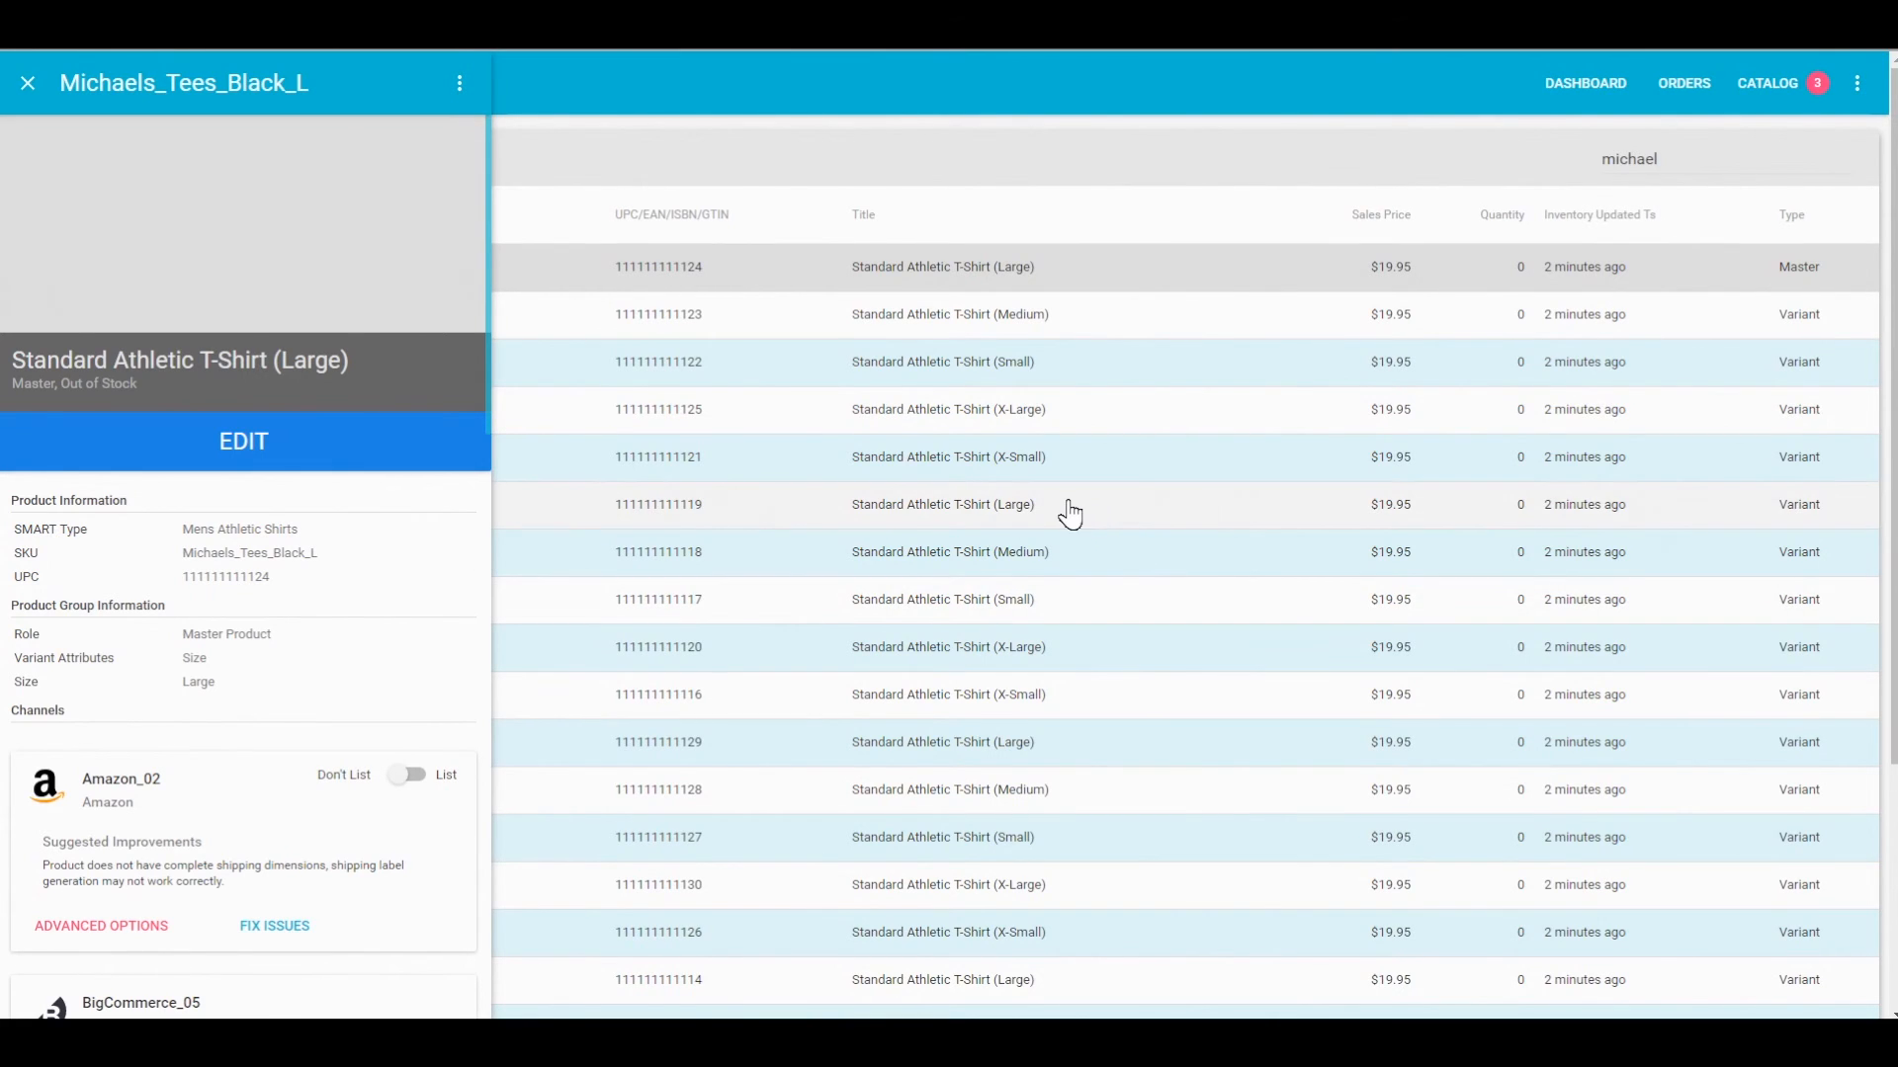
{"action": "mouse_move", "coordinate": [978, 599]}
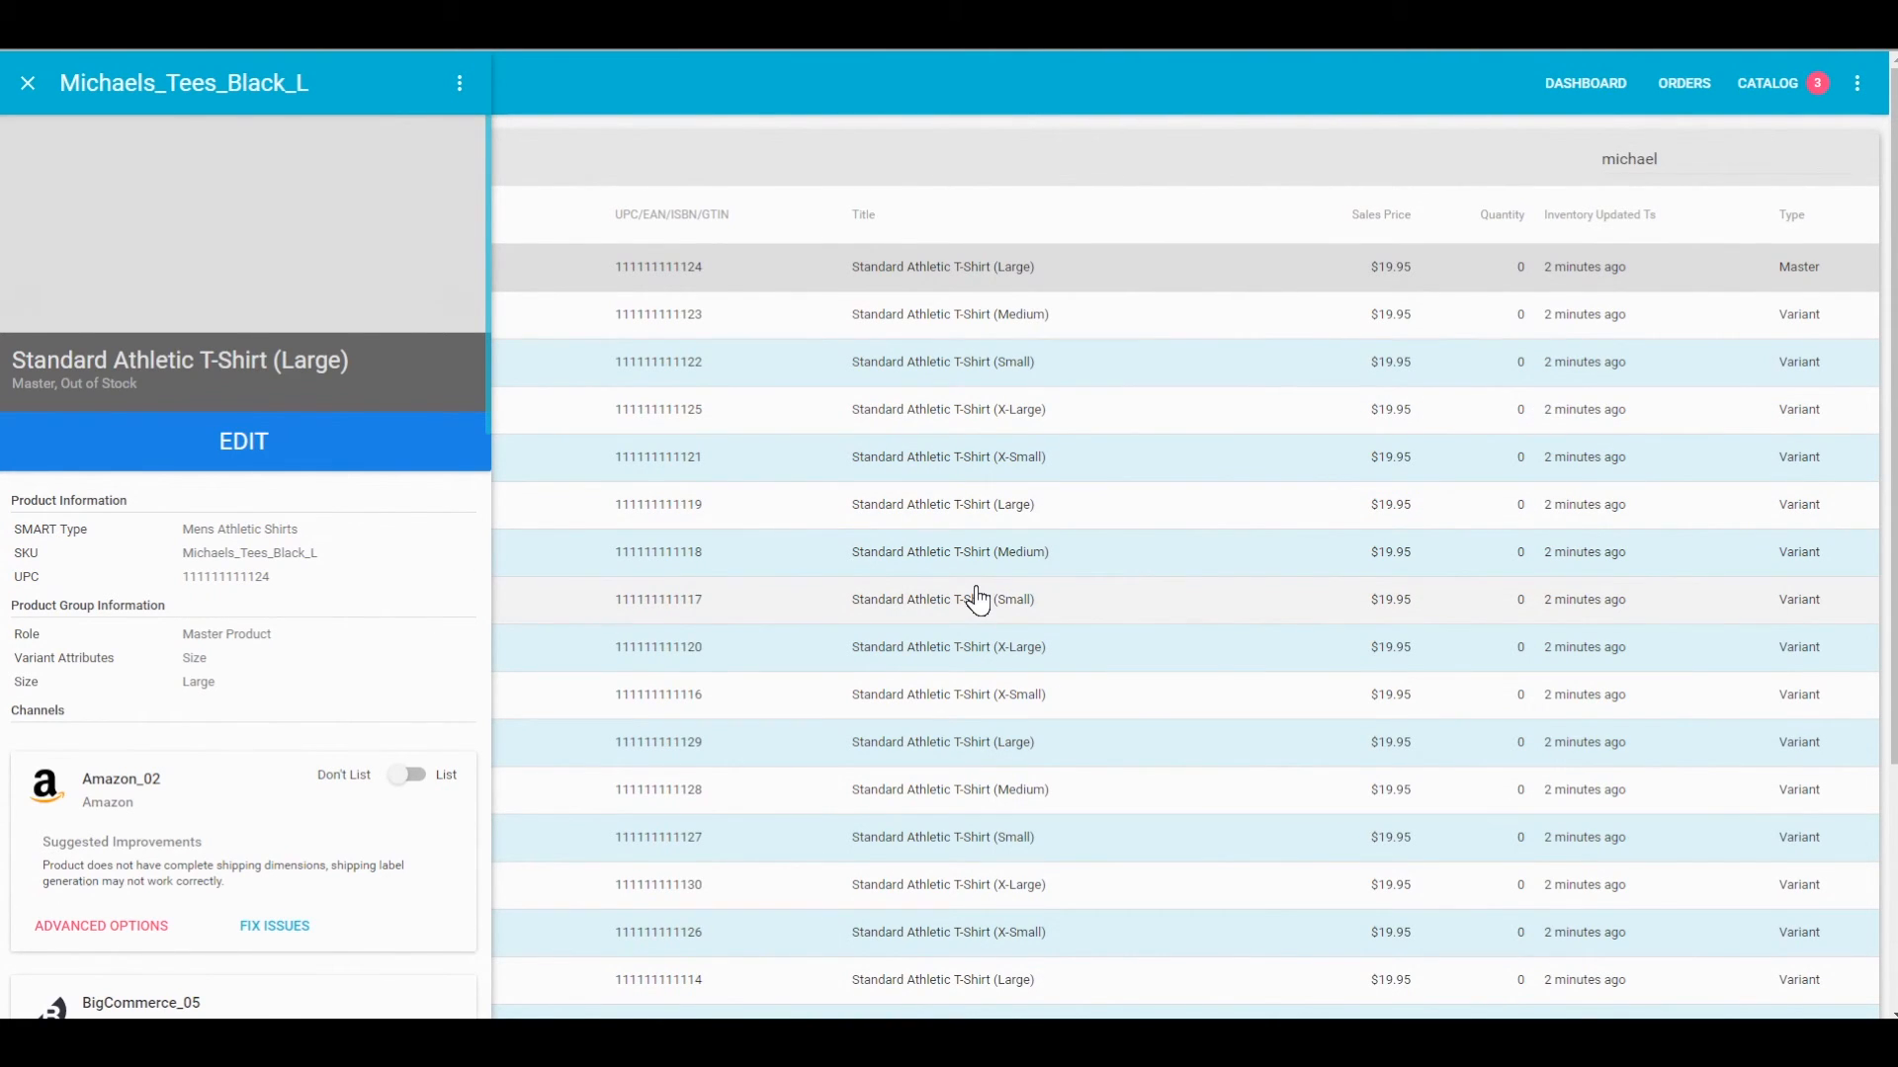
{"action": "scroll", "scroll_direction": "down", "scroll_amount": 3}
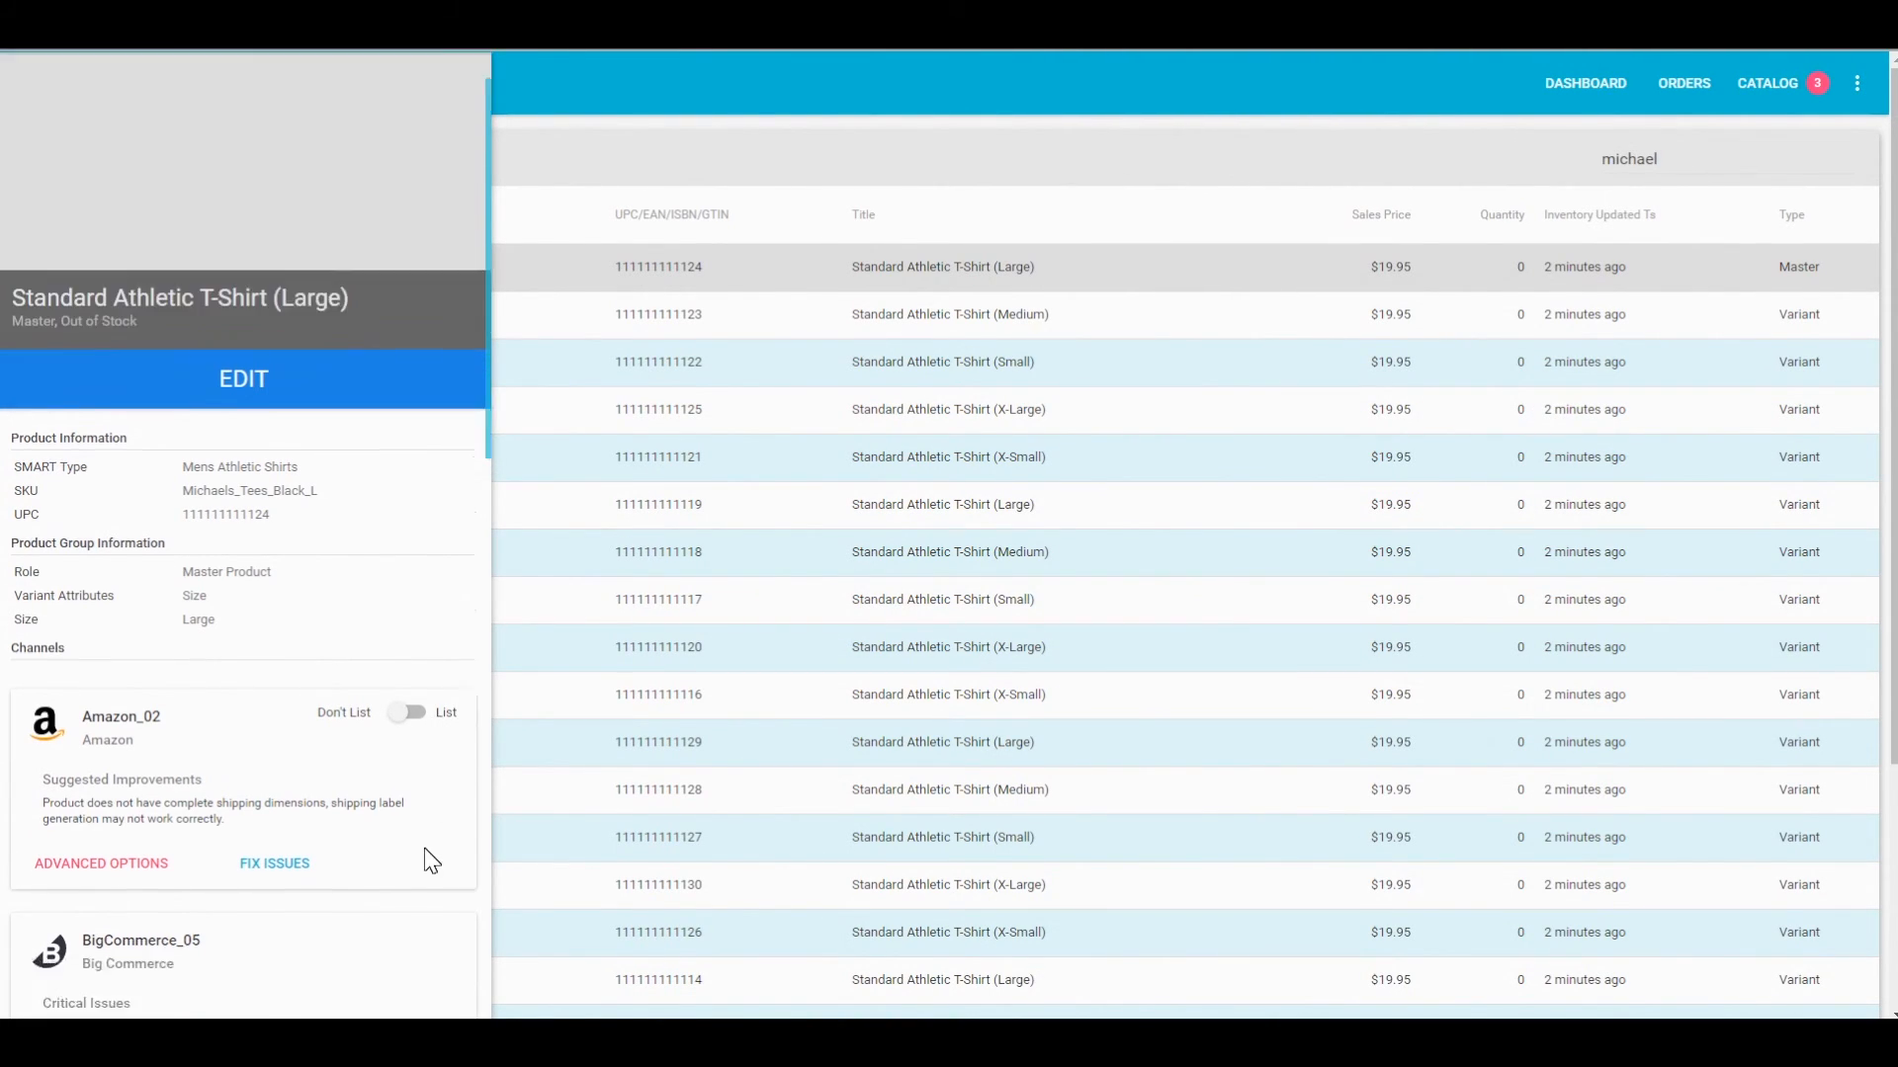
{"action": "scroll", "scroll_direction": "down", "scroll_amount": 3}
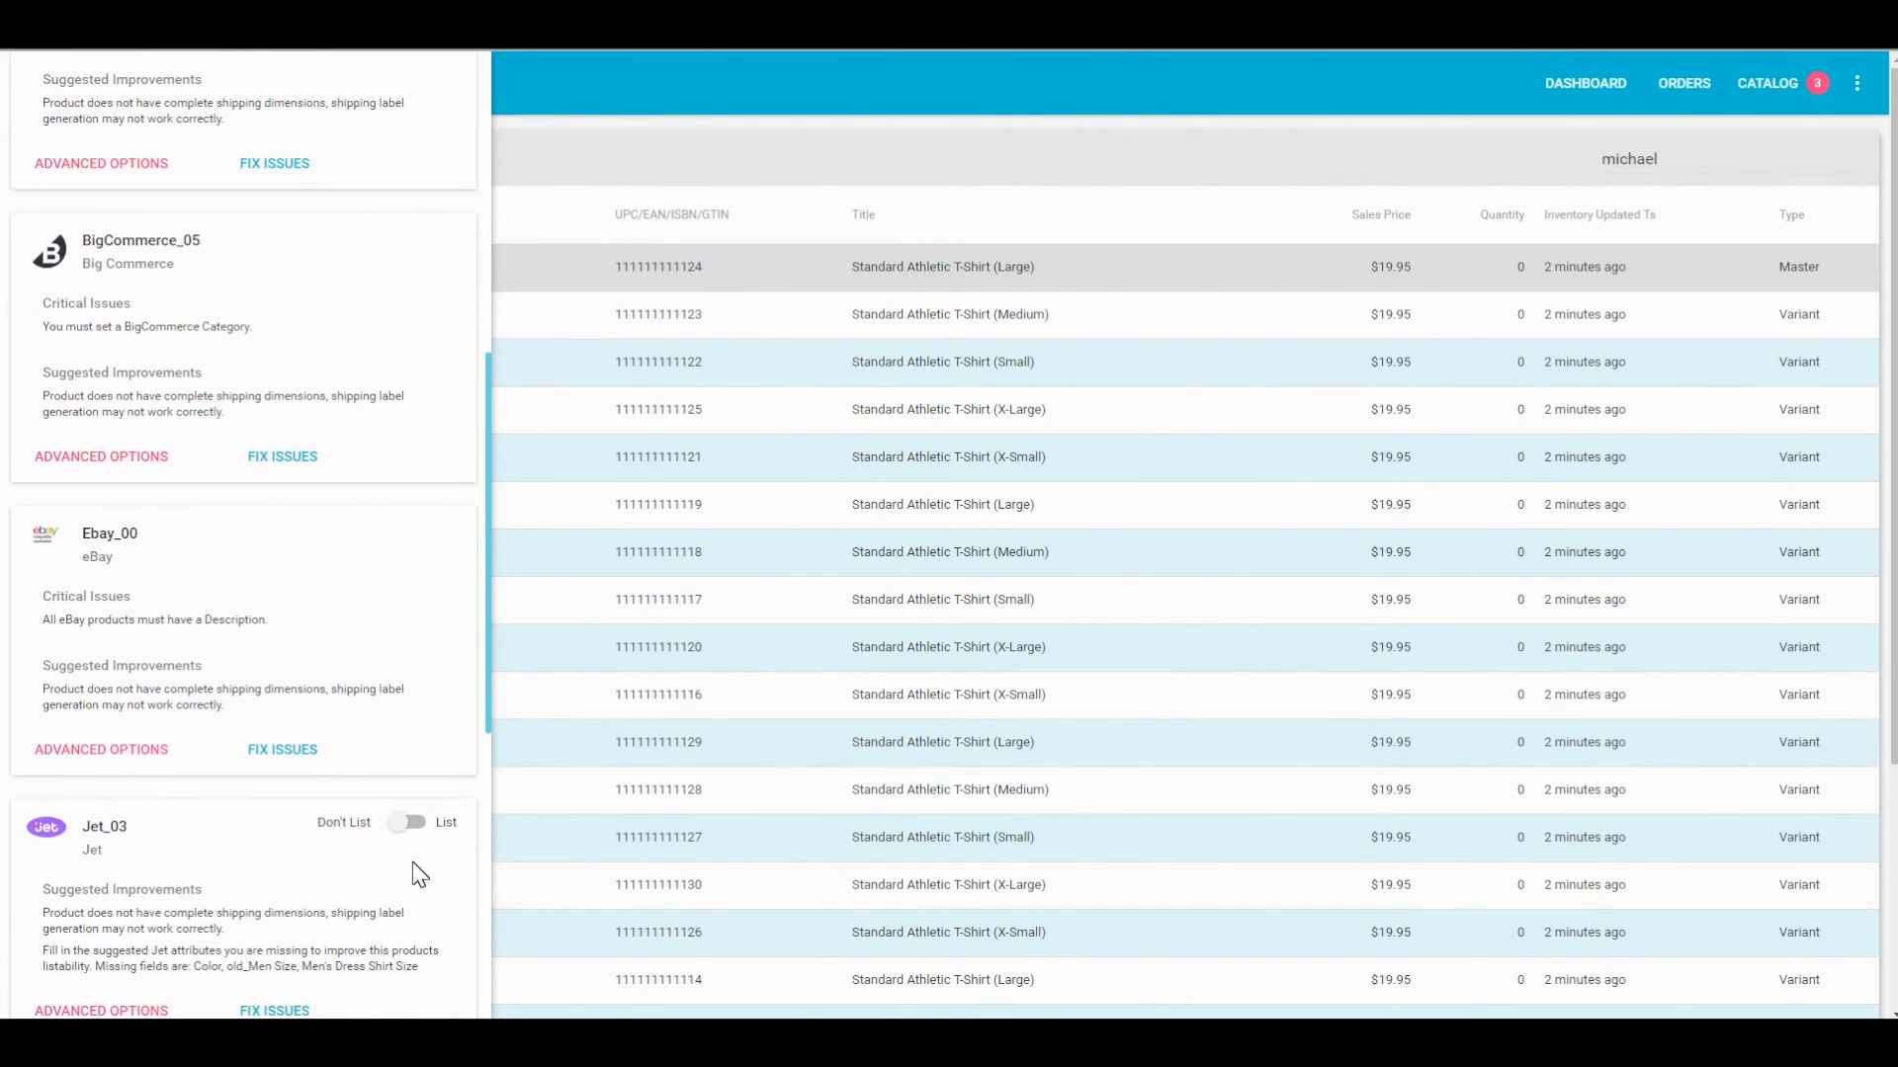
{"action": "scroll", "scroll_direction": "down", "scroll_amount": 3}
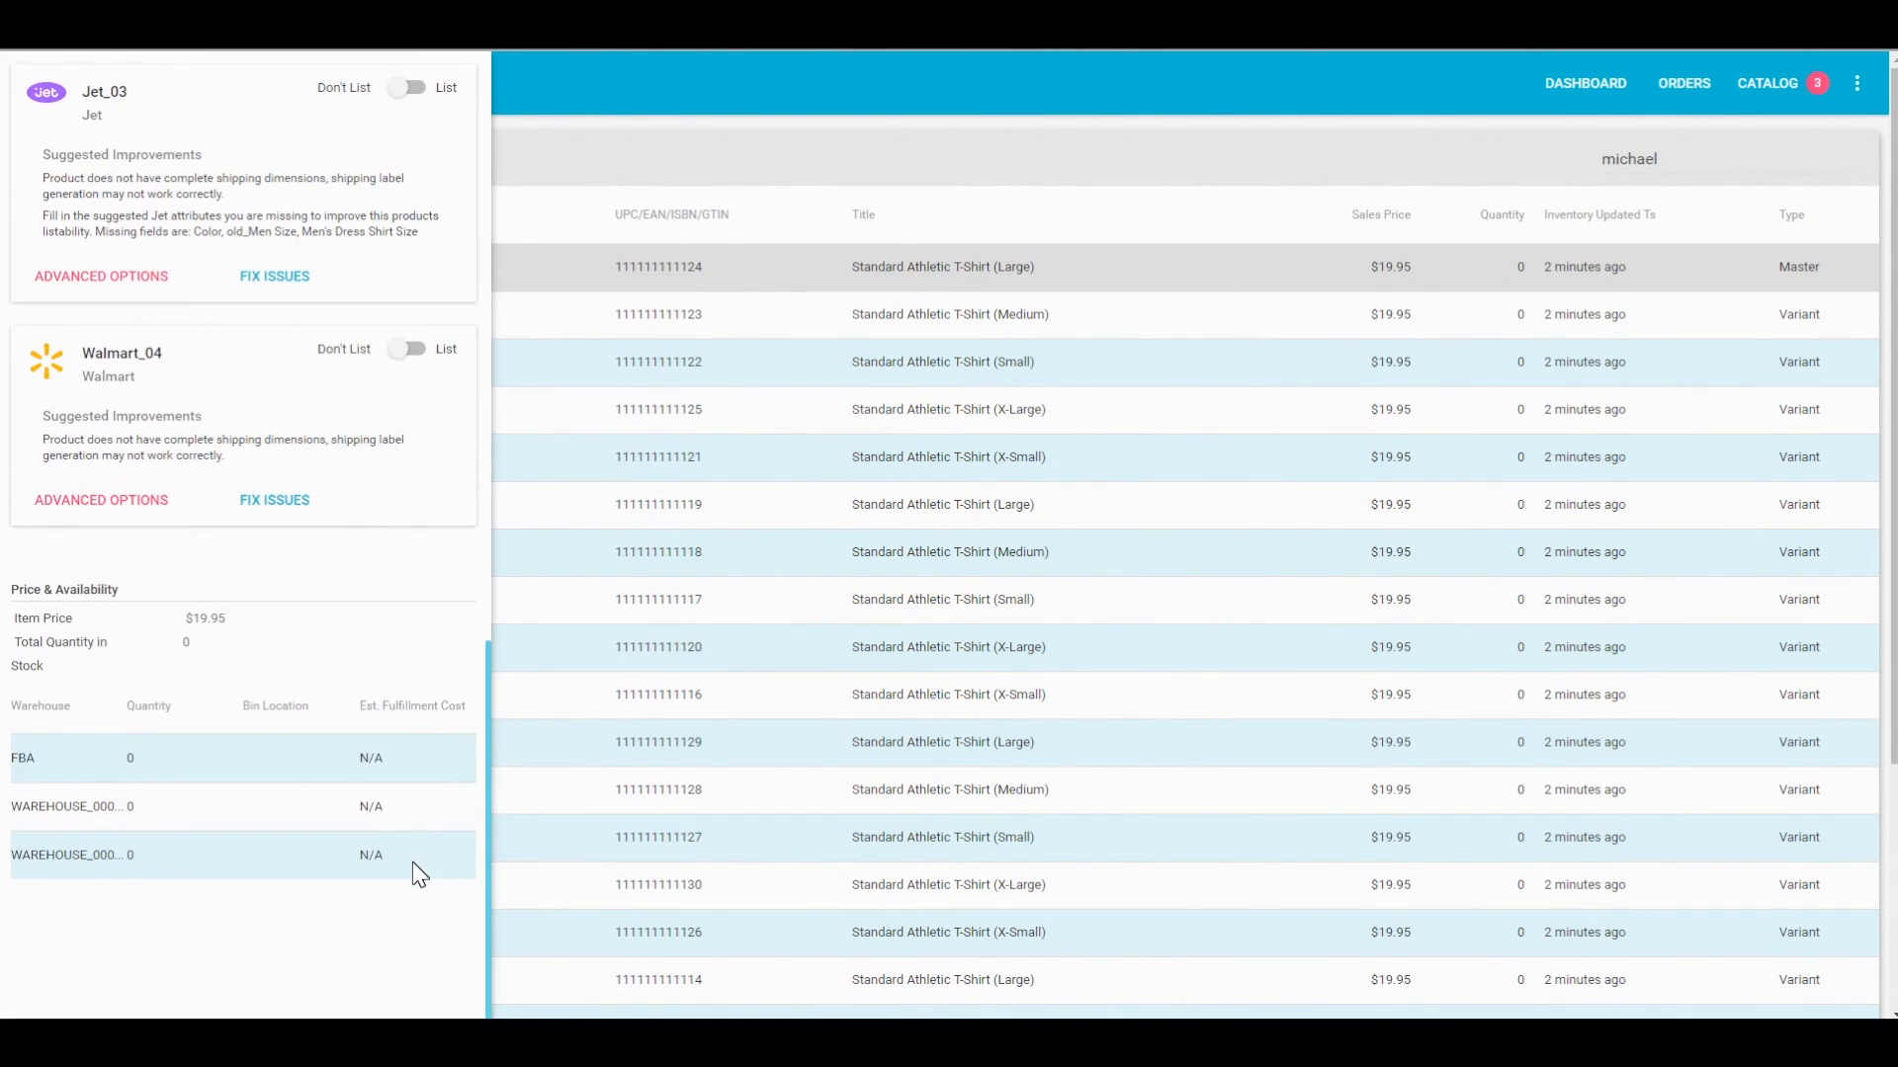
{"action": "scroll", "scroll_direction": "up", "scroll_amount": 3}
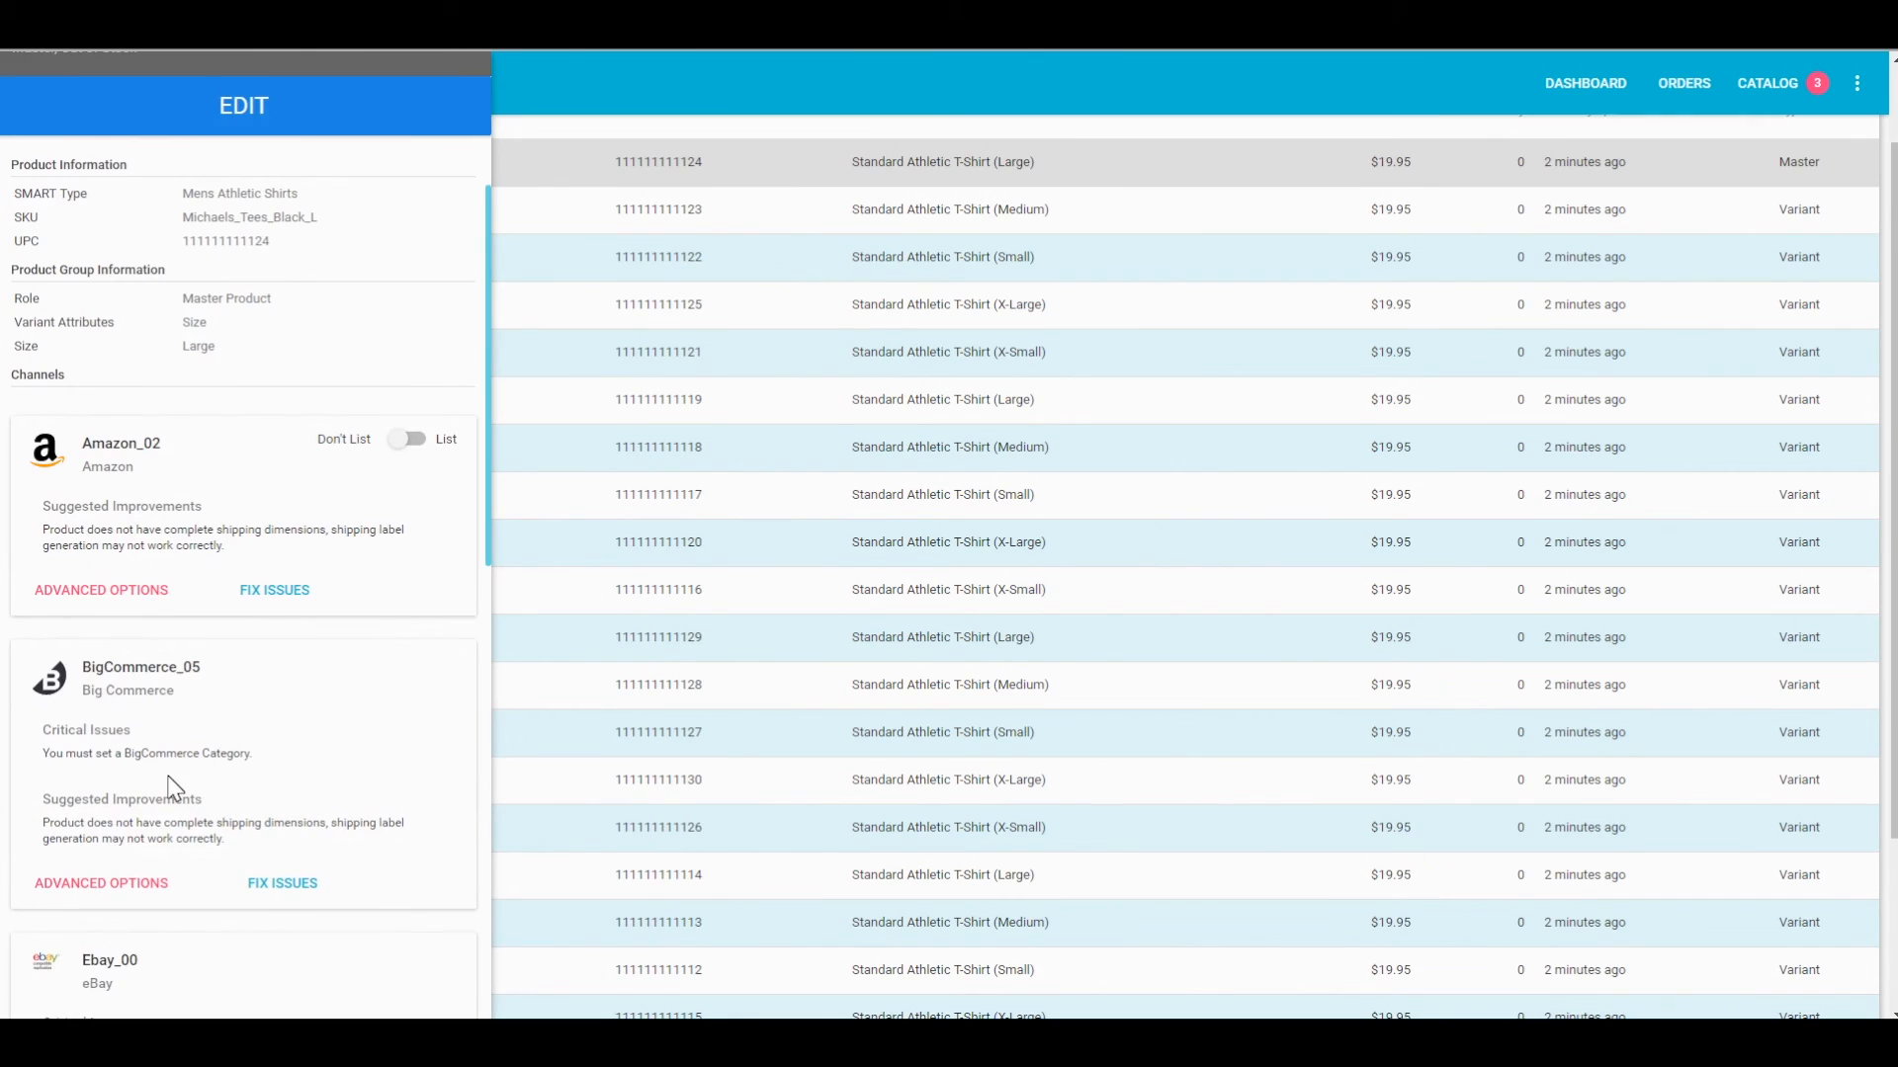